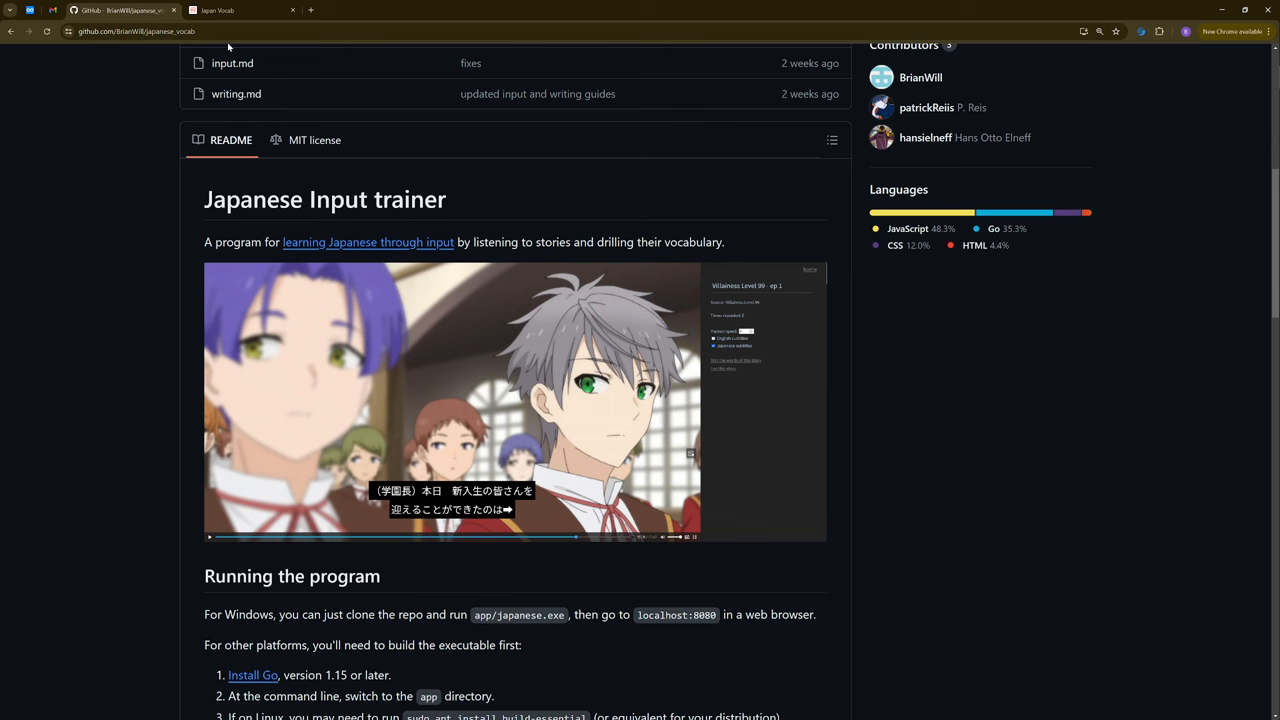
# Switch from the repo page to the trainer app and hover the スイカゲーム story for dictionary lookups
pyautogui.click(136, 32)
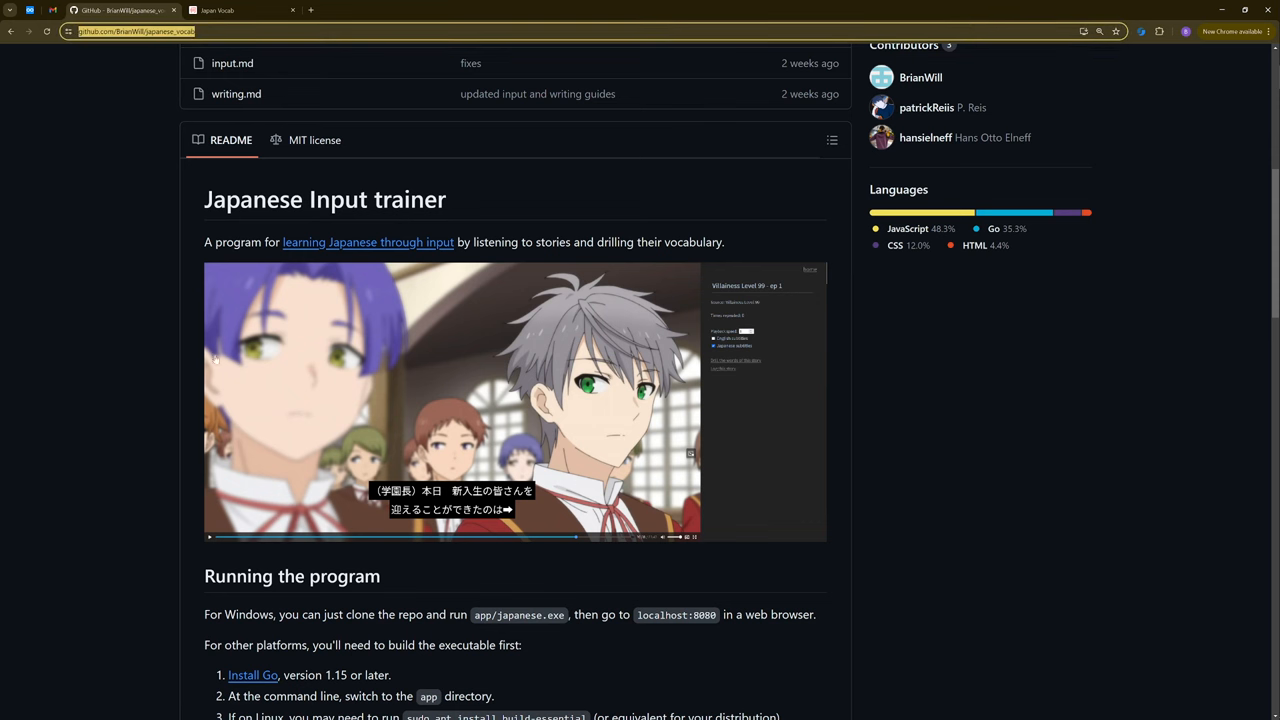
pyautogui.moveTo(930, 368)
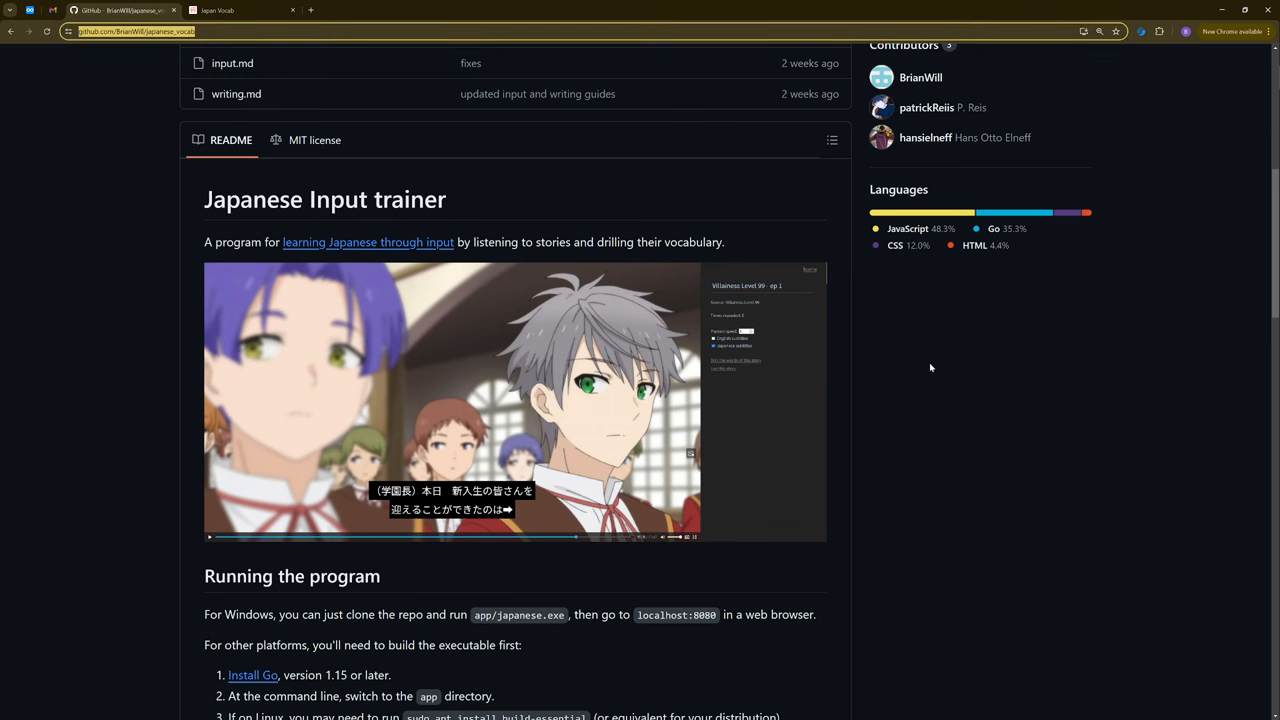
pyautogui.moveTo(944, 424)
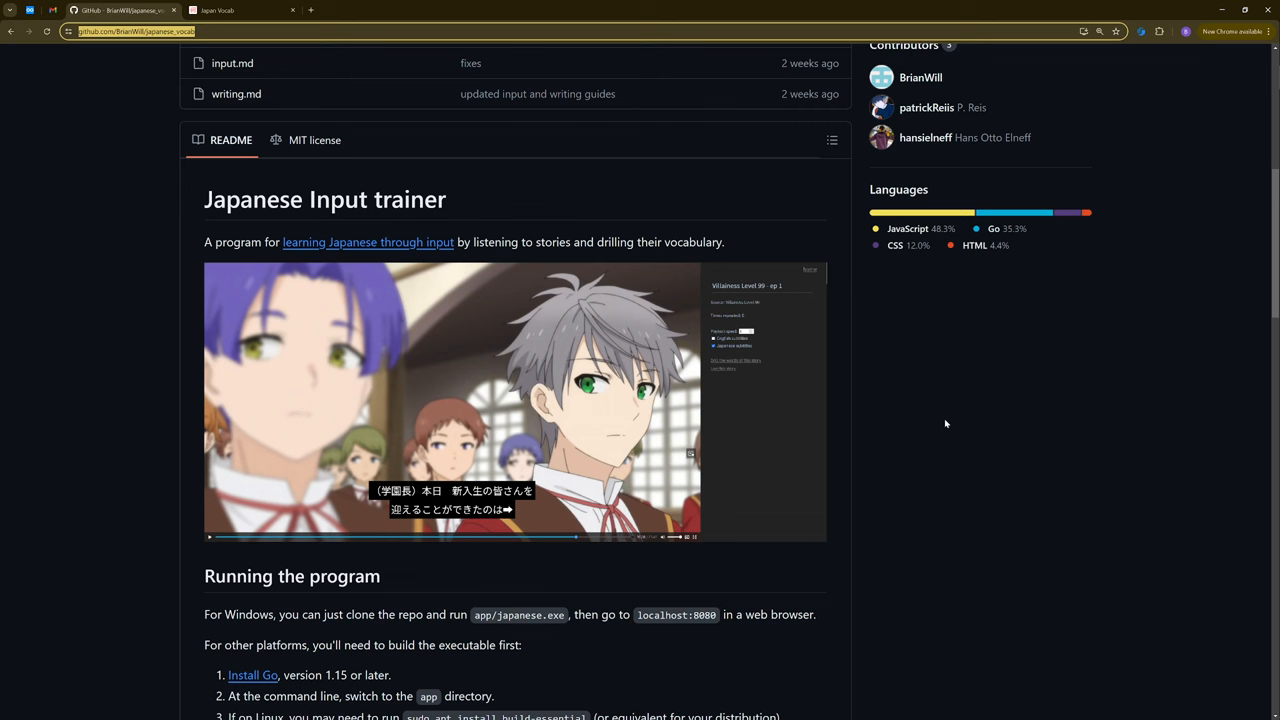
pyautogui.moveTo(470, 340)
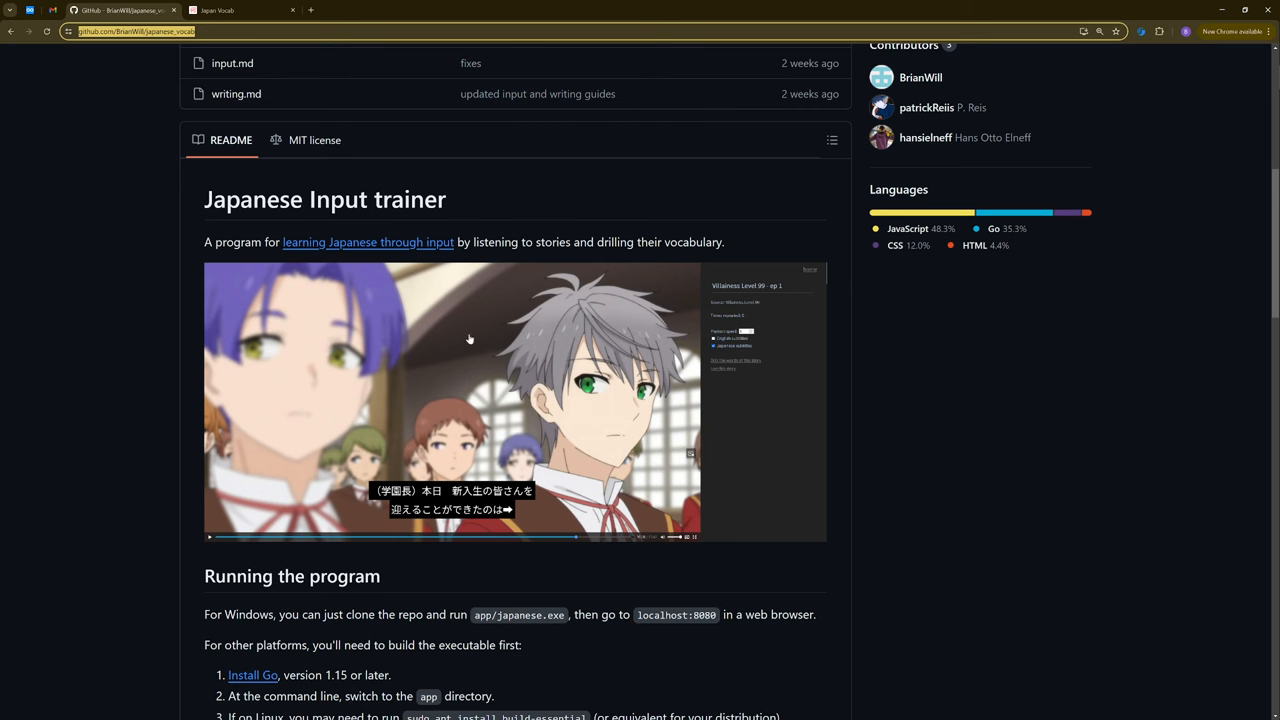
pyautogui.moveTo(984, 420)
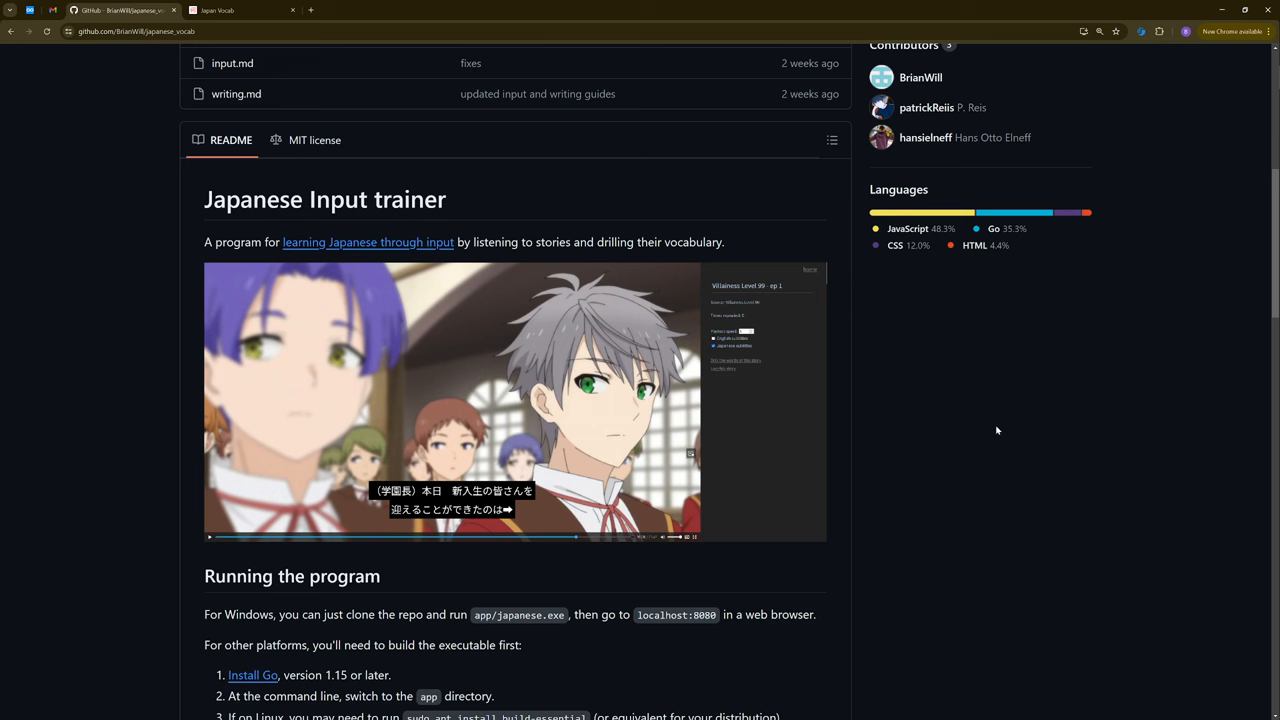
pyautogui.moveTo(1056, 470)
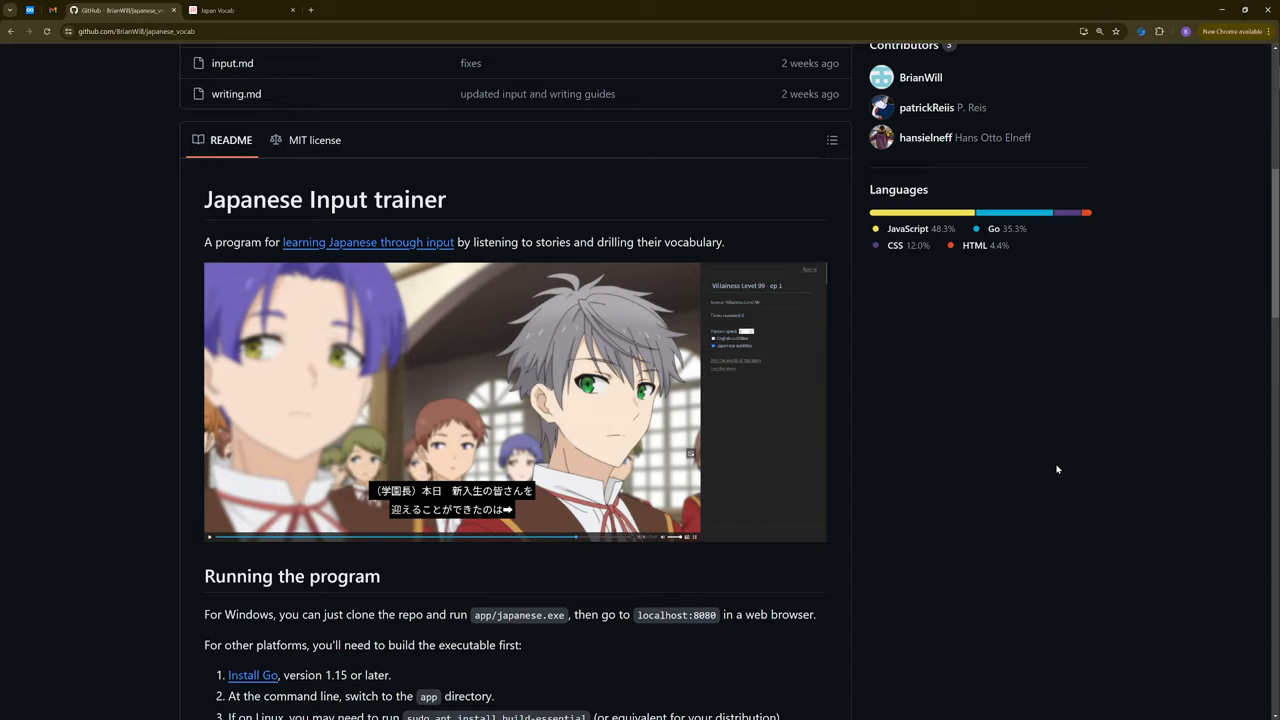
pyautogui.click(240, 10)
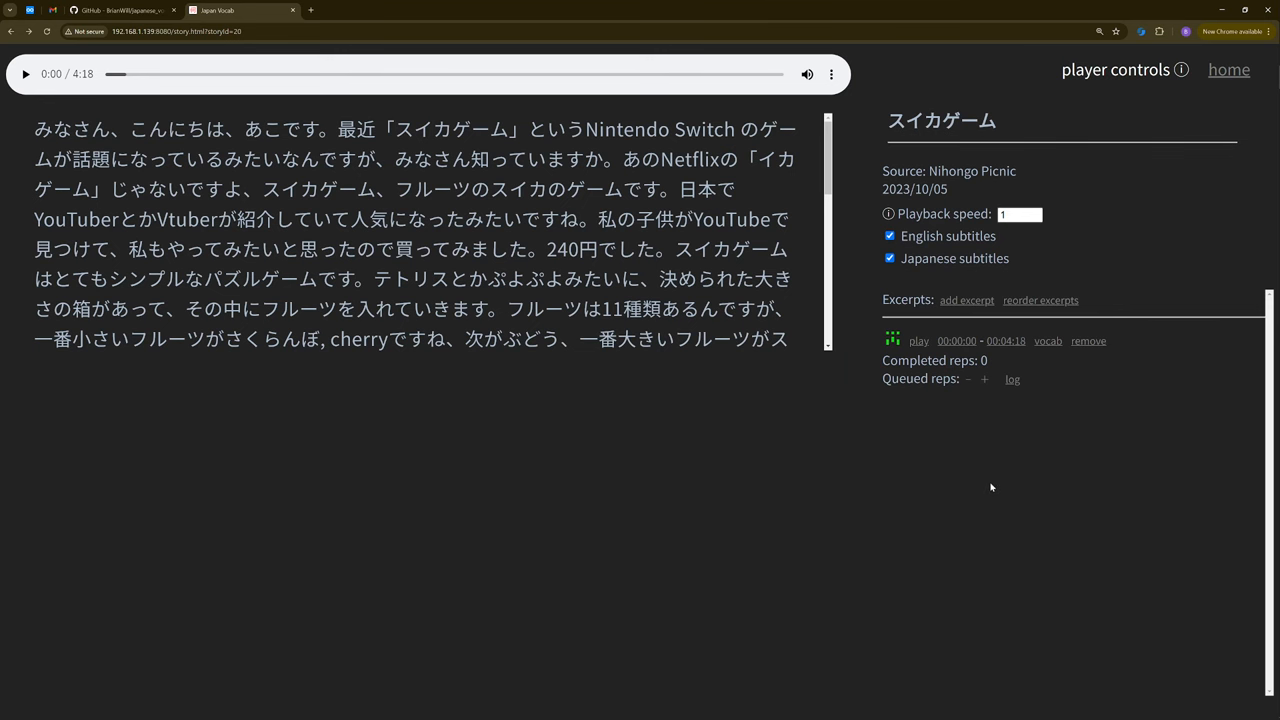
pyautogui.moveTo(996, 482)
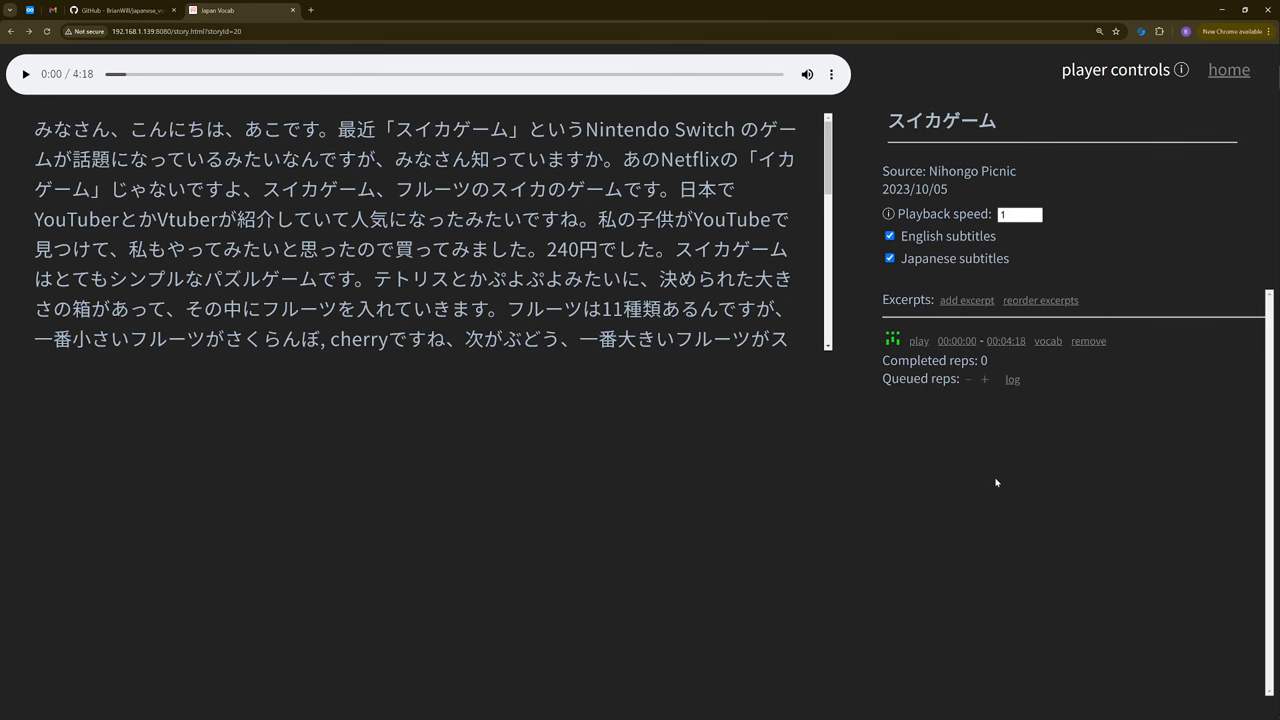
pyautogui.click(778, 338)
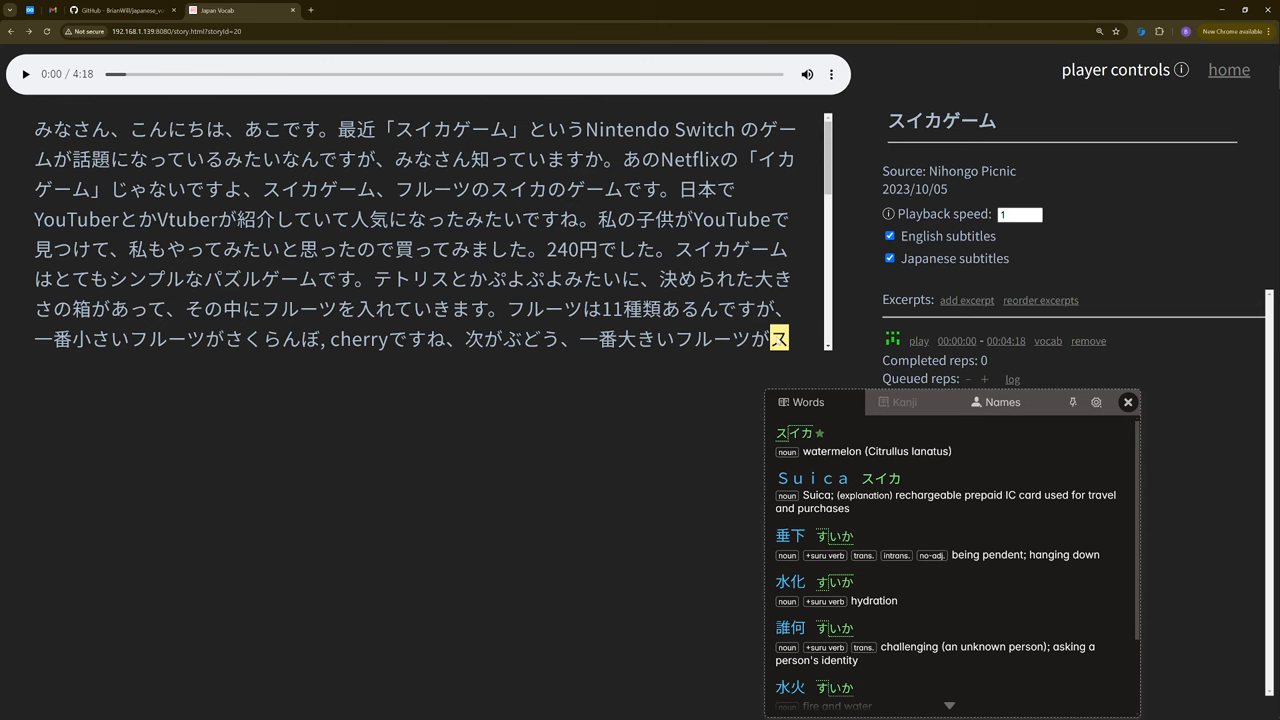
pyautogui.moveTo(90, 128); pyautogui.dragTo(788, 338)
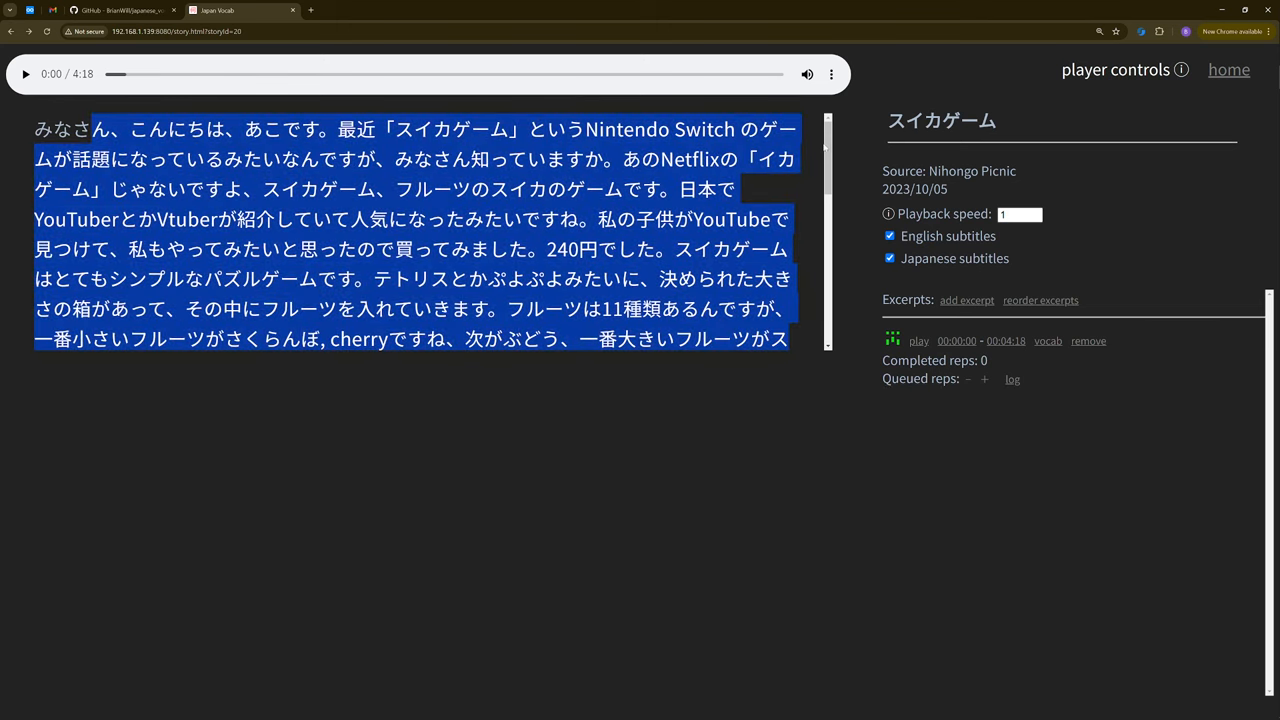
pyautogui.moveTo(948, 196)
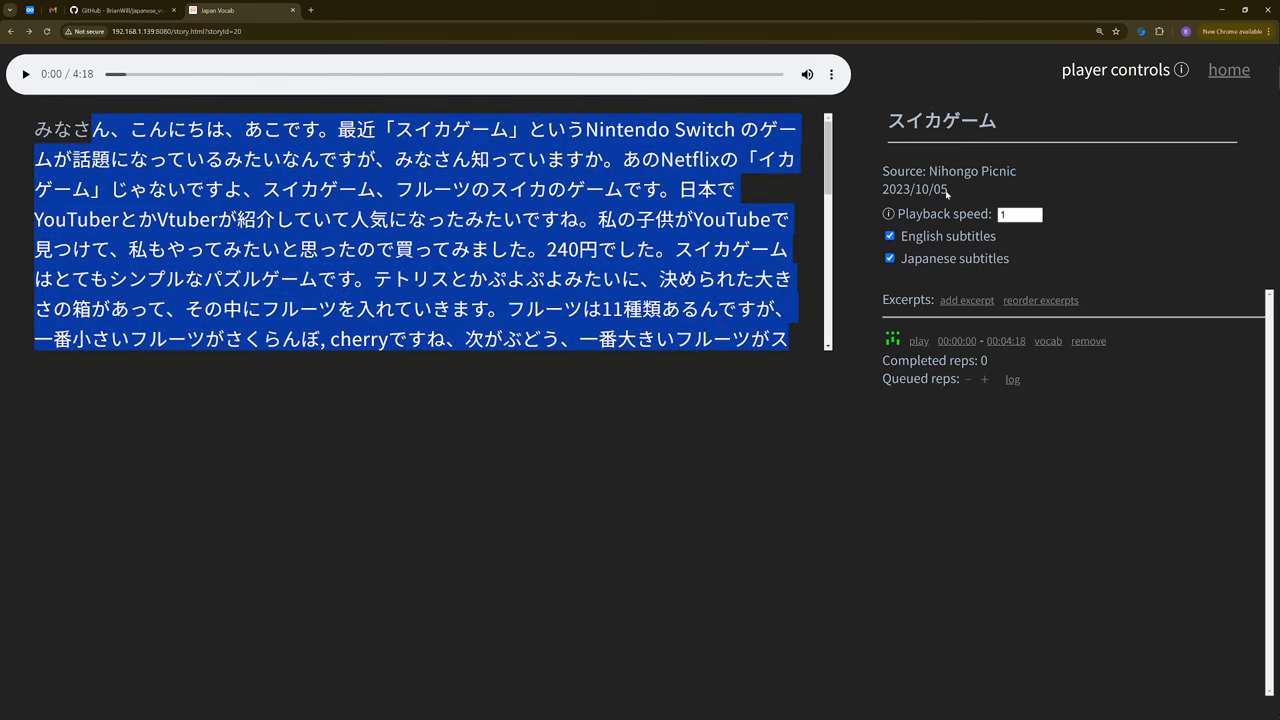
pyautogui.moveTo(956, 192)
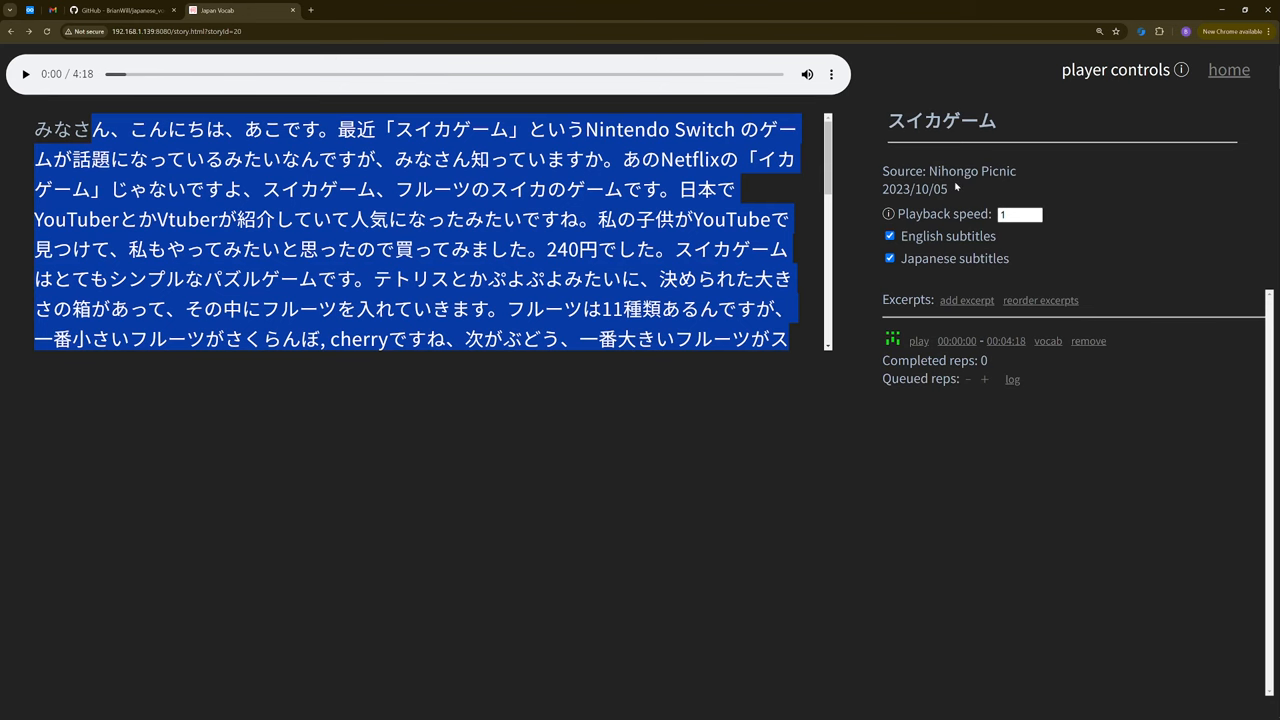
pyautogui.click(1036, 216)
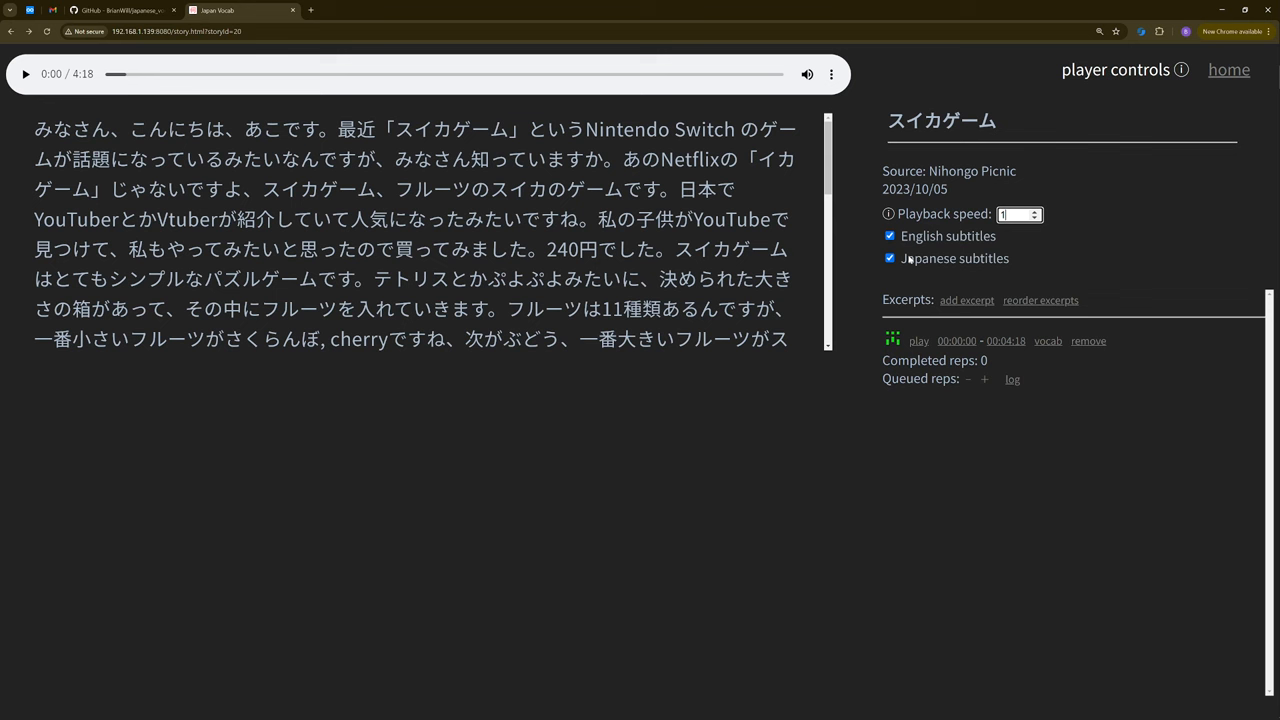
pyautogui.moveTo(930, 262)
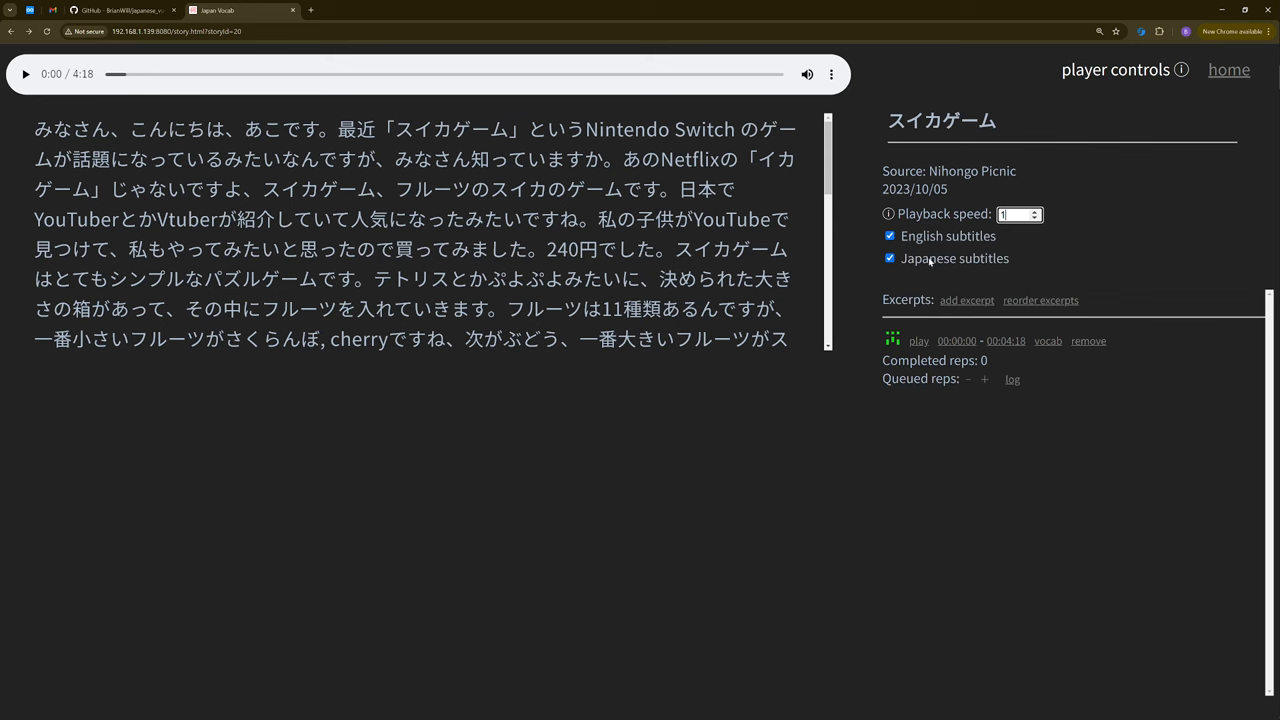
# Seek the story audio to 1:39 and select a passage of the transcript
pyautogui.click(24, 72)
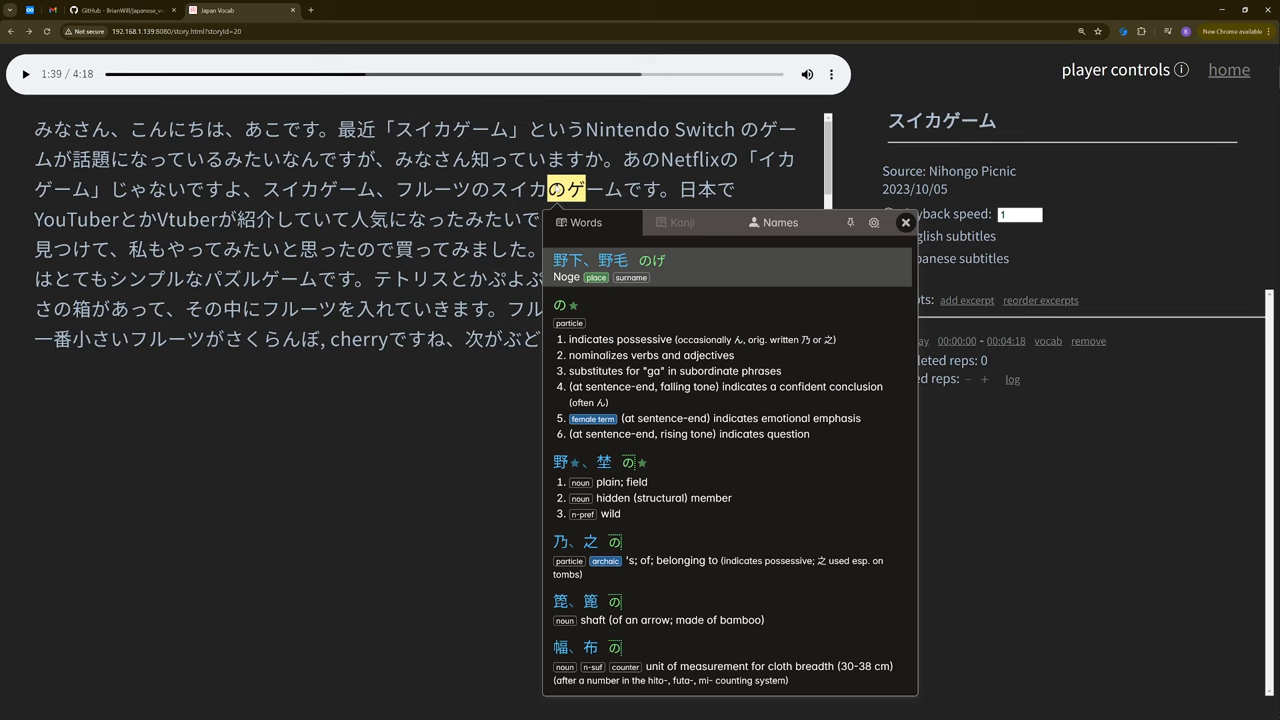
pyautogui.click(904, 222)
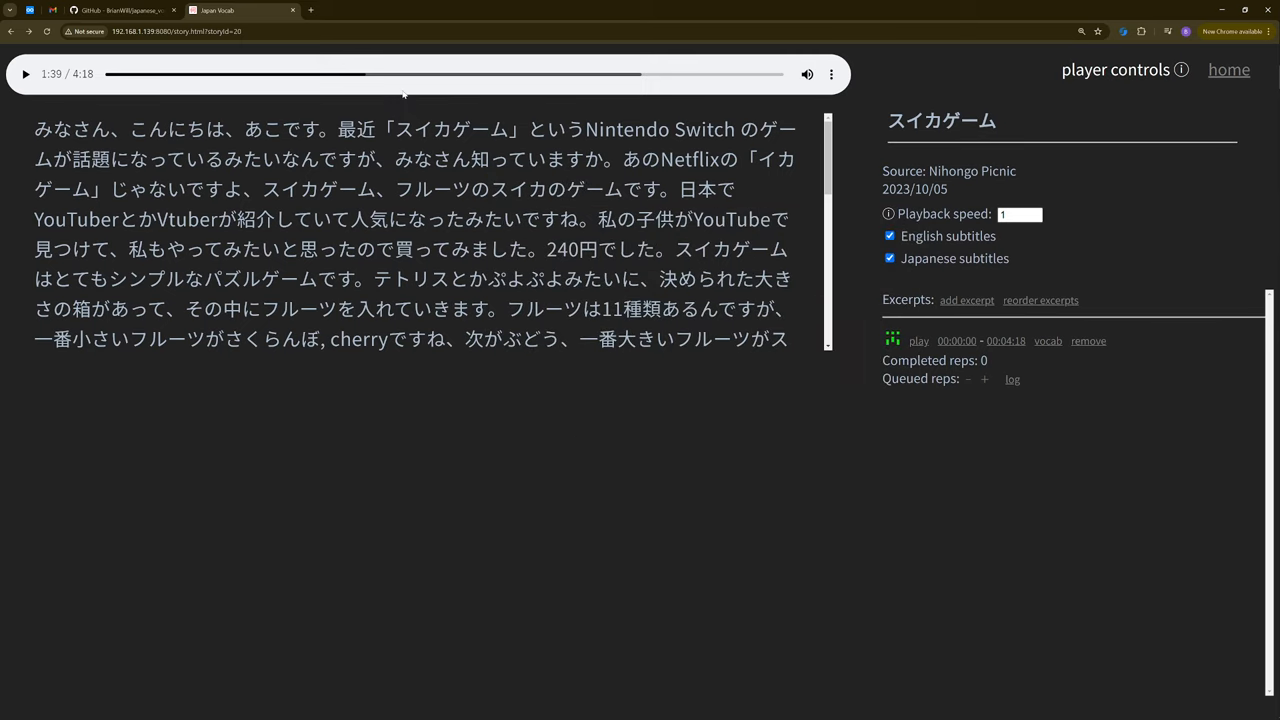
pyautogui.moveTo(40, 128); pyautogui.dragTo(540, 188)
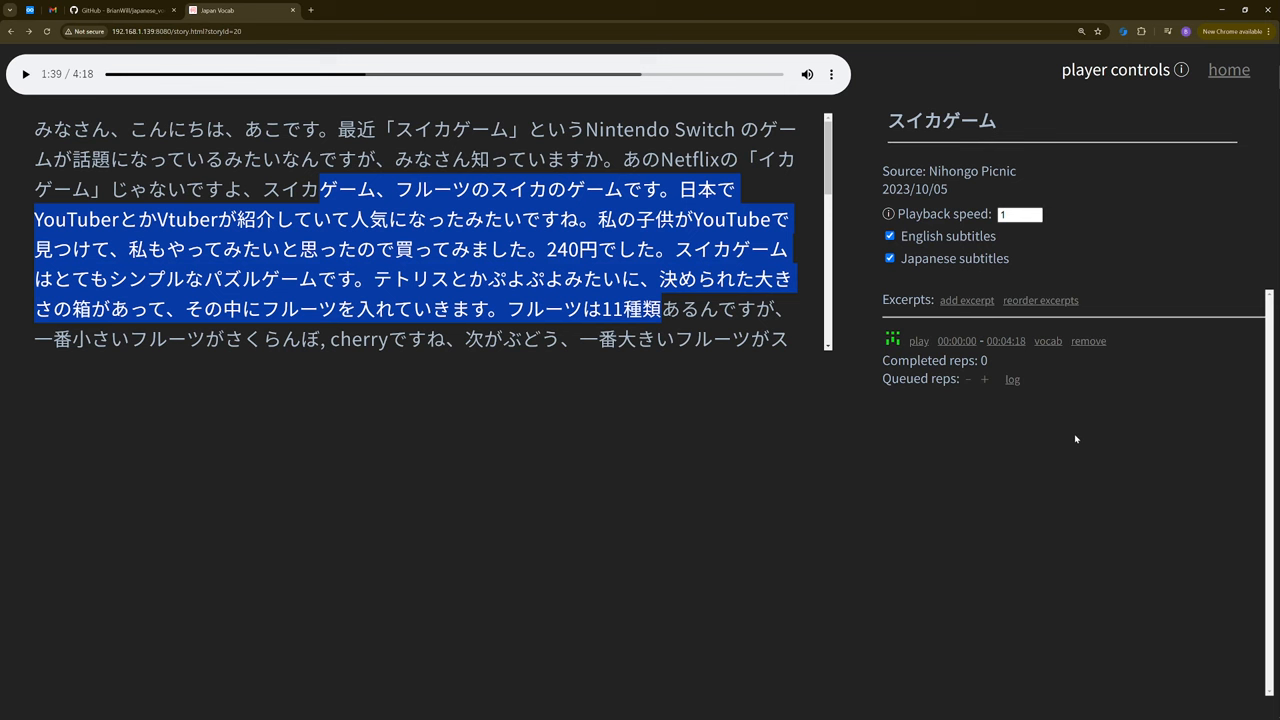
pyautogui.moveTo(982, 404)
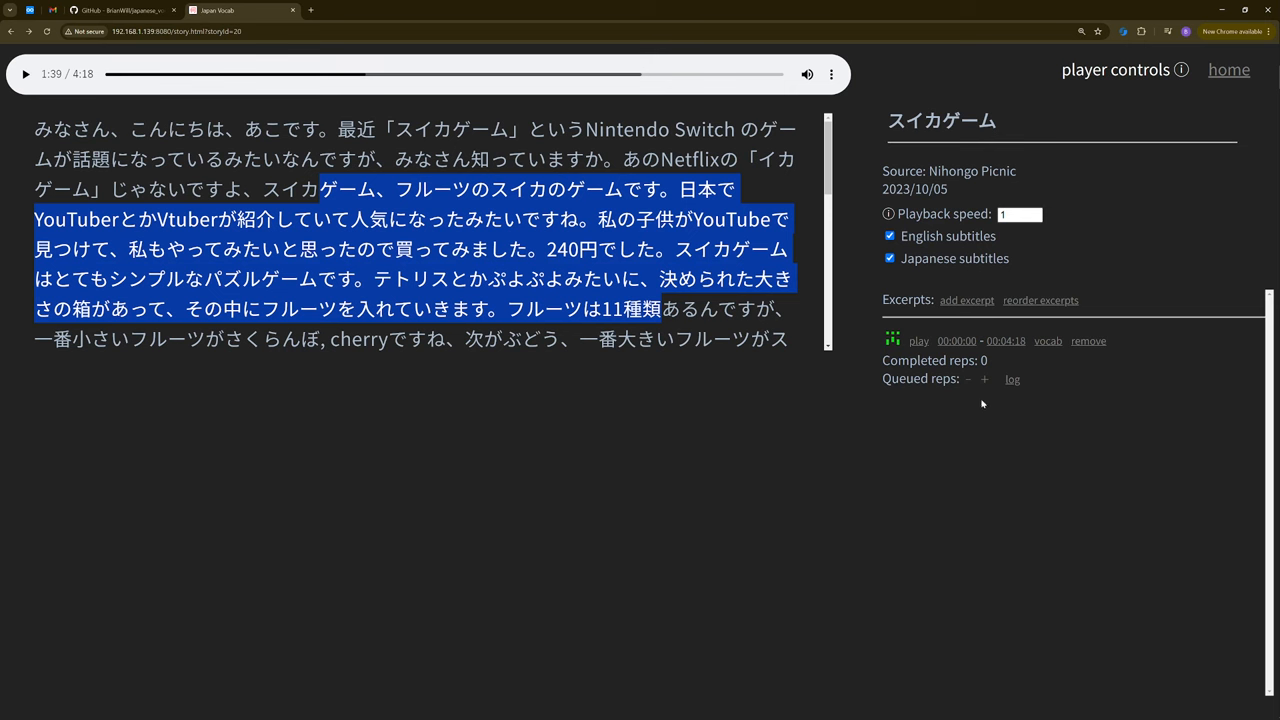
pyautogui.moveTo(964, 422)
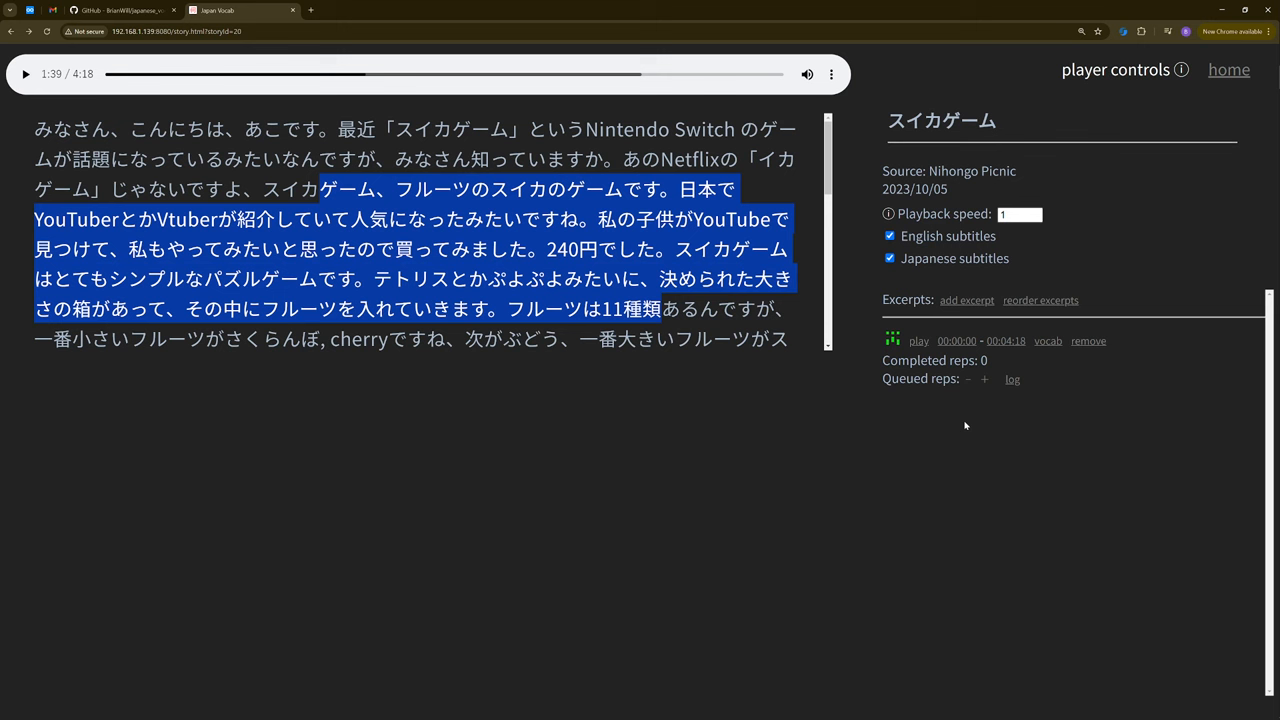
pyautogui.moveTo(980, 428)
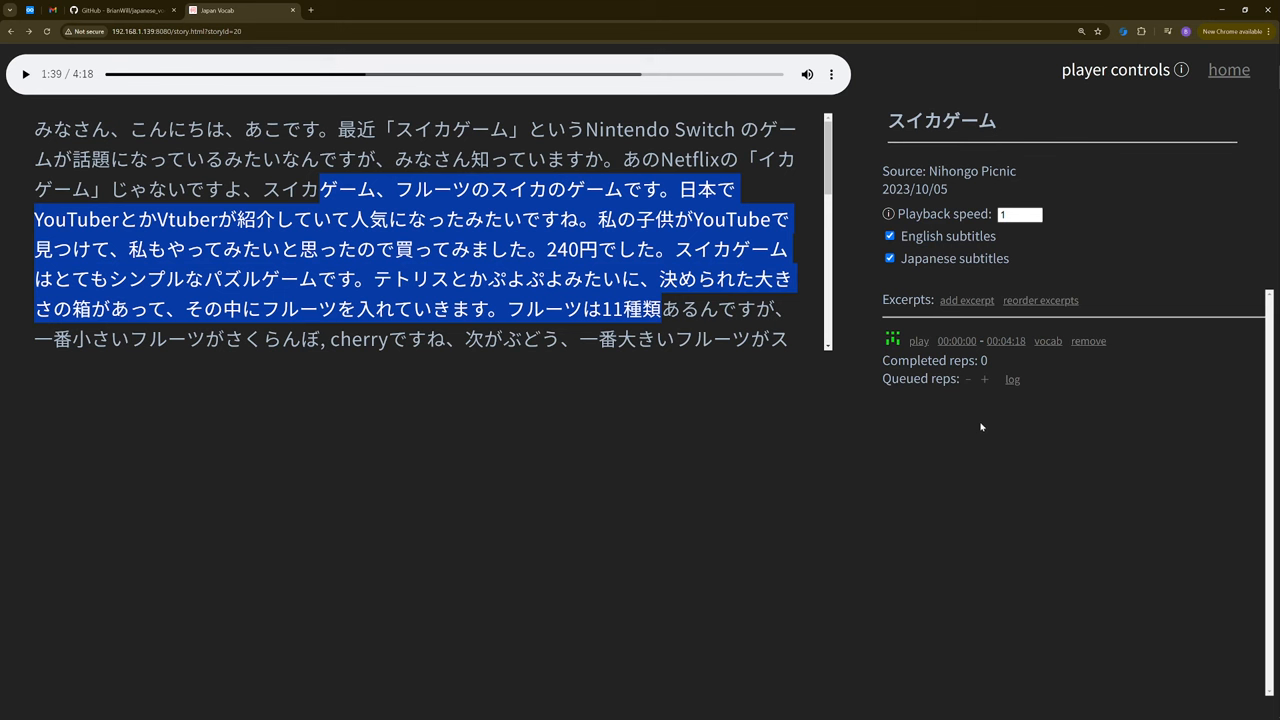
pyautogui.moveTo(1078, 436)
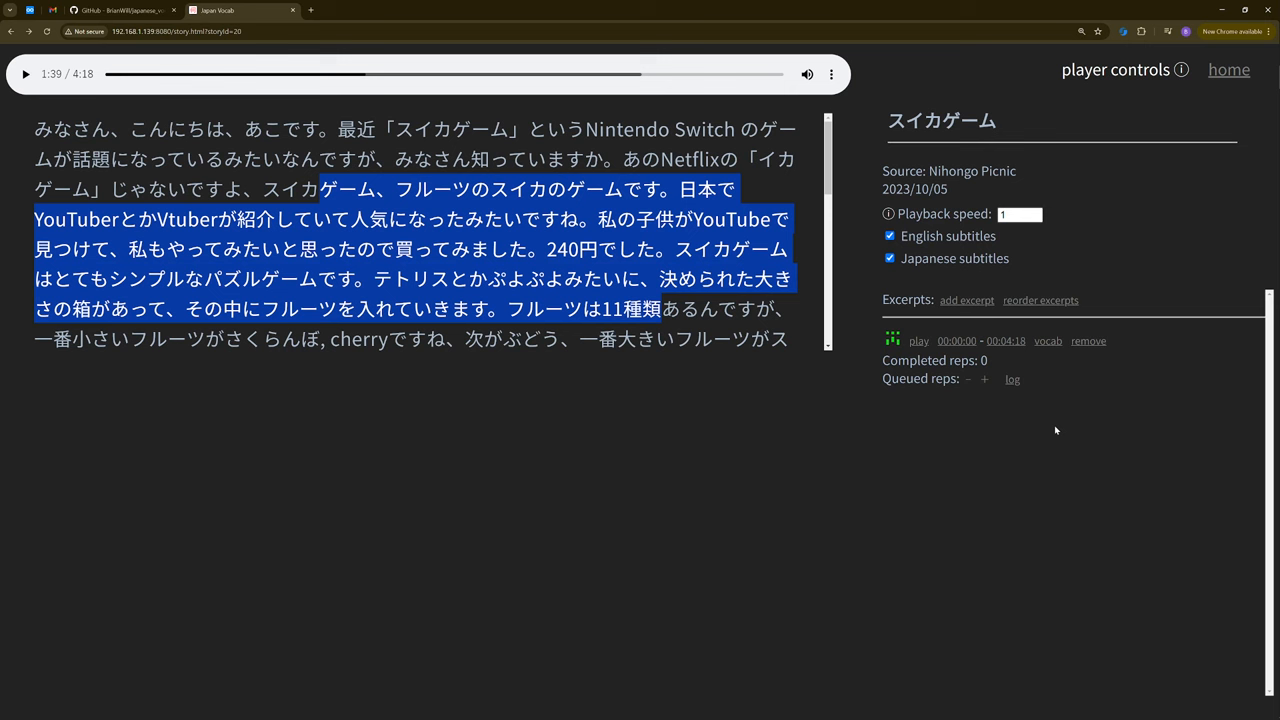
pyautogui.moveTo(1052, 402)
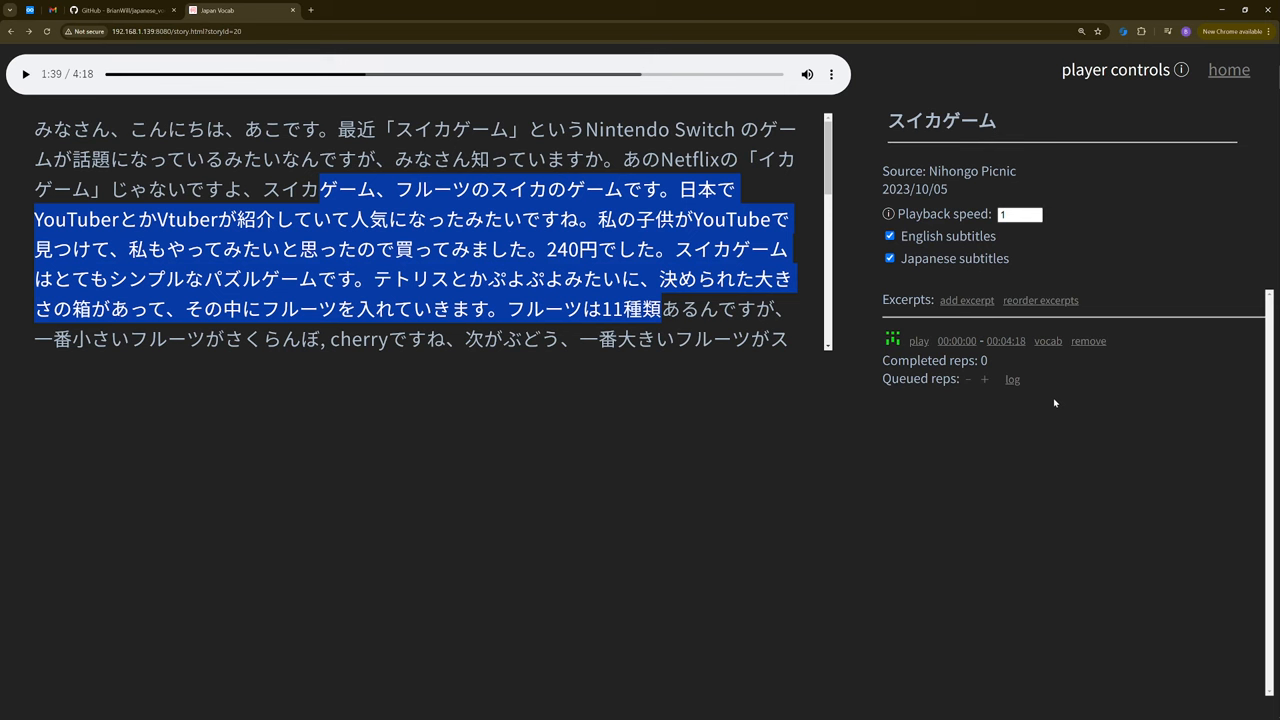
pyautogui.moveTo(944, 374)
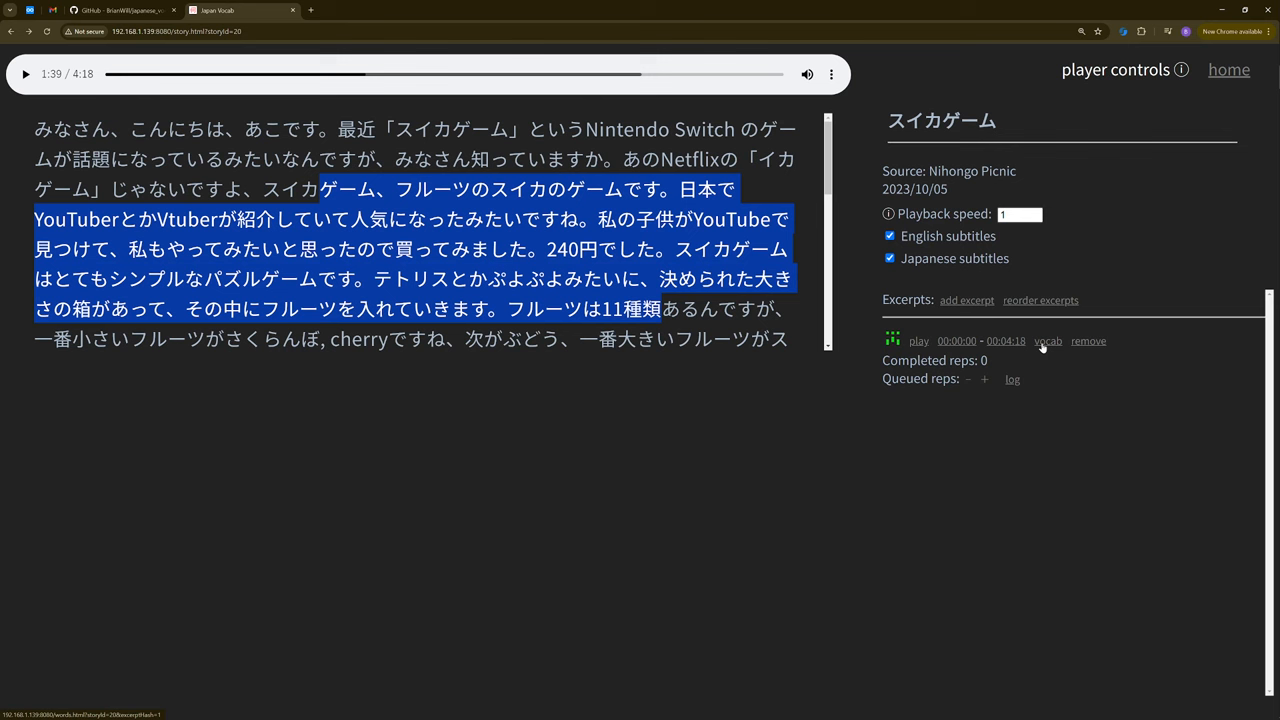
# Add an excerpt and set the second excerpt's start to 2:07, keeping its end at 4:18
pyautogui.click(966, 300)
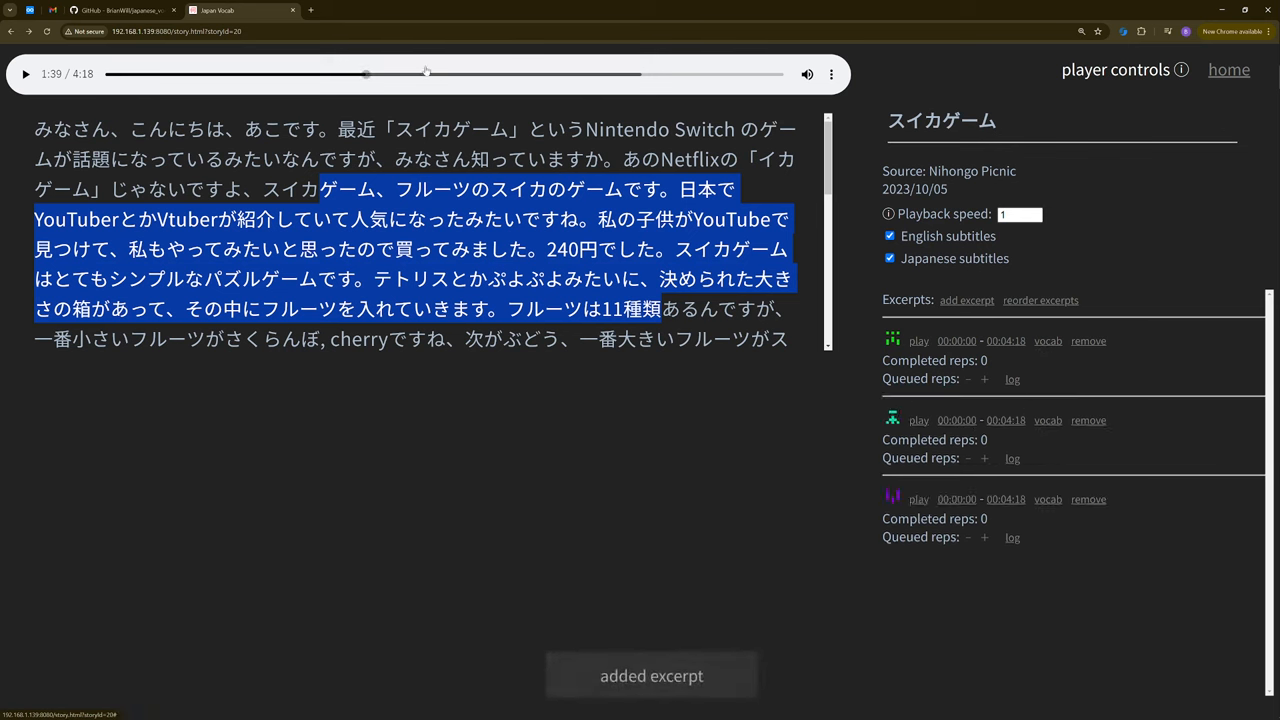
pyautogui.moveTo(364, 74); pyautogui.dragTo(438, 74)
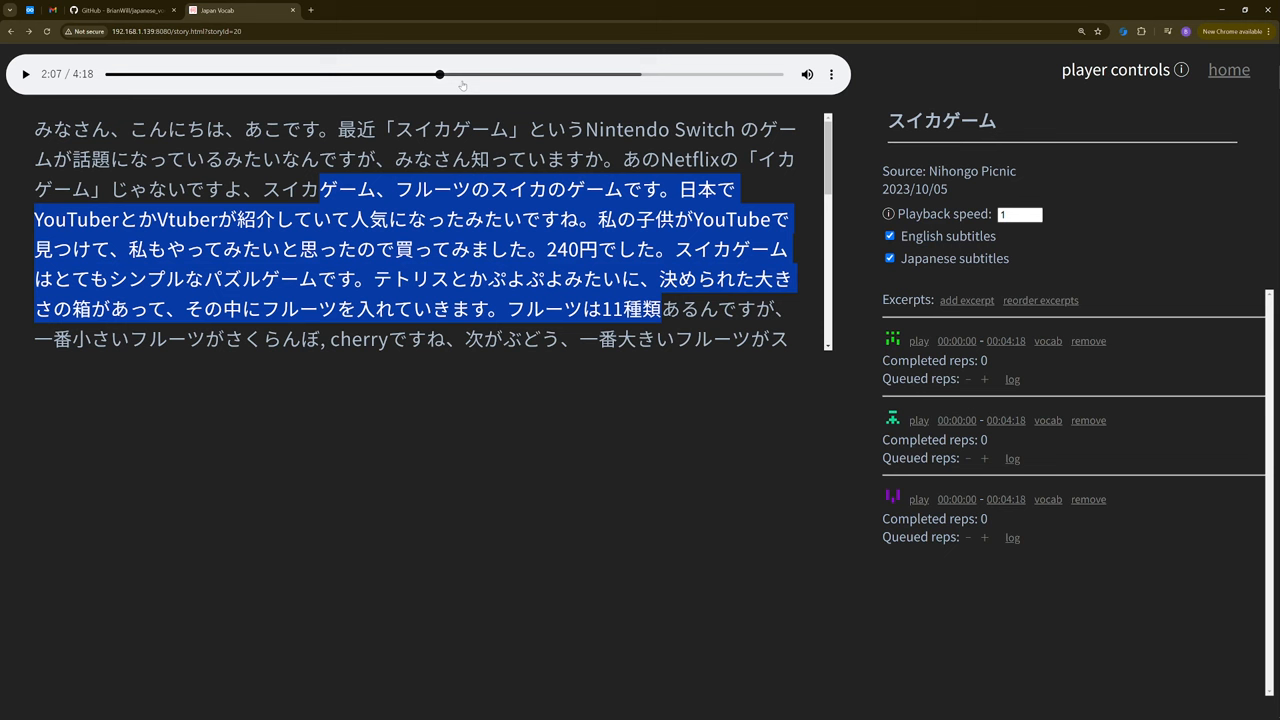
pyautogui.click(956, 420)
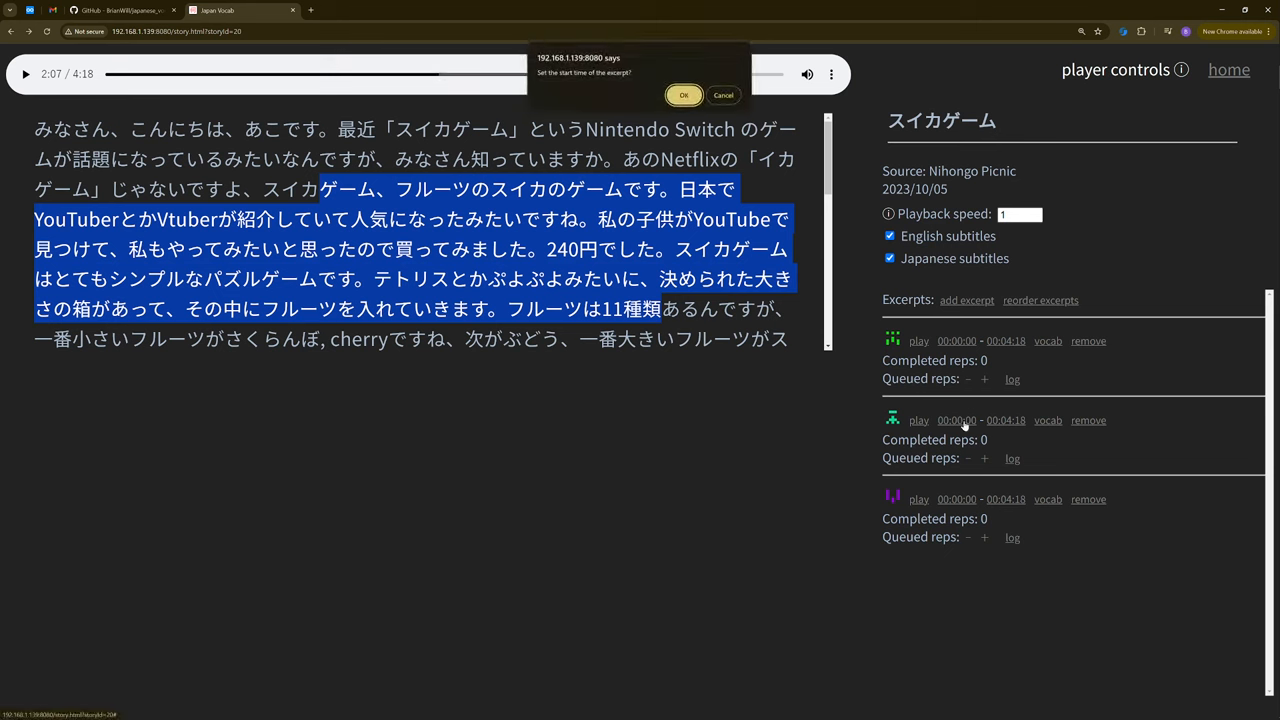
pyautogui.click(684, 94)
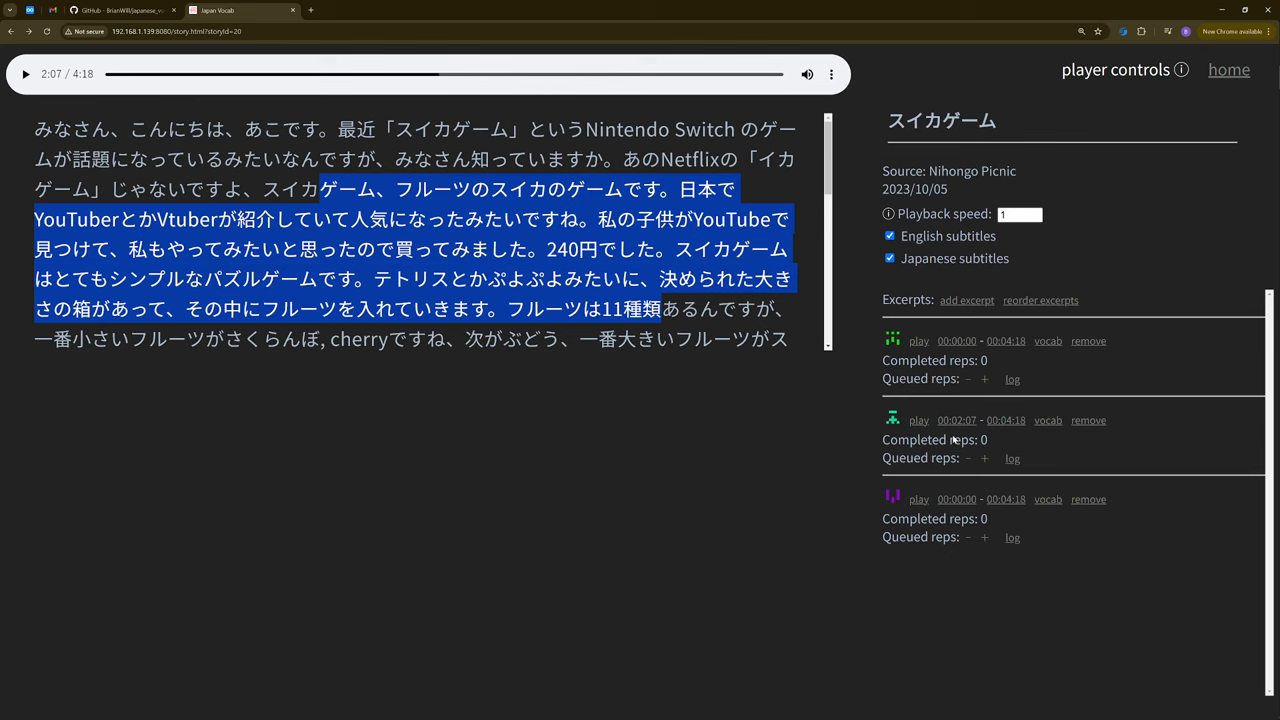
pyautogui.moveTo(1146, 592)
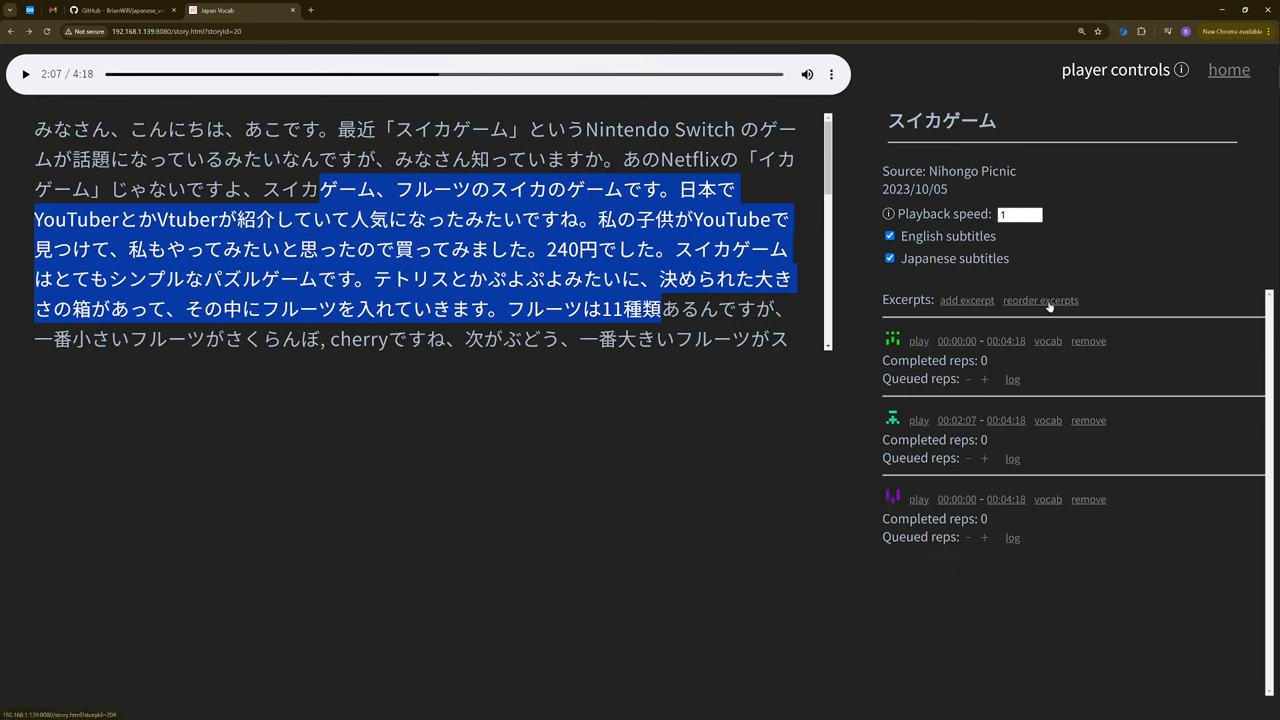
# Sort the three スイカゲーム excerpts so the 2:07–4:18 excerpt is listed last
pyautogui.click(1040, 300)
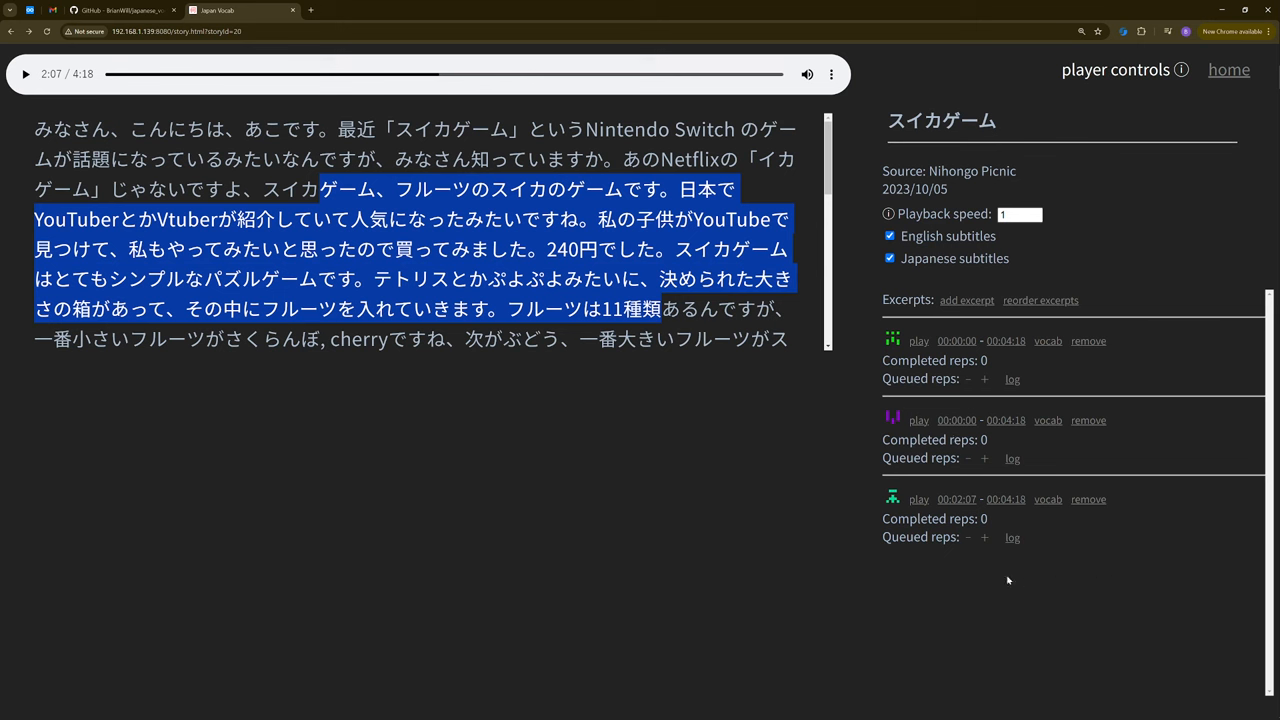
pyautogui.moveTo(892, 352)
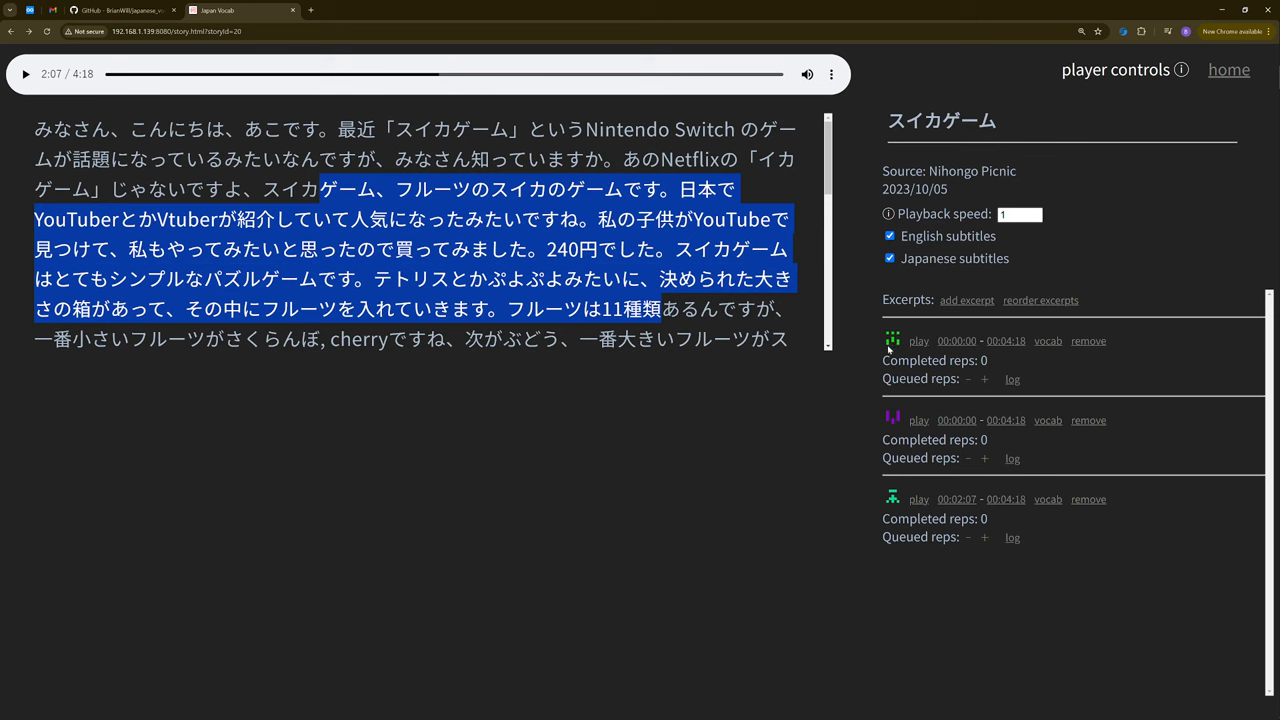
pyautogui.moveTo(886, 424)
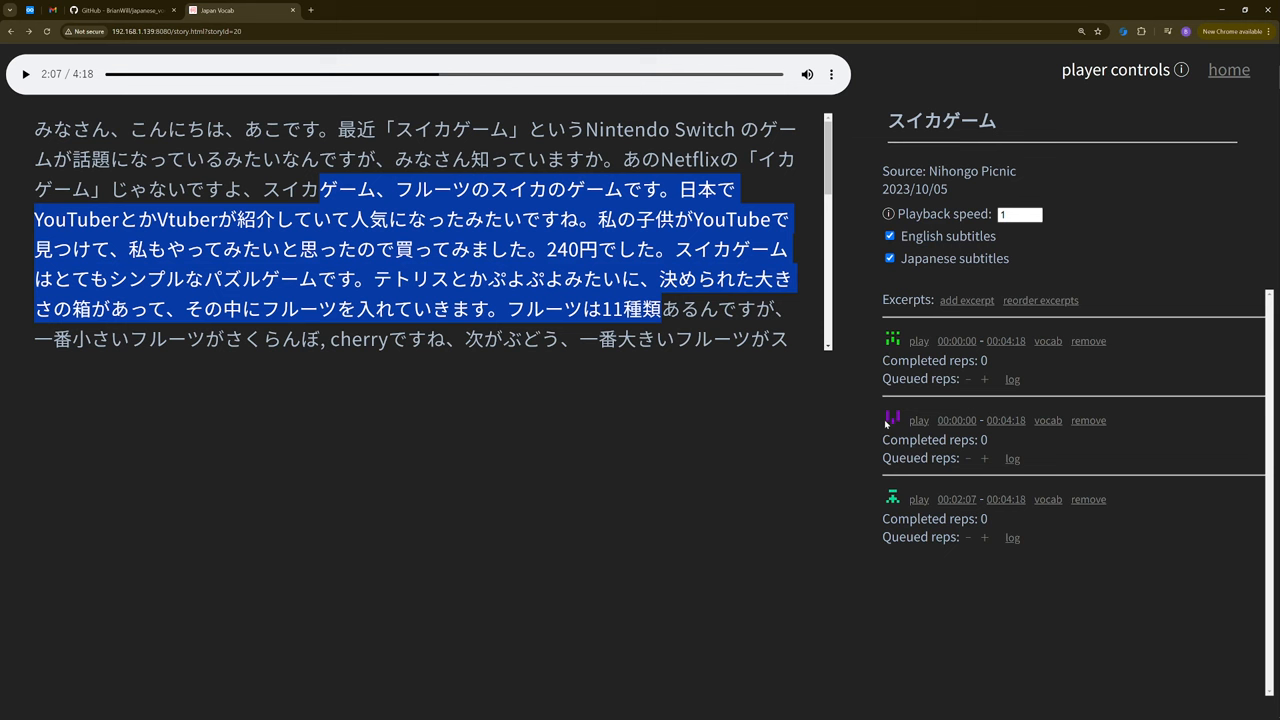
pyautogui.moveTo(852, 458)
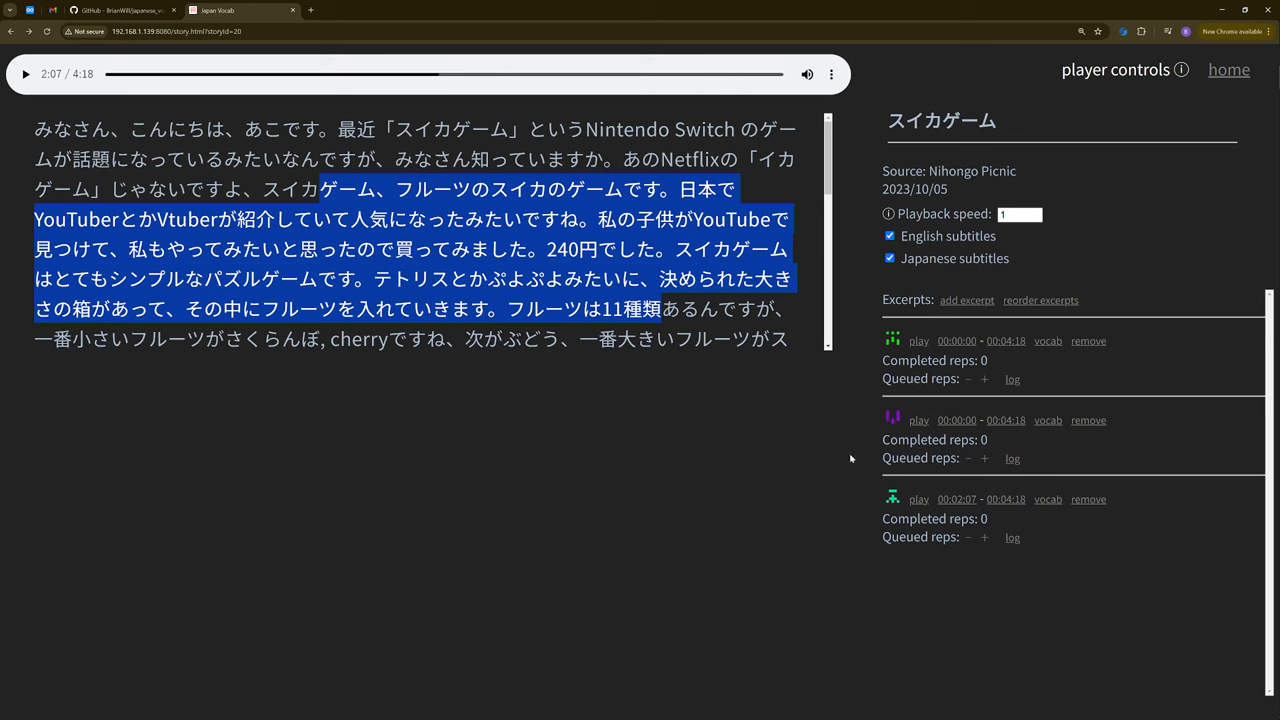
pyautogui.moveTo(844, 448)
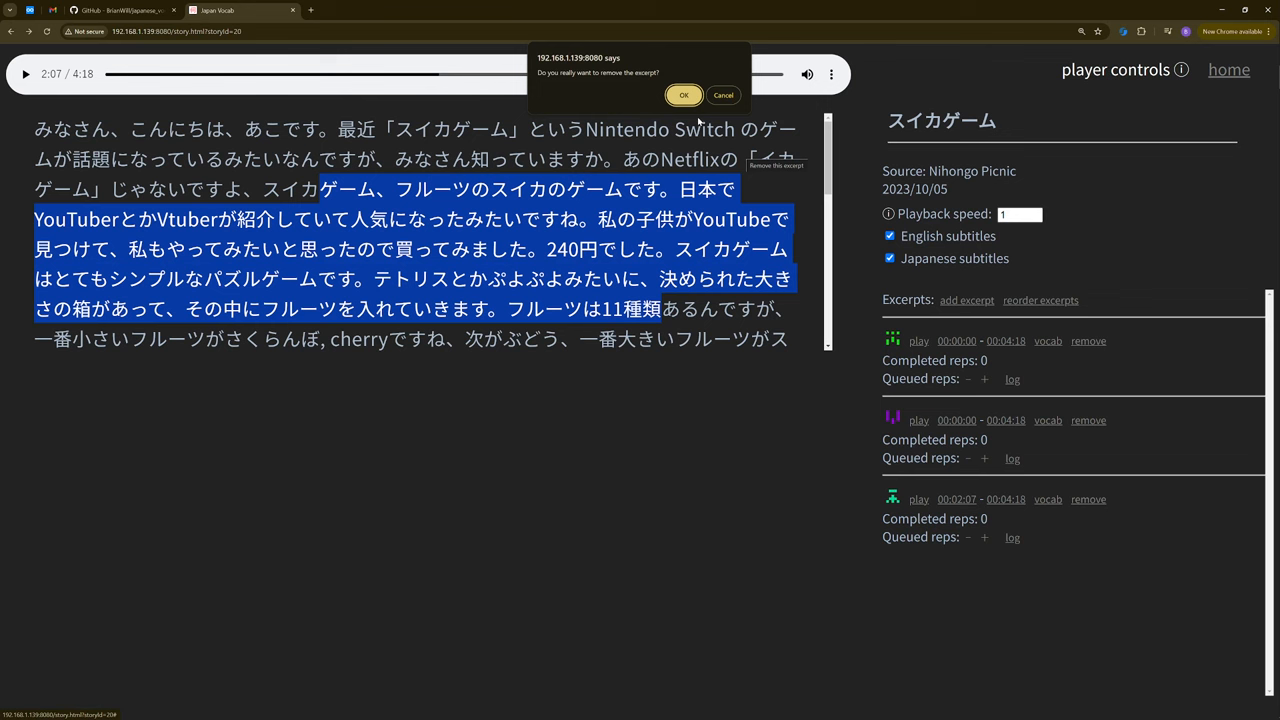
# Confirm removing one excerpt and set the remaining second excerpt to start at 2:12
pyautogui.click(684, 96)
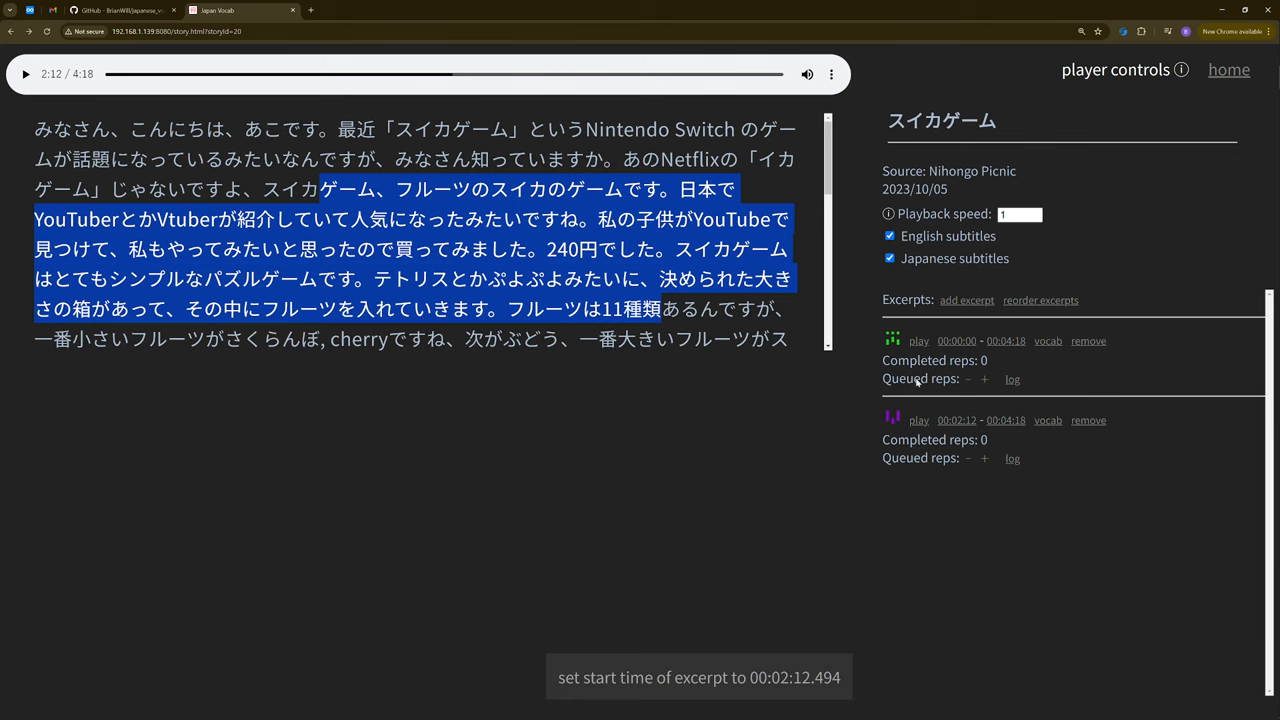
pyautogui.click(918, 420)
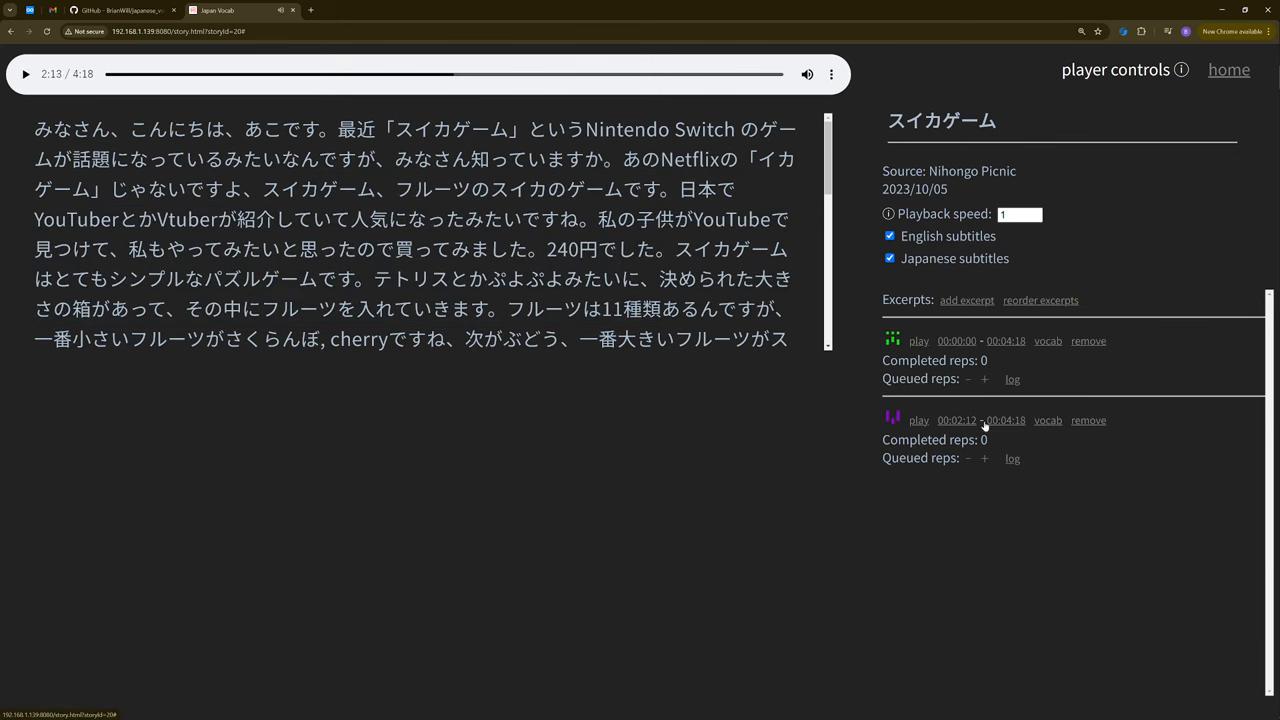
pyautogui.moveTo(632, 338)
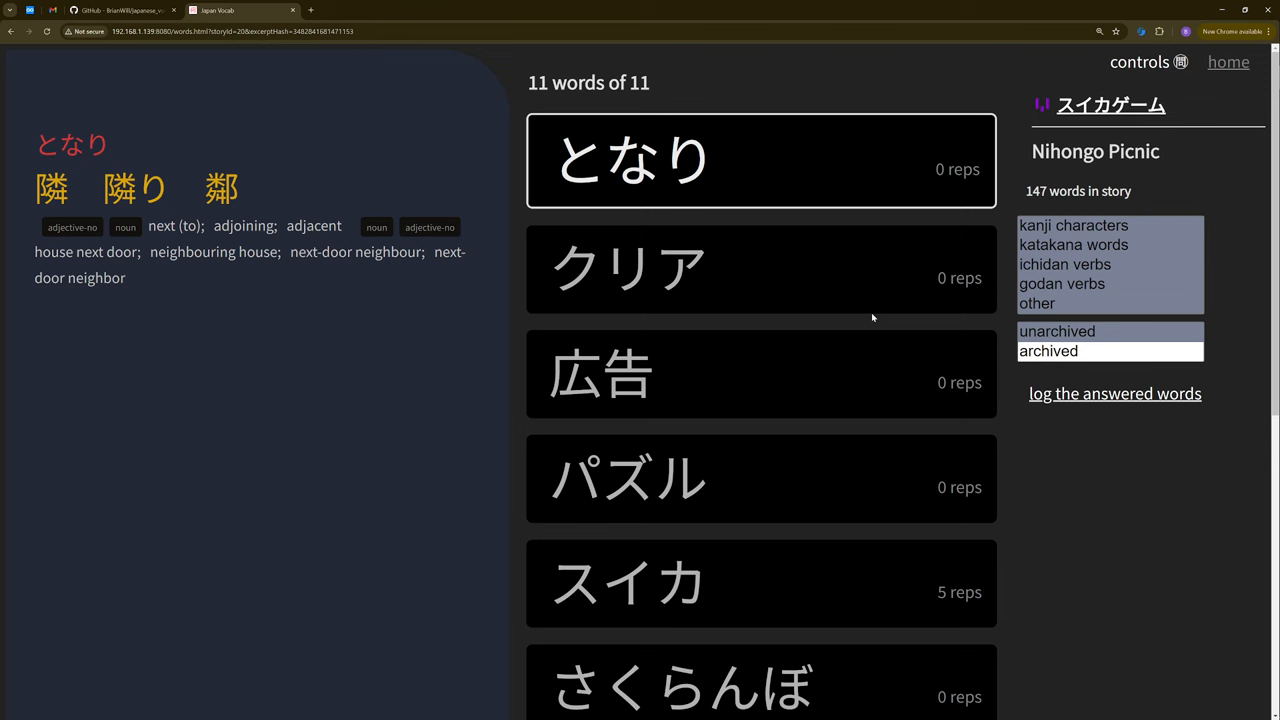
pyautogui.moveTo(848, 326)
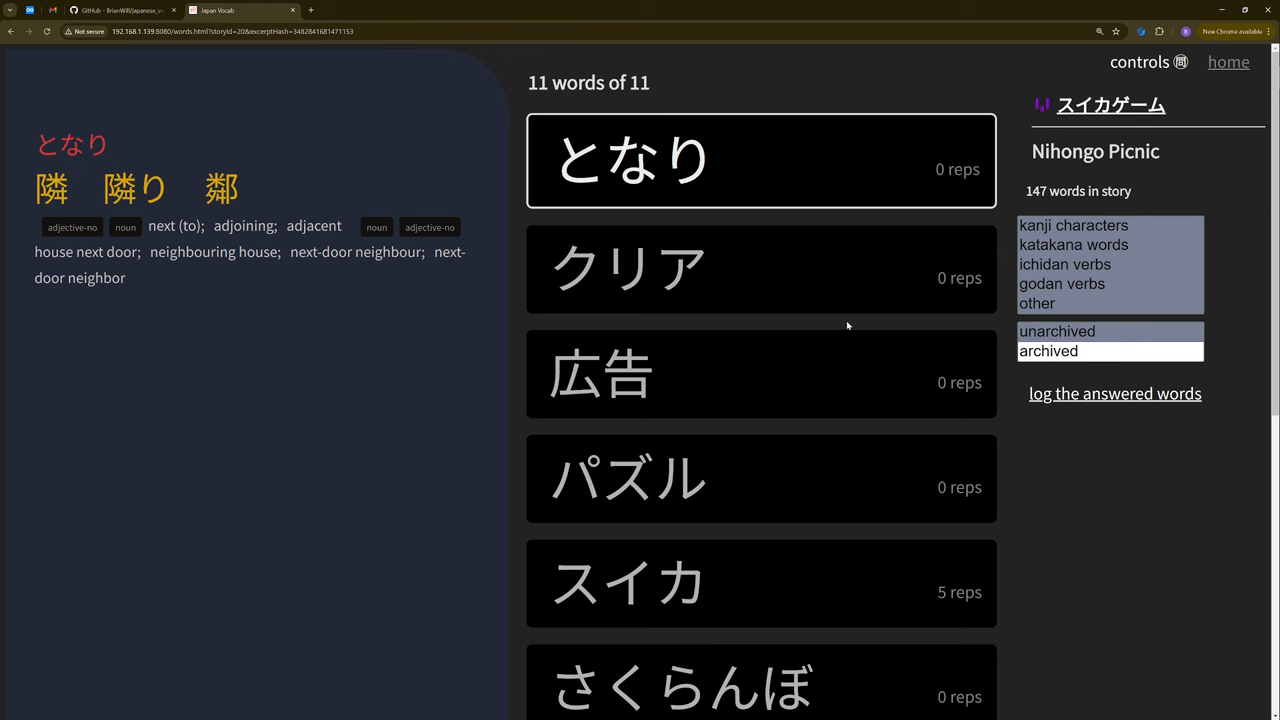
pyautogui.moveTo(788, 432)
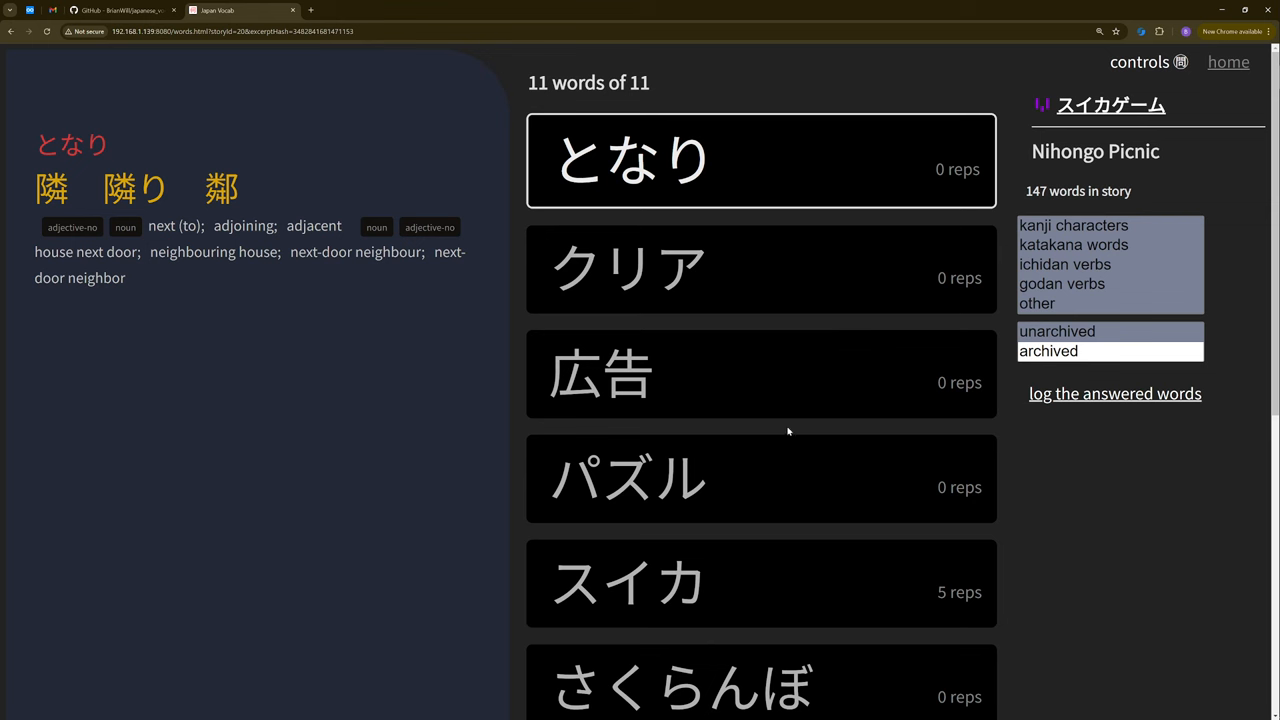
pyautogui.moveTo(808, 72)
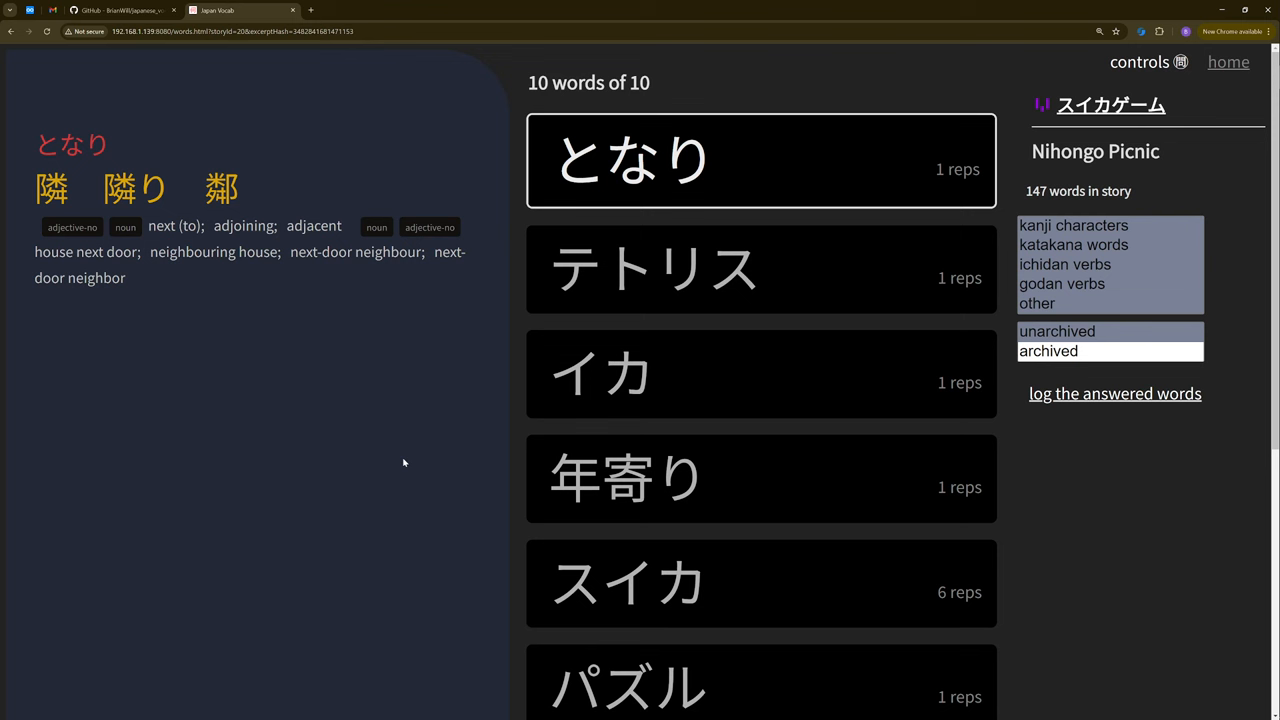
pyautogui.moveTo(892, 188)
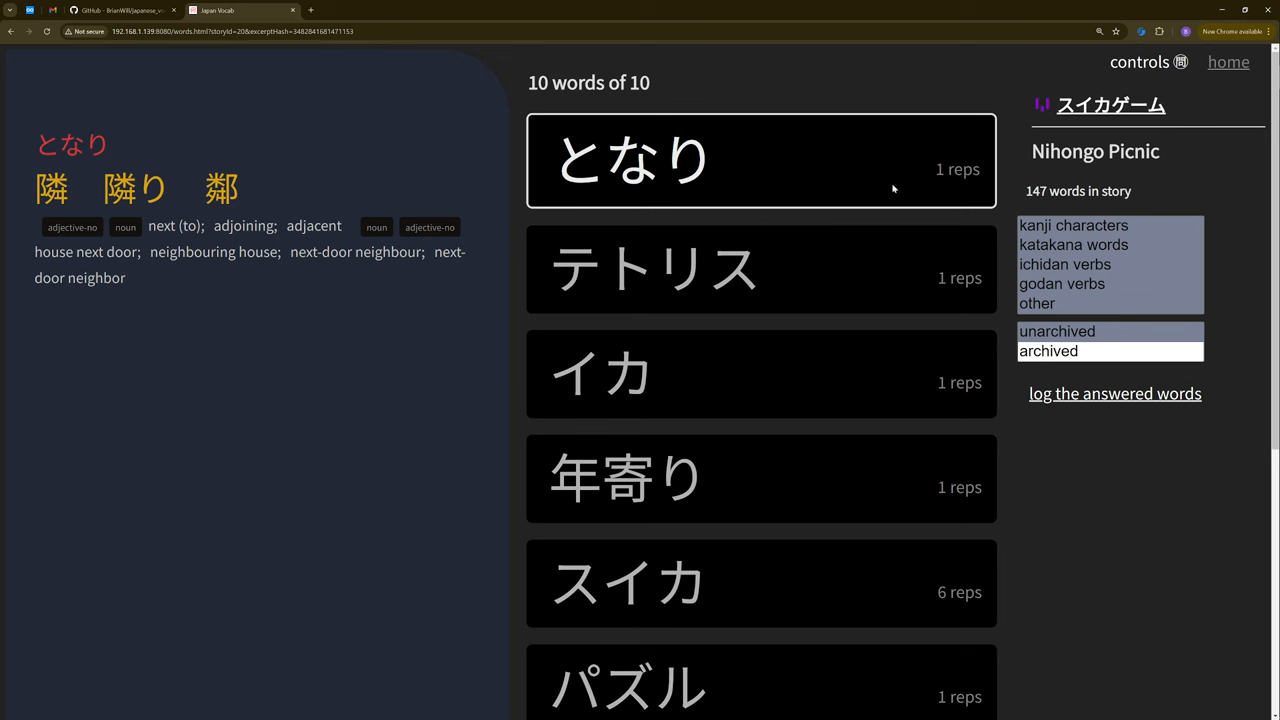
pyautogui.moveTo(856, 136)
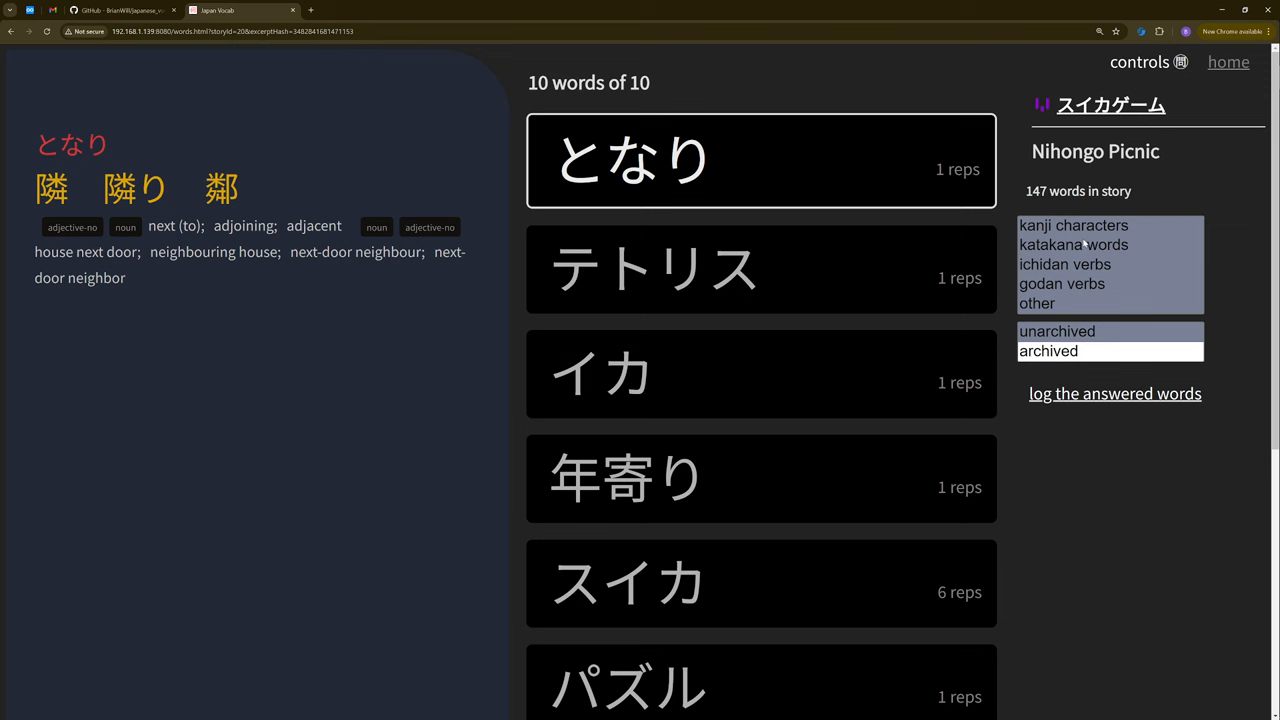
pyautogui.moveTo(1152, 264)
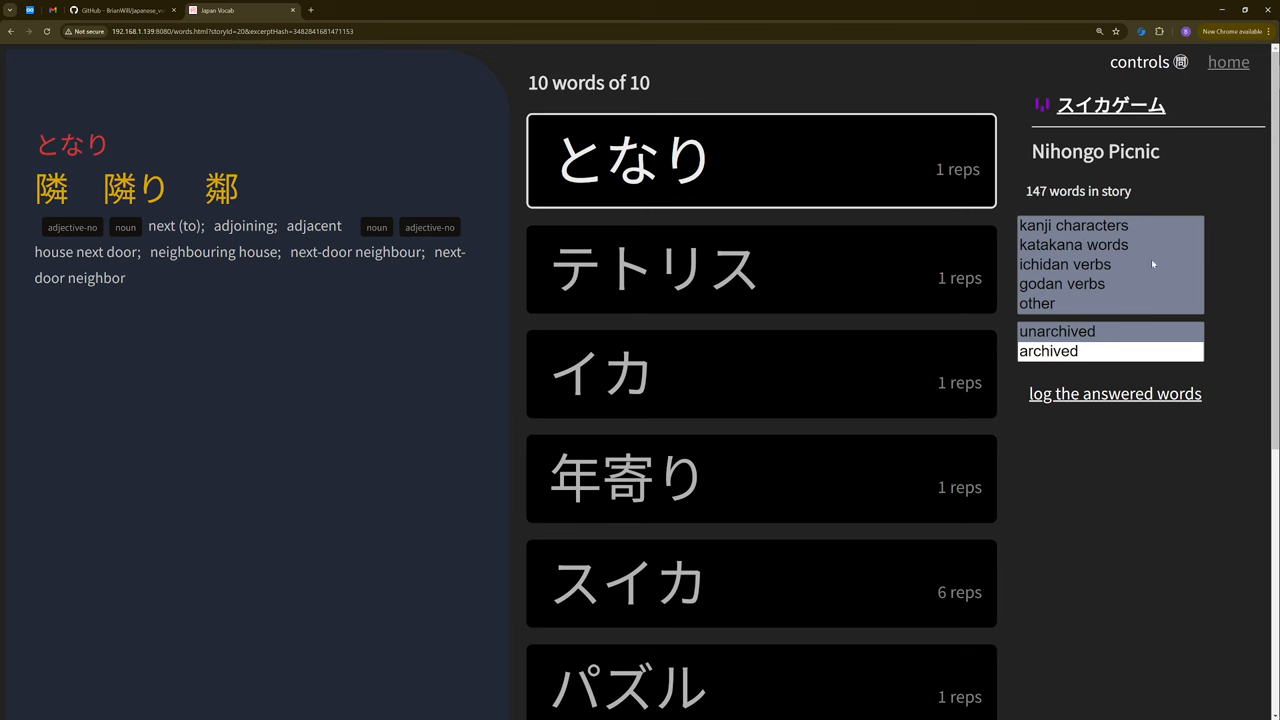
pyautogui.moveTo(1044, 356)
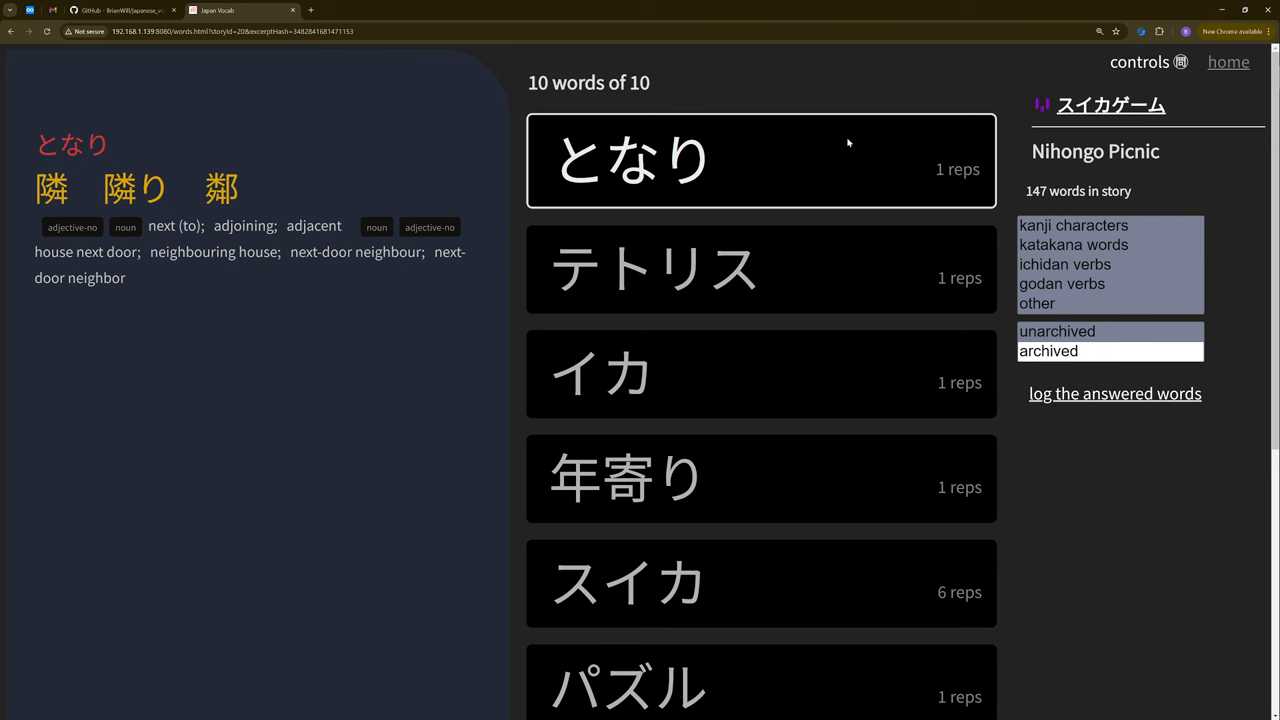
pyautogui.moveTo(964, 246)
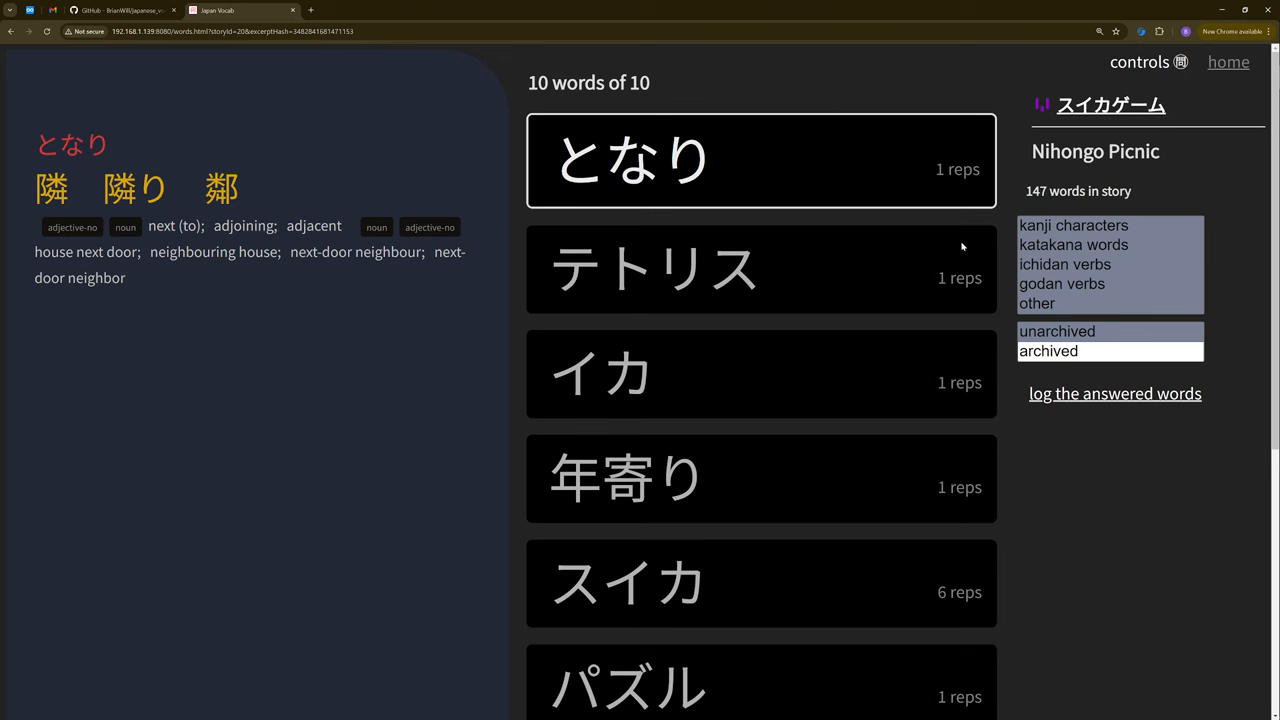
pyautogui.moveTo(866, 276)
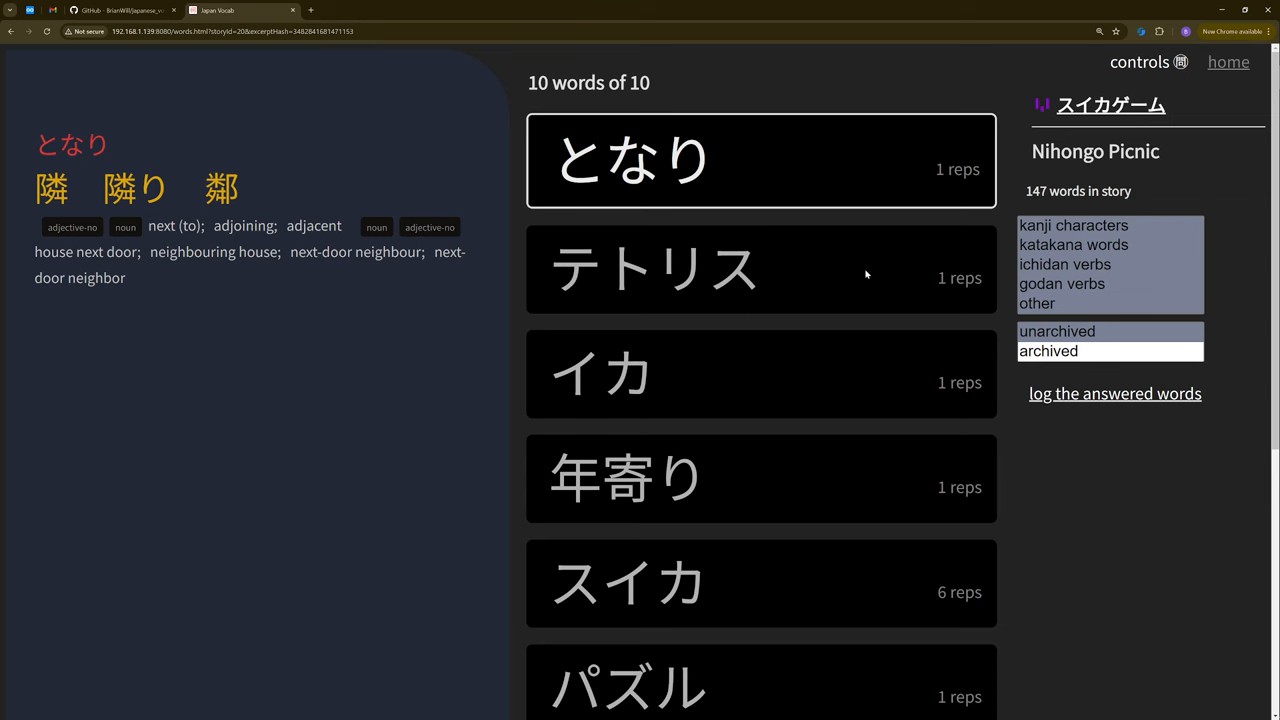
pyautogui.moveTo(824, 182)
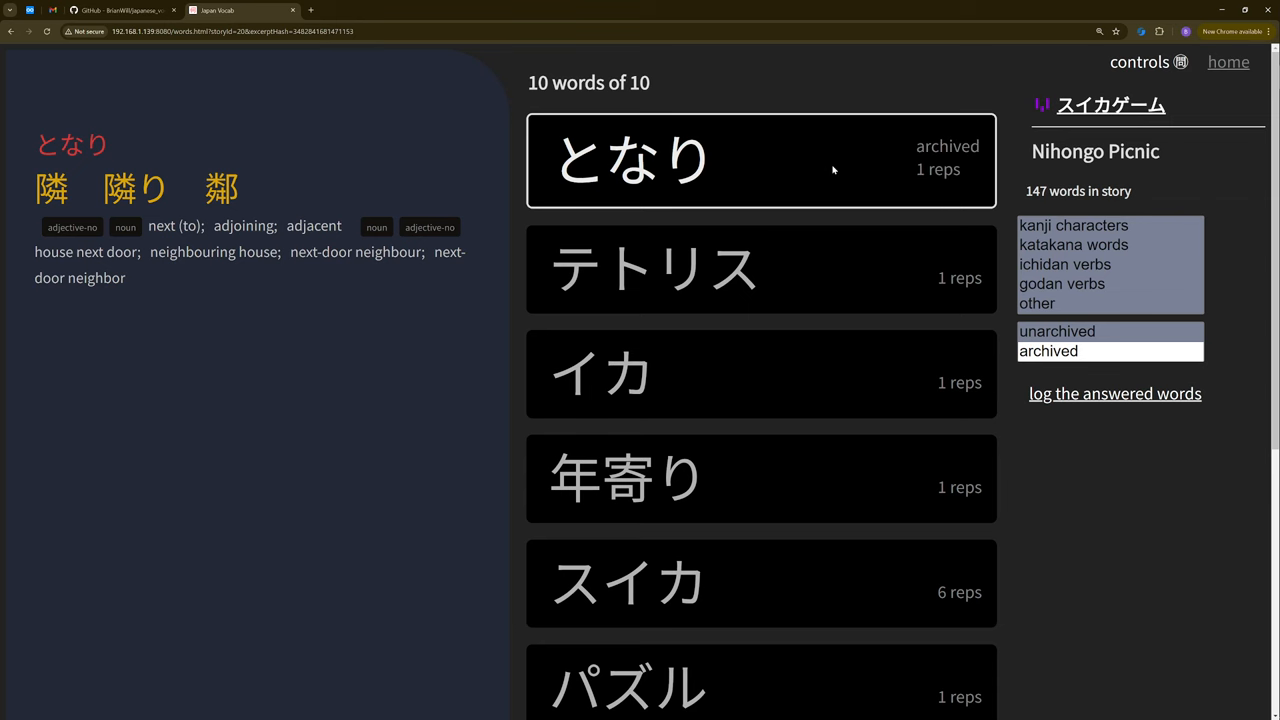
pyautogui.moveTo(928, 160)
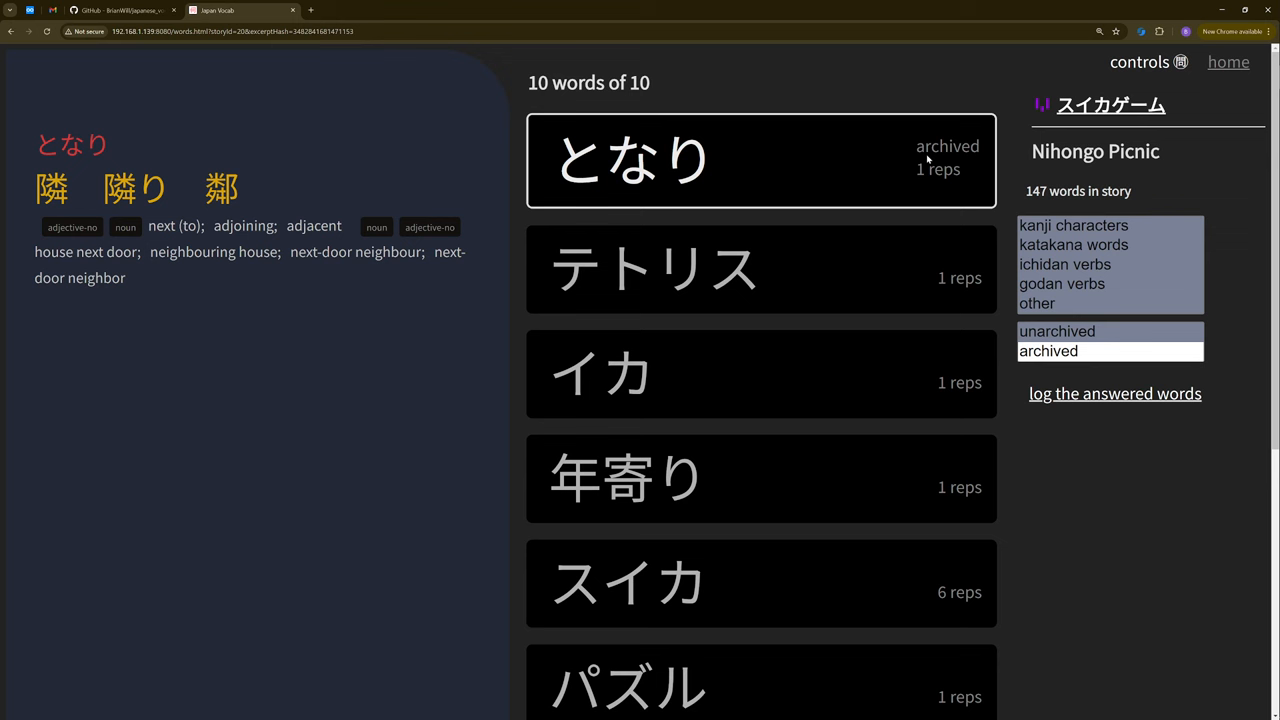
pyautogui.moveTo(812, 168)
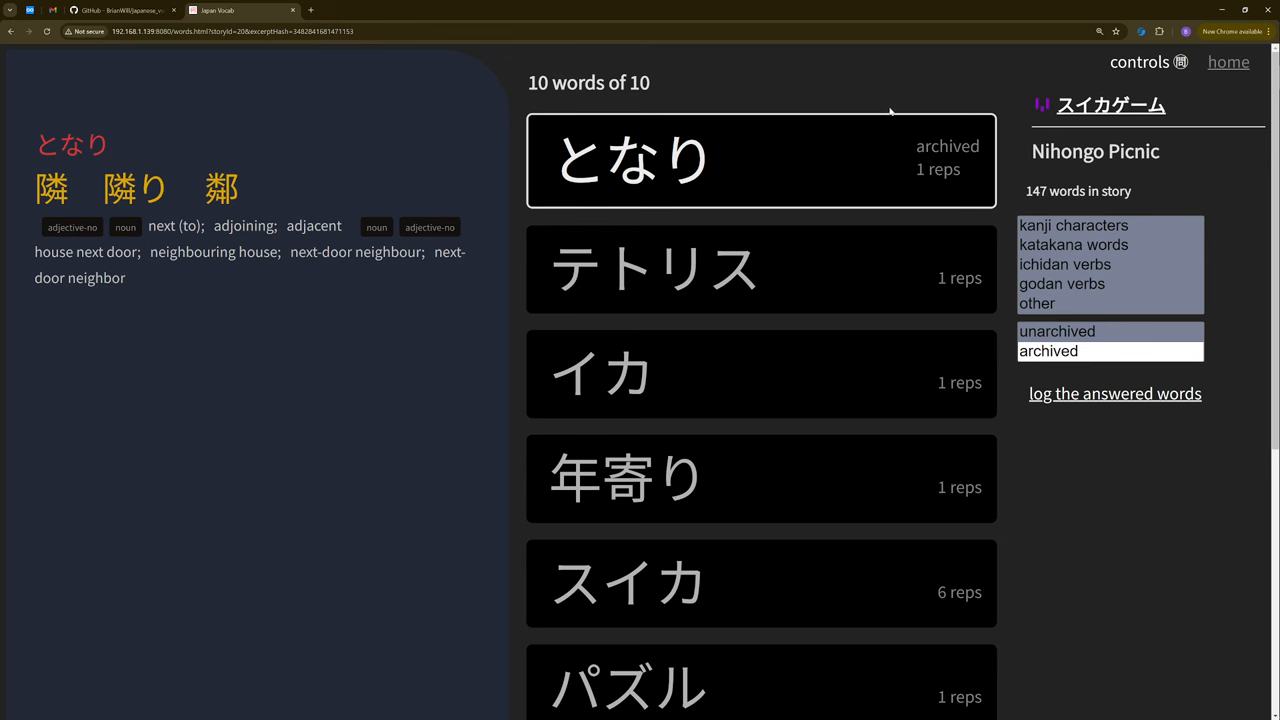
pyautogui.moveTo(564, 4)
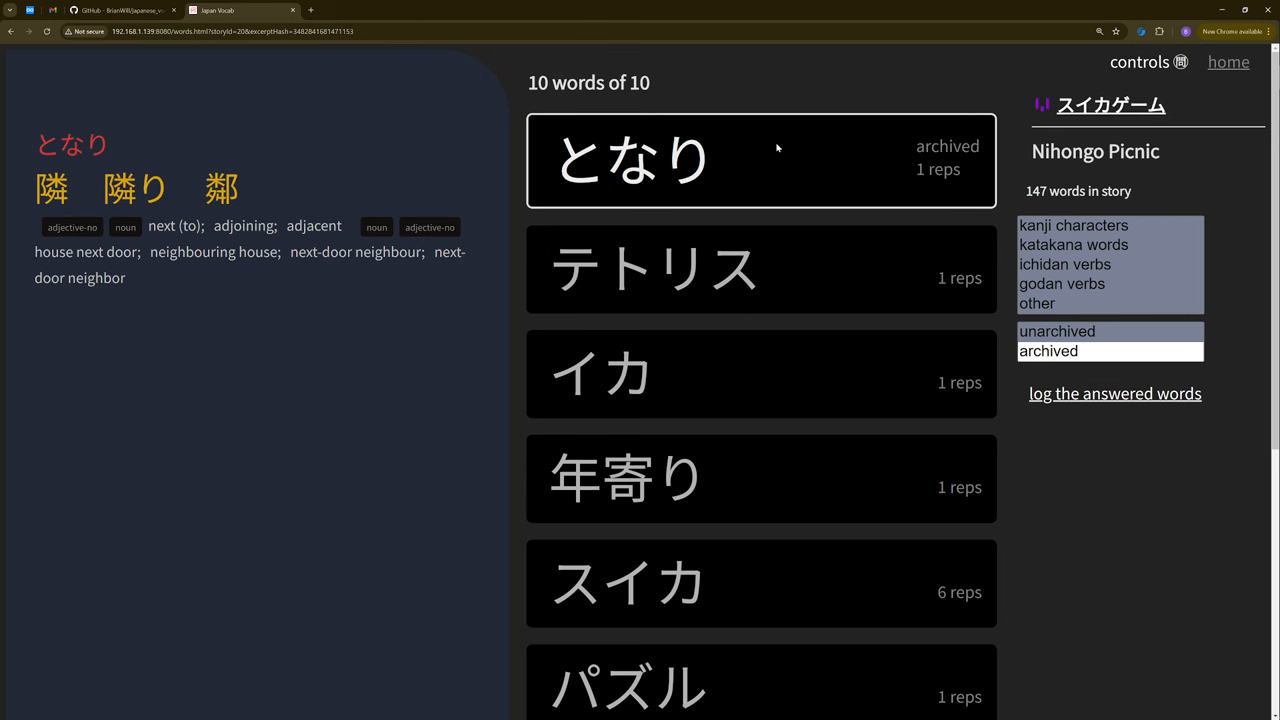
pyautogui.moveTo(812, 158)
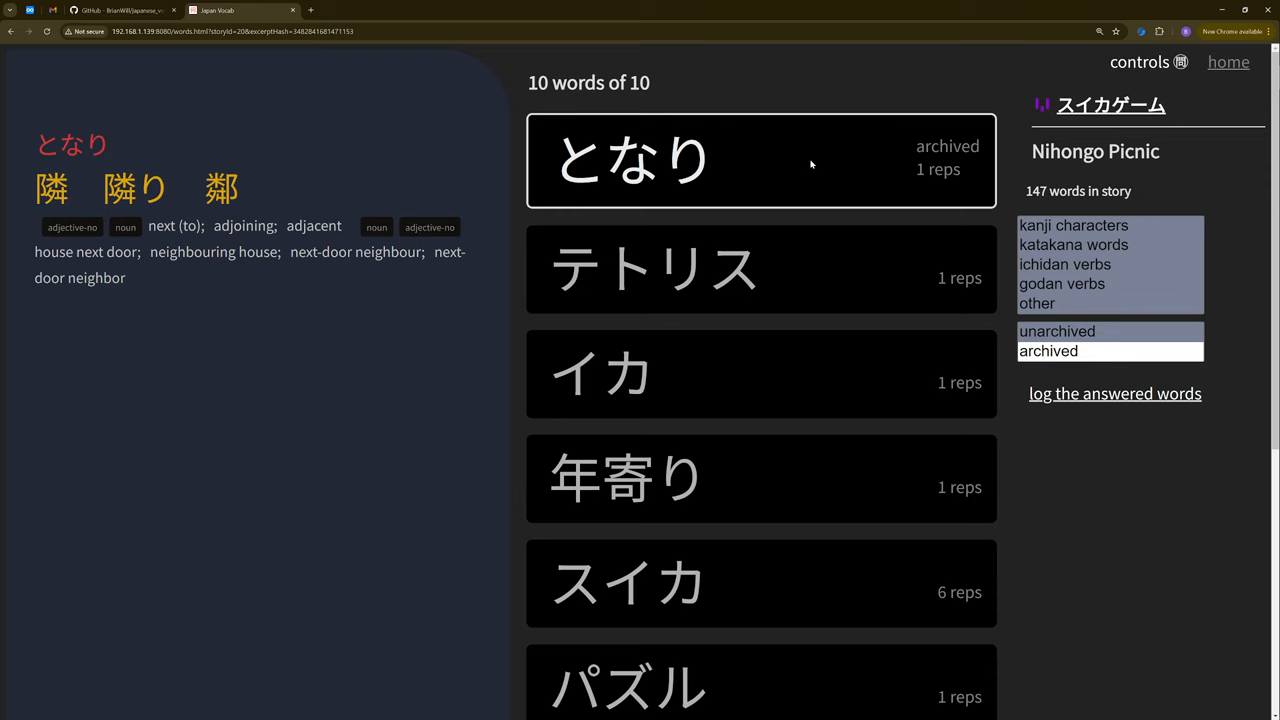
pyautogui.moveTo(804, 168)
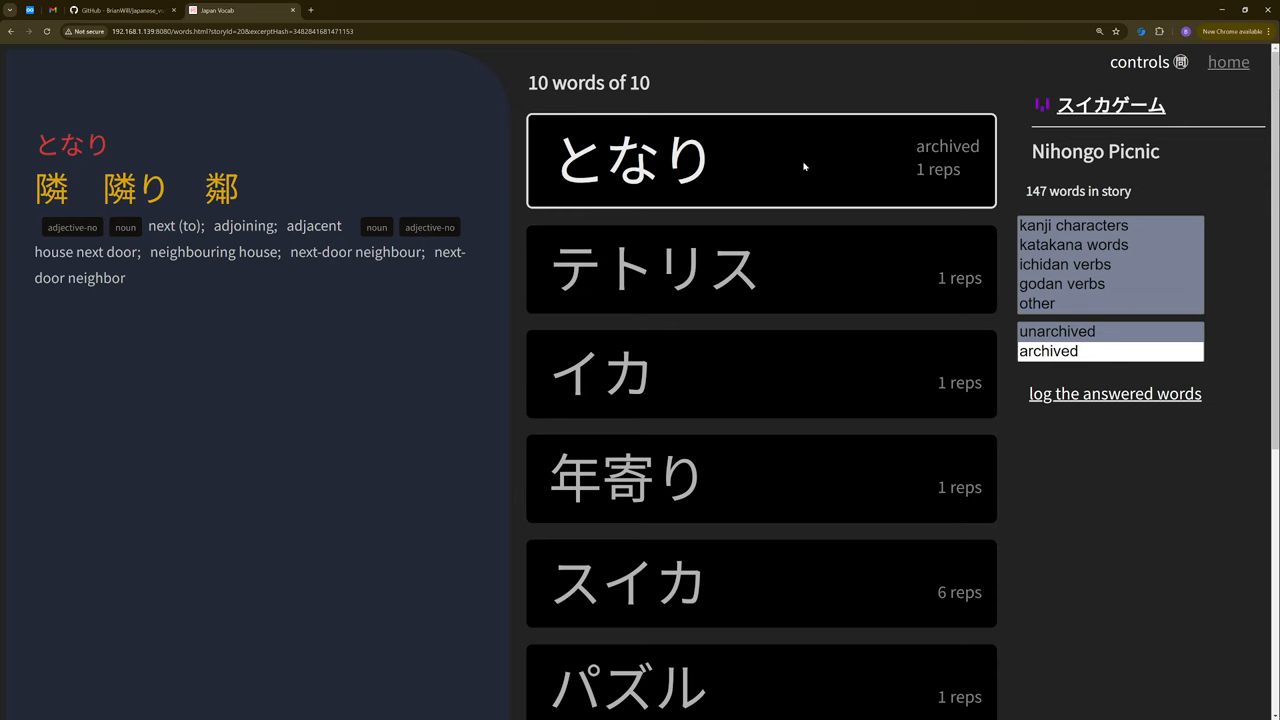
# Answer the となり and さくらんぼ drill cards, leaving クリア shown with スイカ next
pyautogui.click(760, 160)
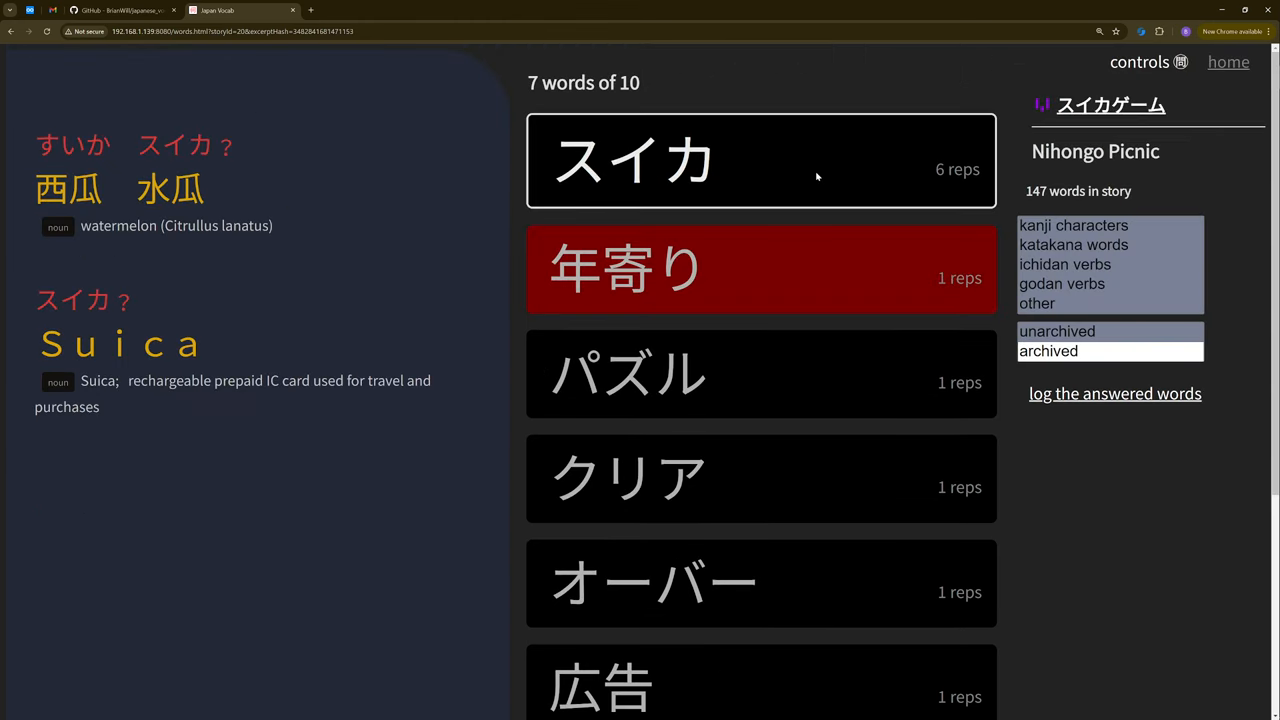
pyautogui.moveTo(856, 288)
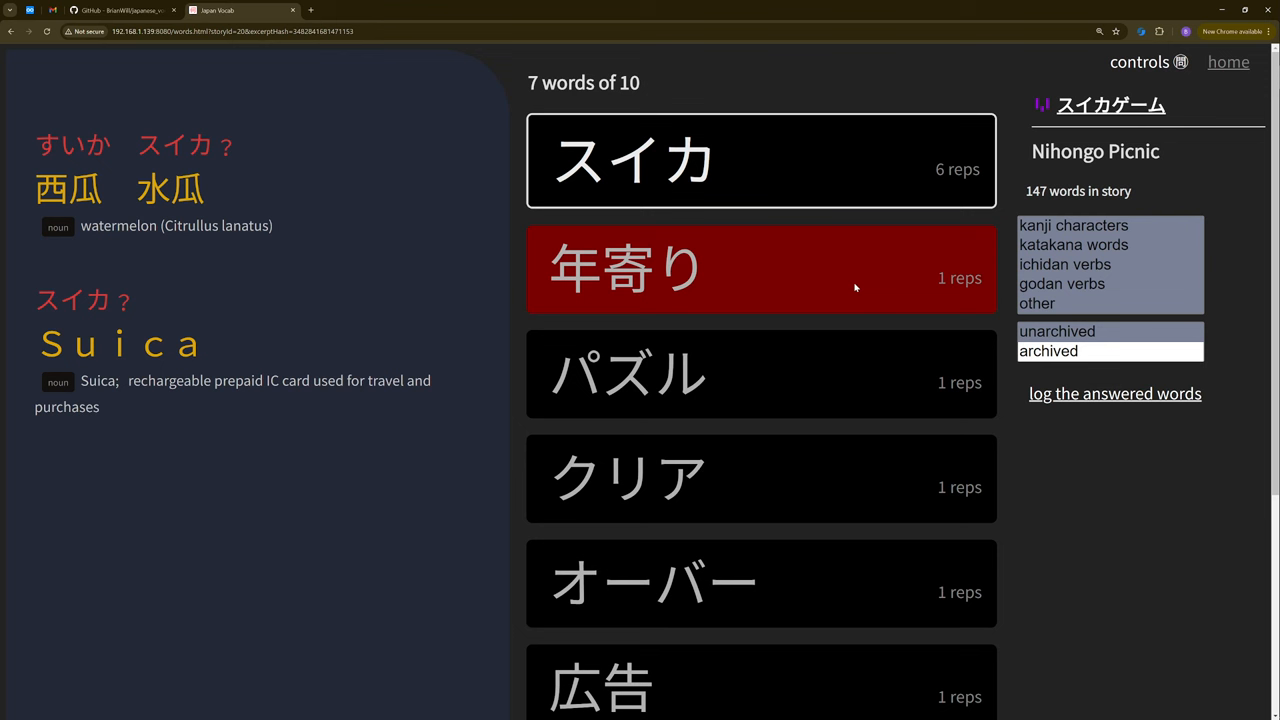
pyautogui.moveTo(808, 280)
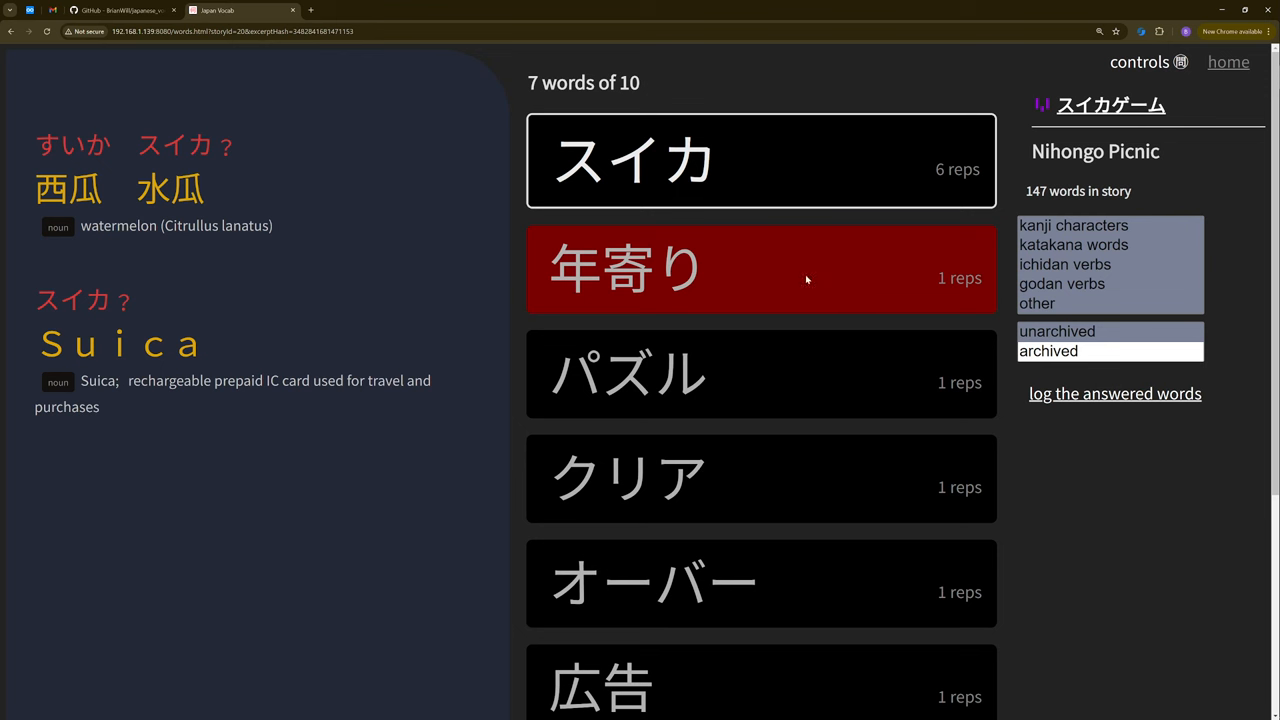
pyautogui.moveTo(808, 282)
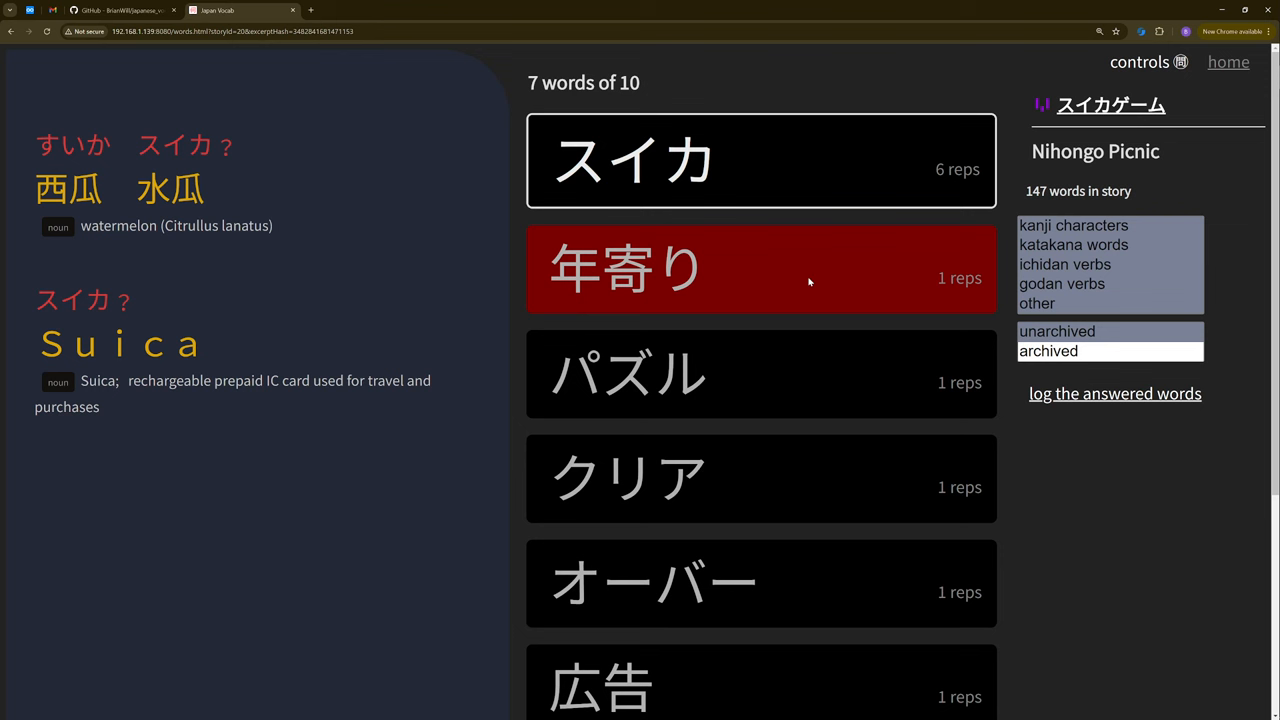
pyautogui.moveTo(852, 212)
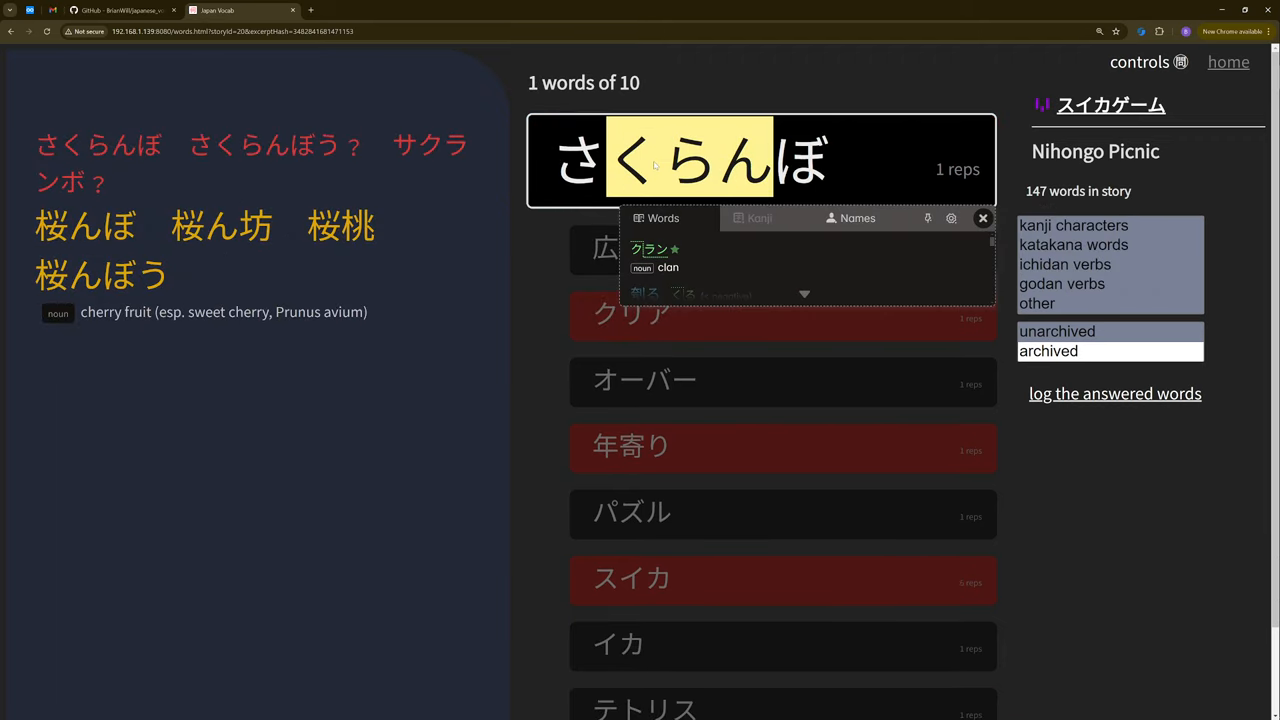
pyautogui.click(982, 218)
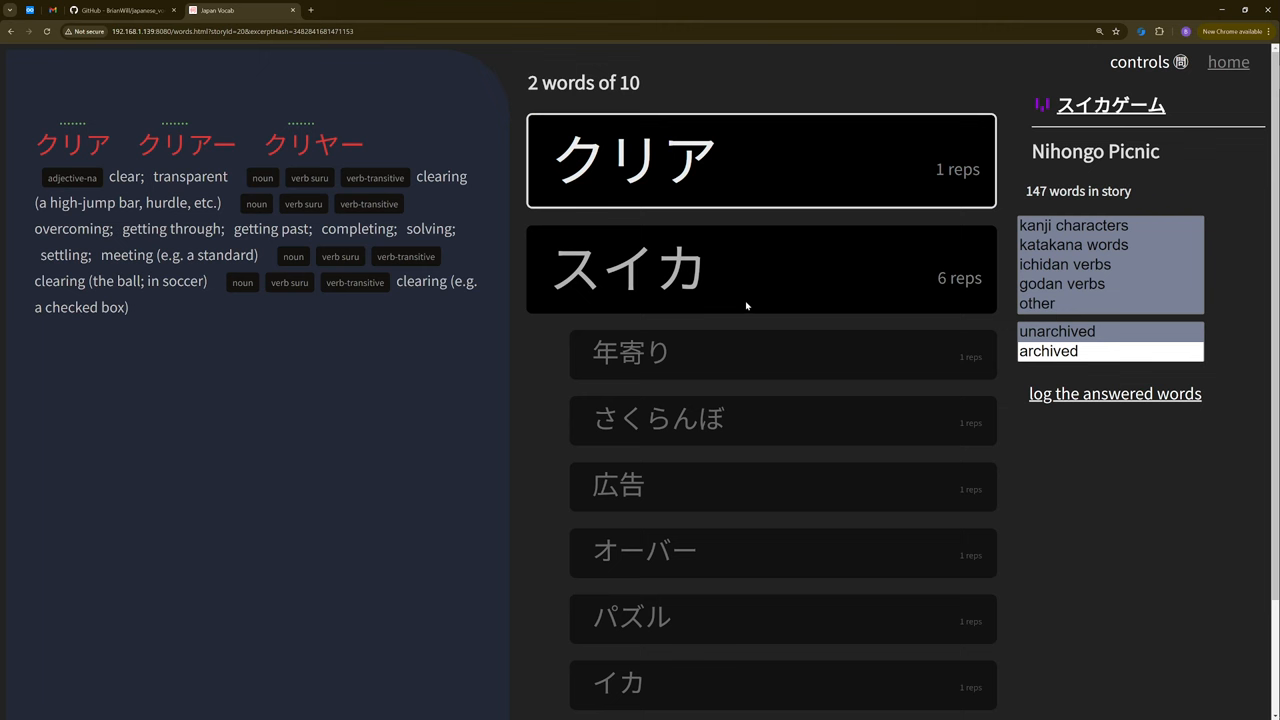
pyautogui.moveTo(760, 186)
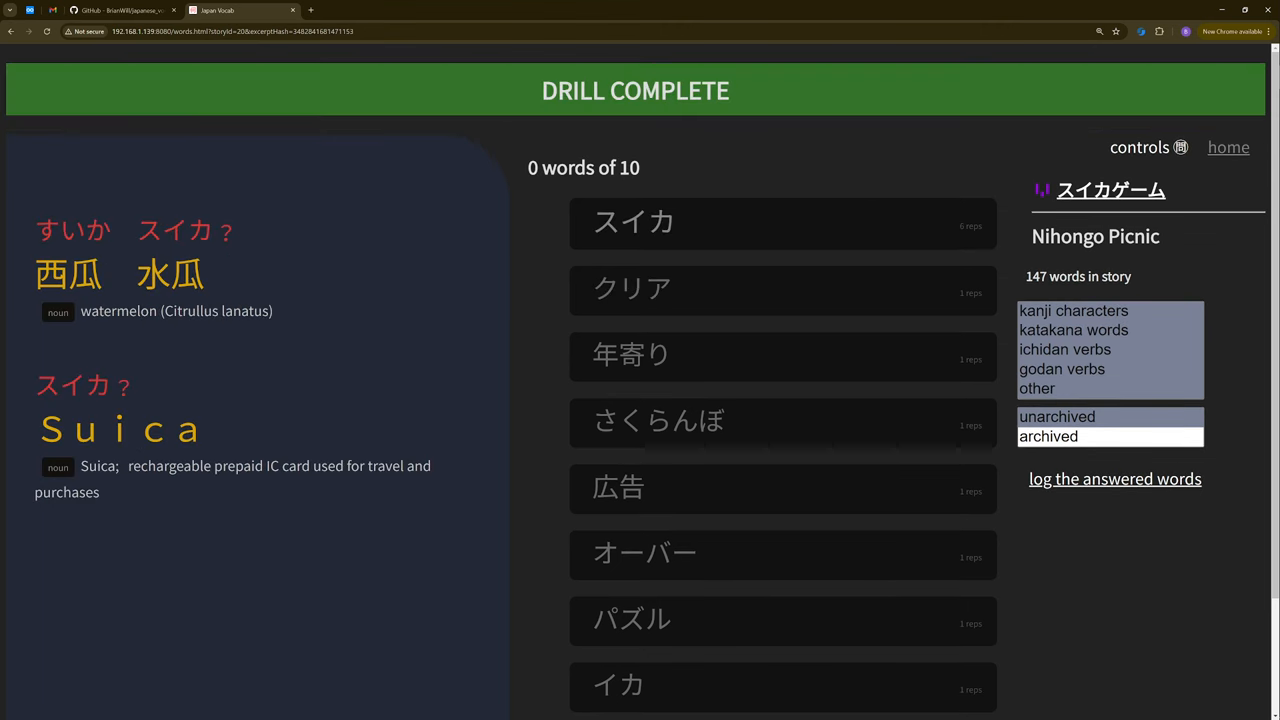
pyautogui.moveTo(758, 128)
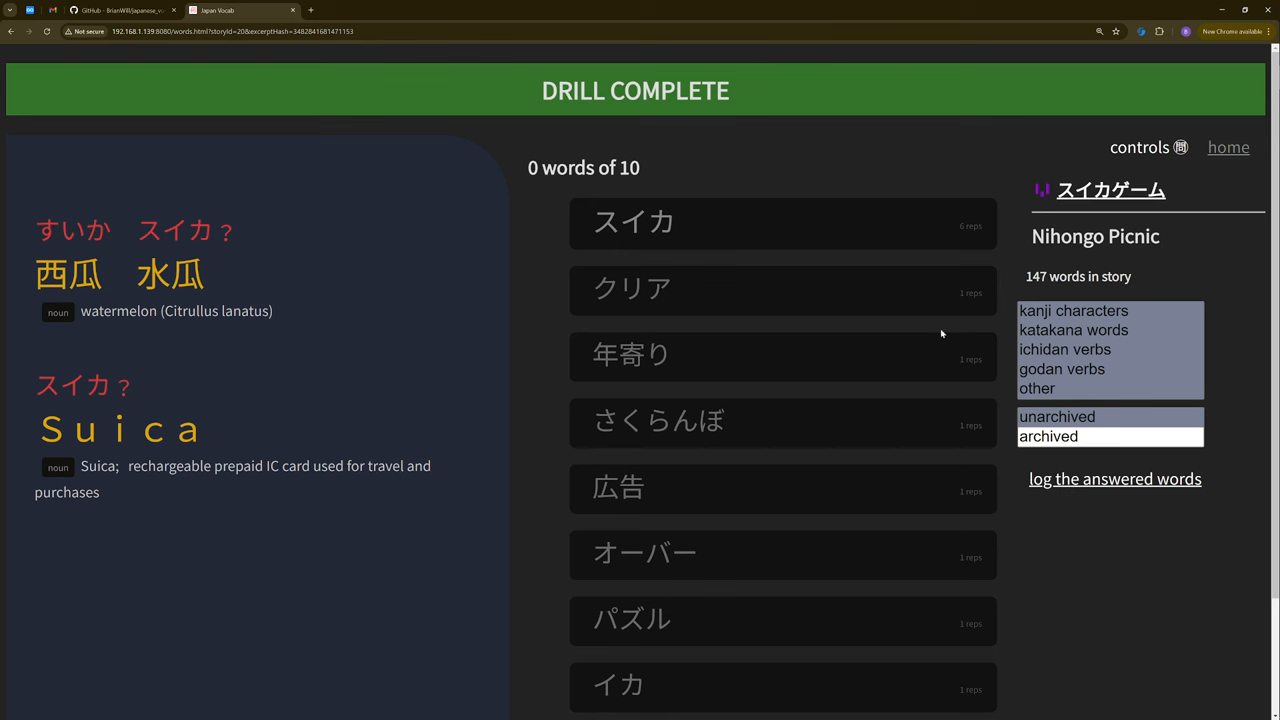
pyautogui.moveTo(1082, 488)
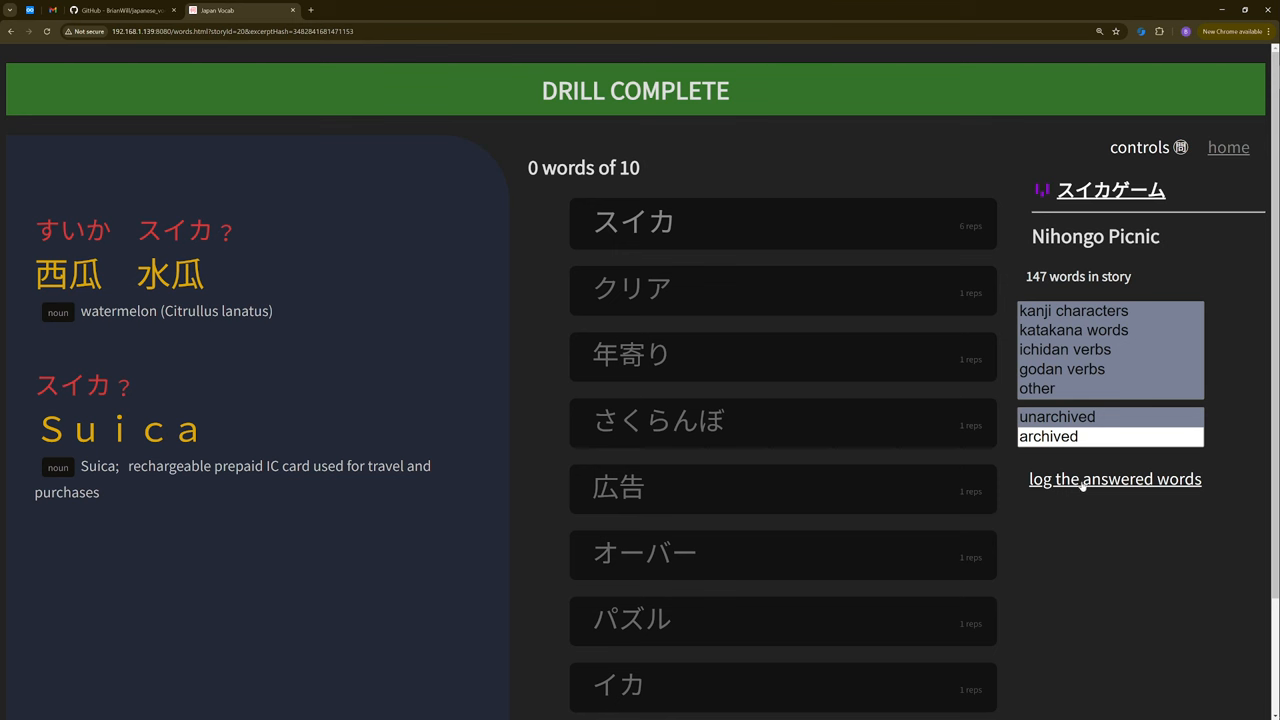
pyautogui.click(1114, 478)
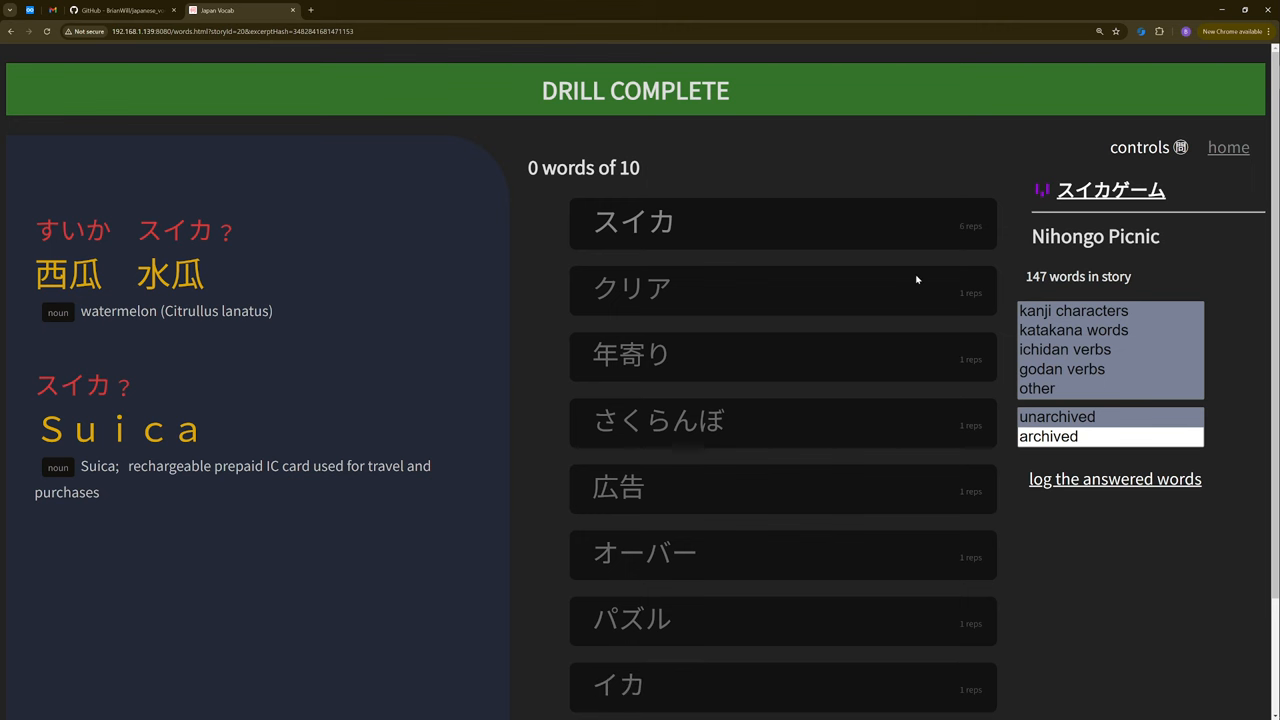
pyautogui.moveTo(922, 254)
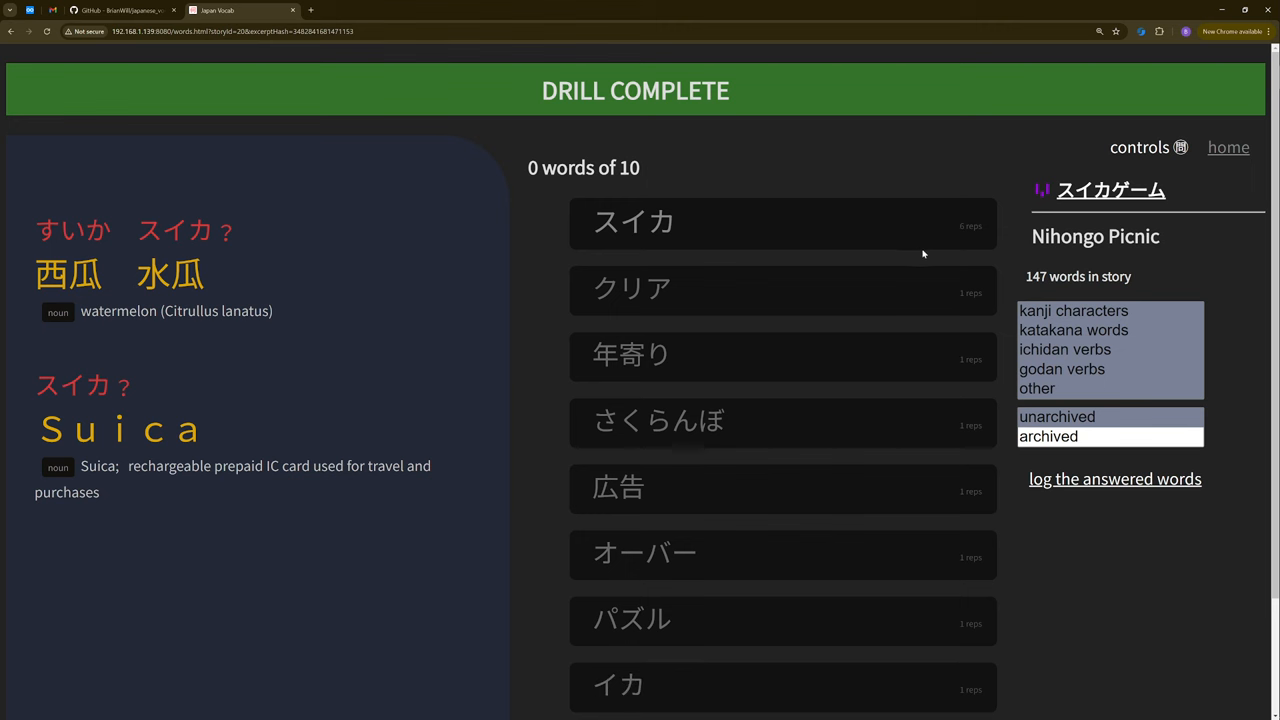
# Begin a new nine-word drill round starting with 年寄り and its kanji details
pyautogui.click(784, 356)
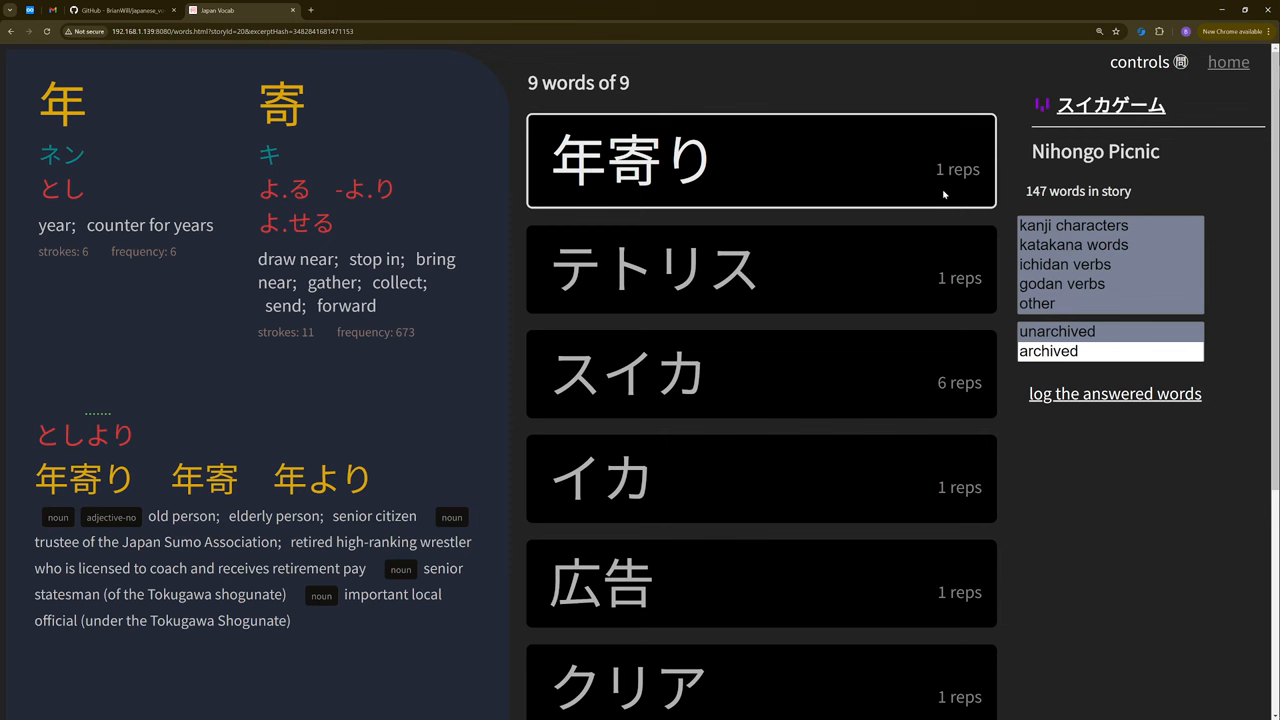
pyautogui.moveTo(924, 176)
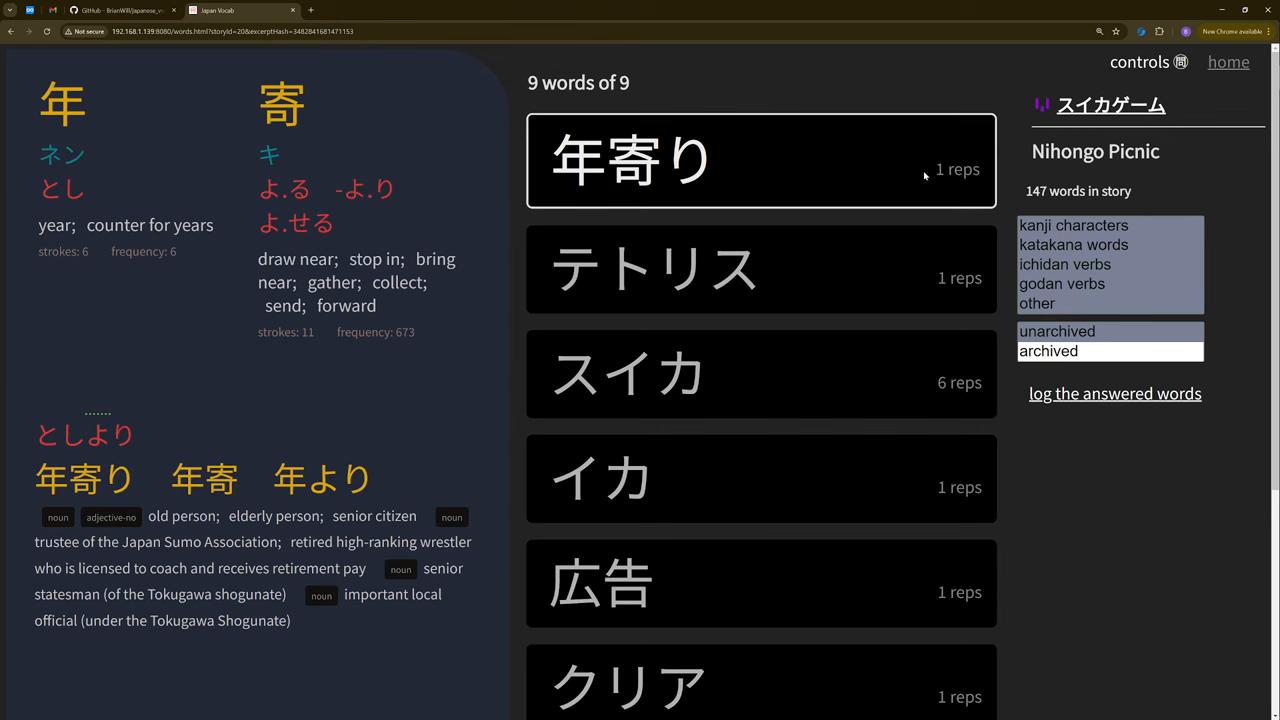
pyautogui.moveTo(912, 240)
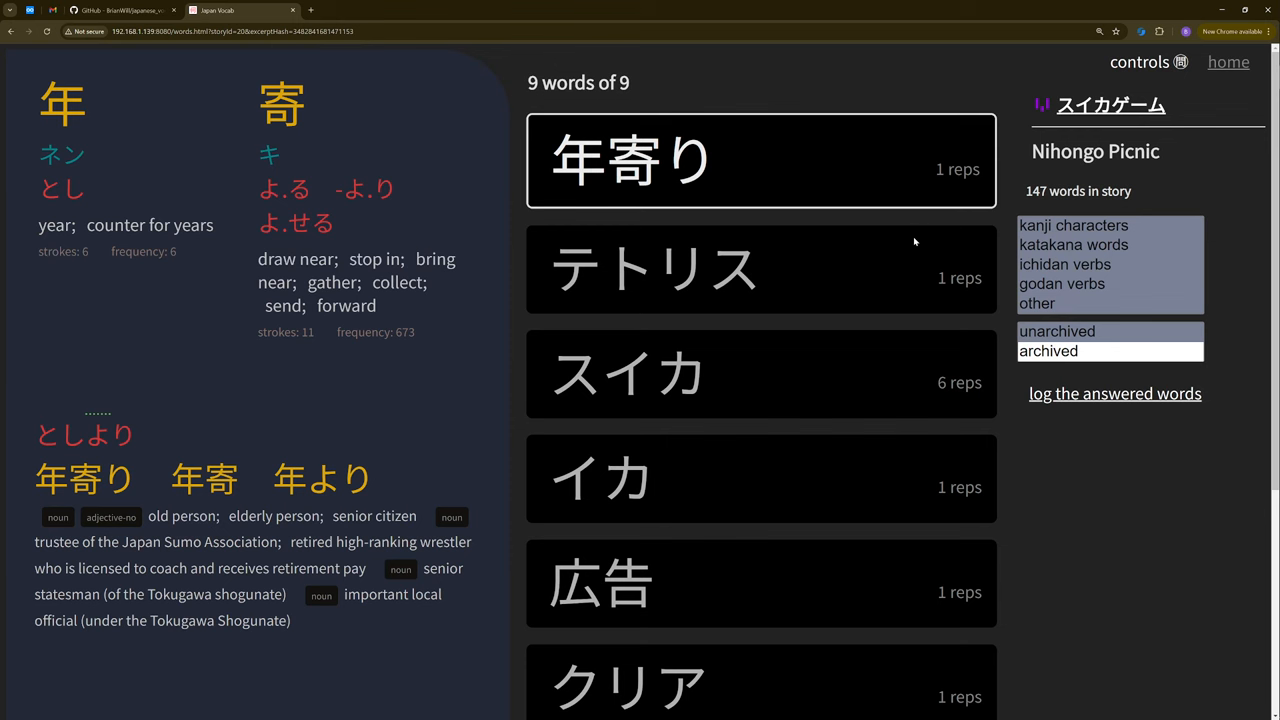
pyautogui.moveTo(848, 676)
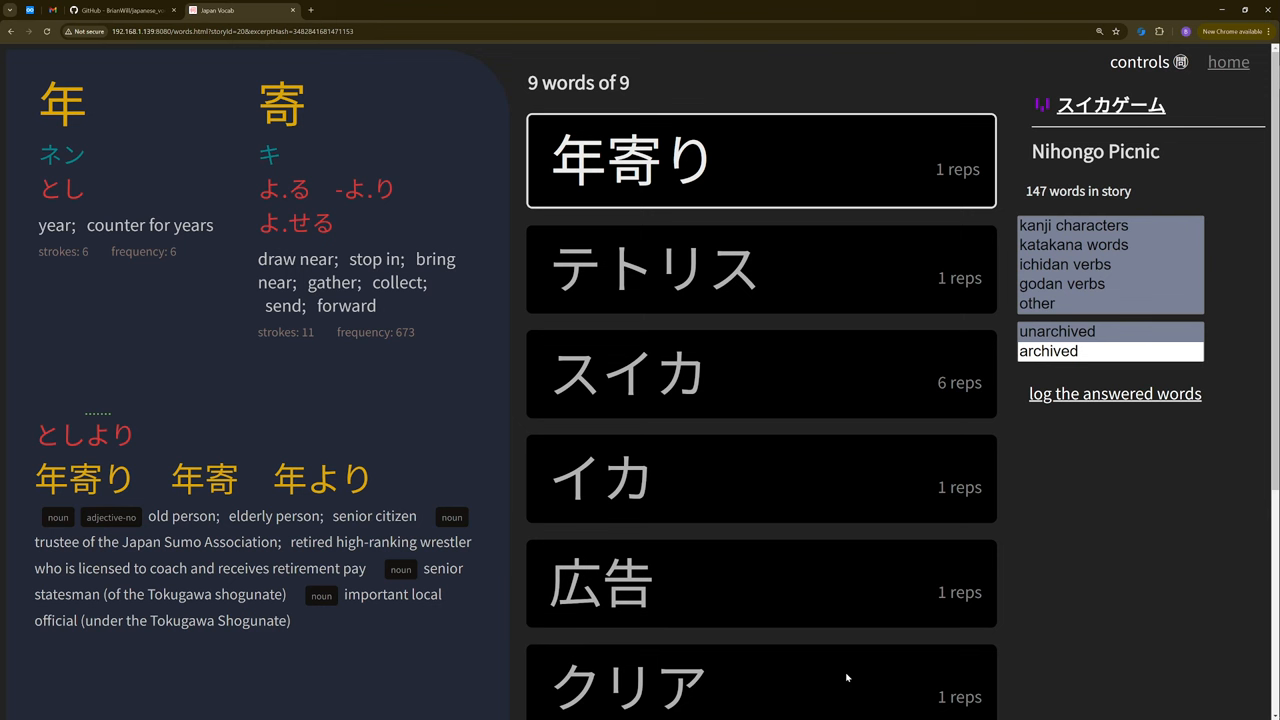
pyautogui.moveTo(808, 472)
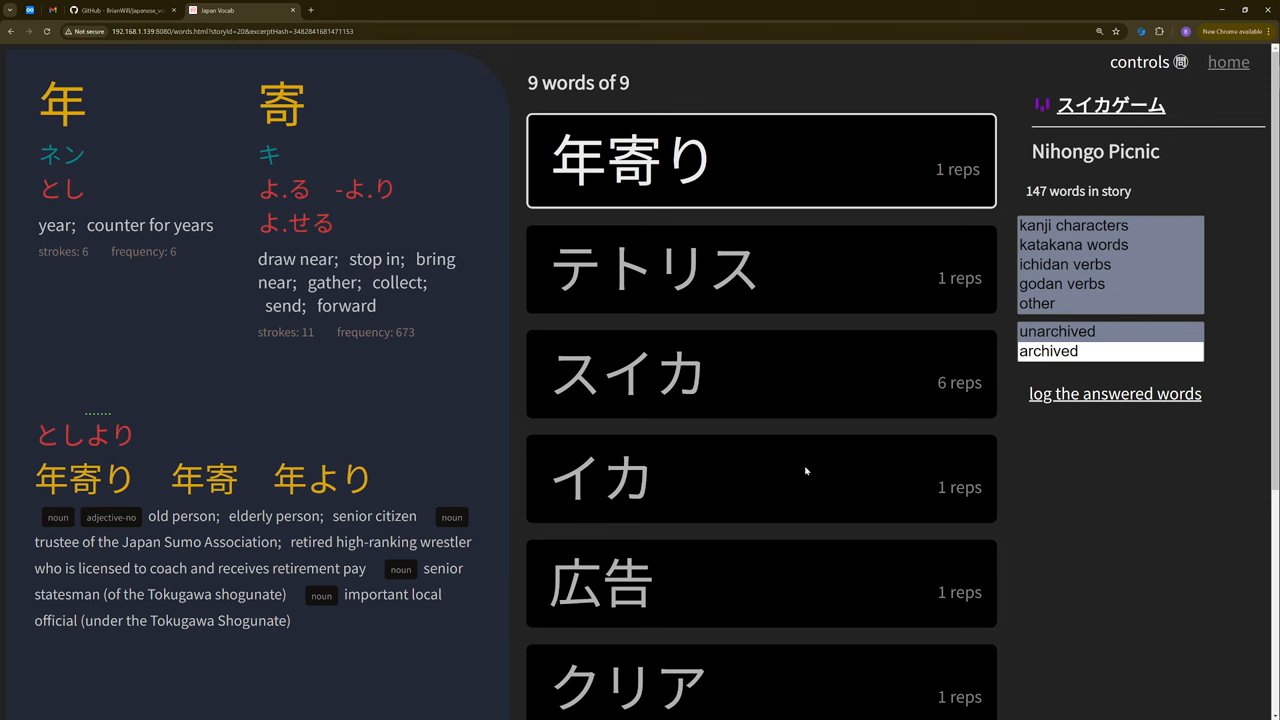
pyautogui.moveTo(816, 358)
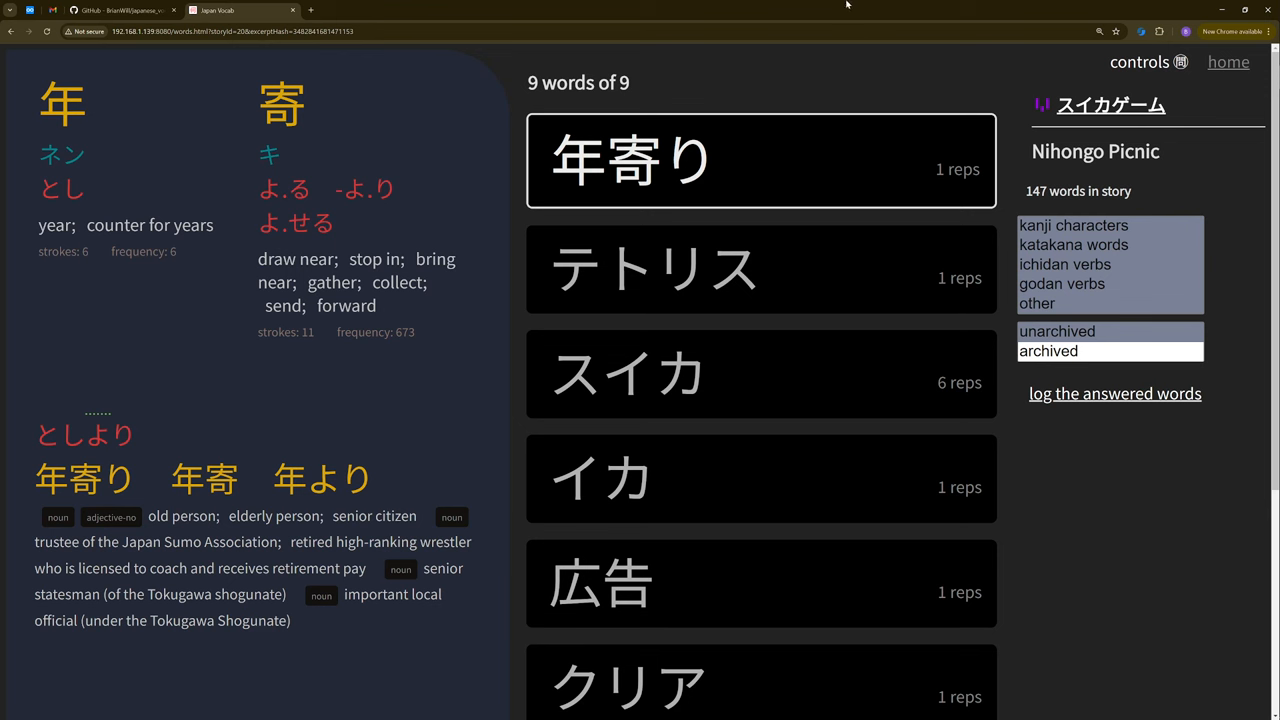
pyautogui.moveTo(894, 172)
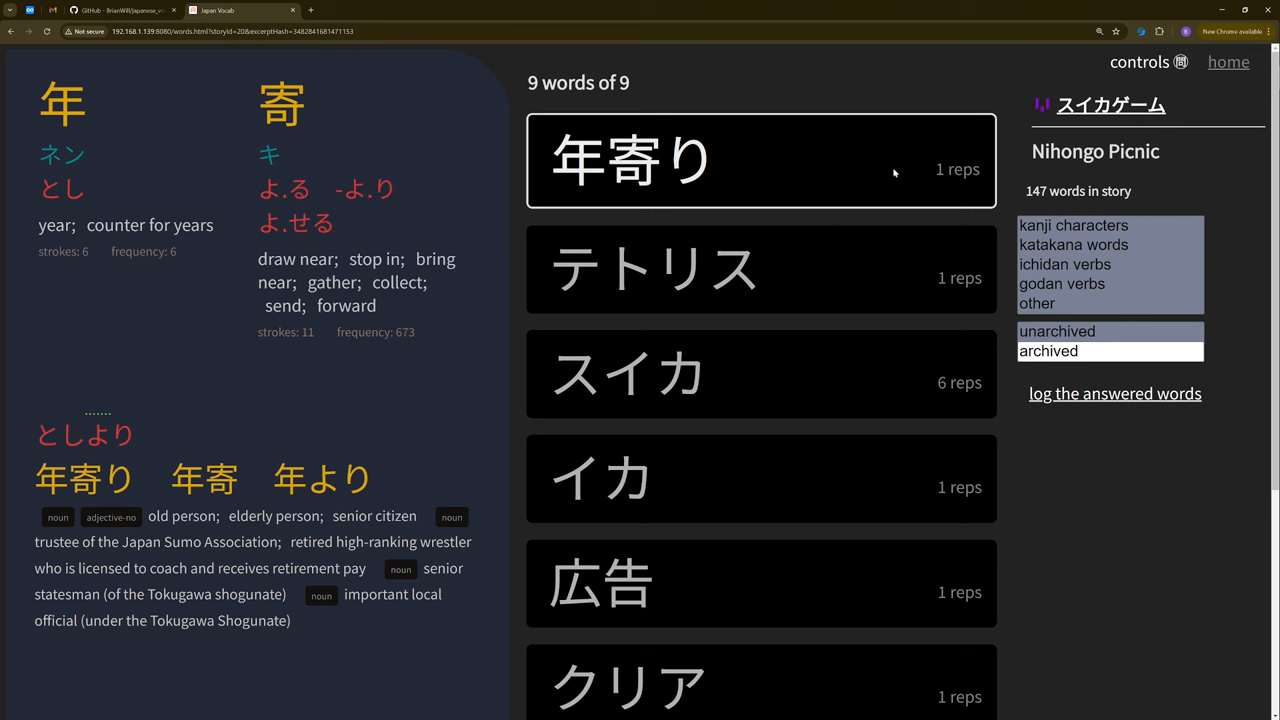
pyautogui.moveTo(924, 188)
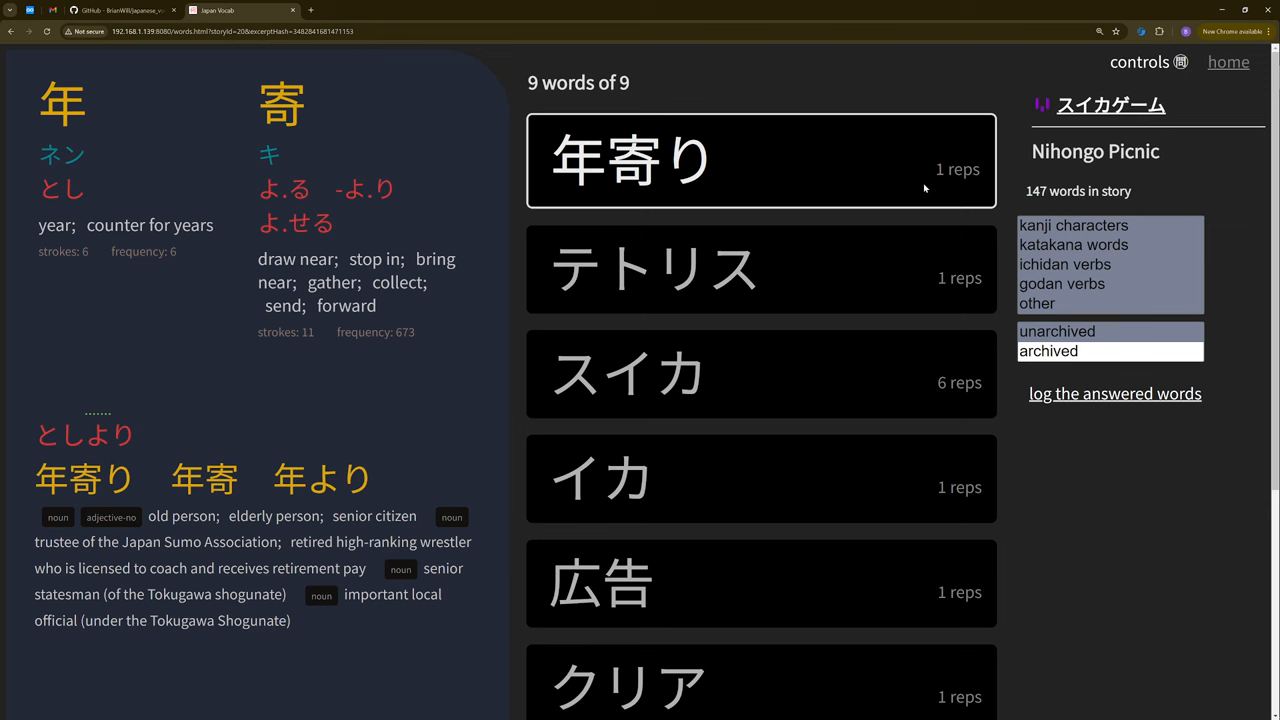
pyautogui.moveTo(982, 188)
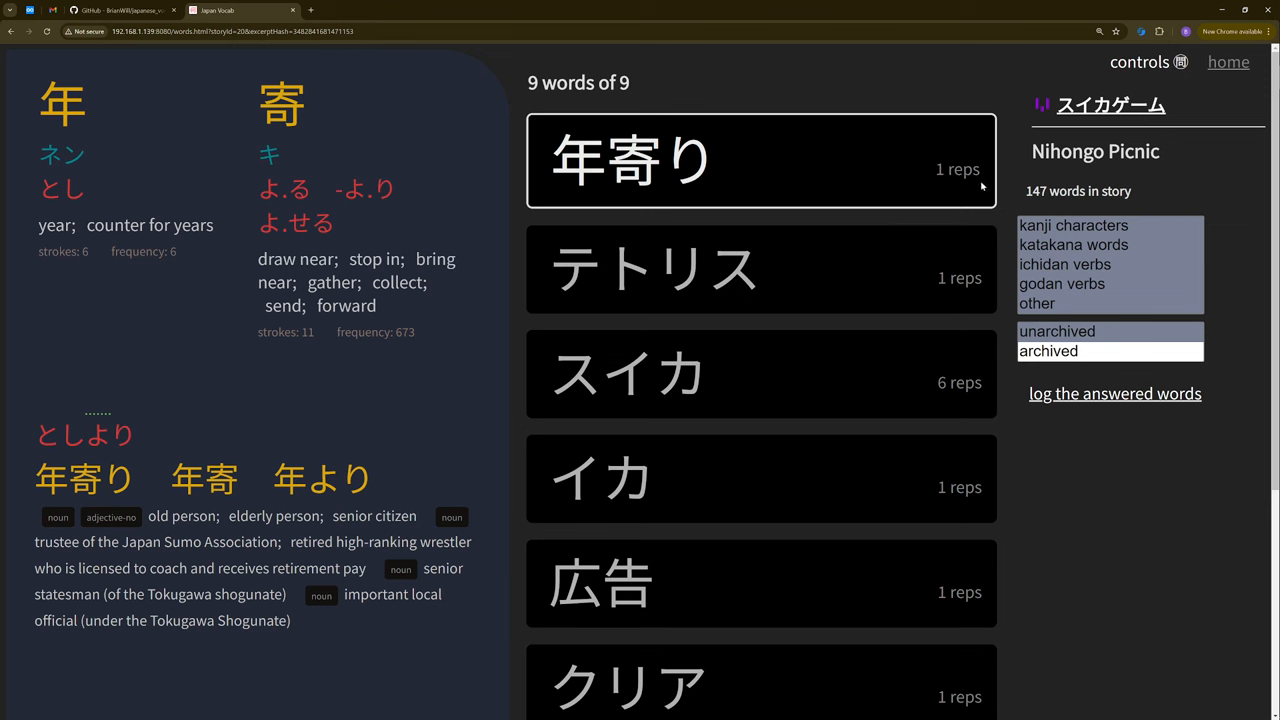
pyautogui.moveTo(900, 352)
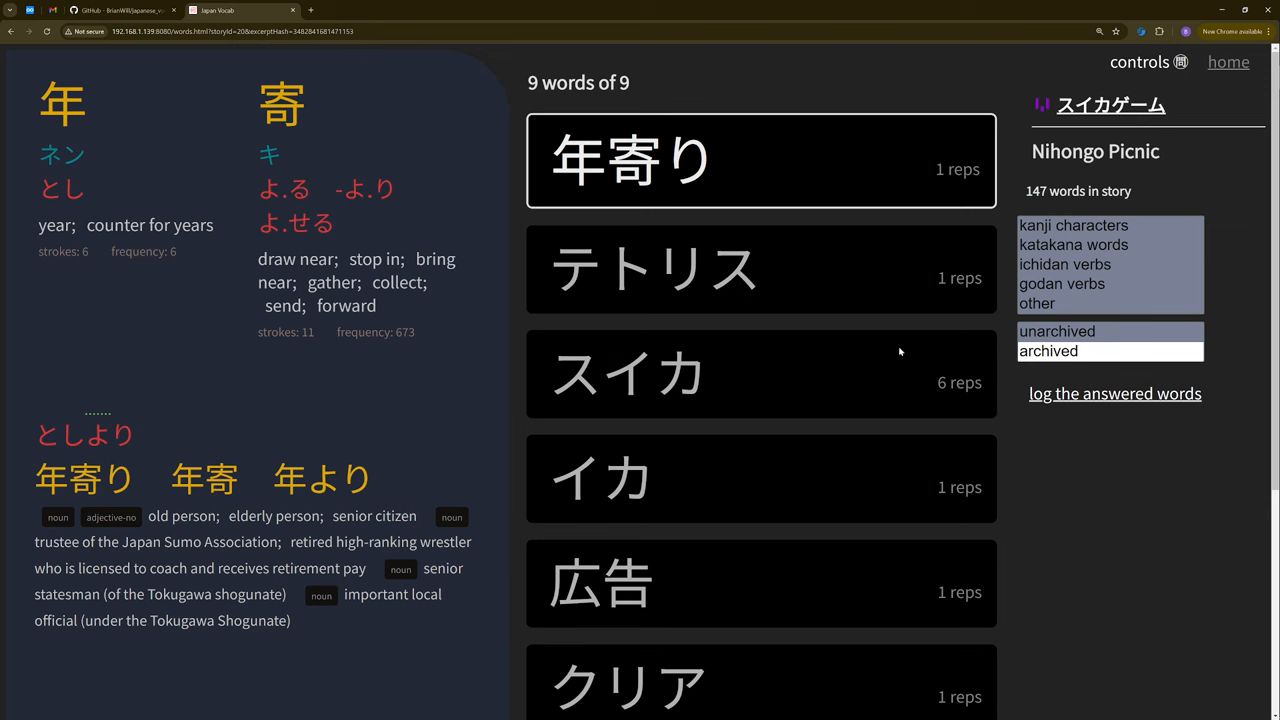
pyautogui.moveTo(880, 368)
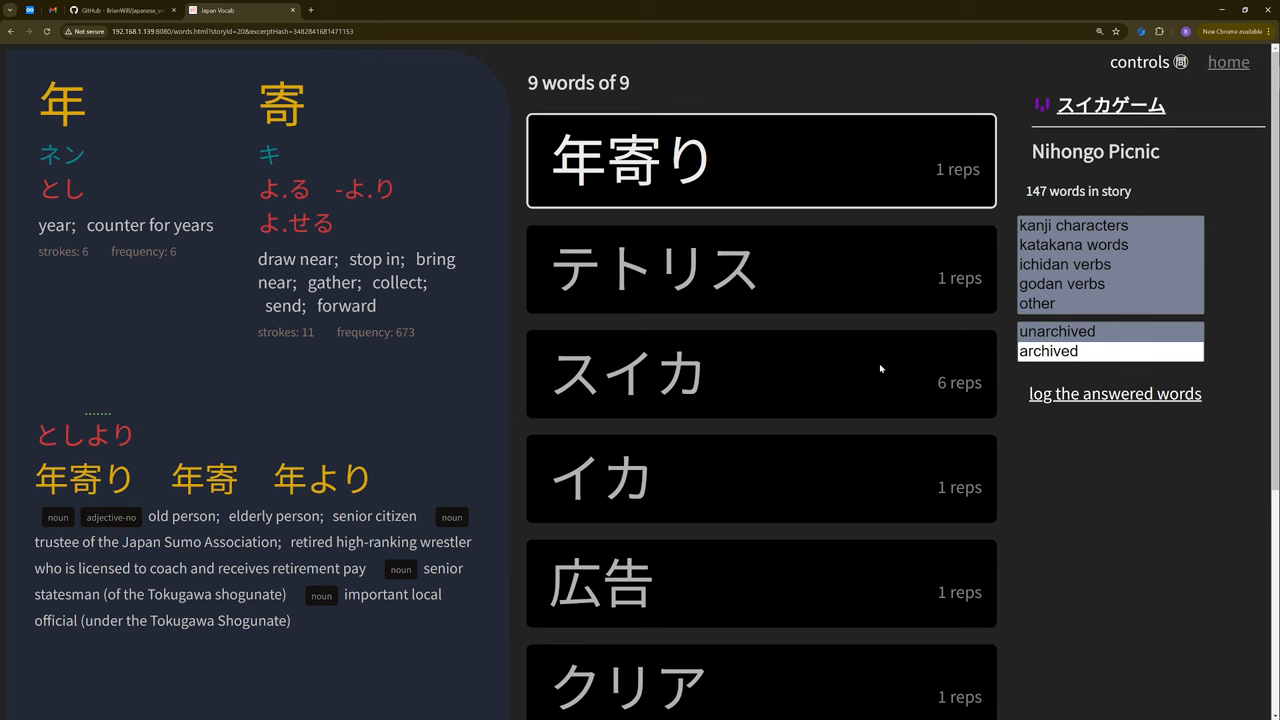
pyautogui.moveTo(900, 366)
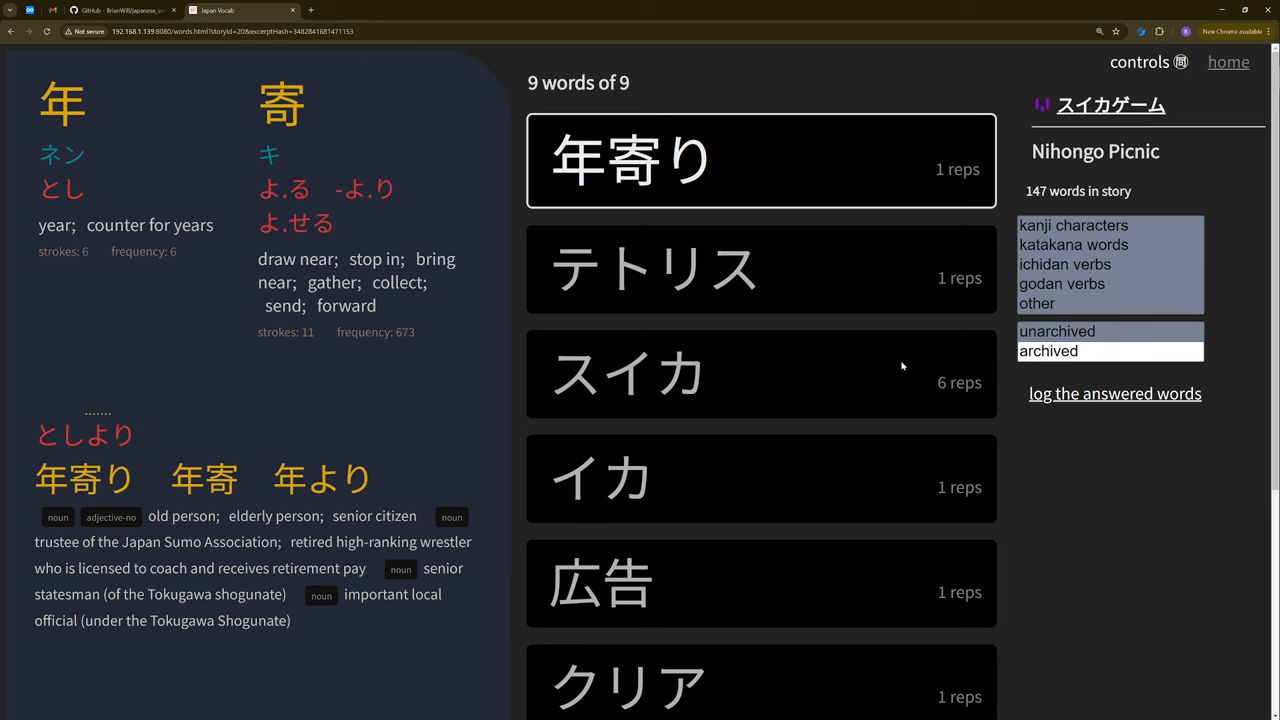
pyautogui.moveTo(888, 368)
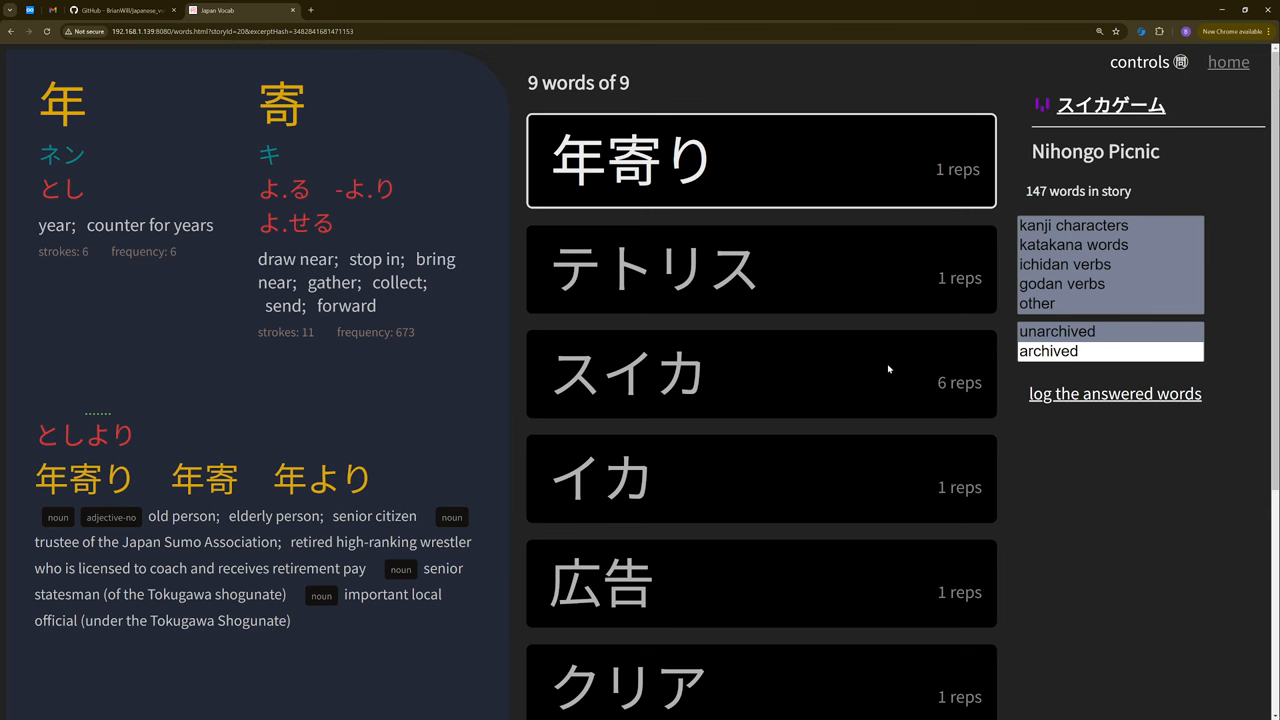
pyautogui.moveTo(878, 368)
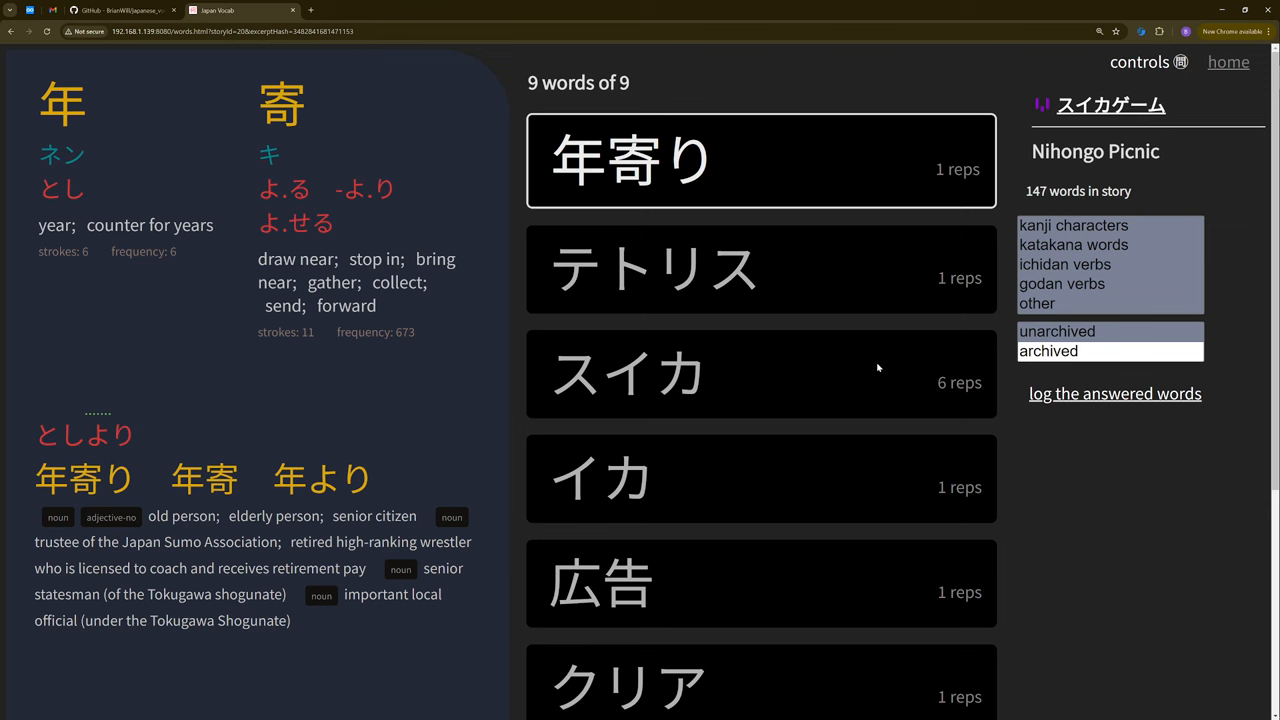
pyautogui.moveTo(858, 48)
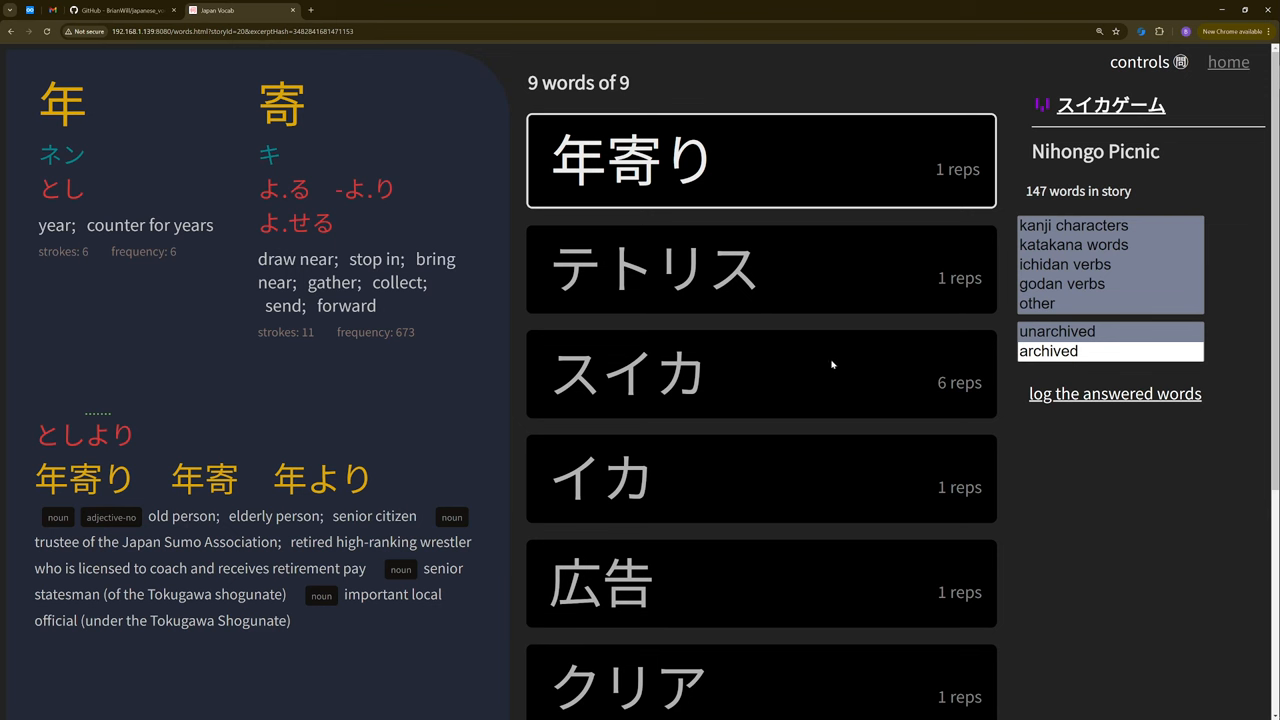
pyautogui.moveTo(830, 374)
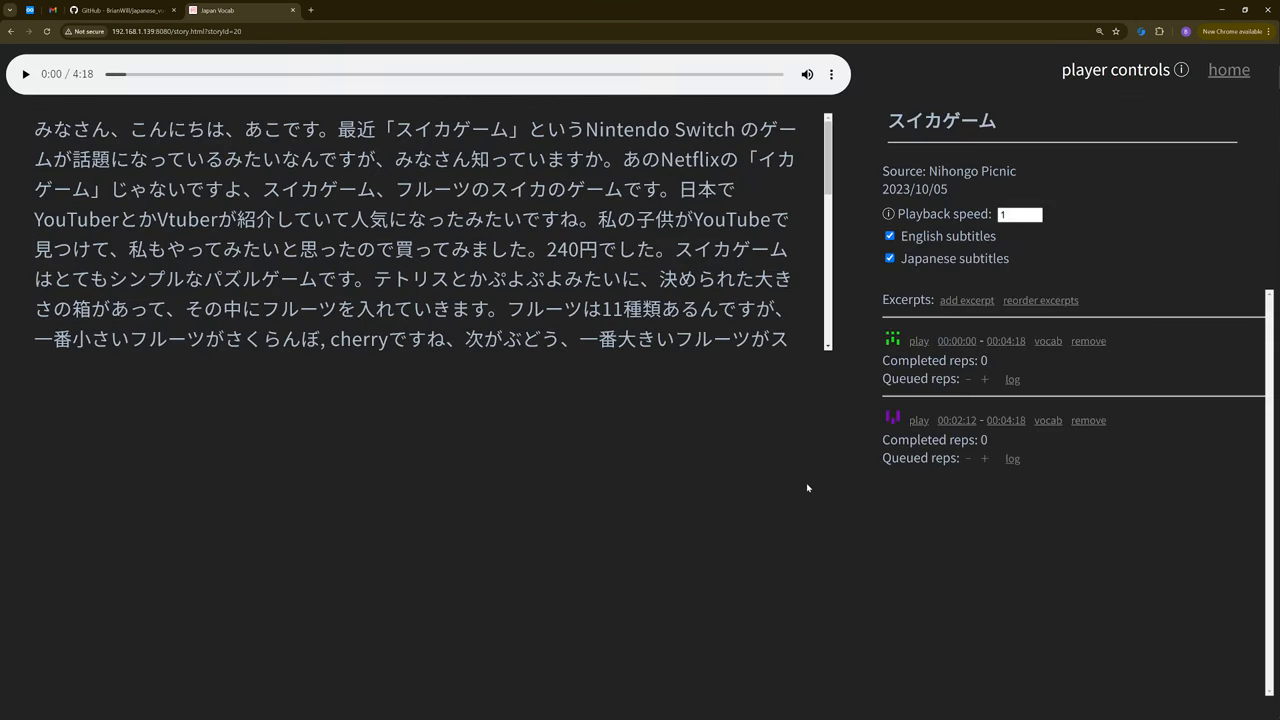
pyautogui.moveTo(744, 516)
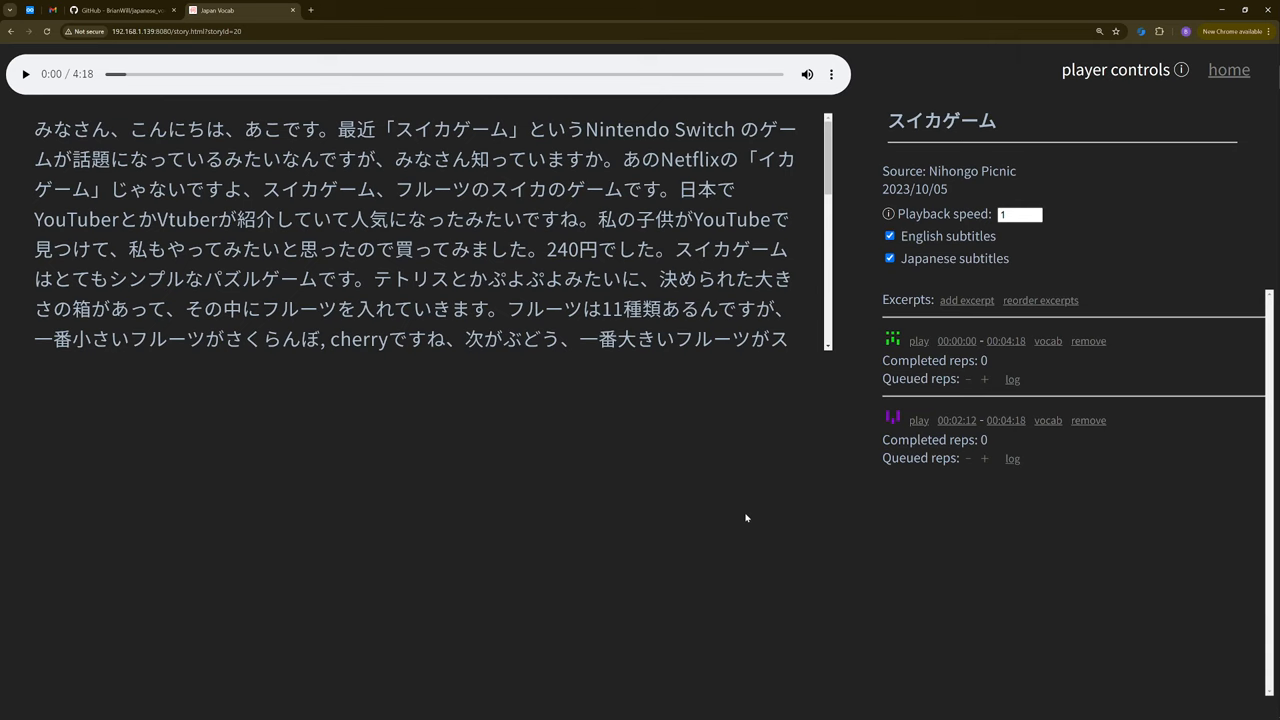
pyautogui.moveTo(1108, 572)
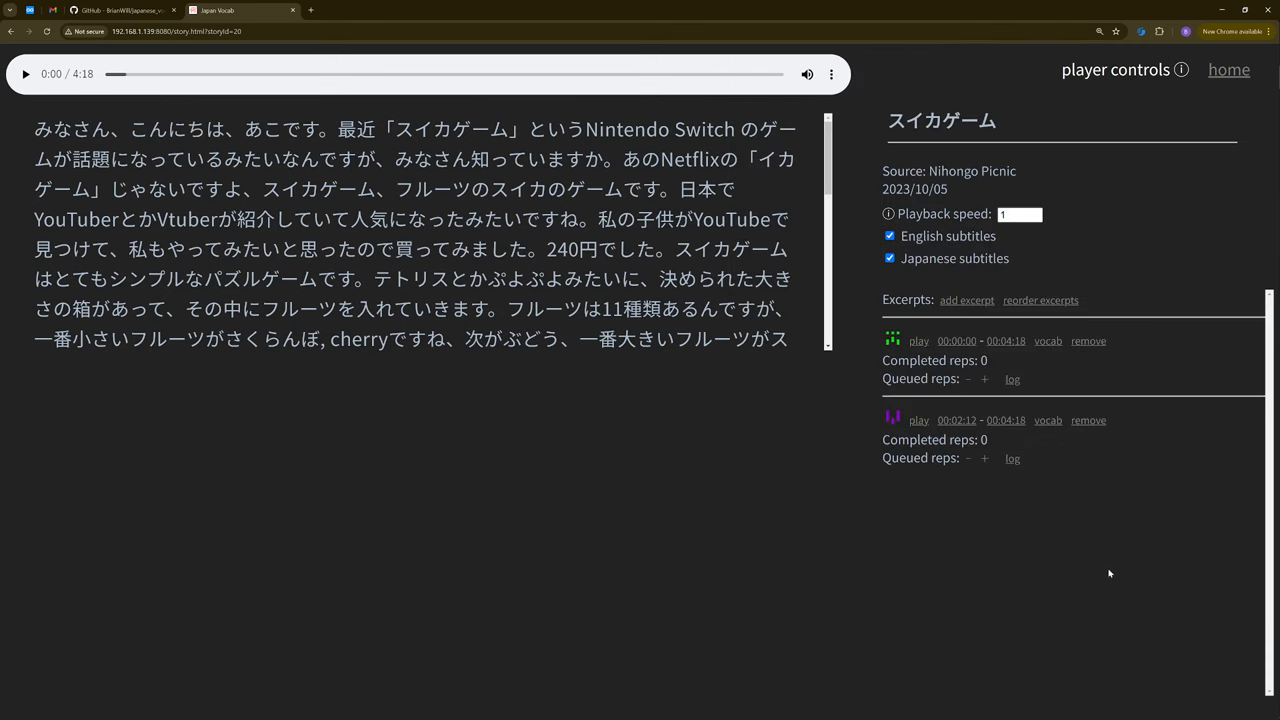
pyautogui.moveTo(1072, 588)
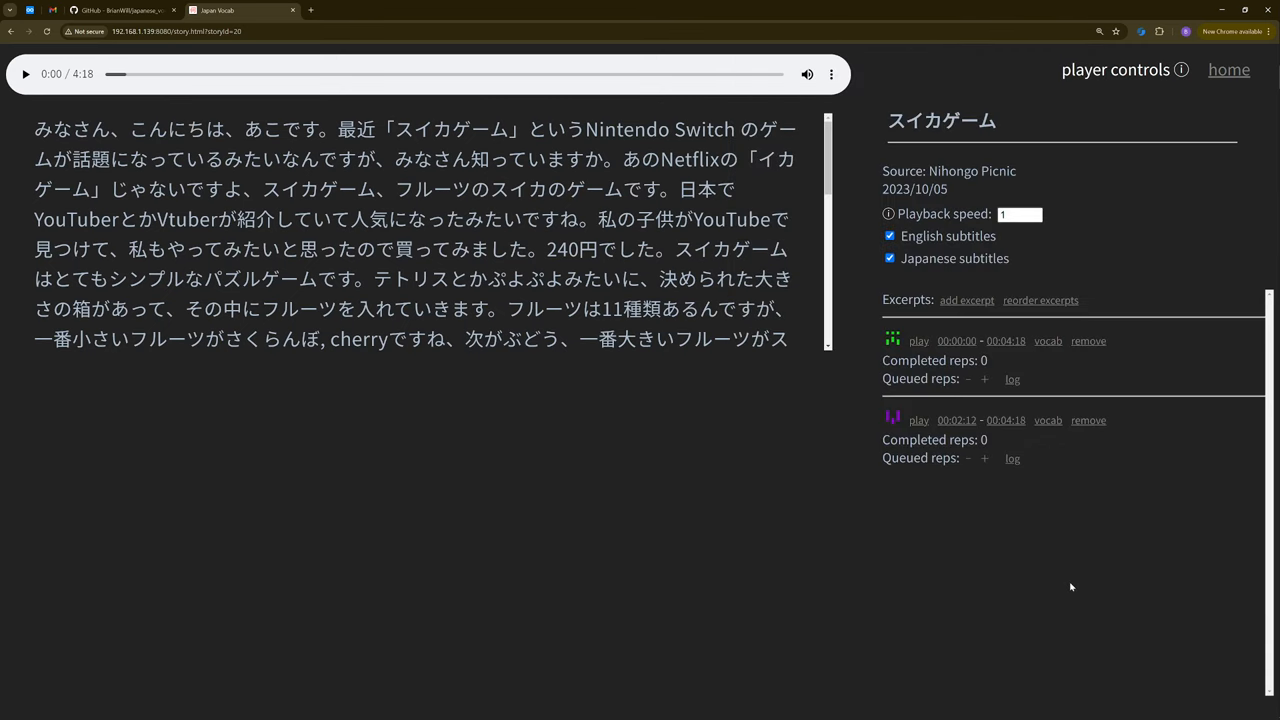
pyautogui.moveTo(1068, 590)
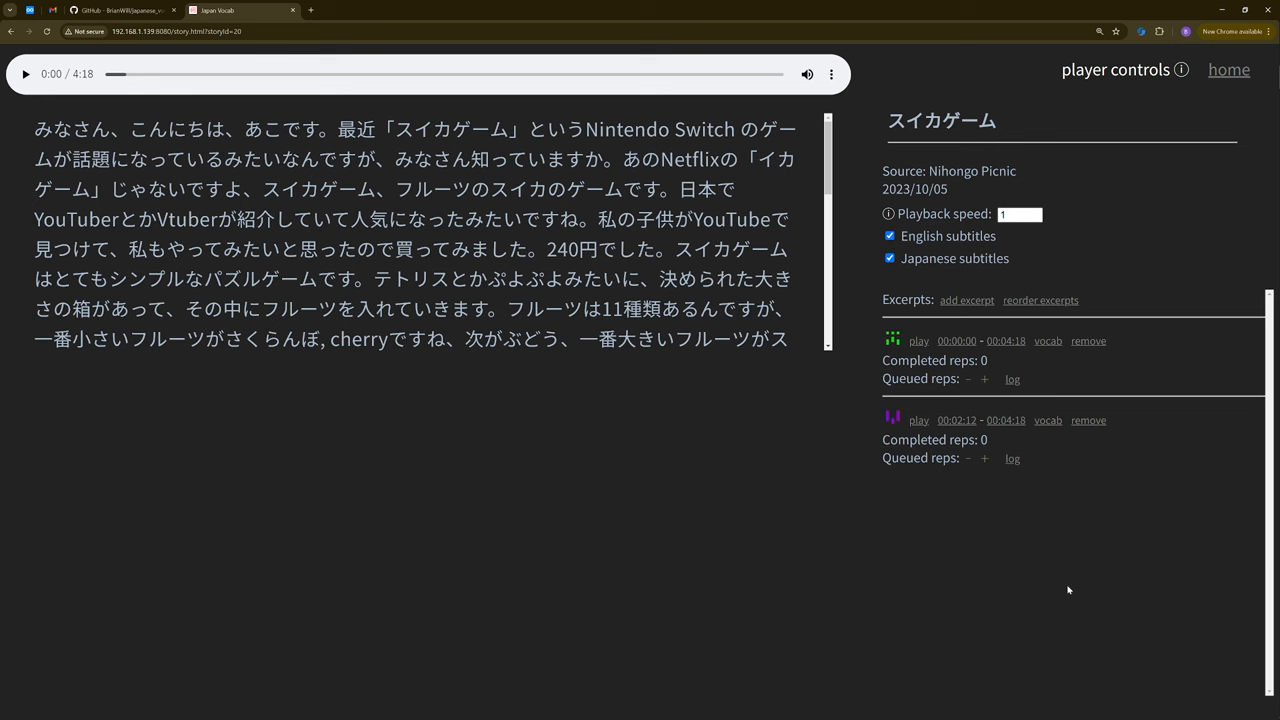
pyautogui.moveTo(1068, 560)
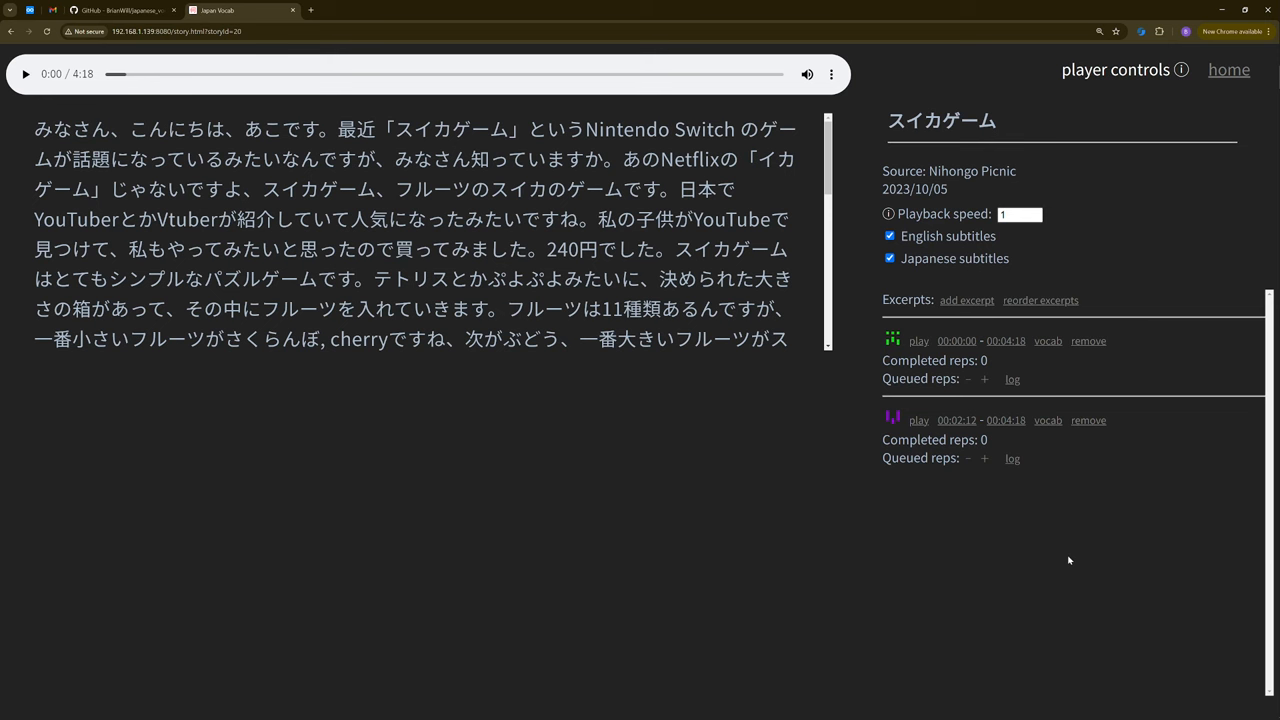
pyautogui.moveTo(950, 4)
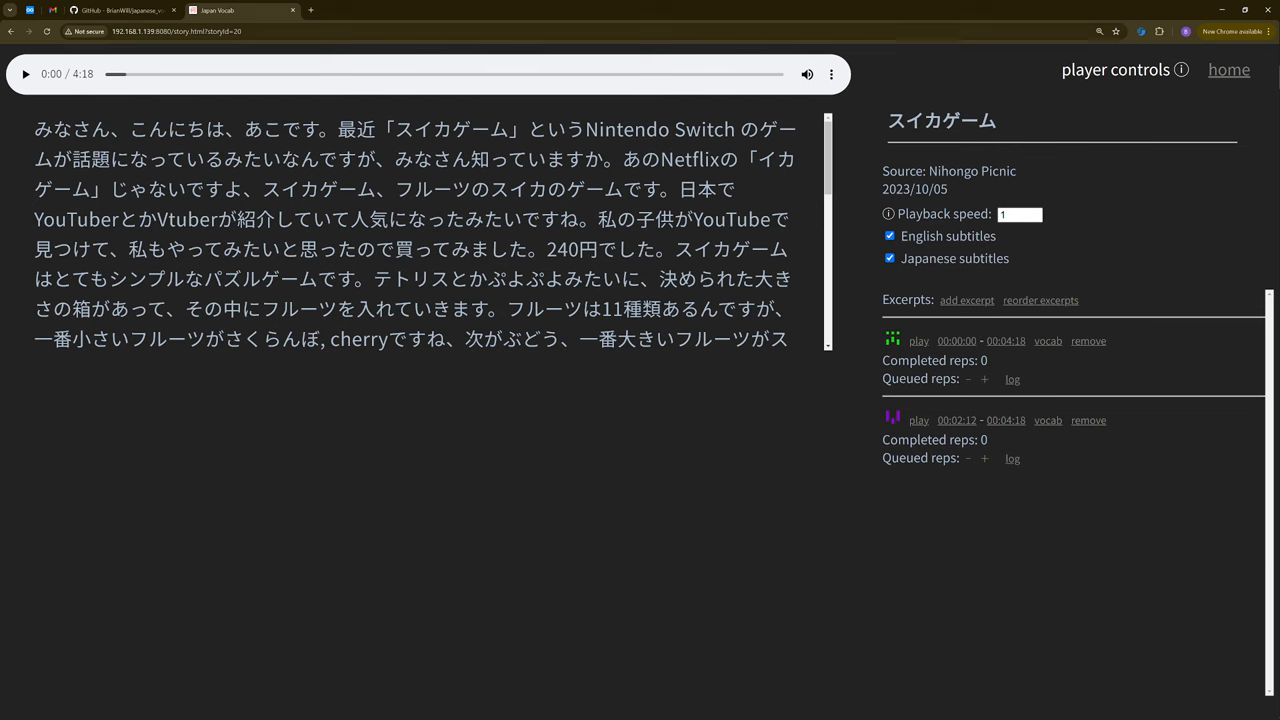
pyautogui.moveTo(932, 400)
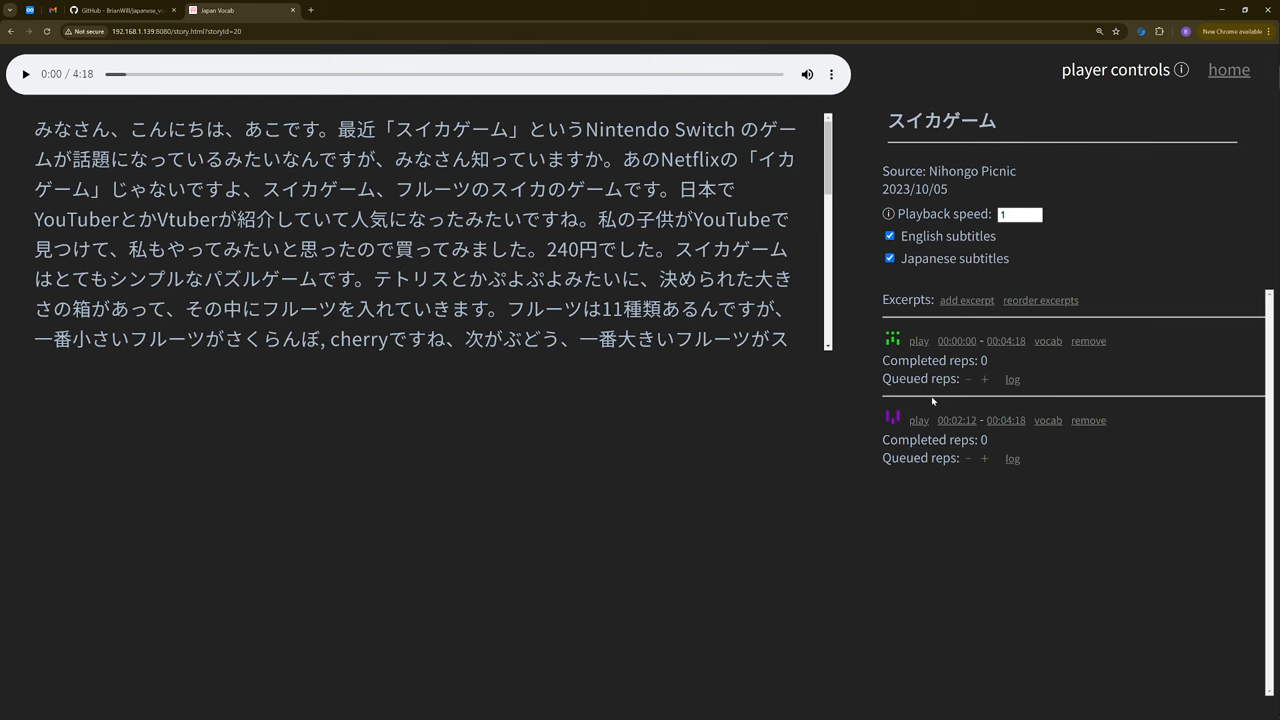
pyautogui.moveTo(924, 378)
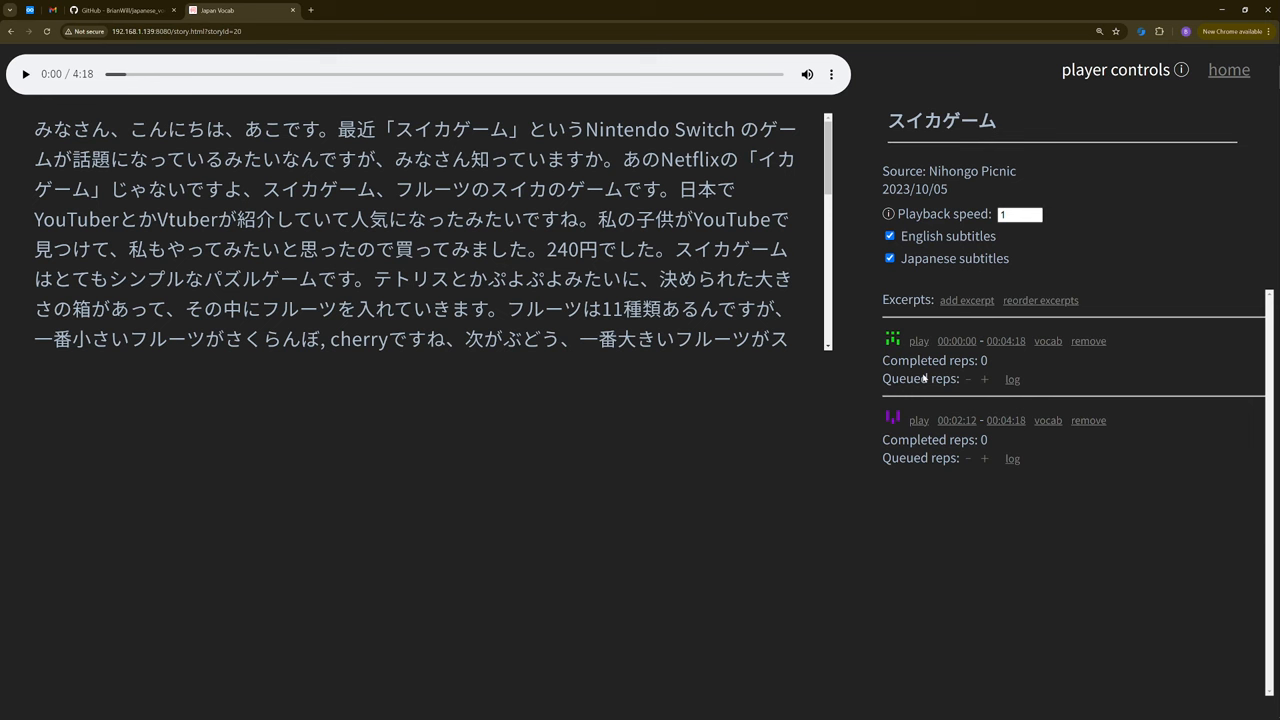
pyautogui.click(984, 380)
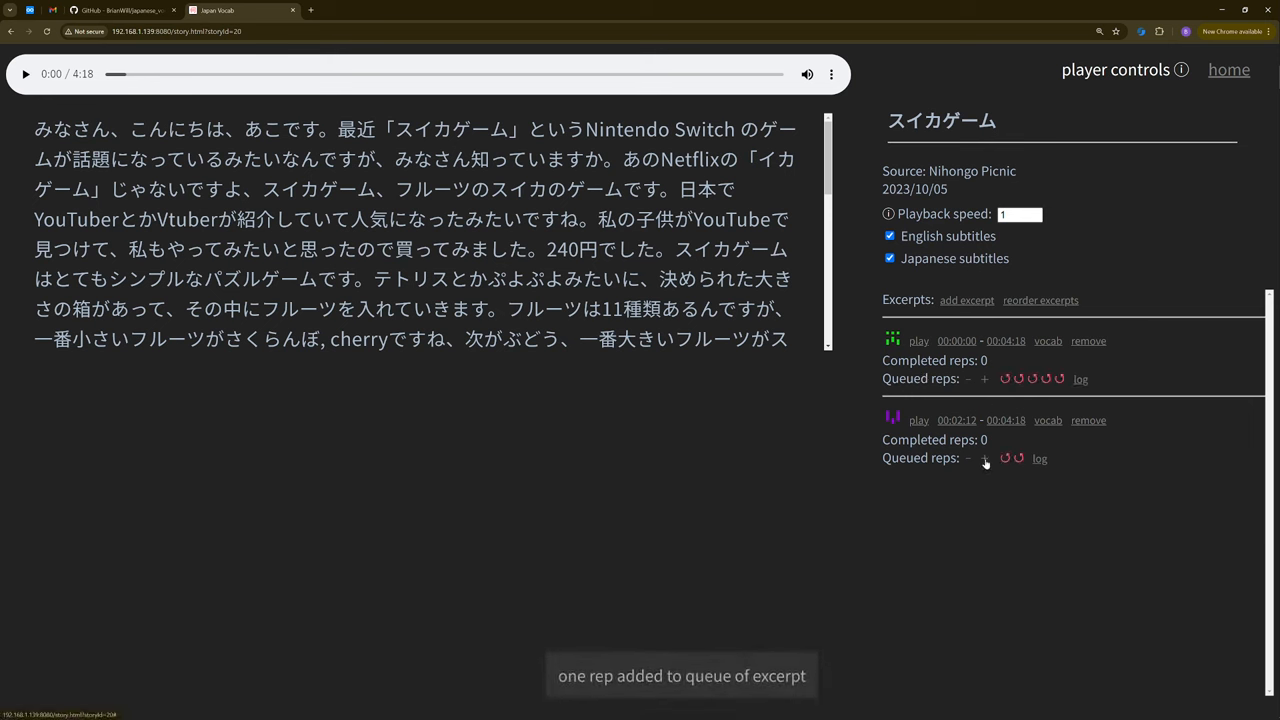
pyautogui.click(984, 458)
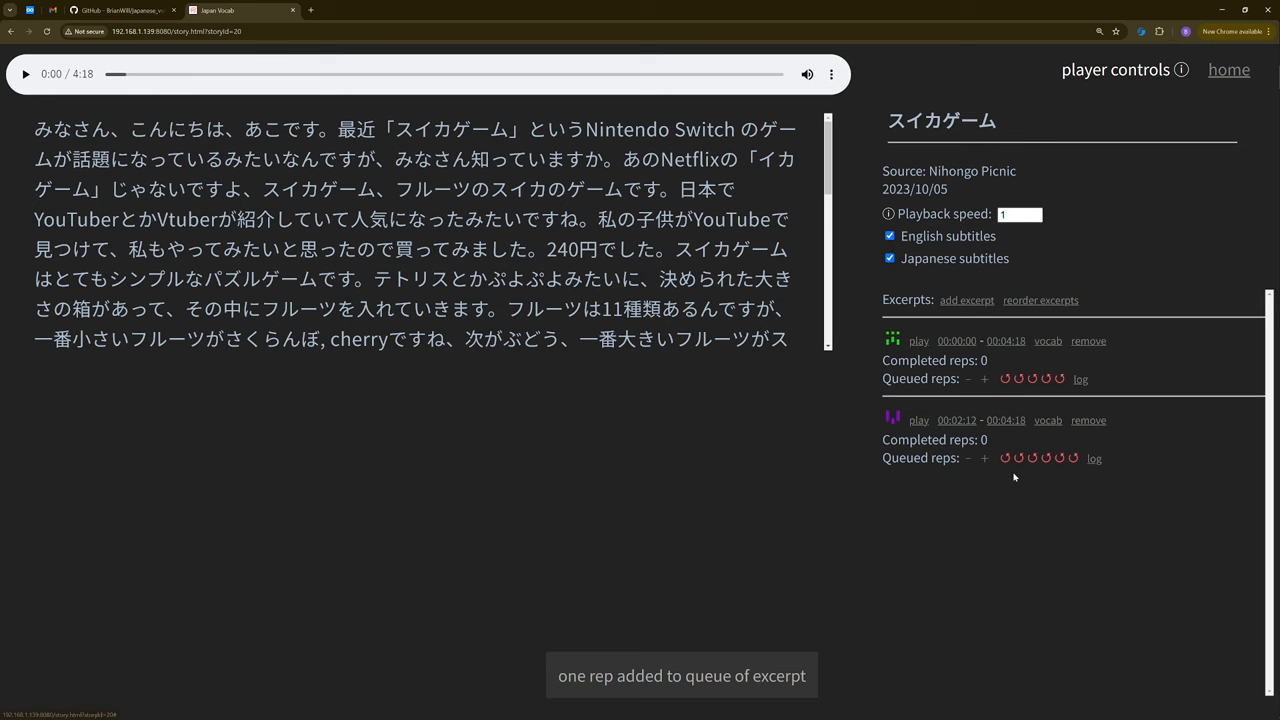
pyautogui.click(968, 458)
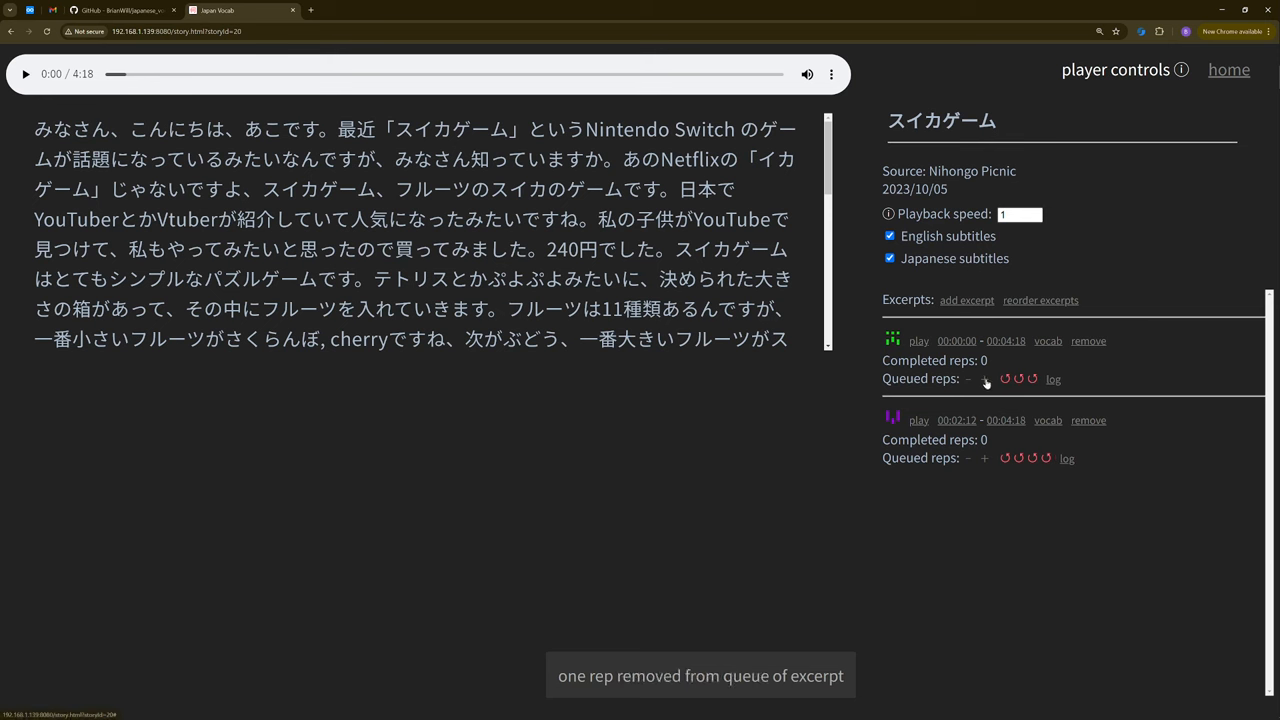
pyautogui.click(984, 378)
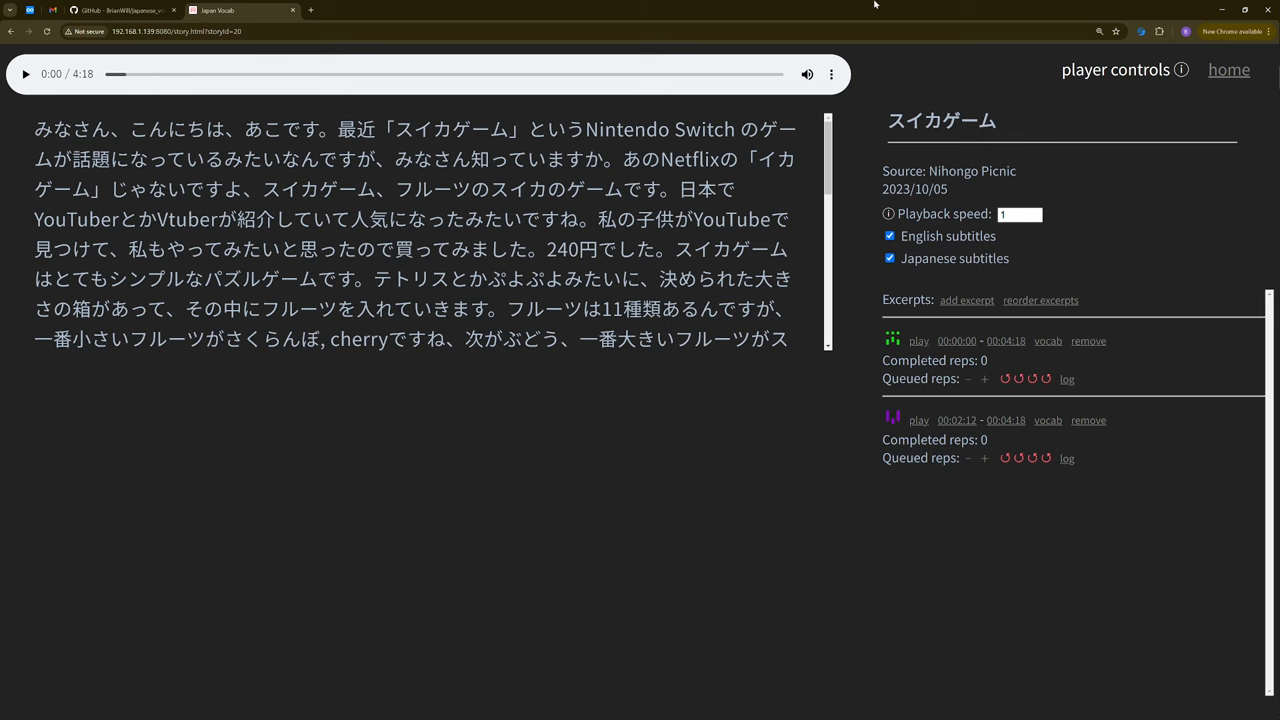
pyautogui.moveTo(870, 4)
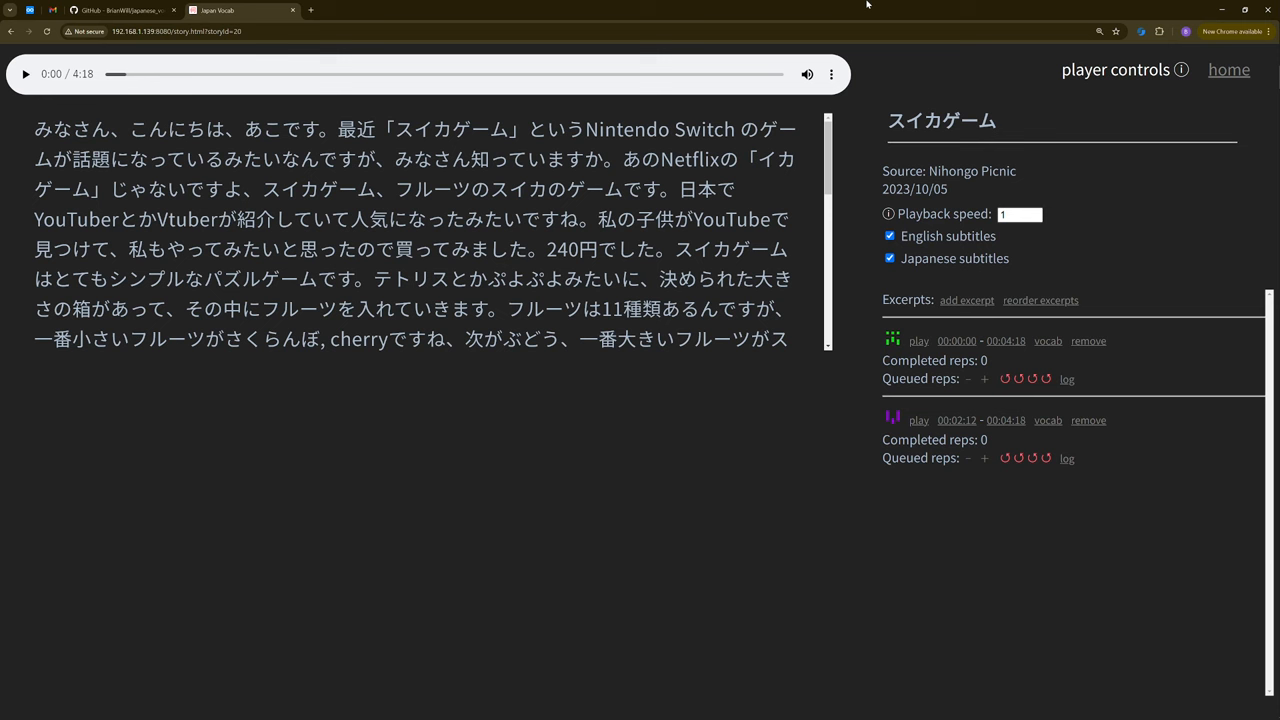
pyautogui.moveTo(782, 294)
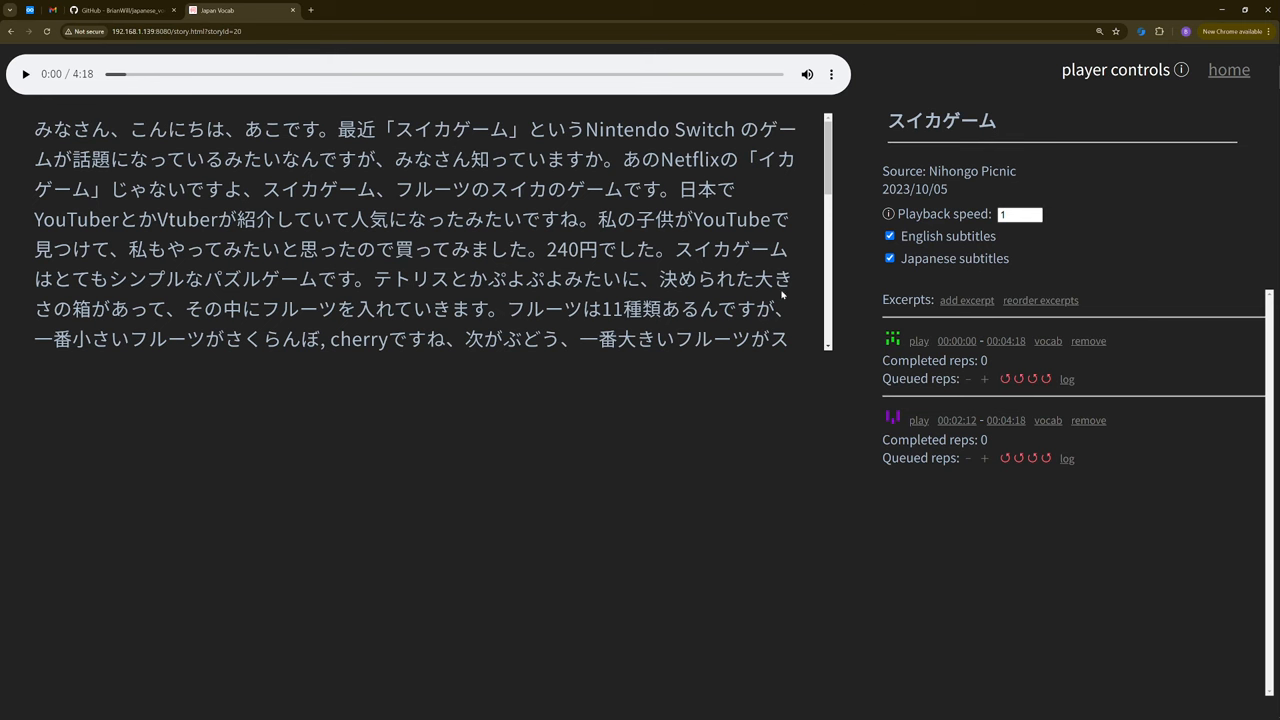
pyautogui.moveTo(1032, 394)
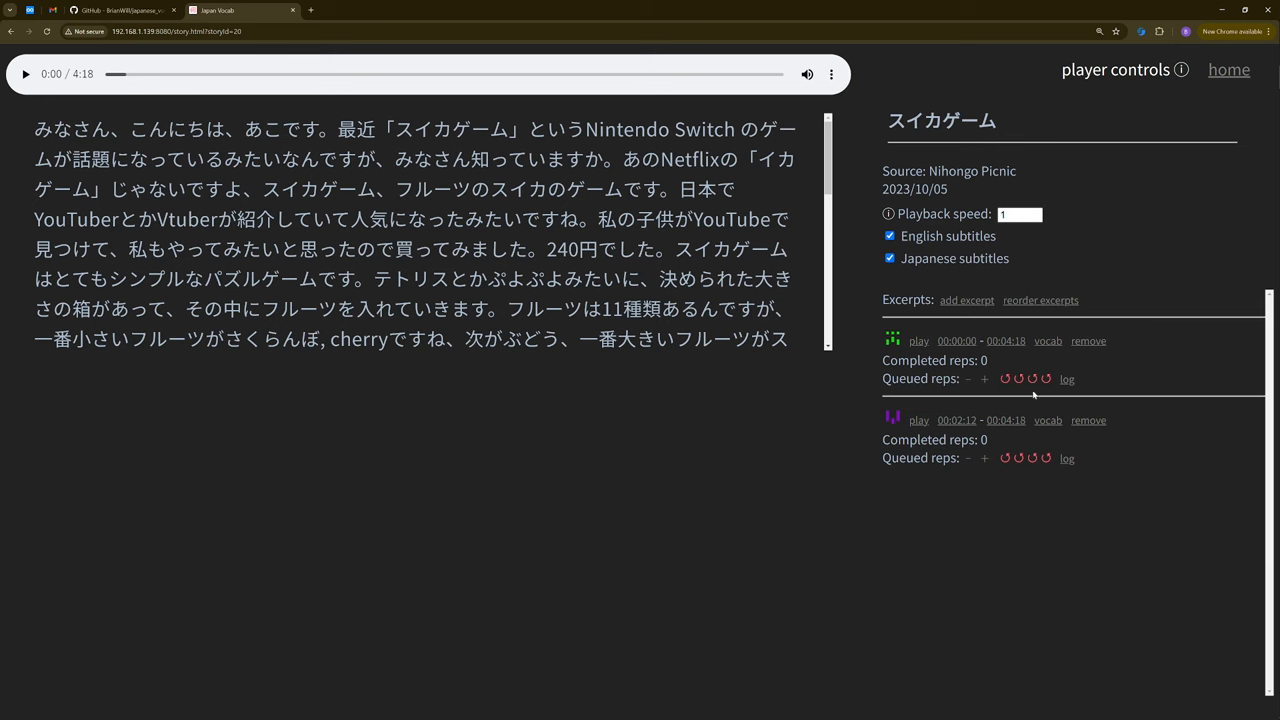
pyautogui.moveTo(1028, 498)
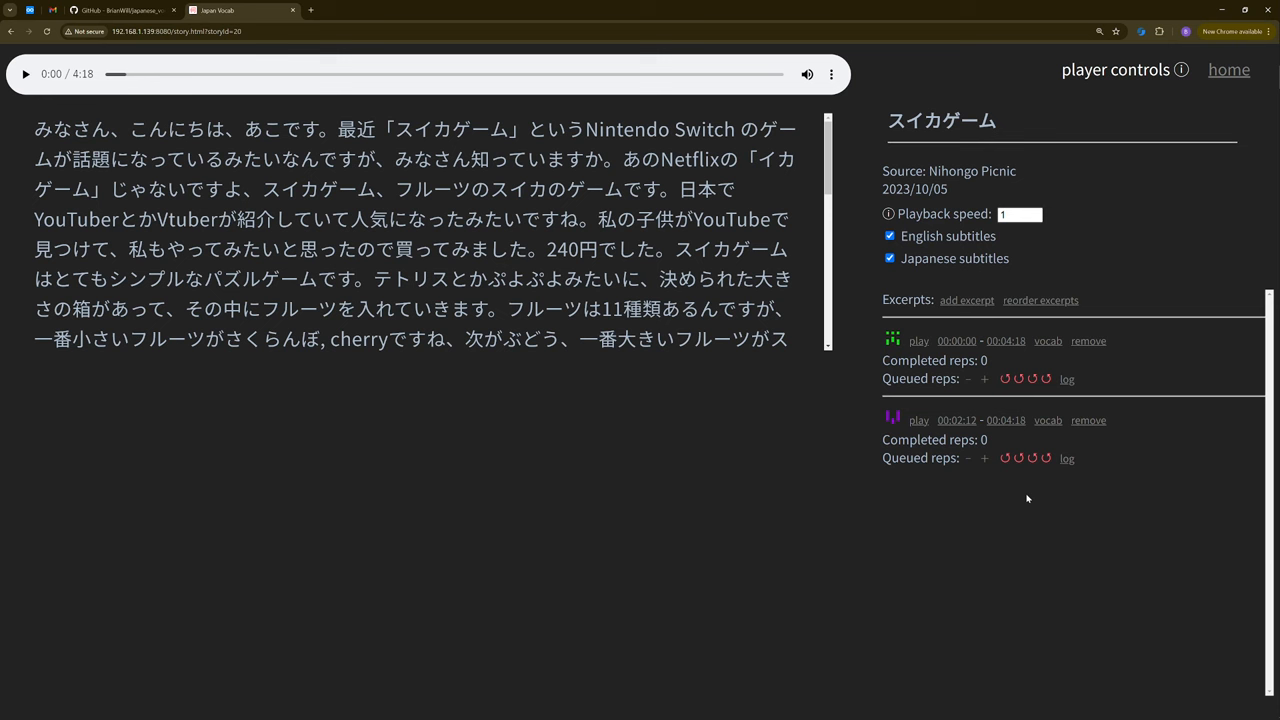
pyautogui.moveTo(1020, 478)
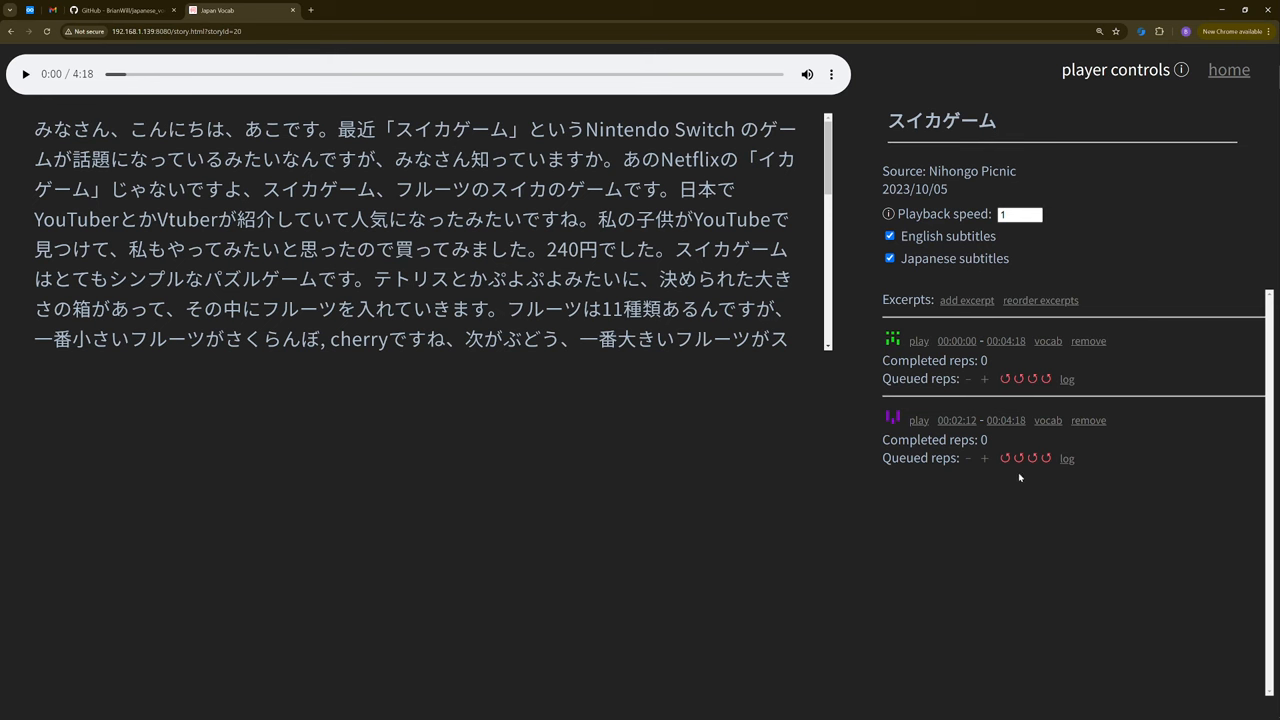
pyautogui.moveTo(968, 384)
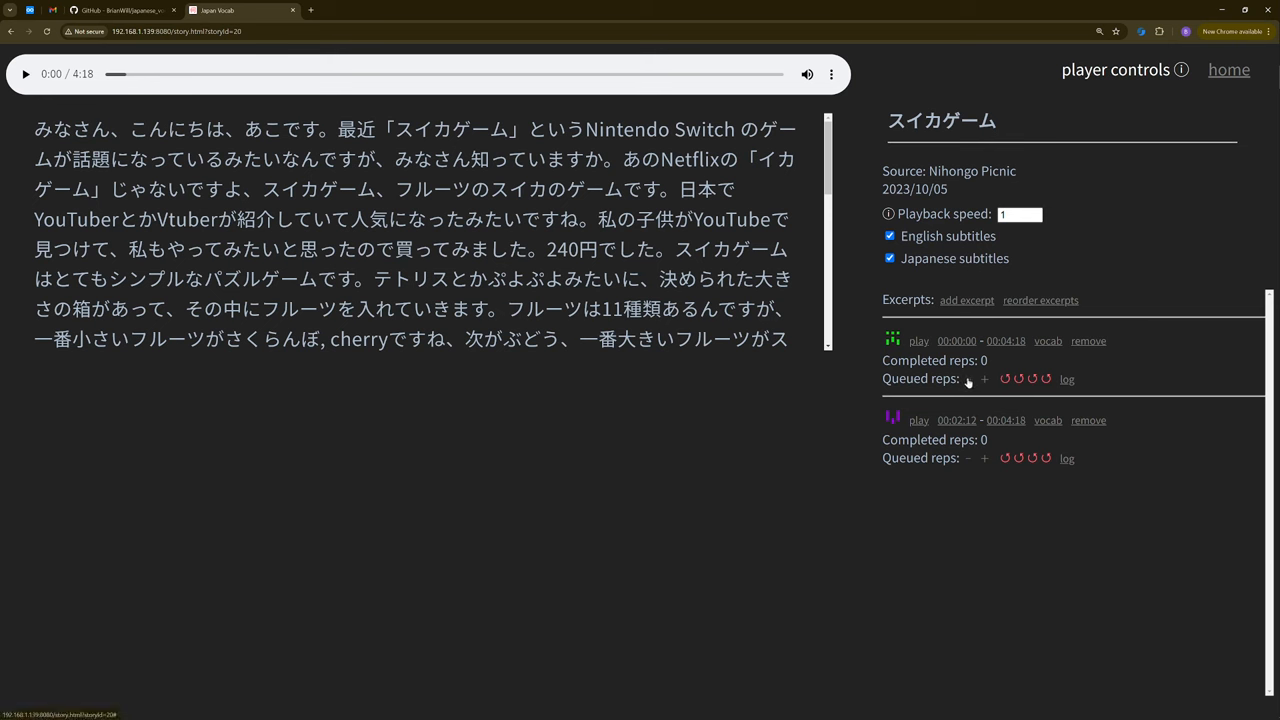
pyautogui.click(984, 378)
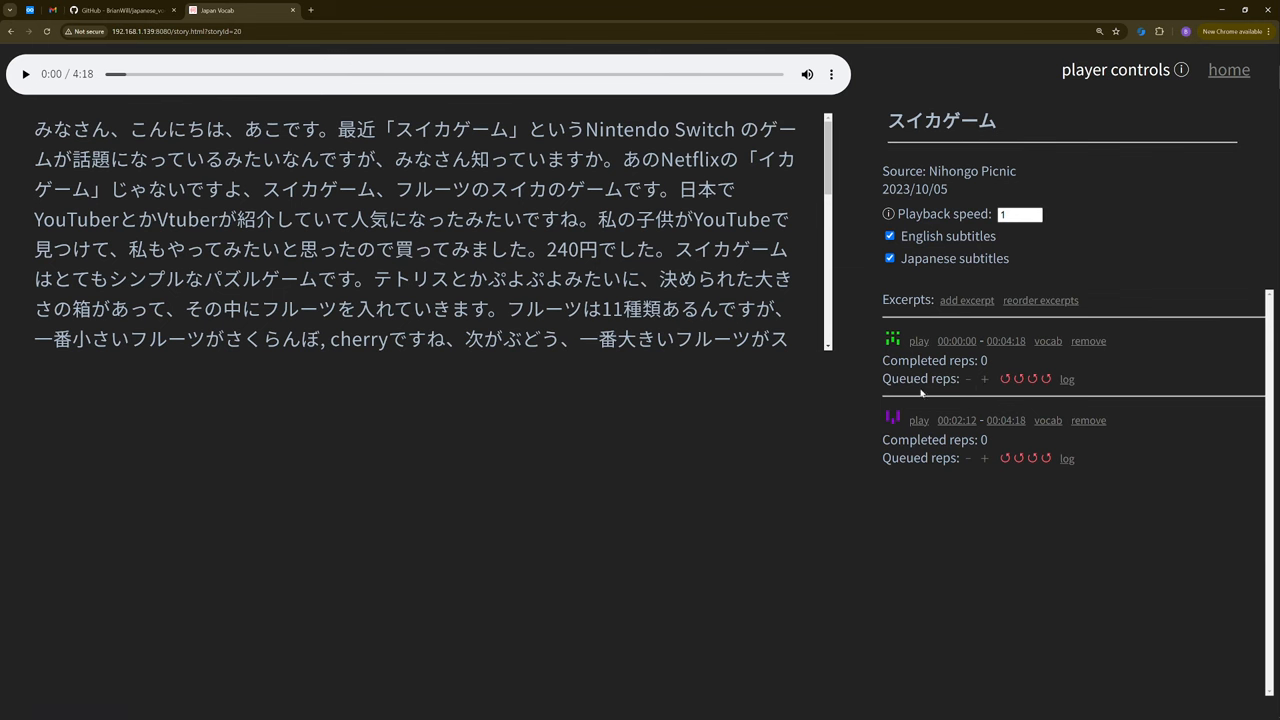
pyautogui.moveTo(1136, 384)
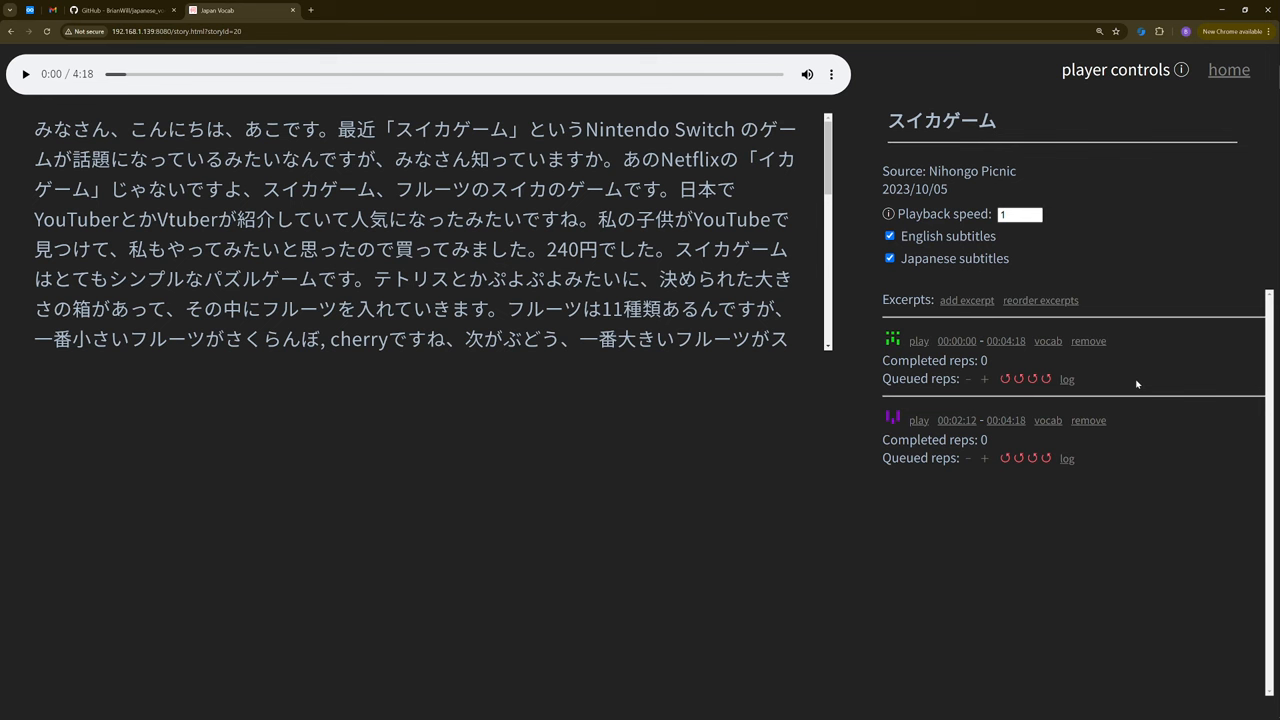
pyautogui.moveTo(1068, 378)
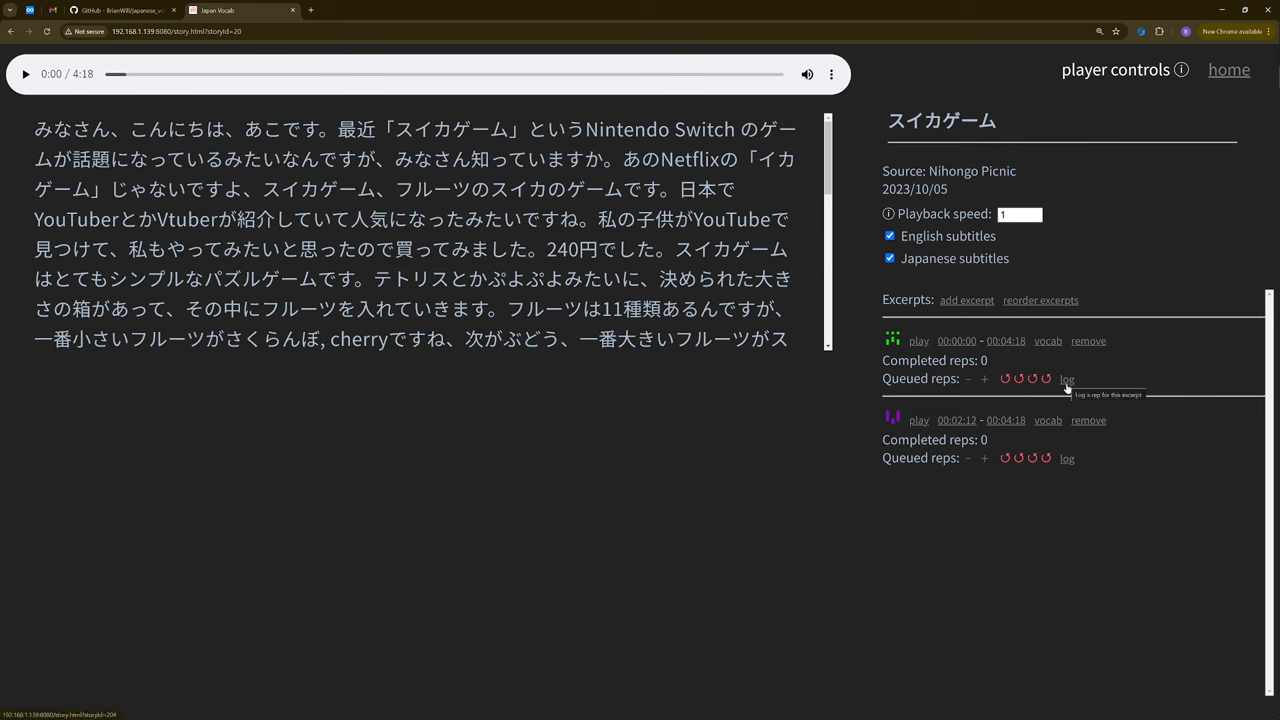
# Log one completed rep for the first excerpt, leaving three reps queued
pyautogui.click(1068, 380)
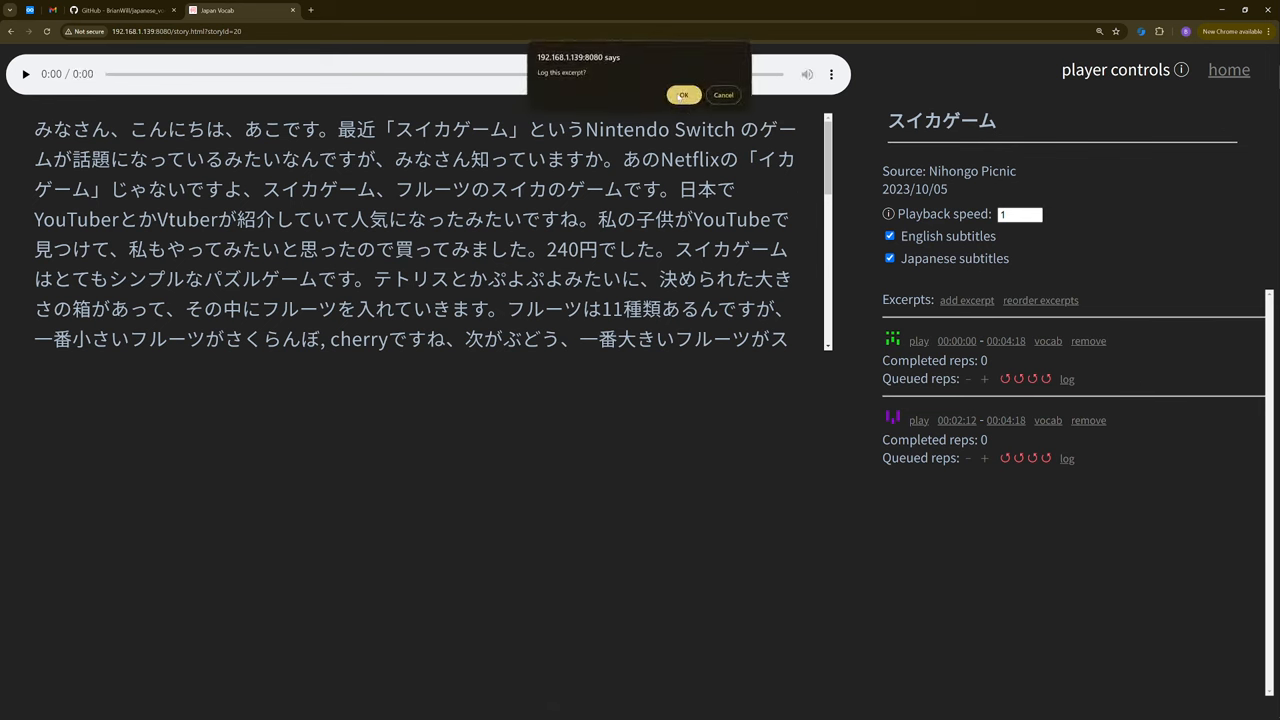
pyautogui.click(684, 94)
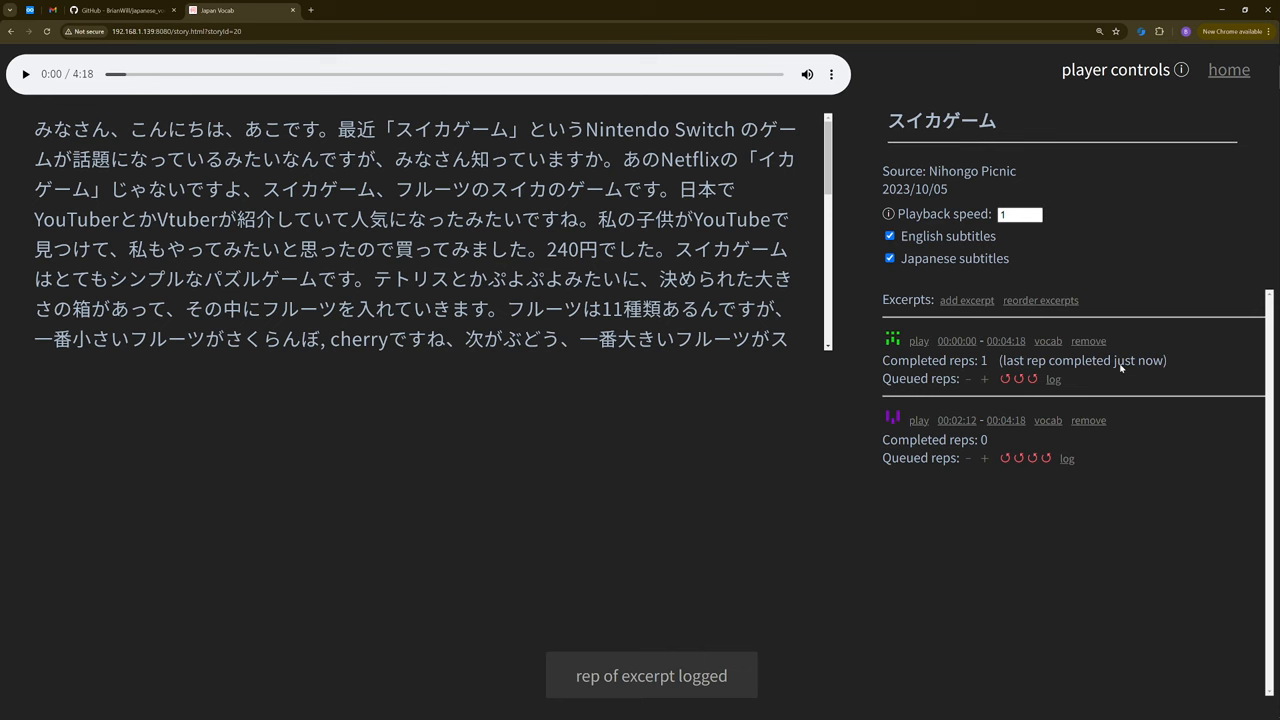
pyautogui.moveTo(1032, 412)
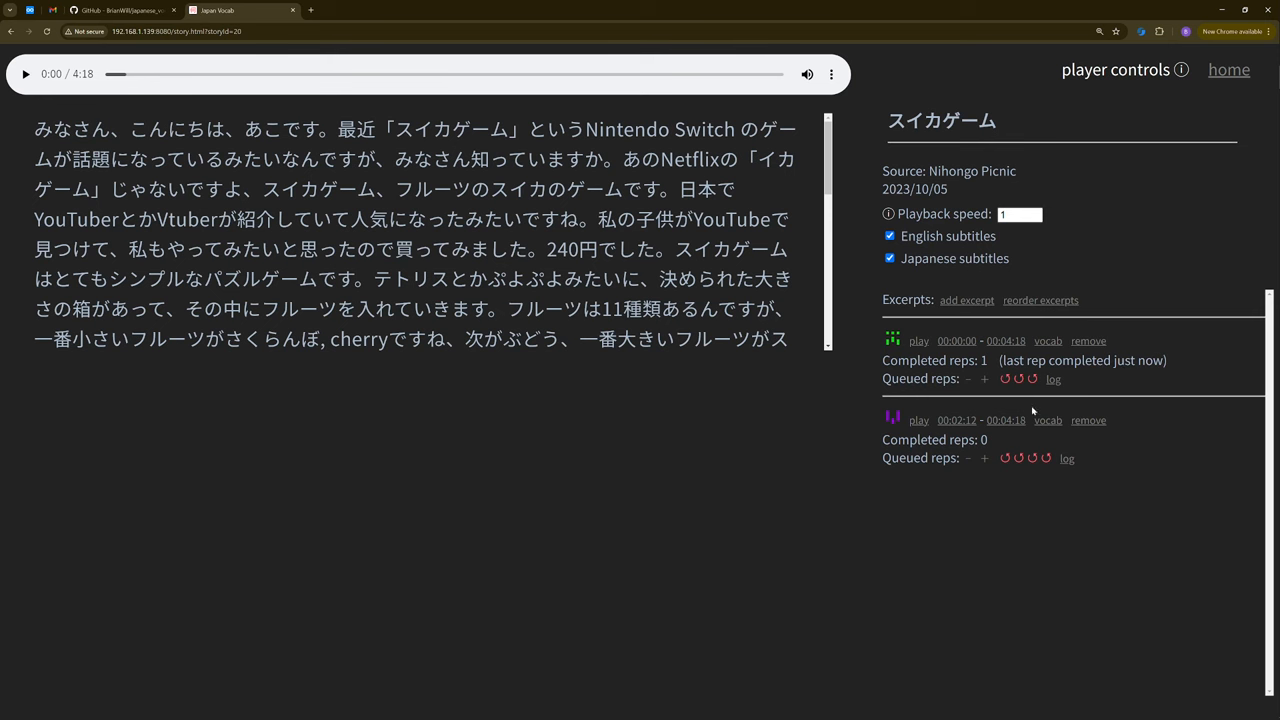
pyautogui.moveTo(924, 400)
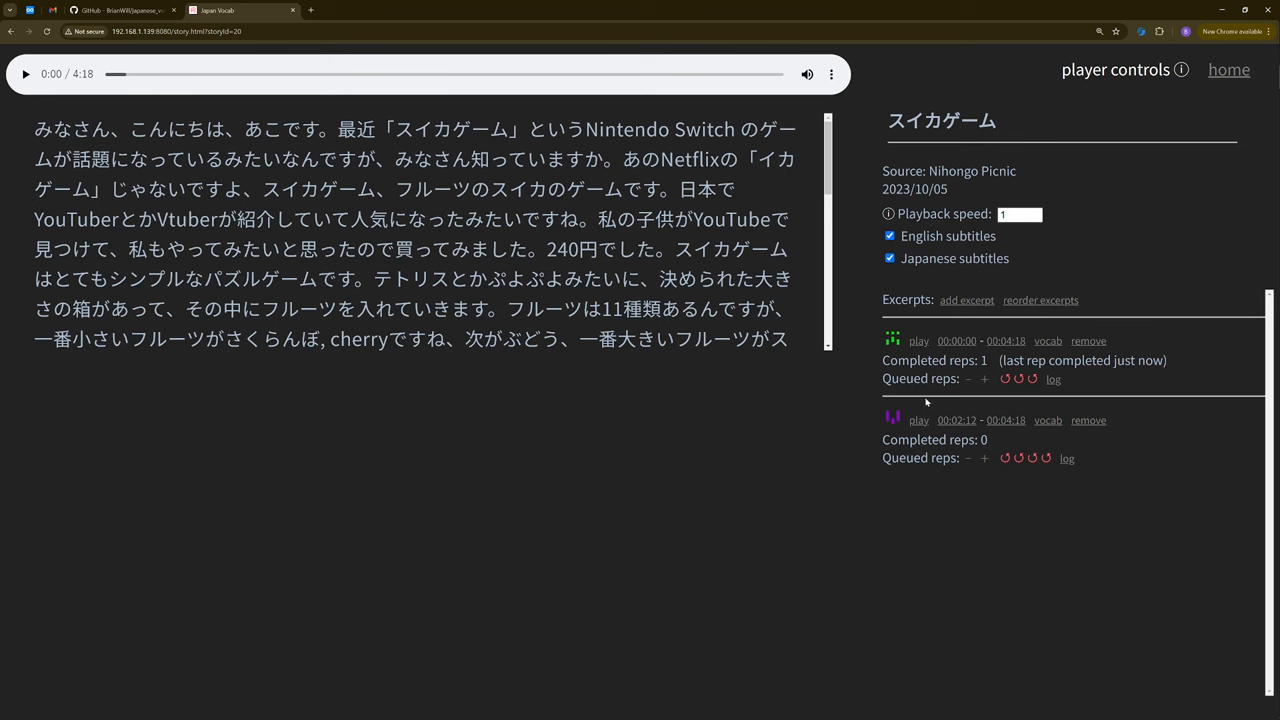
pyautogui.moveTo(1052, 380)
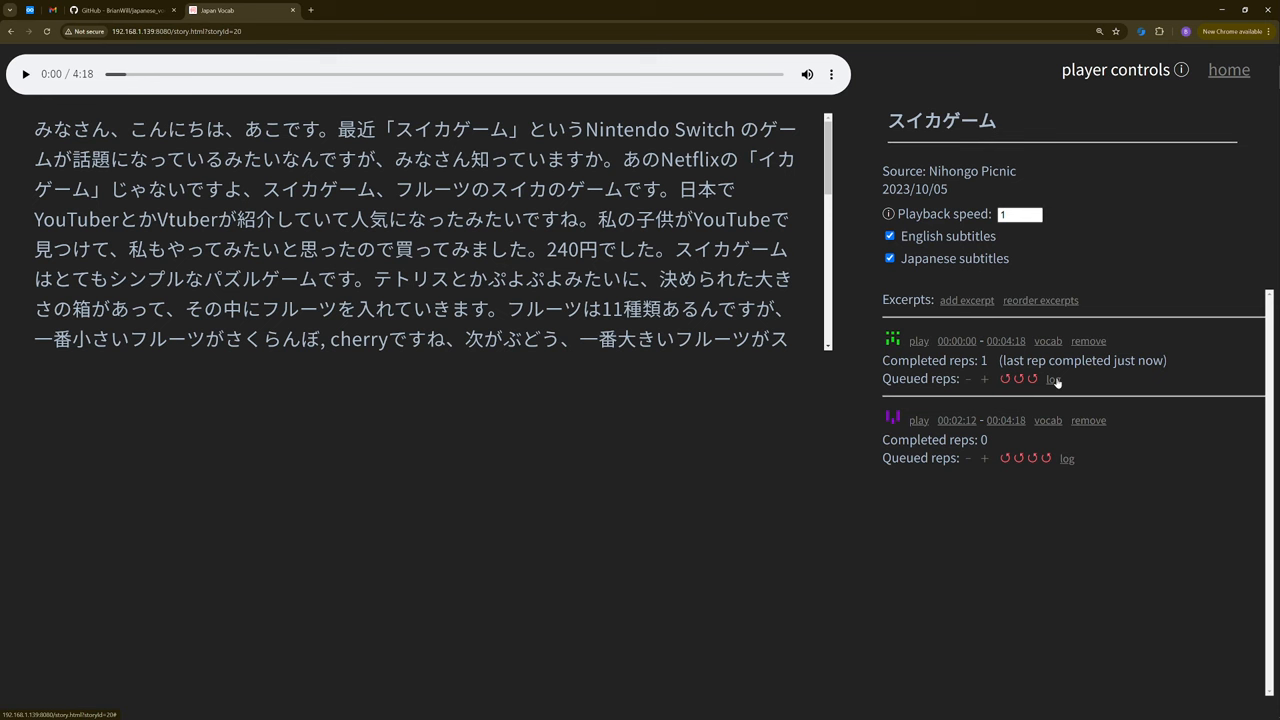
pyautogui.click(1052, 378)
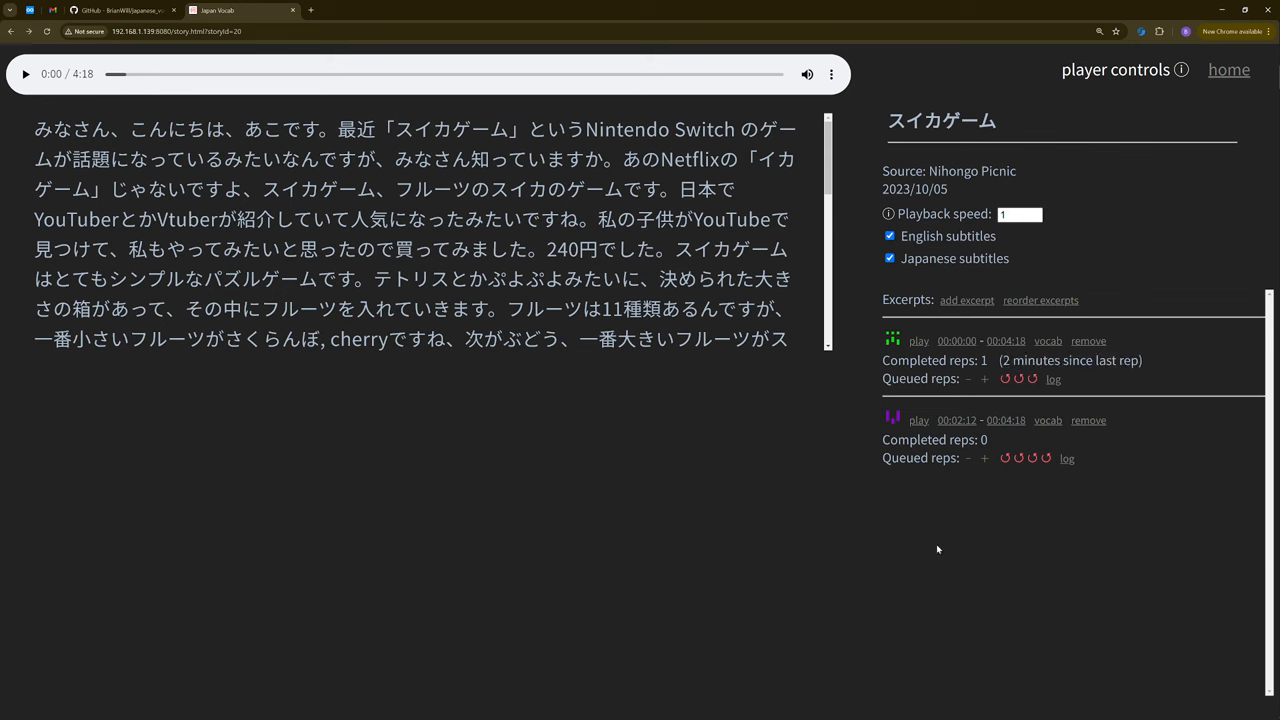
pyautogui.moveTo(932, 528)
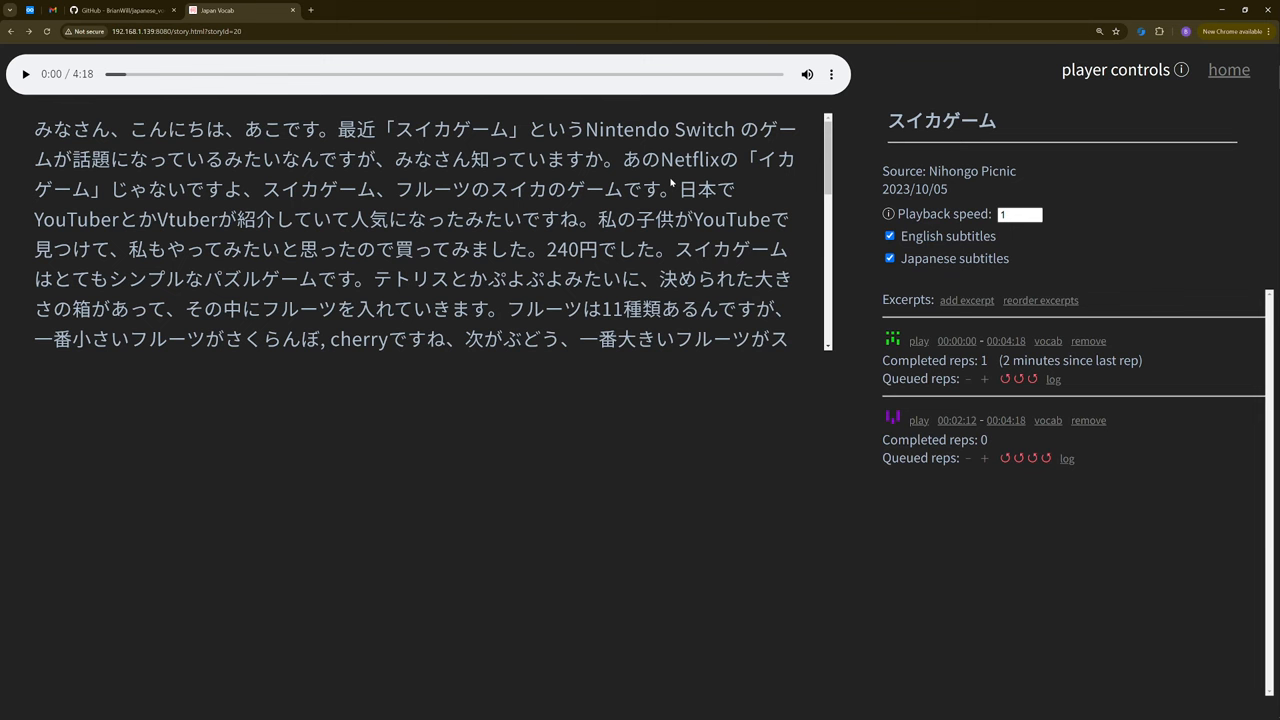
# Go to the home page and select text in the queued-reps and Recent stories lists
pyautogui.click(1228, 68)
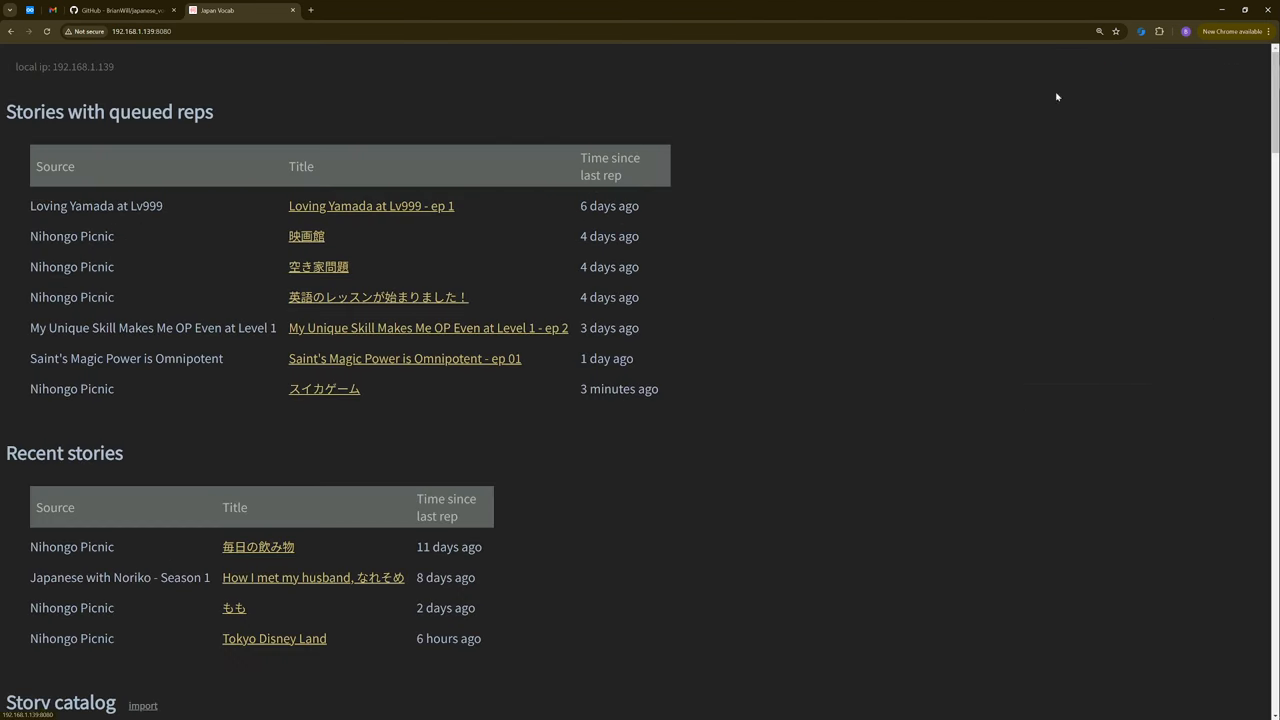
pyautogui.tripleClick(108, 112)
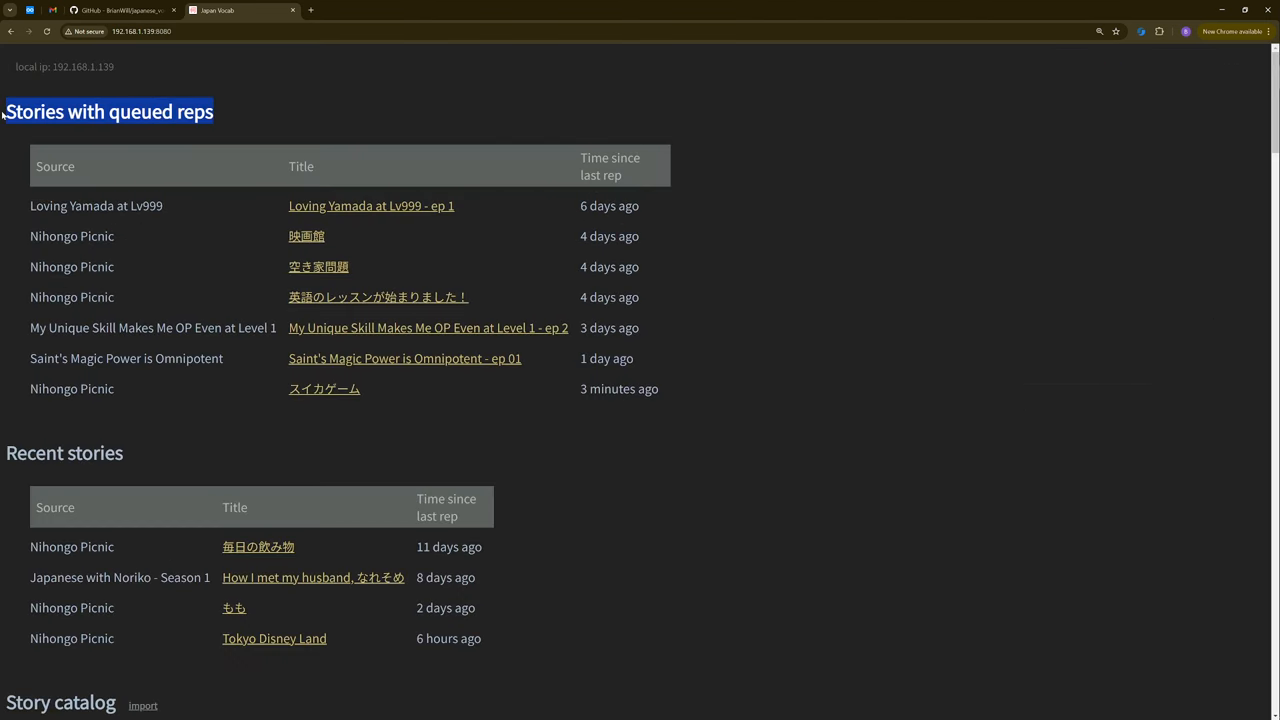
pyautogui.click(296, 116)
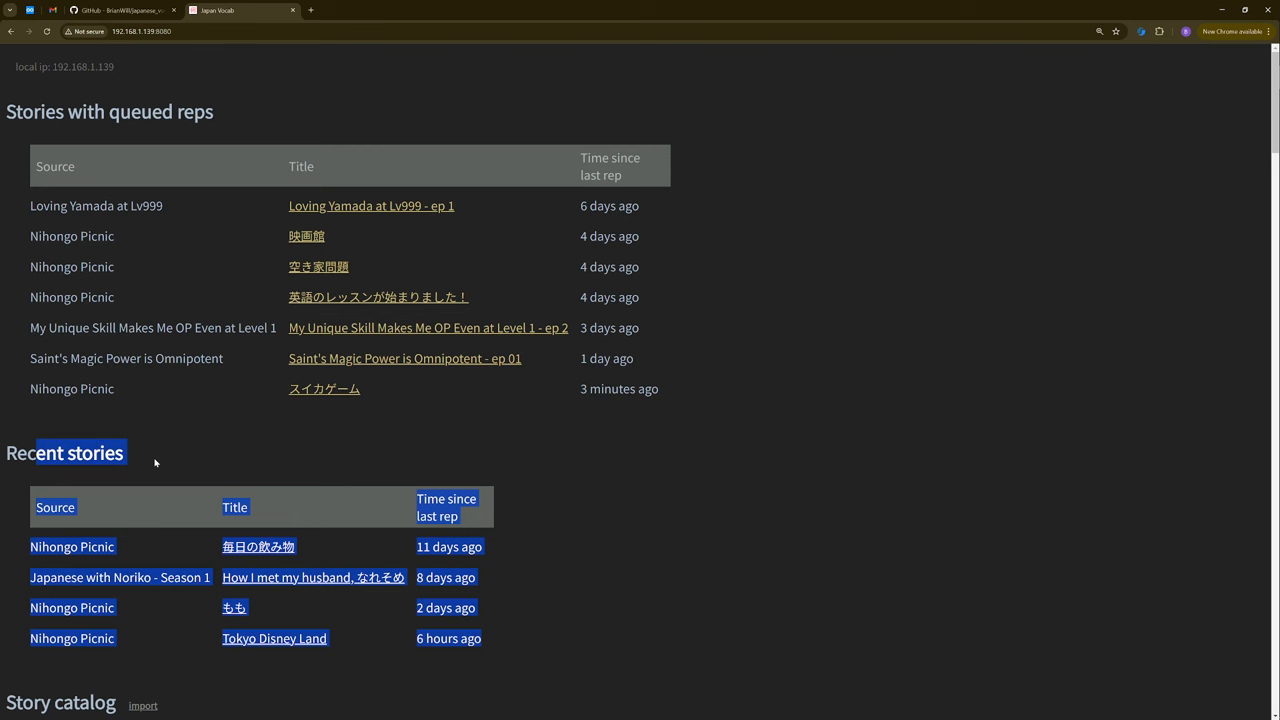
pyautogui.click(360, 458)
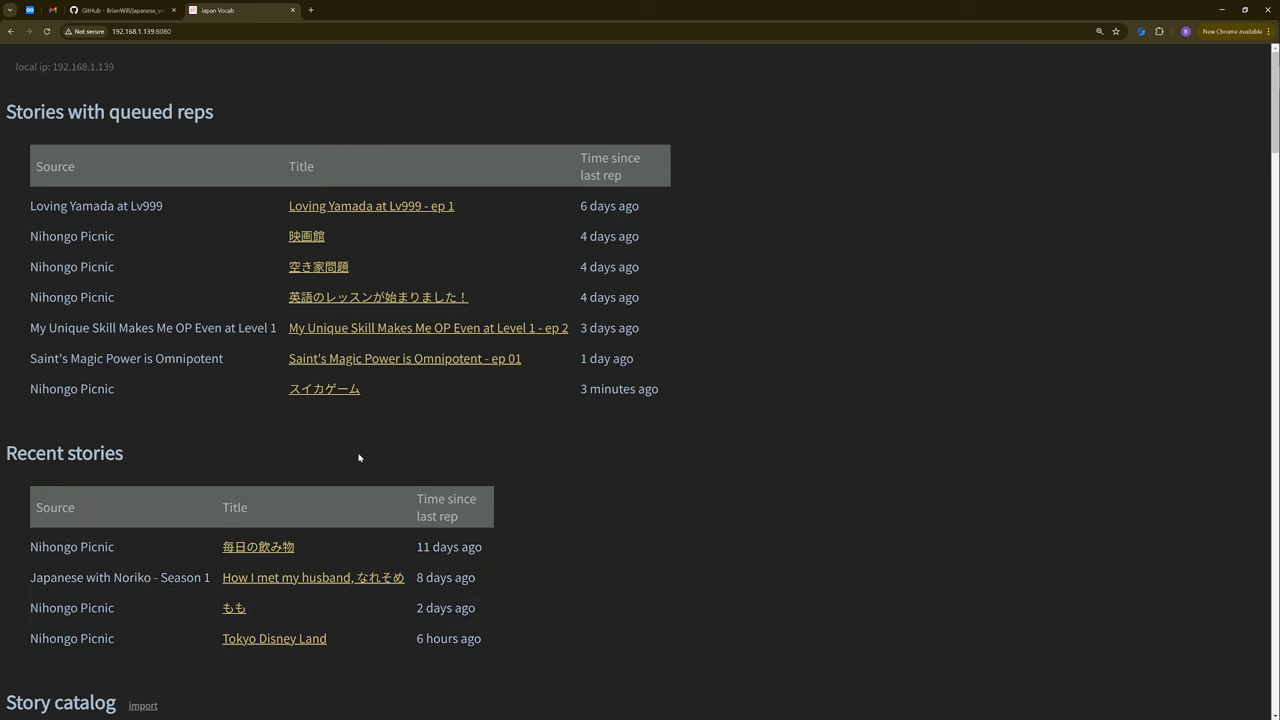
pyautogui.moveTo(656, 524)
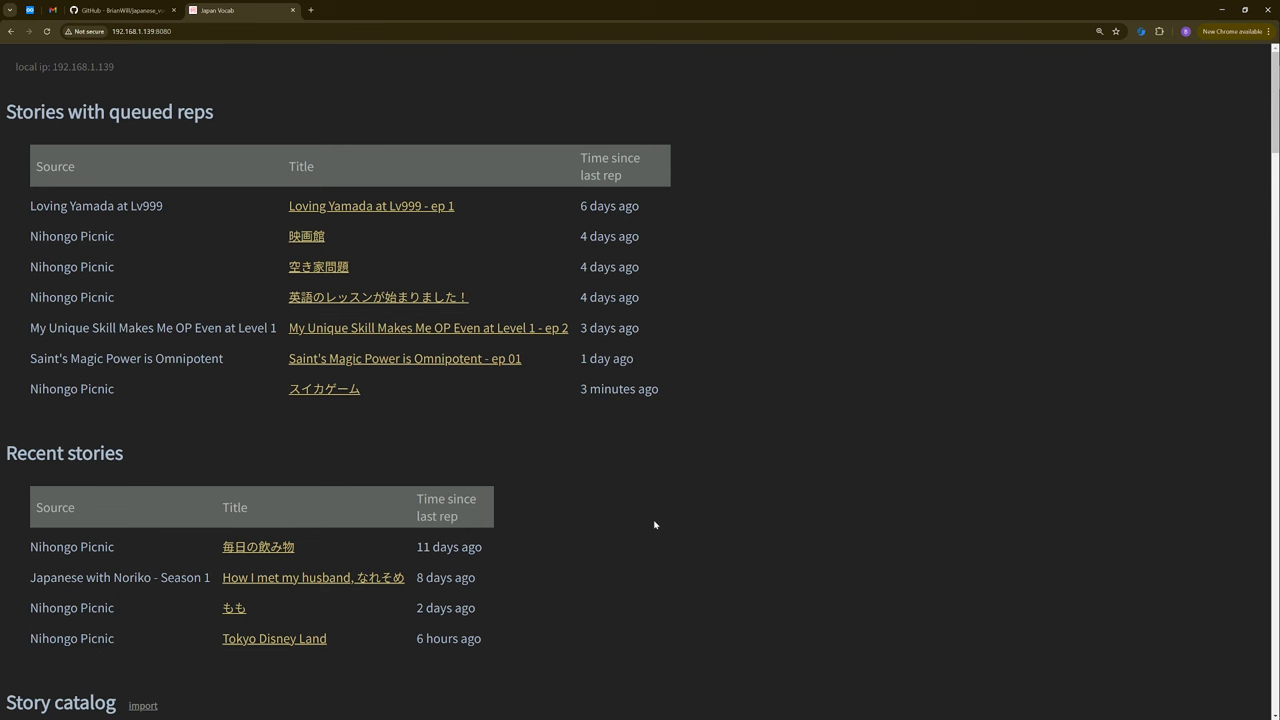
pyautogui.moveTo(586, 584)
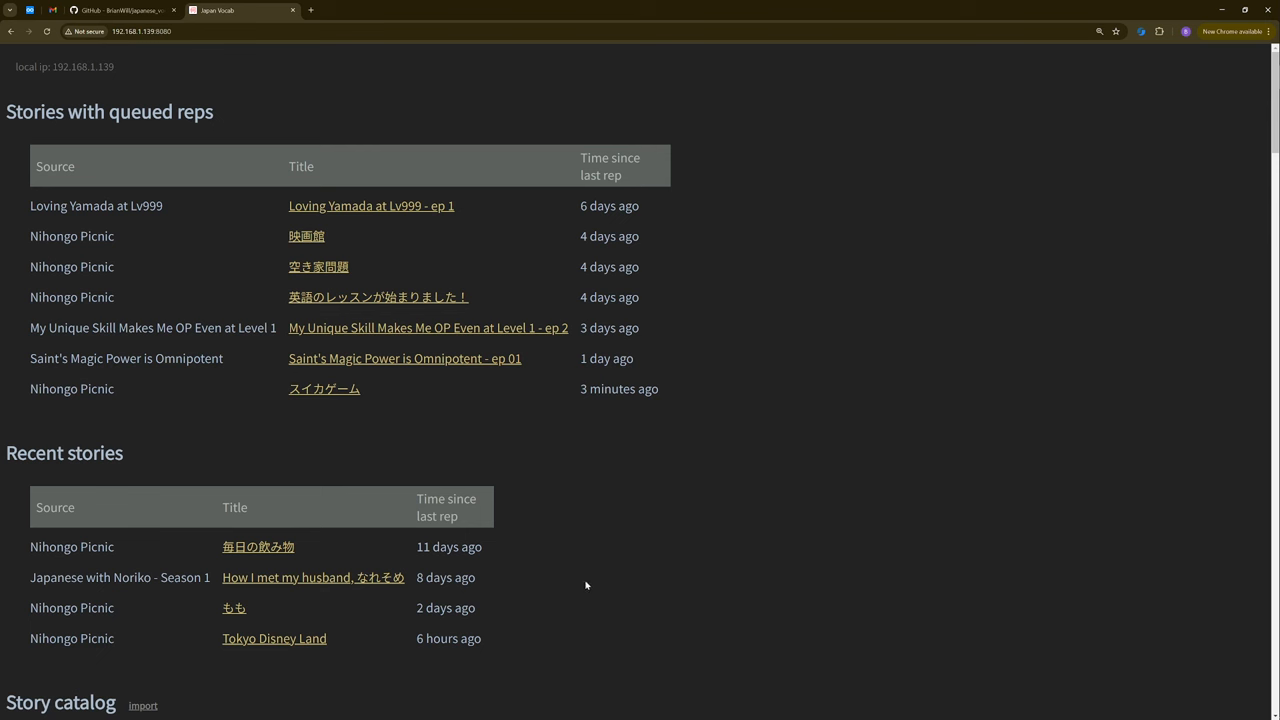
pyautogui.moveTo(582, 580)
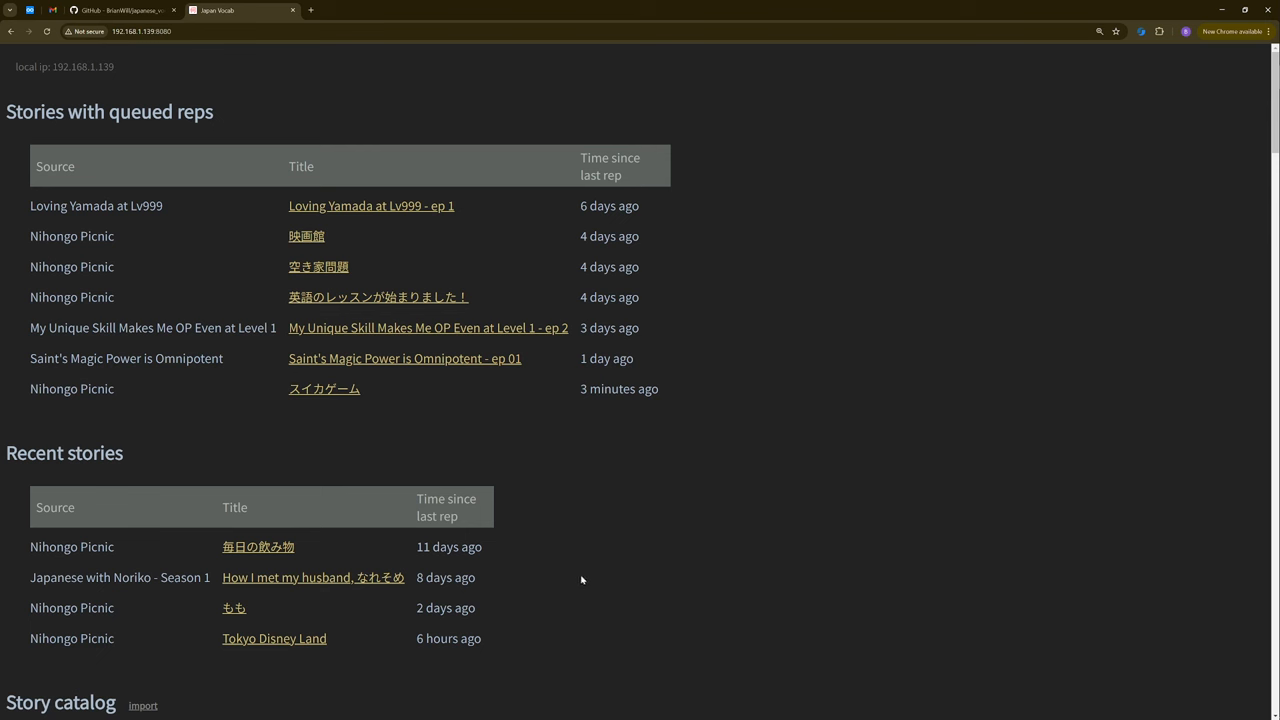
pyautogui.moveTo(624, 490)
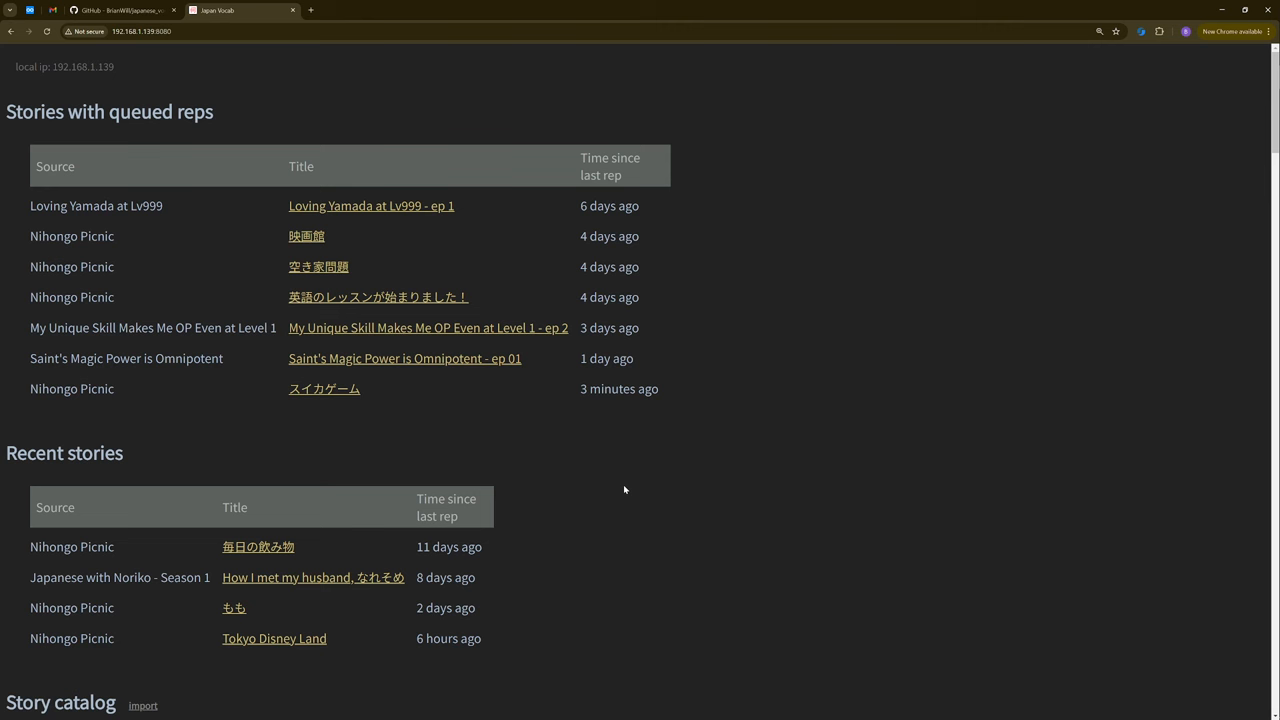
pyautogui.moveTo(166, 456)
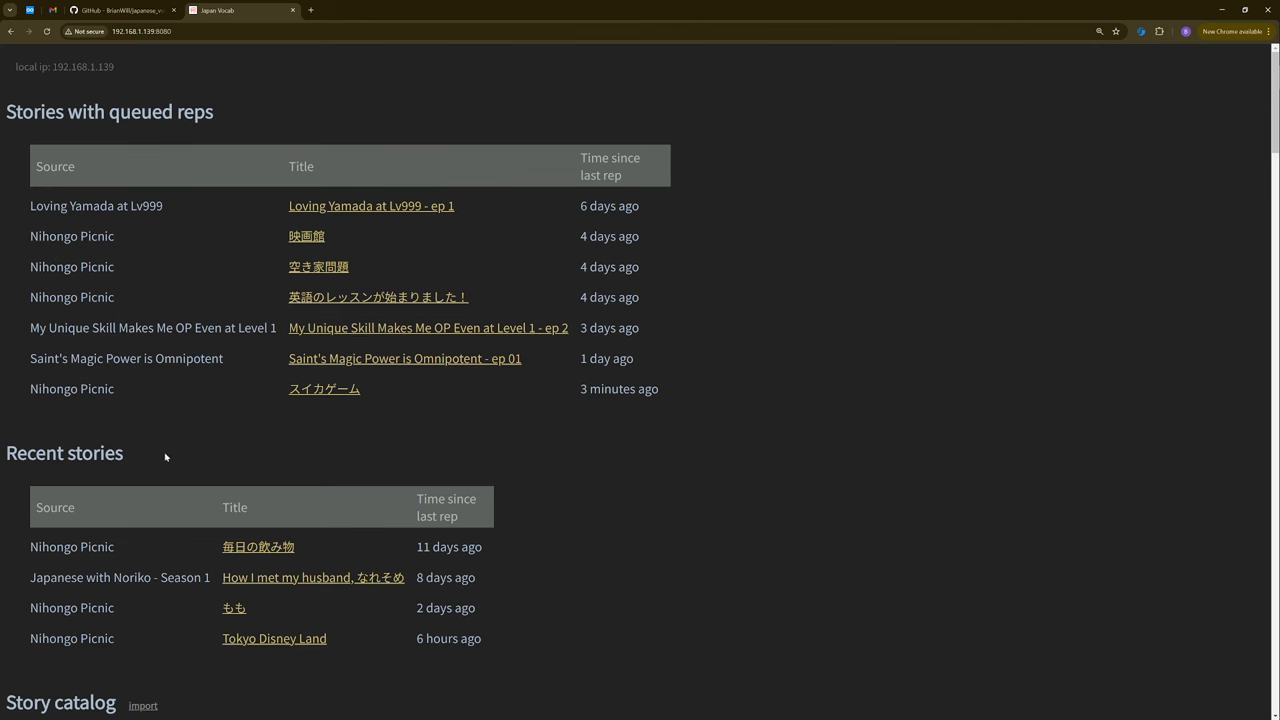
pyautogui.moveTo(76, 452); pyautogui.dragTo(480, 644)
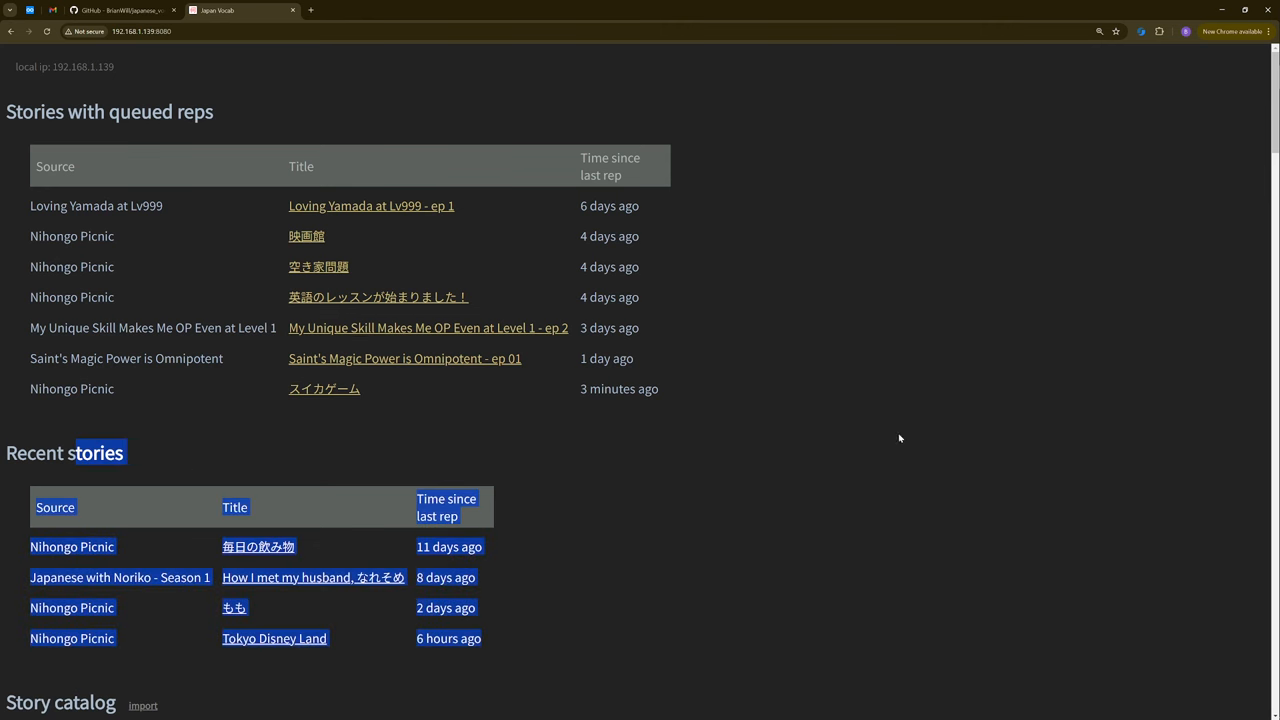
# Scroll down to the Nihongo Picnic story catalog of 143 stories
pyautogui.scroll(-3)
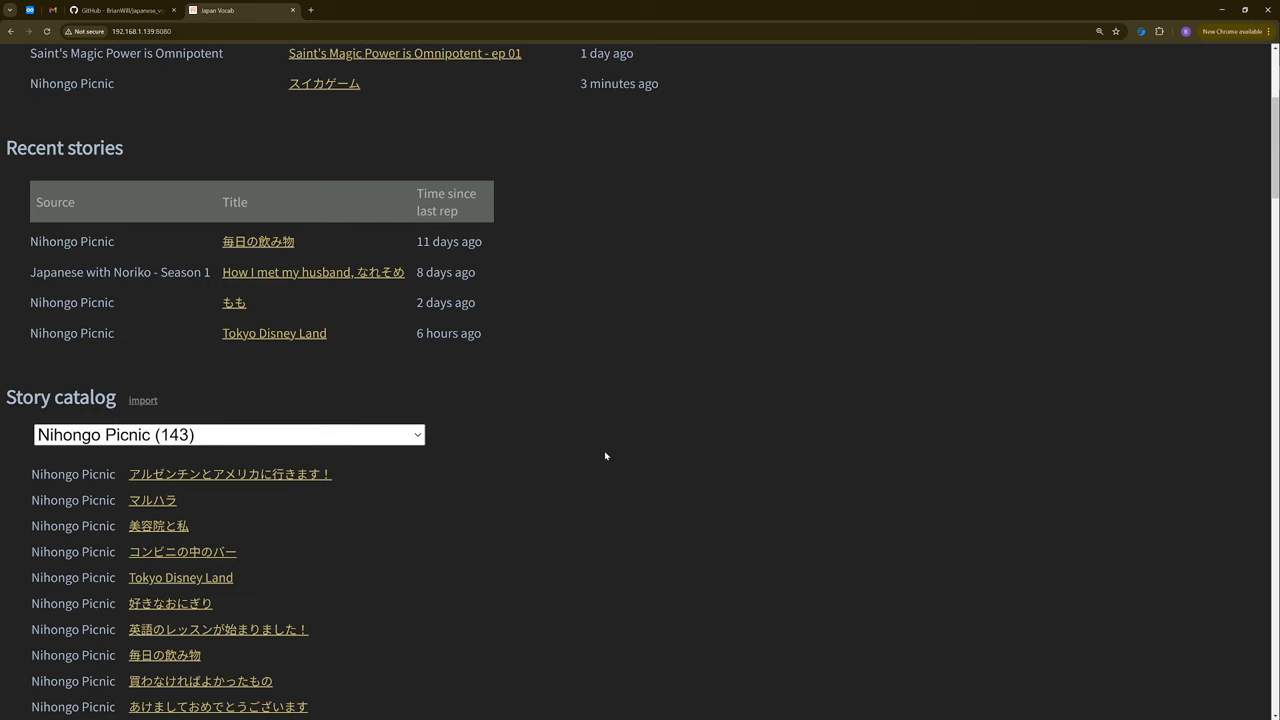
pyautogui.scroll(-3)
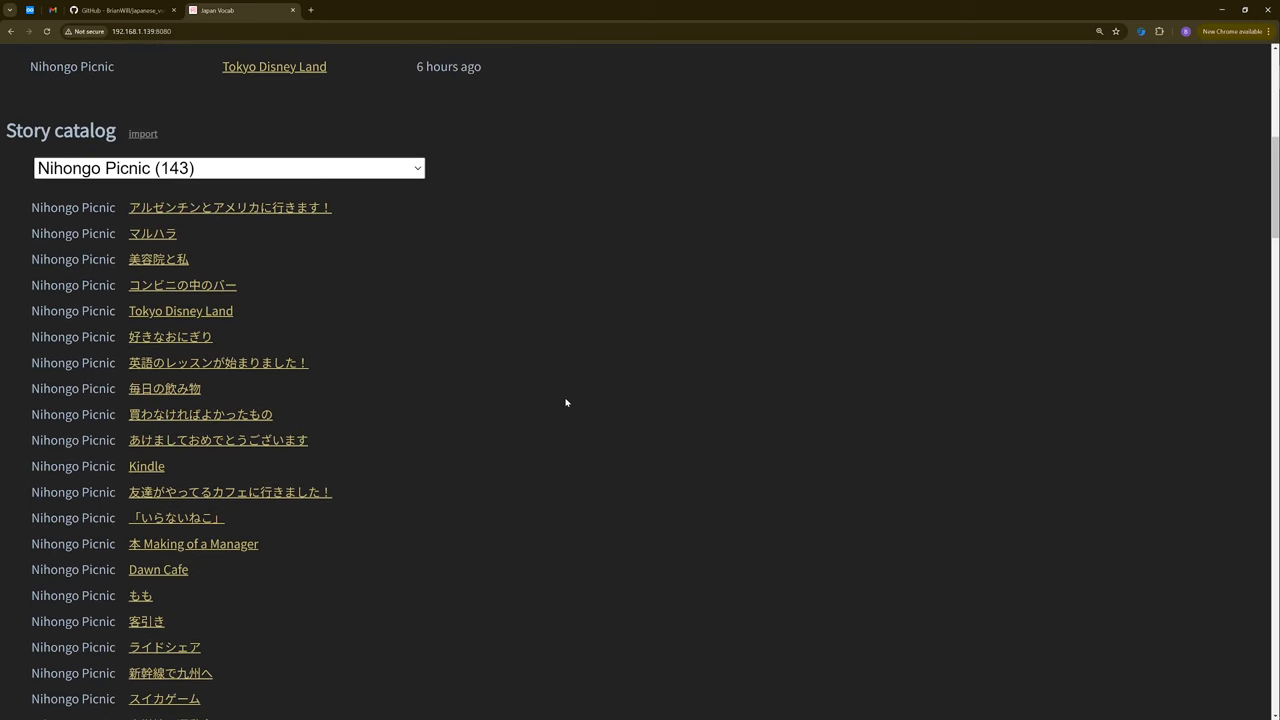
pyautogui.moveTo(1260, 200)
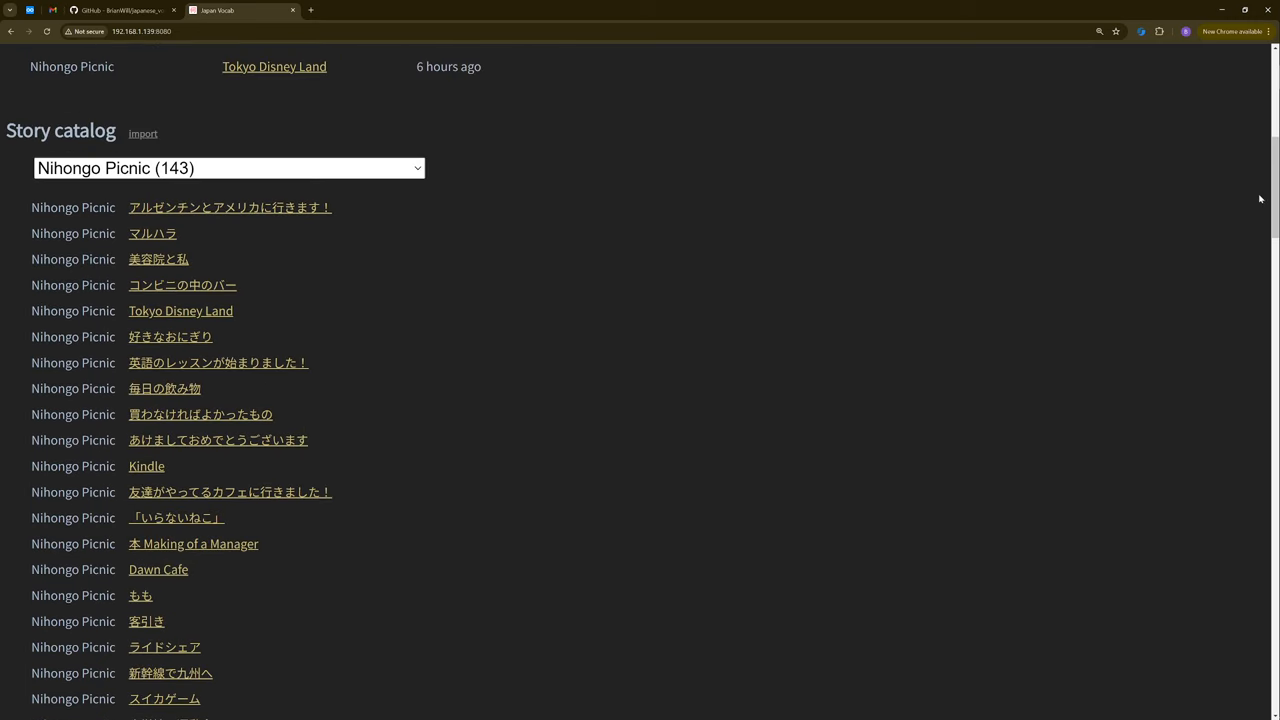
pyautogui.scroll(-3)
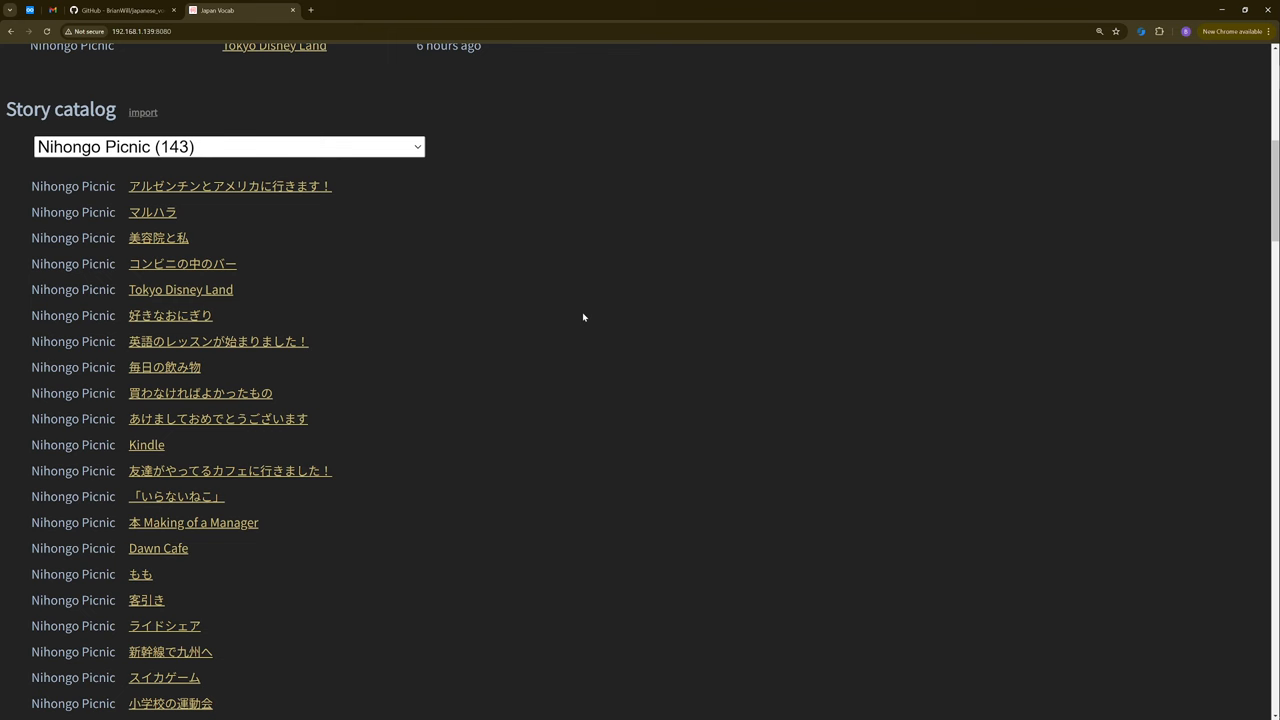
# Open the Importing page listing nine sources with imported and unimported counts
pyautogui.click(144, 112)
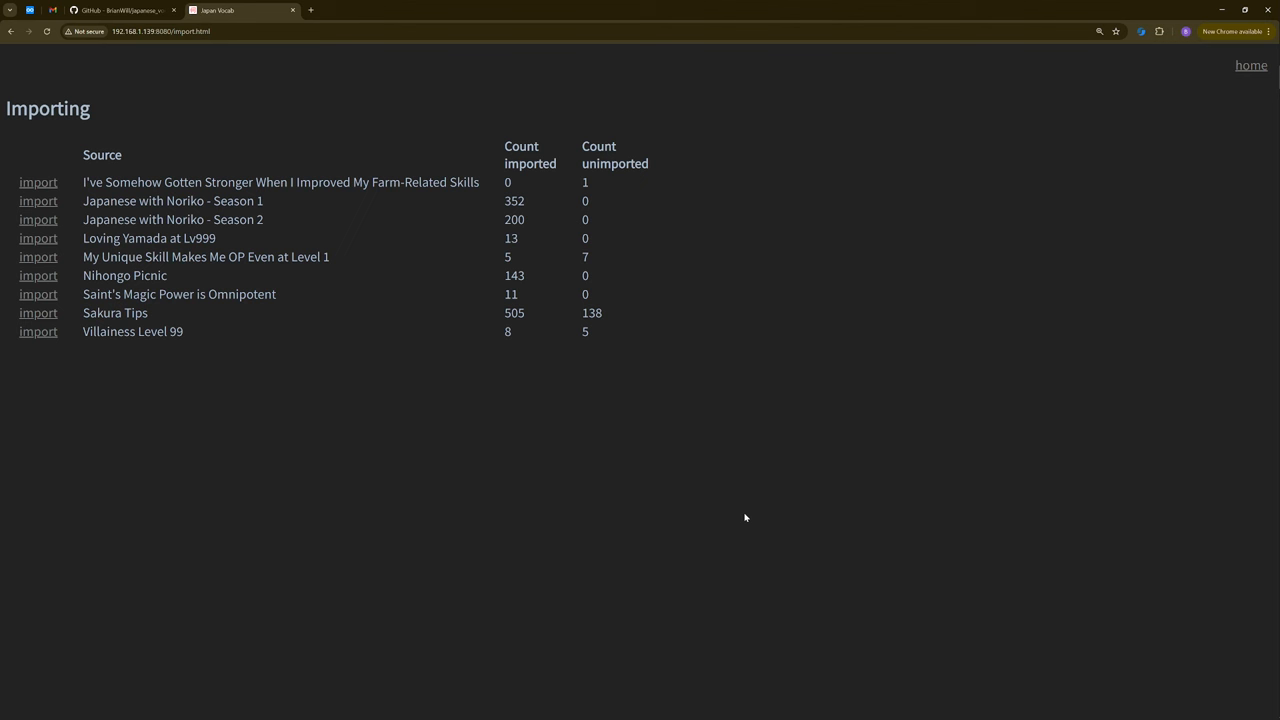
pyautogui.moveTo(442, 360)
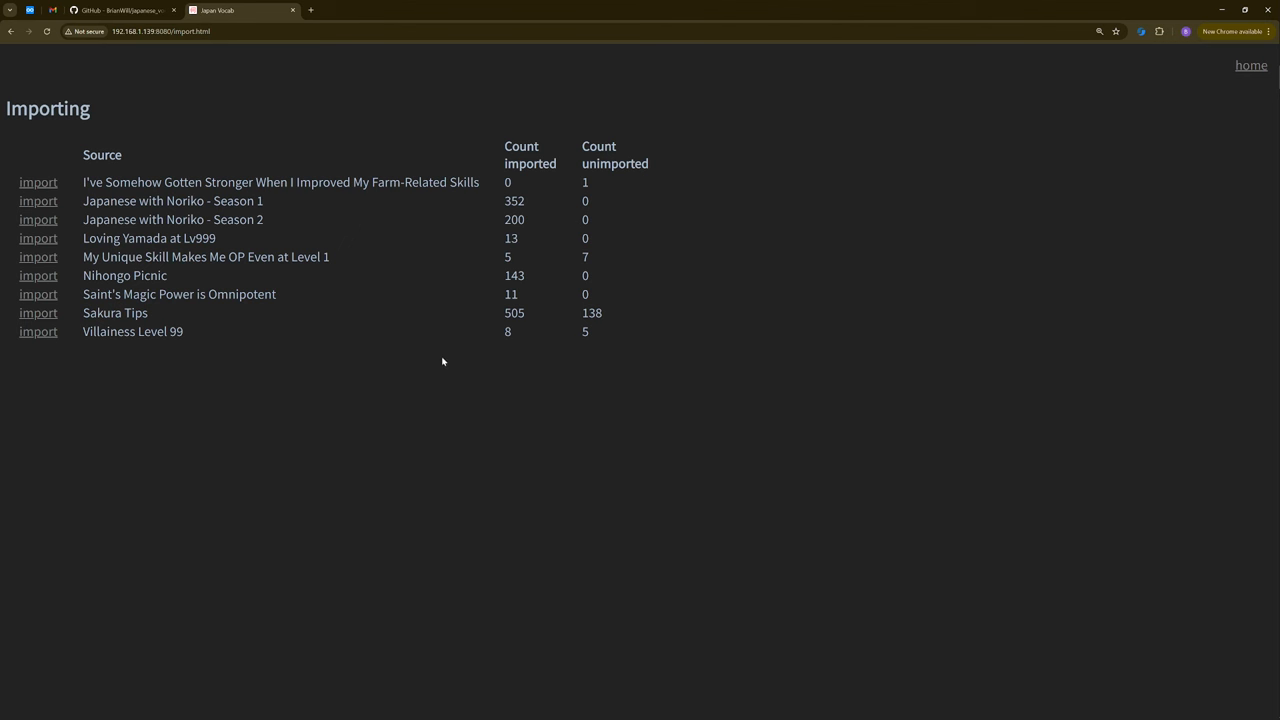
pyautogui.moveTo(132, 218); pyautogui.dragTo(264, 218)
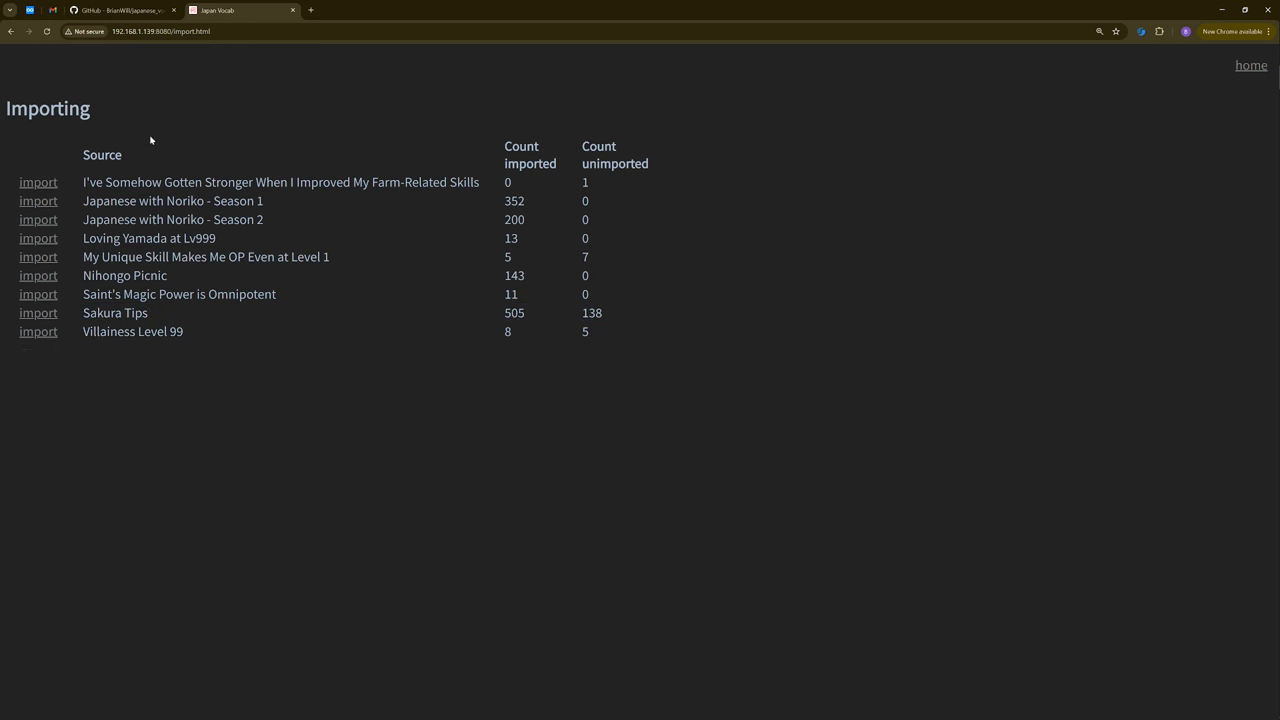
pyautogui.moveTo(656, 364)
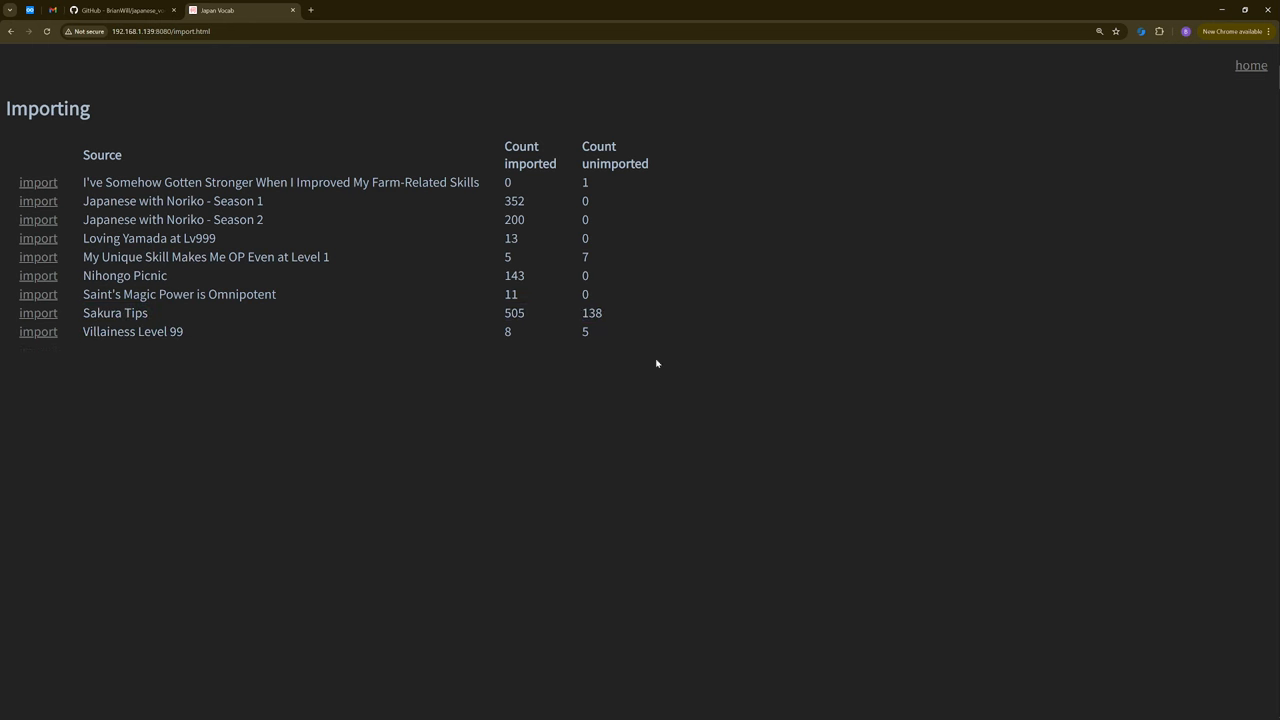
pyautogui.moveTo(384, 328)
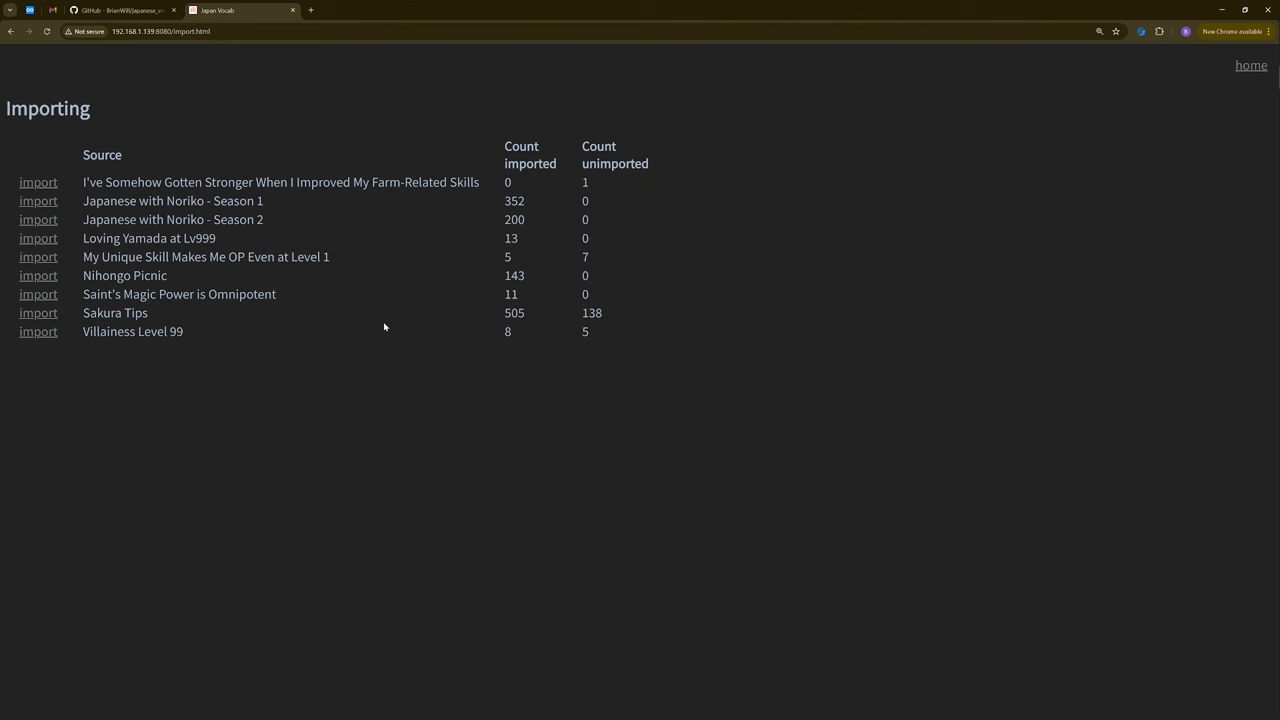
pyautogui.moveTo(400, 328)
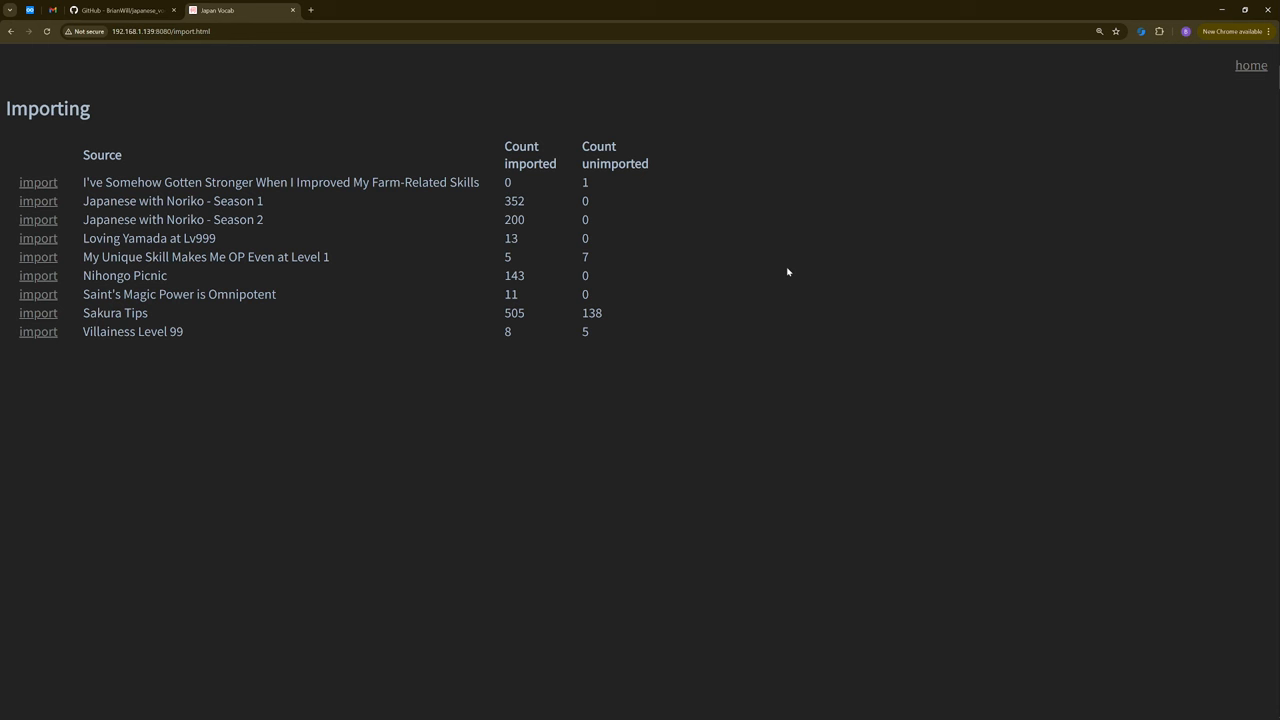
pyautogui.moveTo(900, 348)
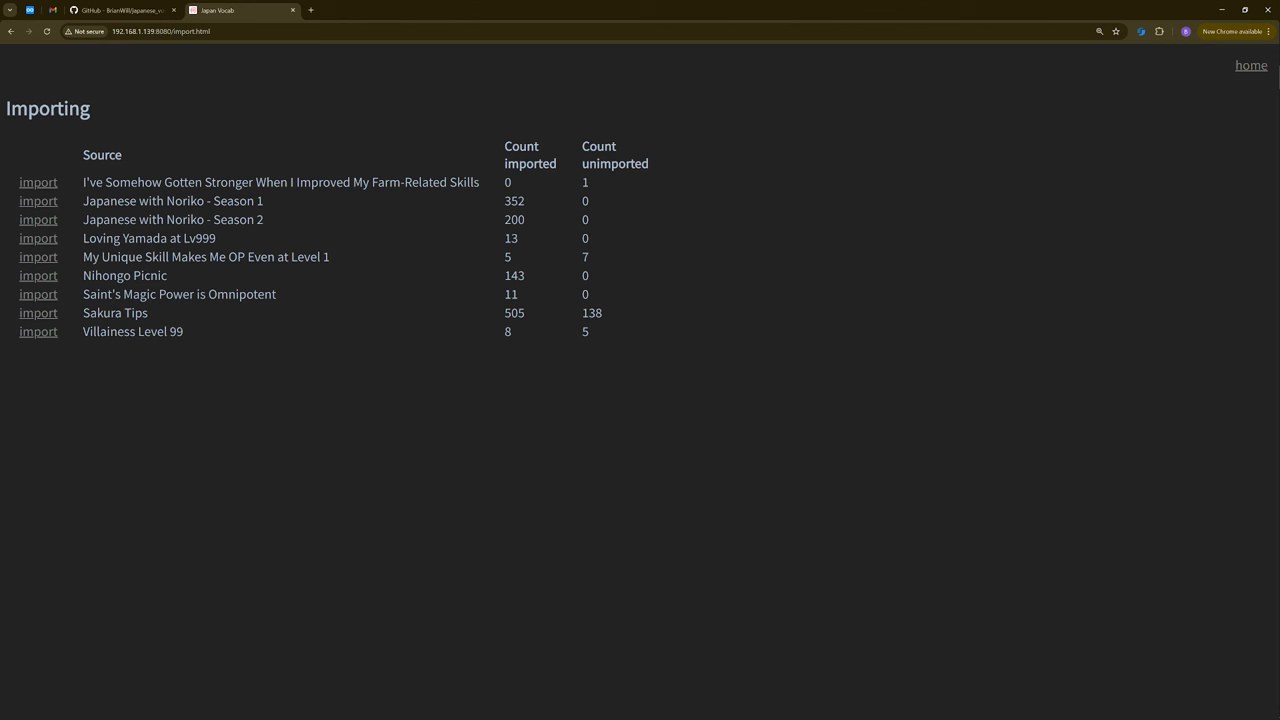
pyautogui.moveTo(38, 352)
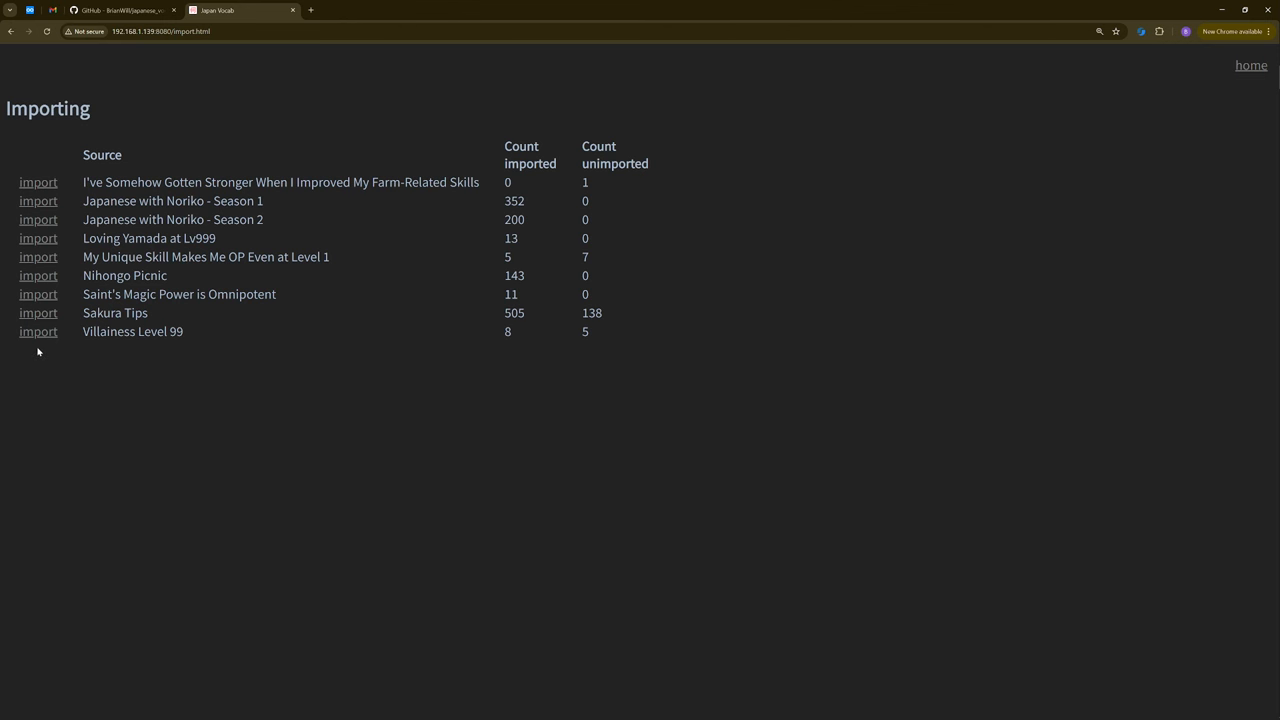
pyautogui.moveTo(268, 356)
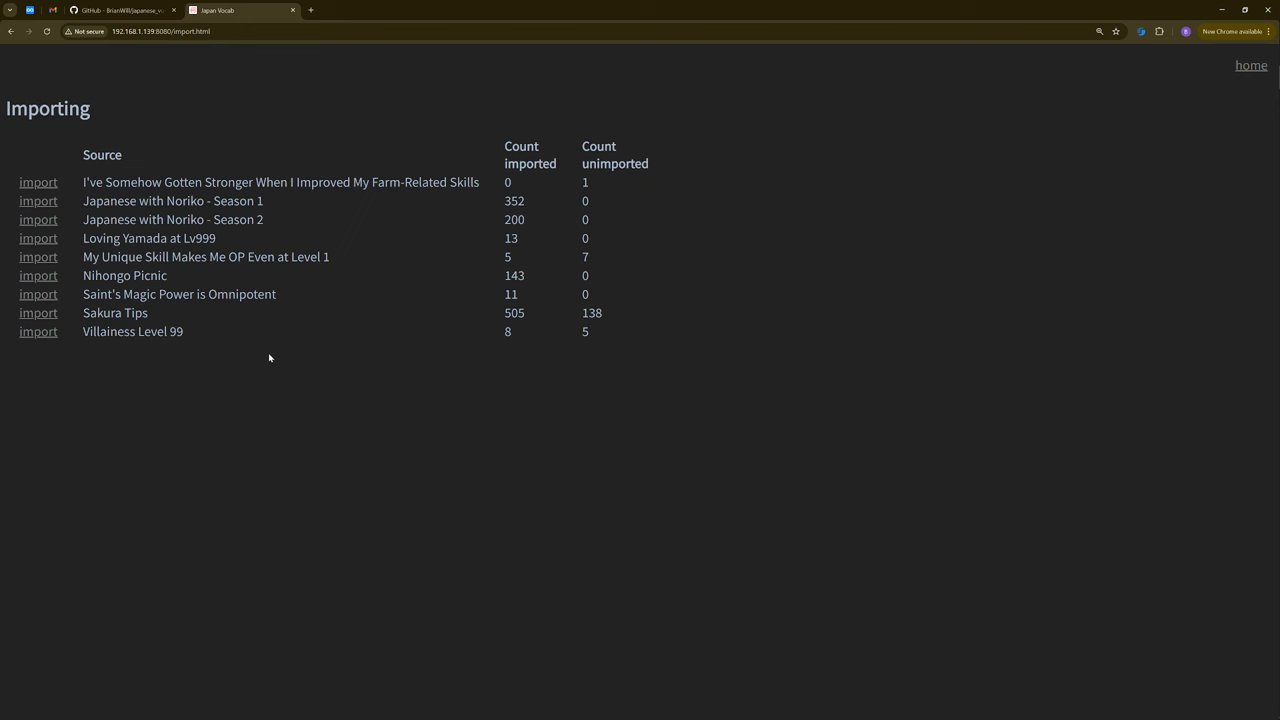
pyautogui.moveTo(776, 390)
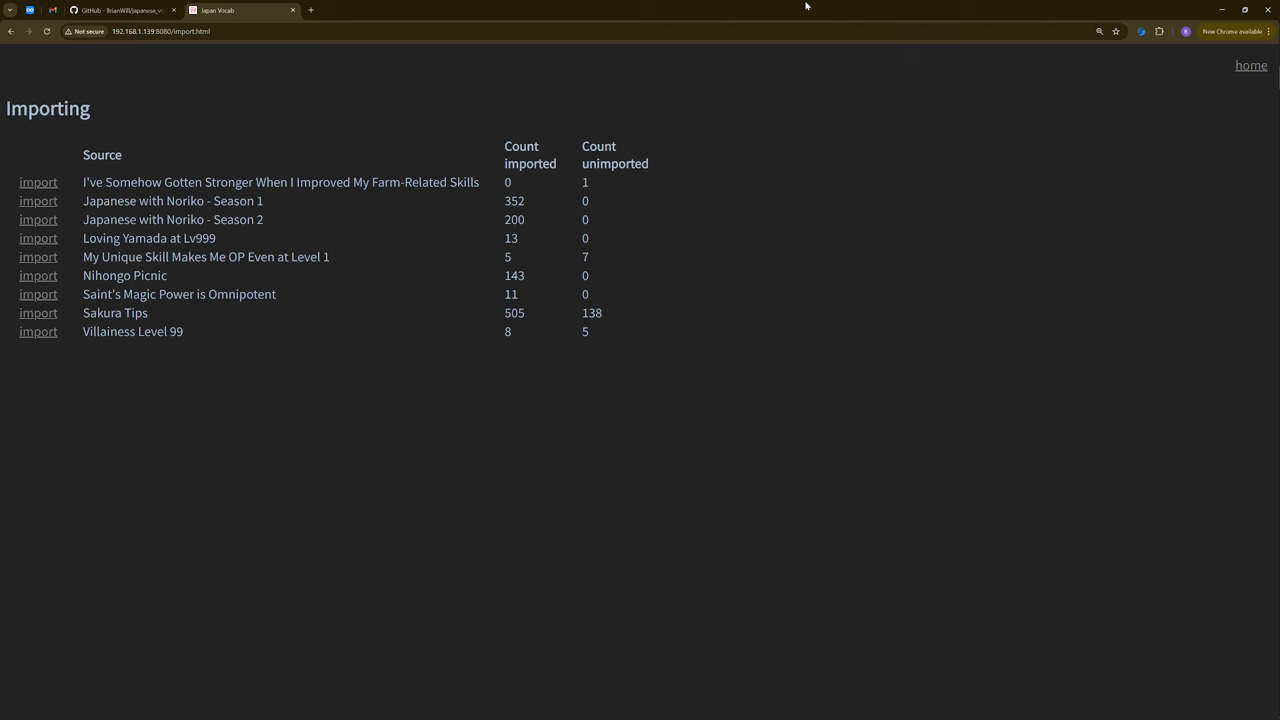
pyautogui.moveTo(856, 228)
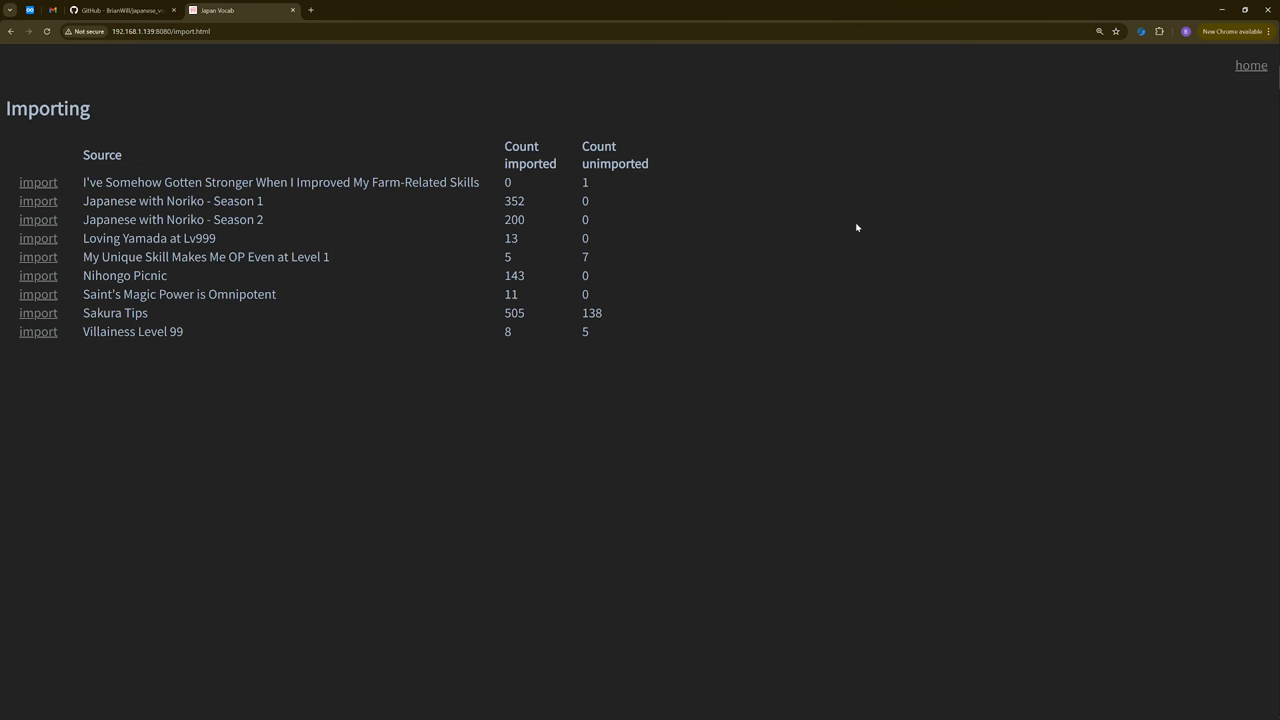
pyautogui.moveTo(266, 84)
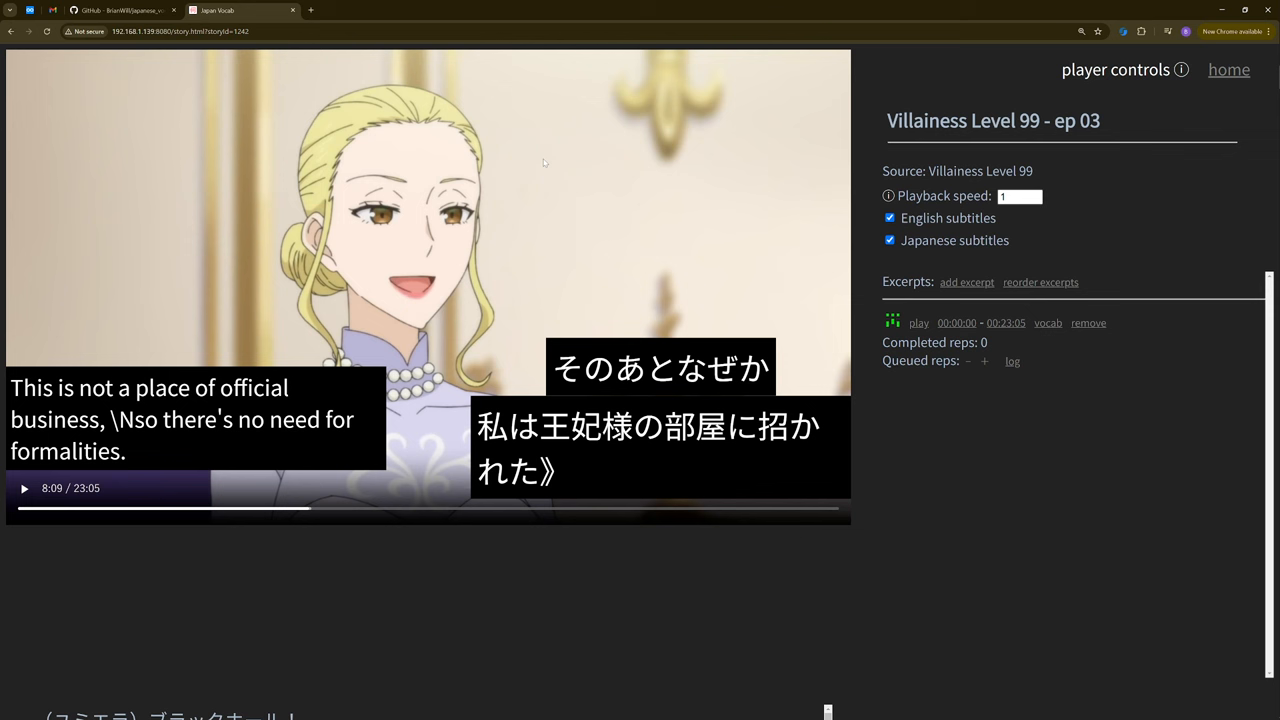
pyautogui.moveTo(524, 212)
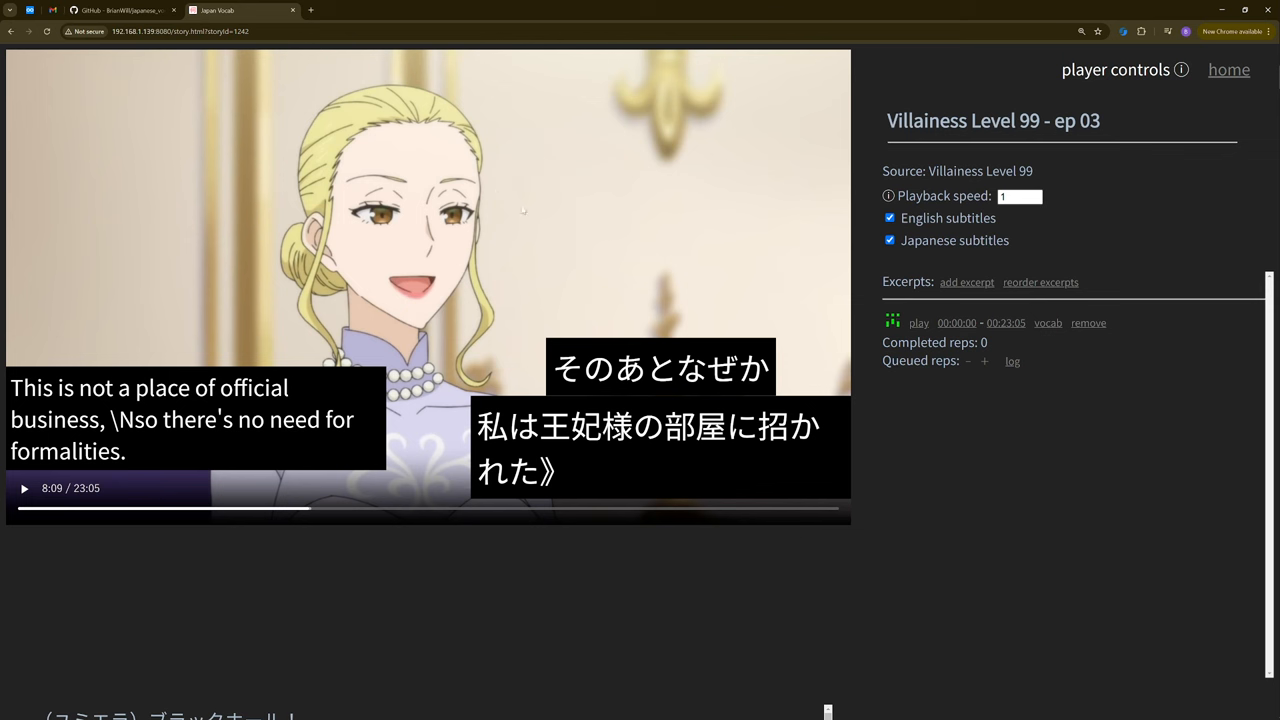
pyautogui.moveTo(816, 256)
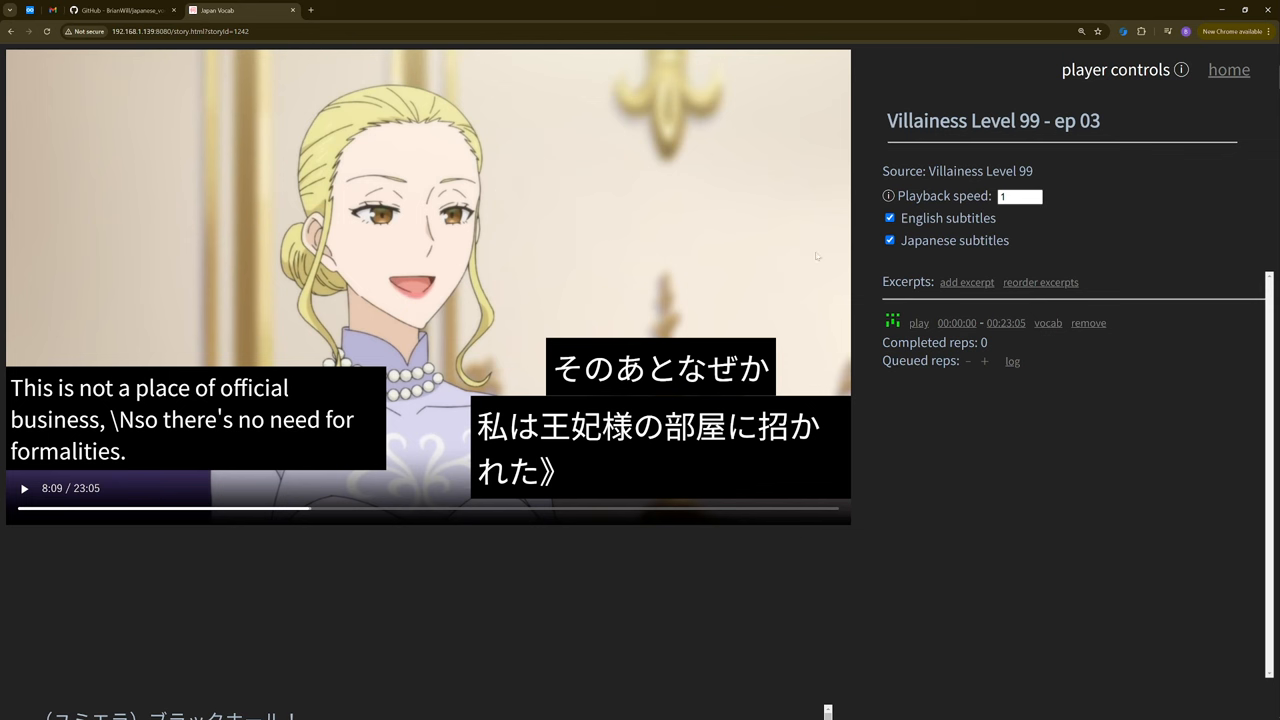
# Toggle the English and Japanese subtitle checkboxes off and on while Villainess Level 99 ep 03 plays
pyautogui.click(888, 216)
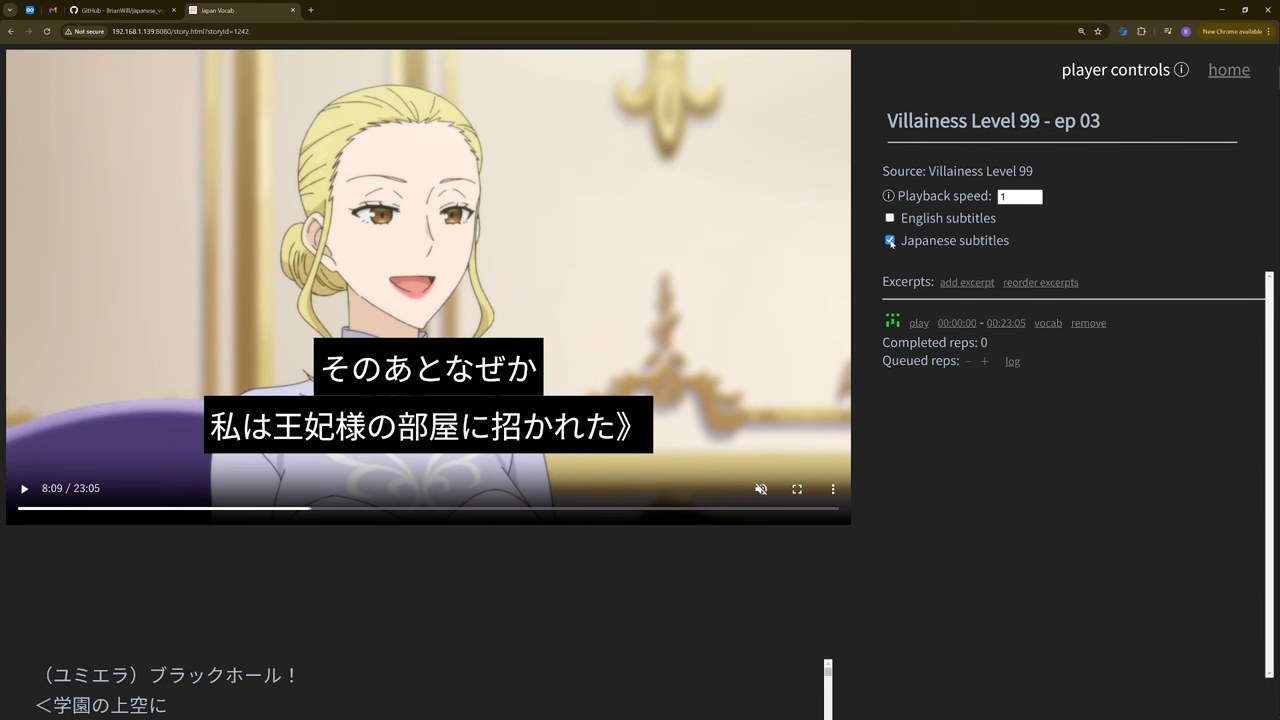
pyautogui.click(888, 216)
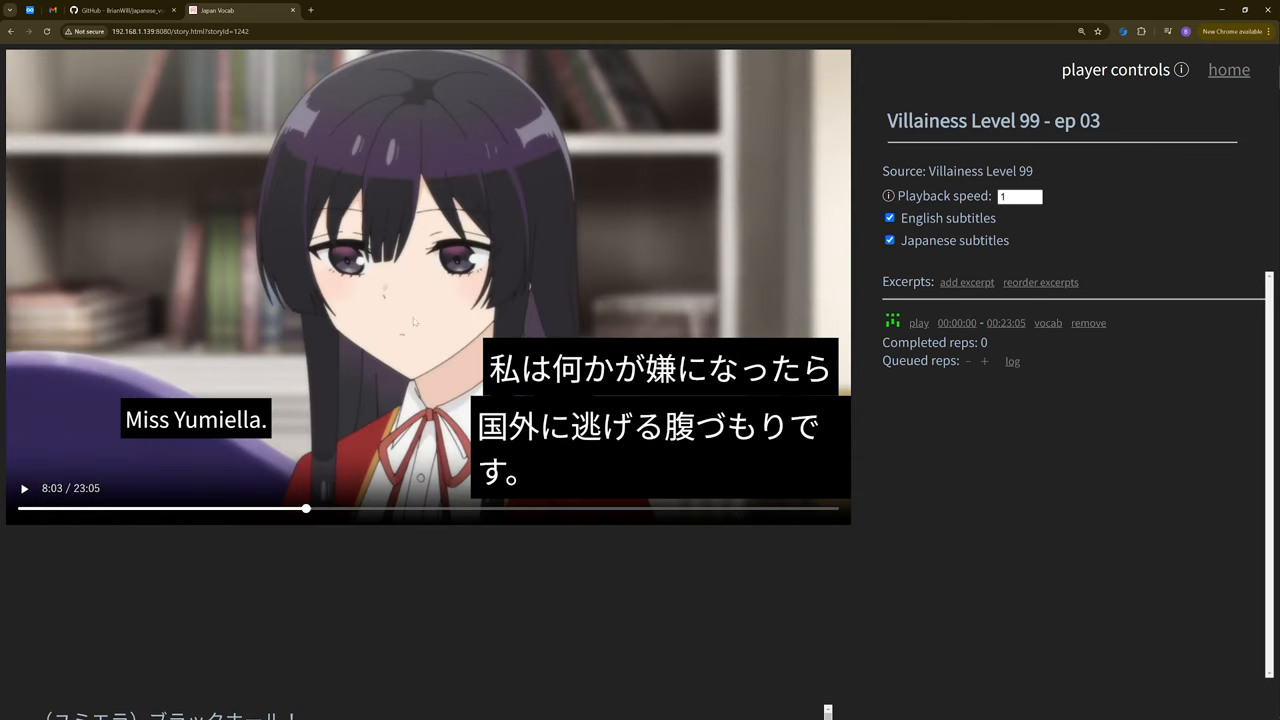
pyautogui.moveTo(420, 304)
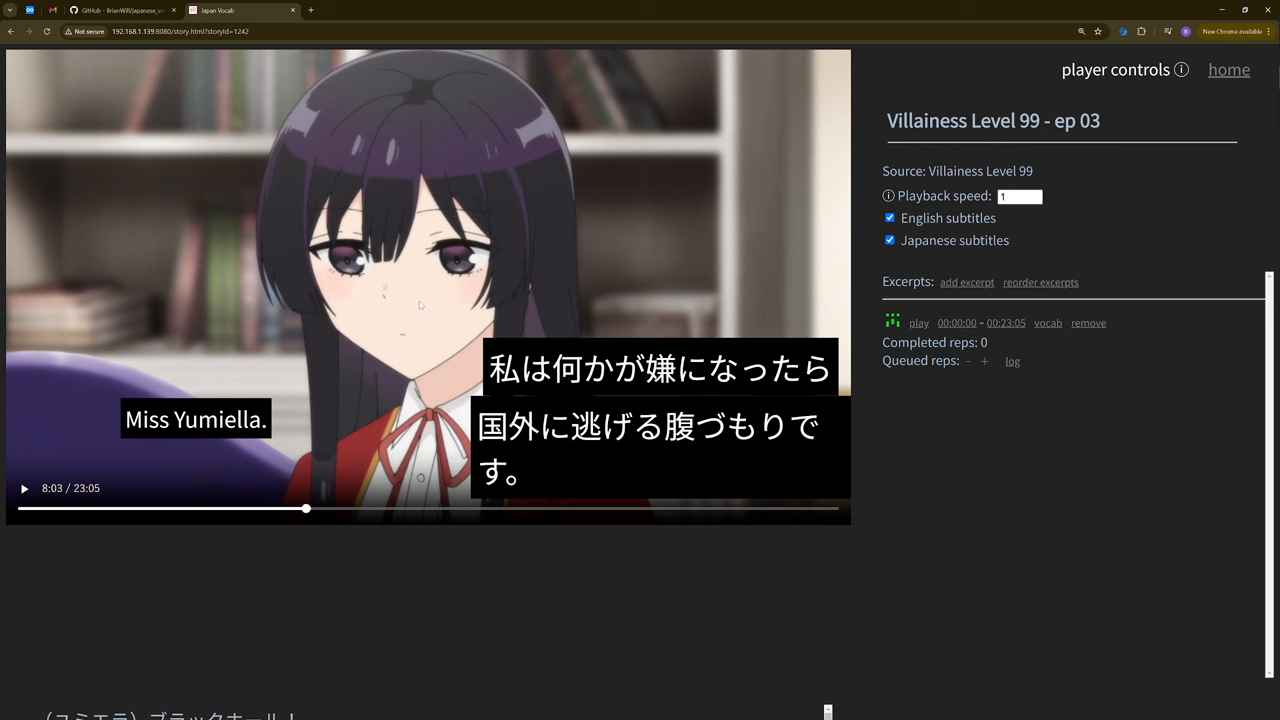
pyautogui.moveTo(564, 212)
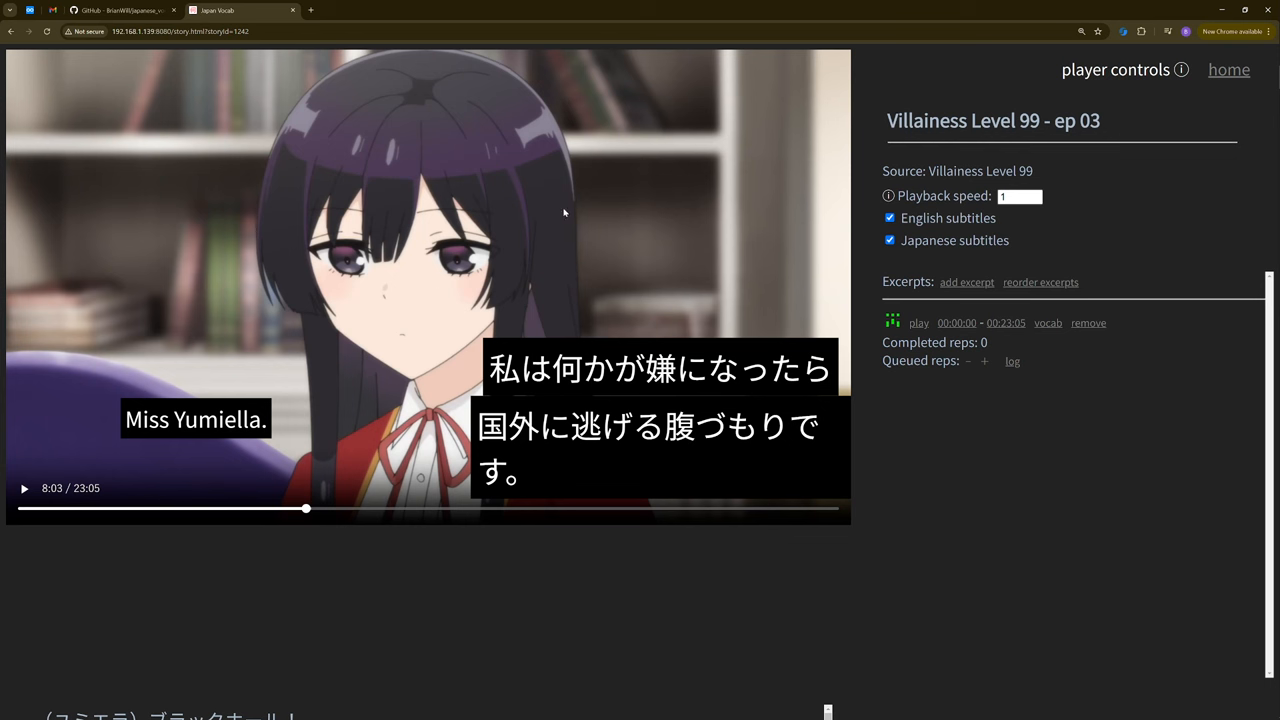
pyautogui.moveTo(456, 512)
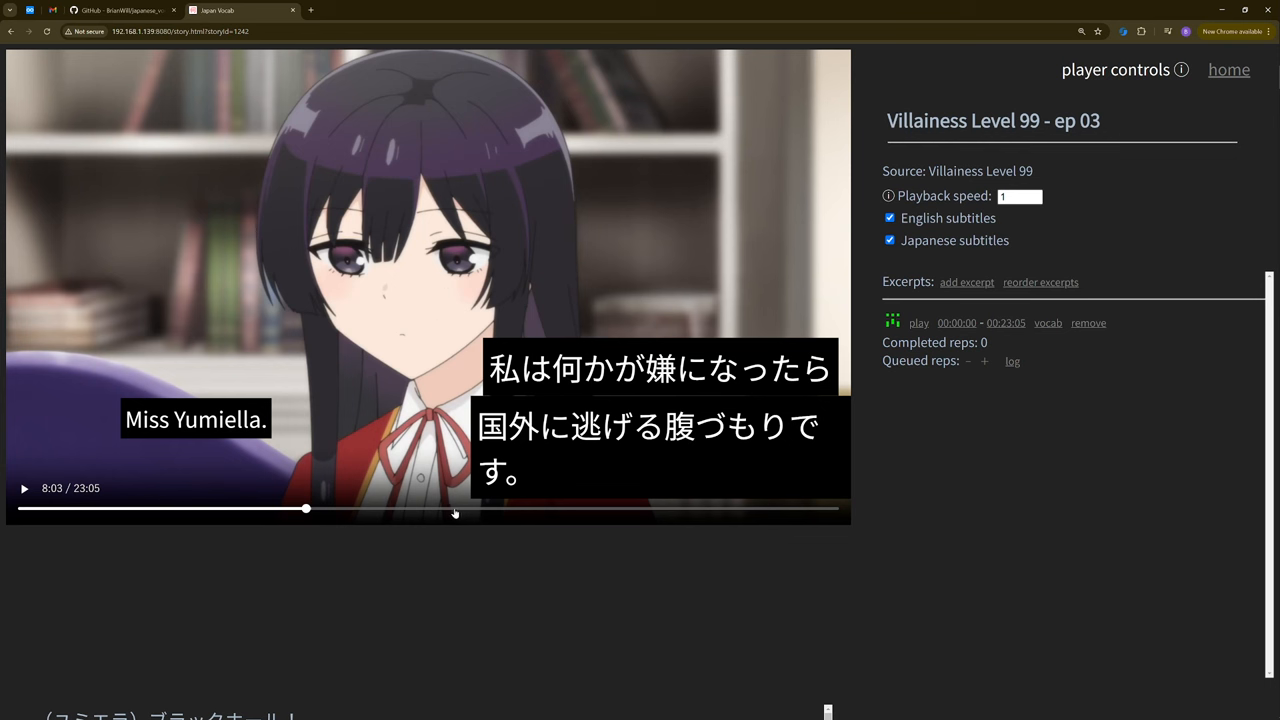
pyautogui.moveTo(380, 500)
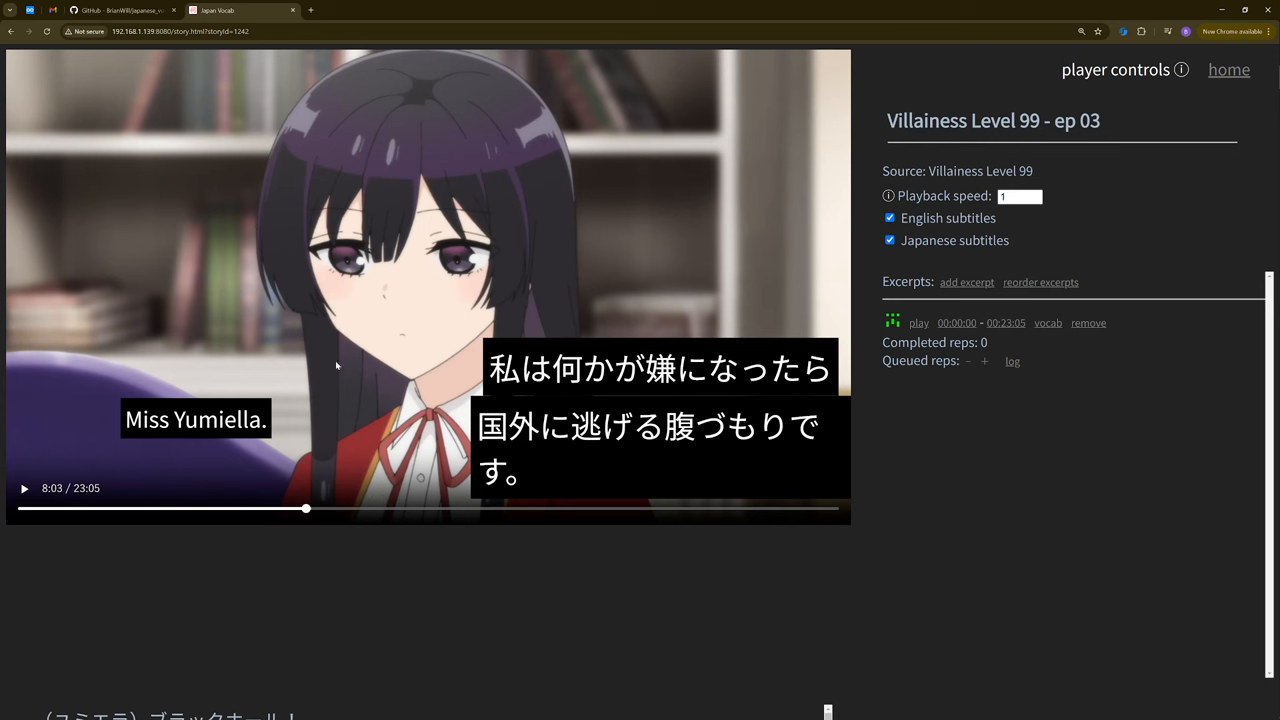
pyautogui.moveTo(548, 252)
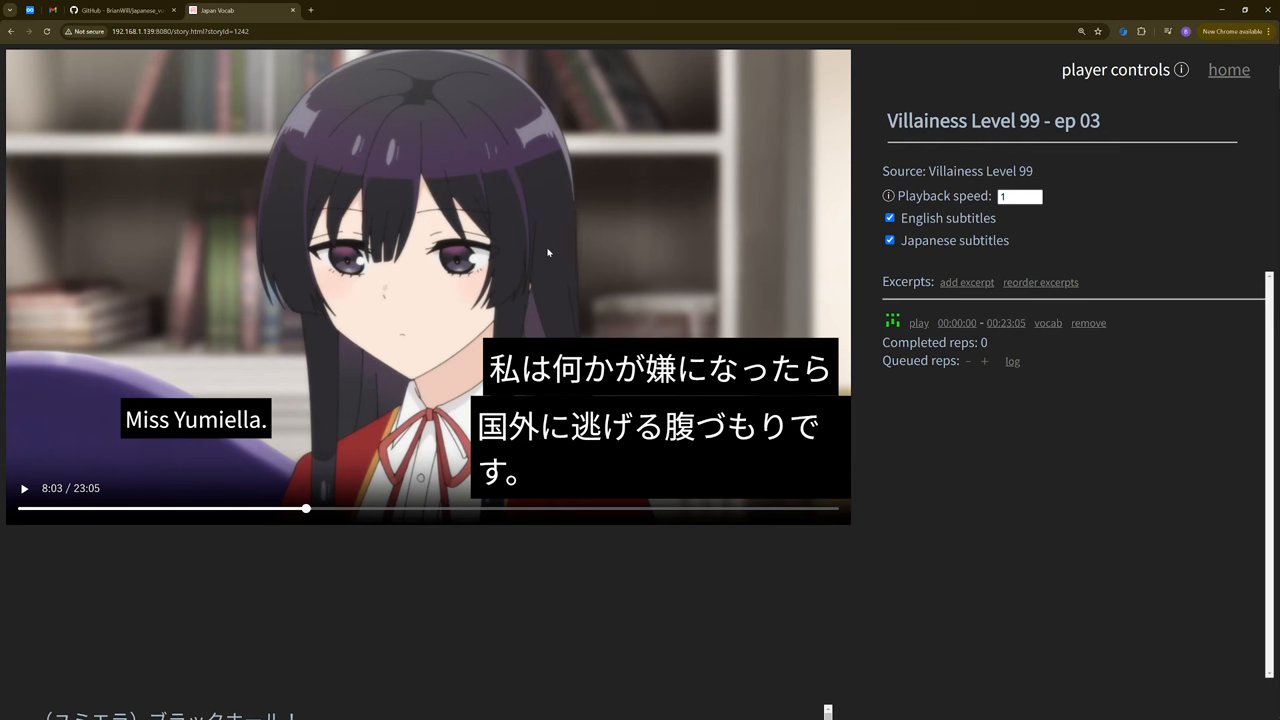
pyautogui.moveTo(752, 4)
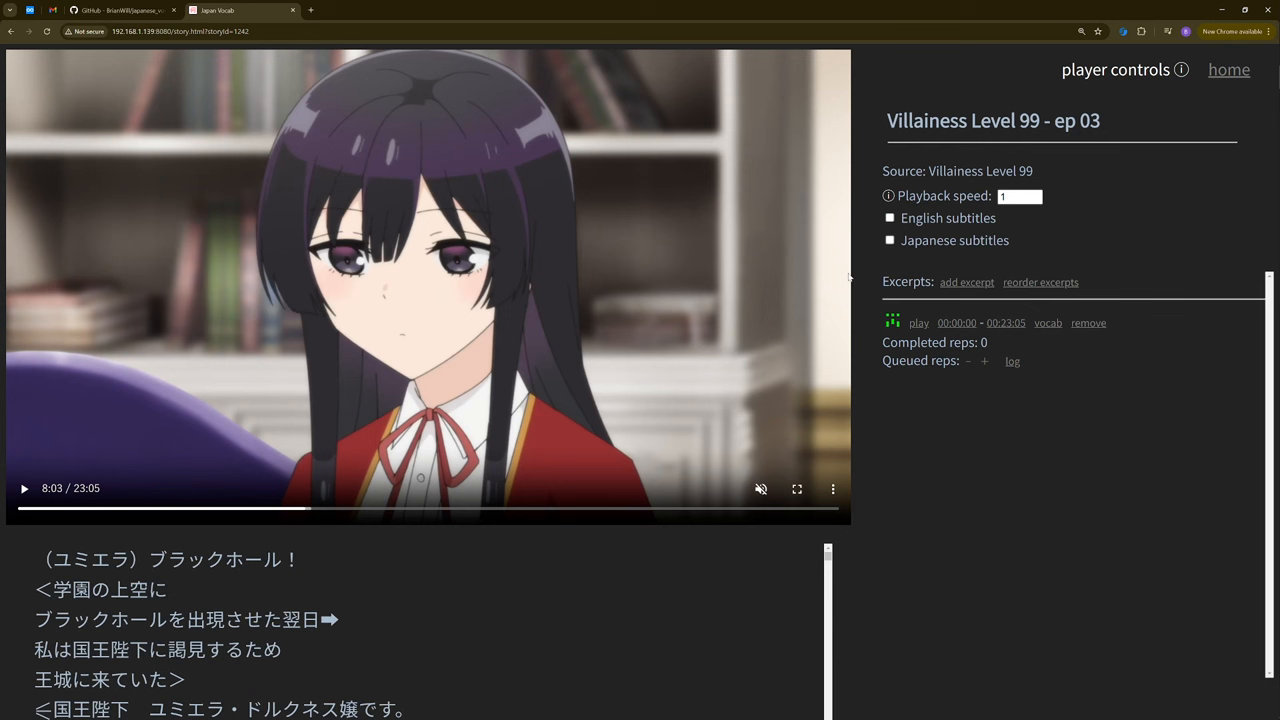
pyautogui.click(888, 218)
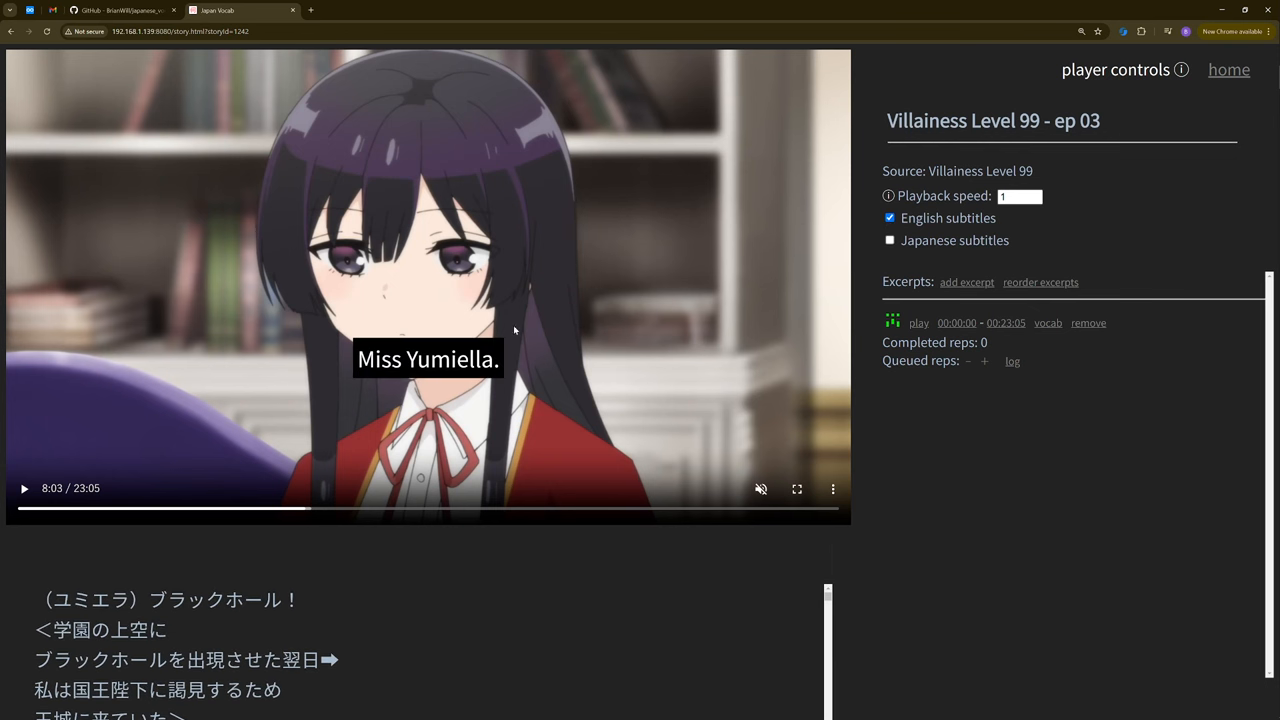
pyautogui.moveTo(870, 256)
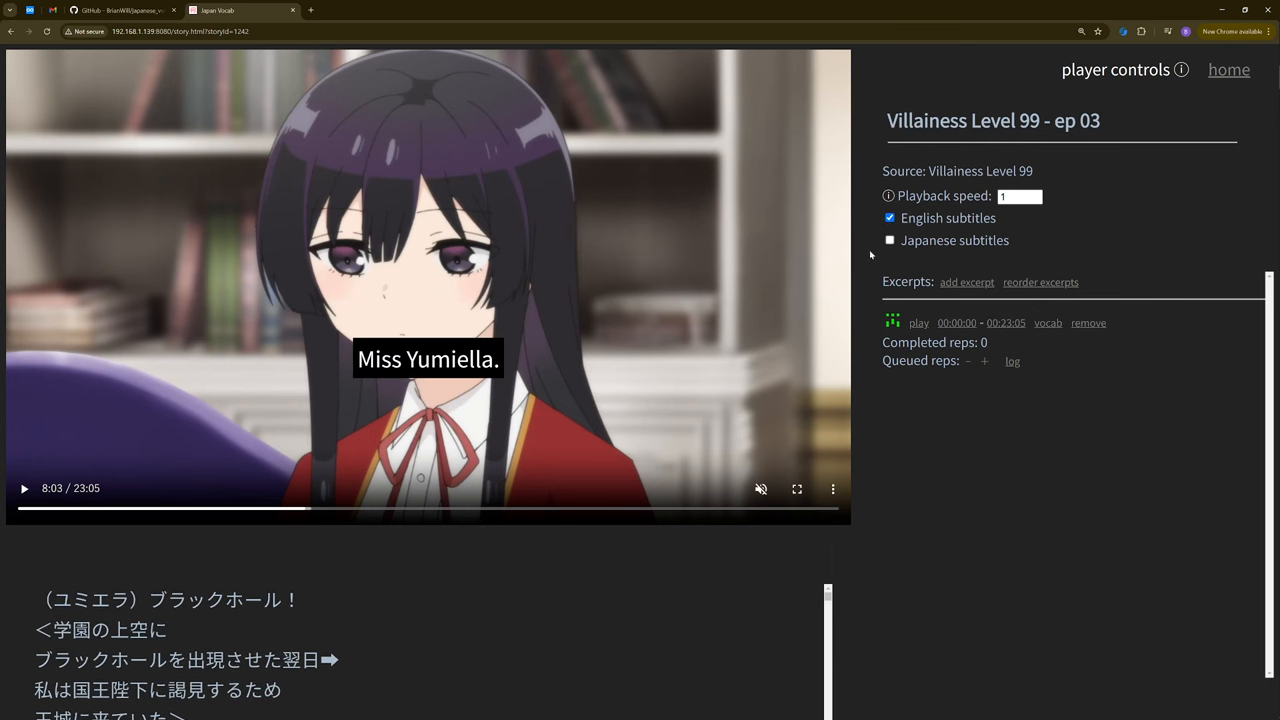
pyautogui.click(888, 240)
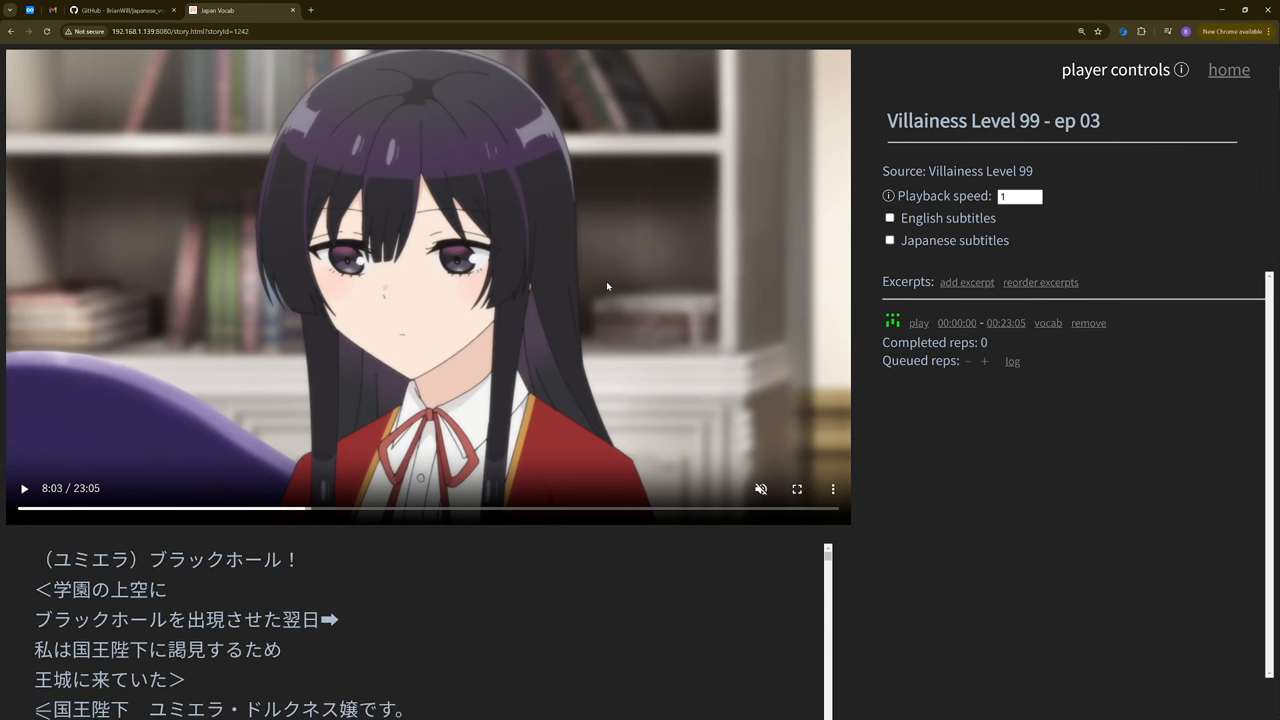
pyautogui.click(890, 240)
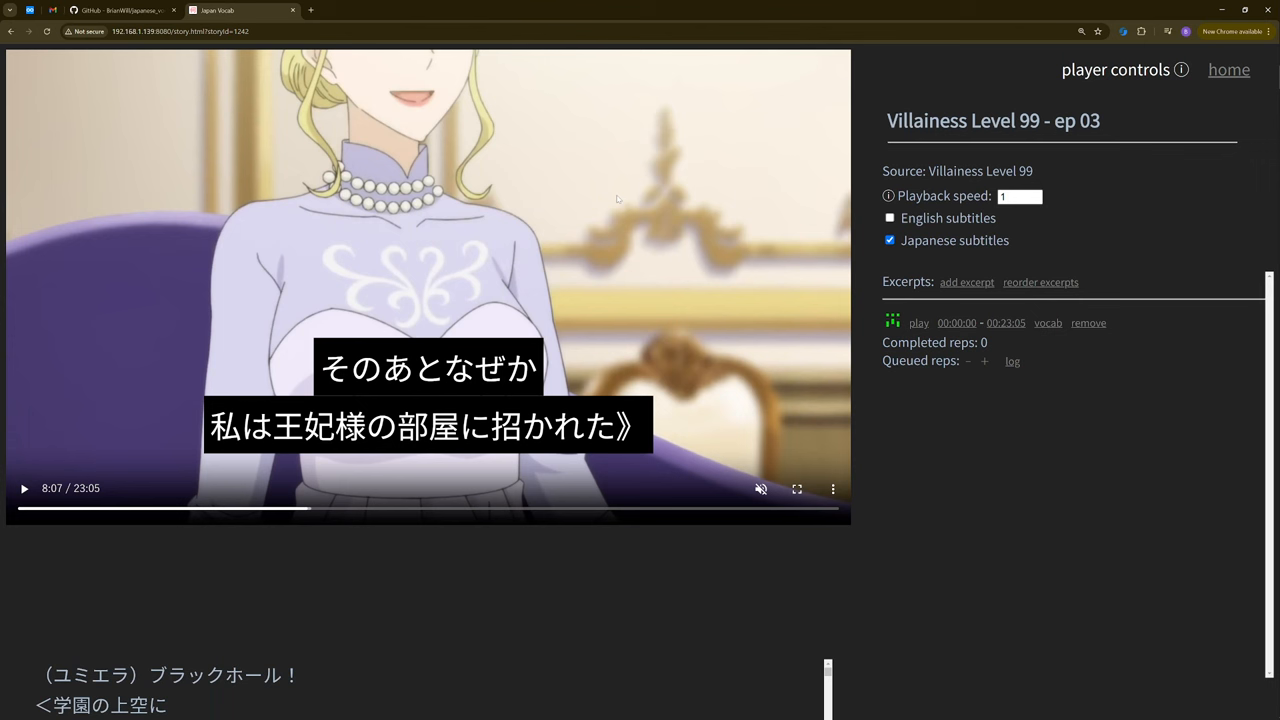
pyautogui.moveTo(588, 188)
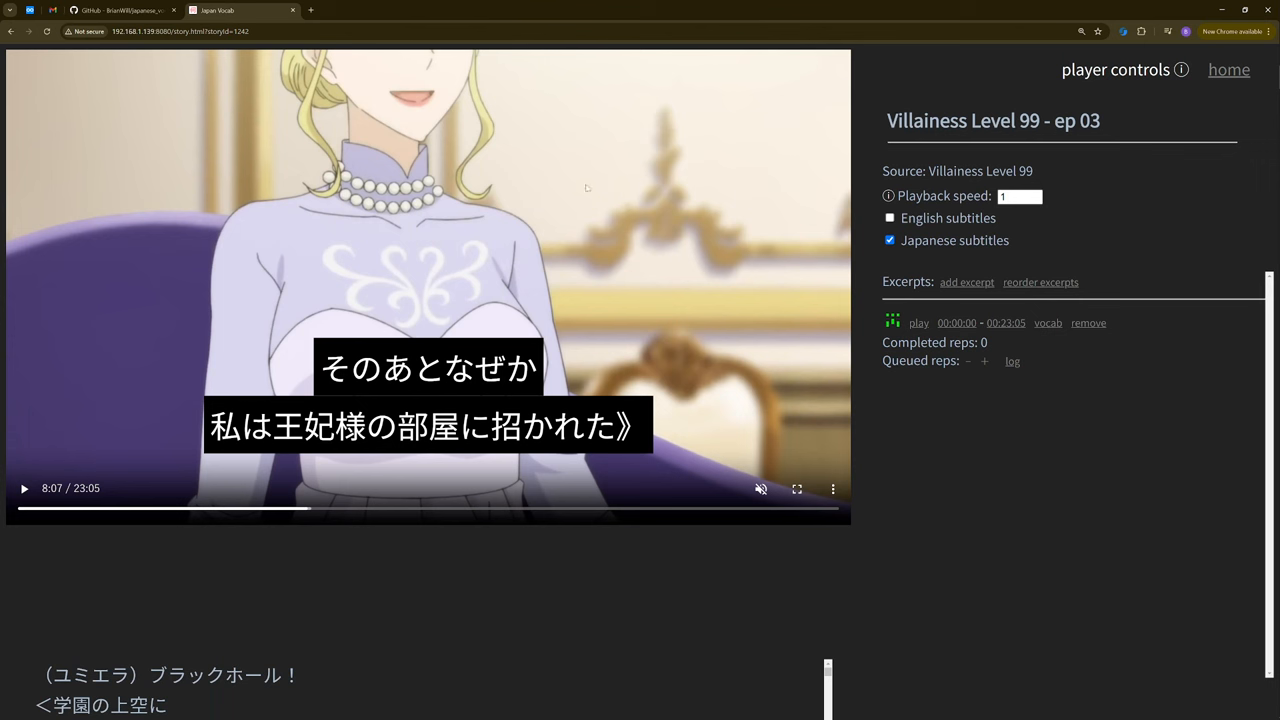
pyautogui.moveTo(462, 290)
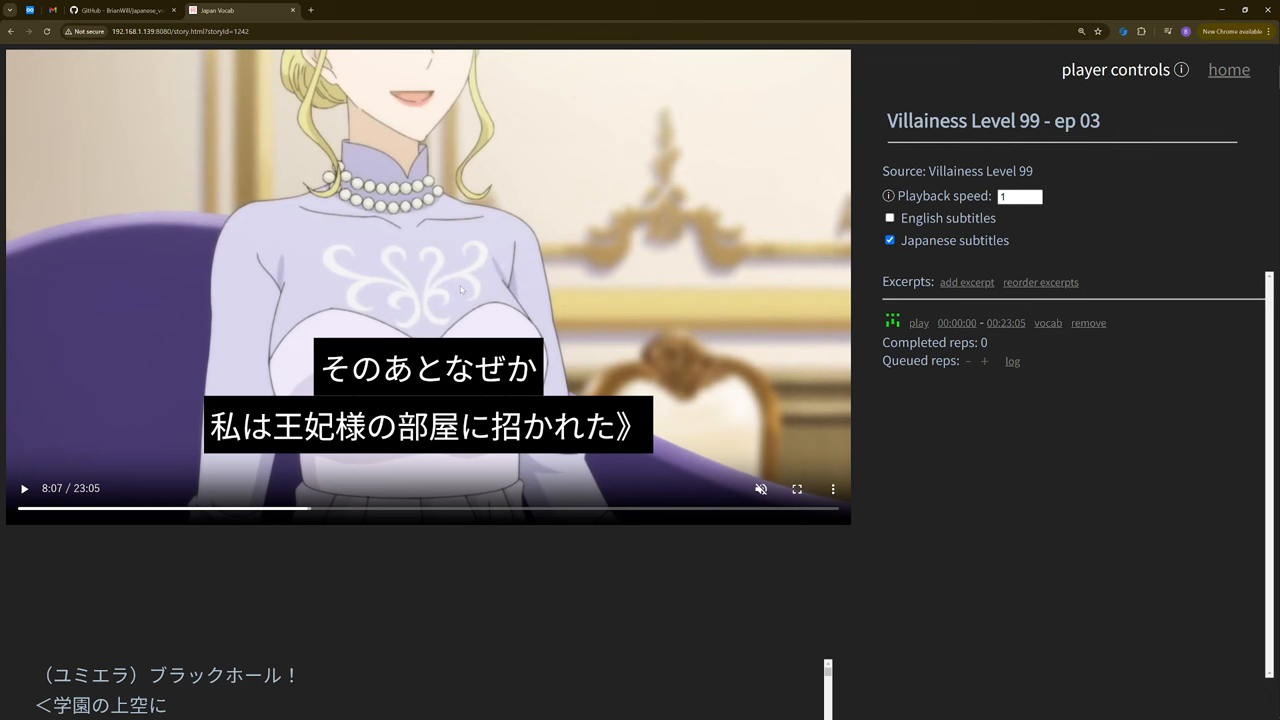
pyautogui.moveTo(648, 68)
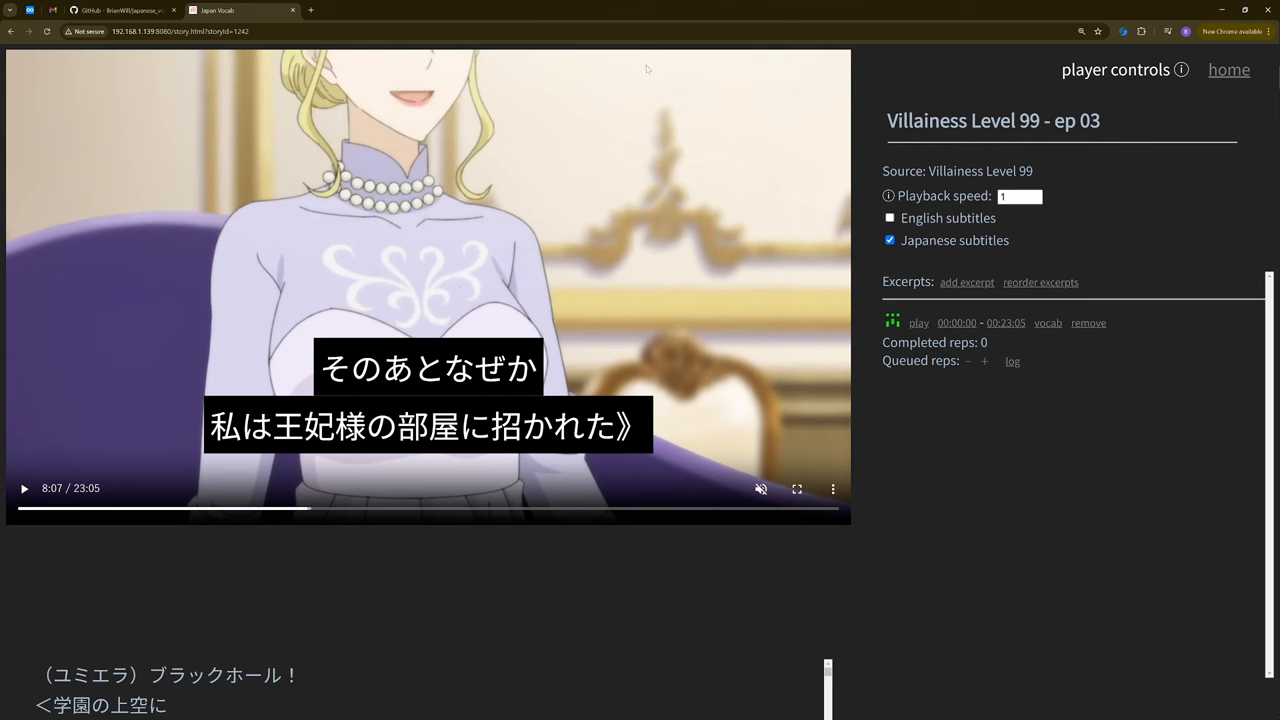
pyautogui.moveTo(616, 244)
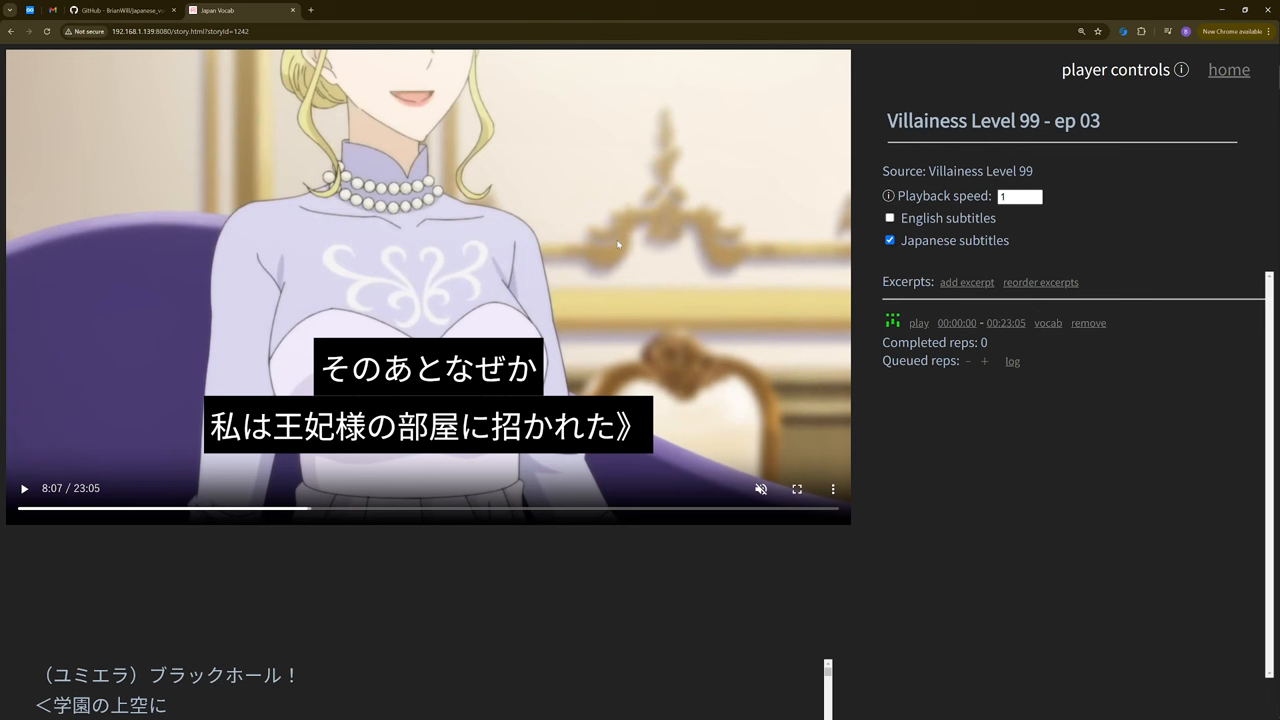
pyautogui.moveTo(684, 264)
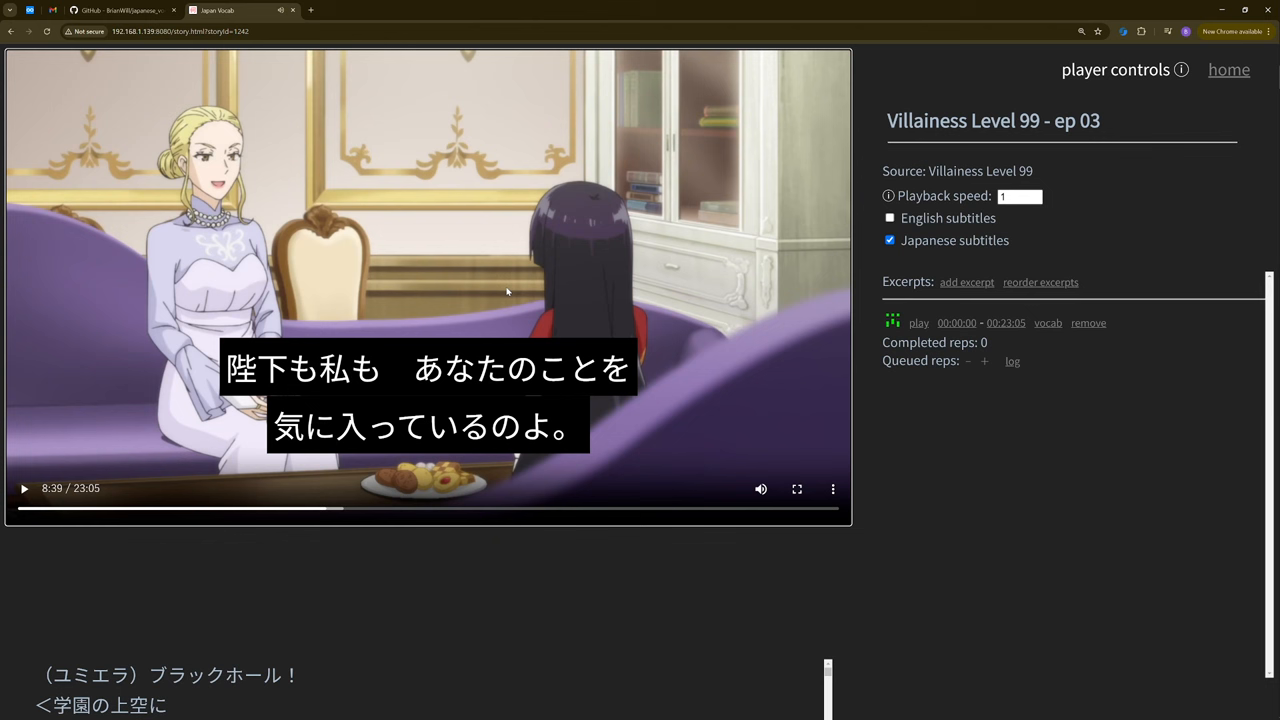
pyautogui.moveTo(560, 218)
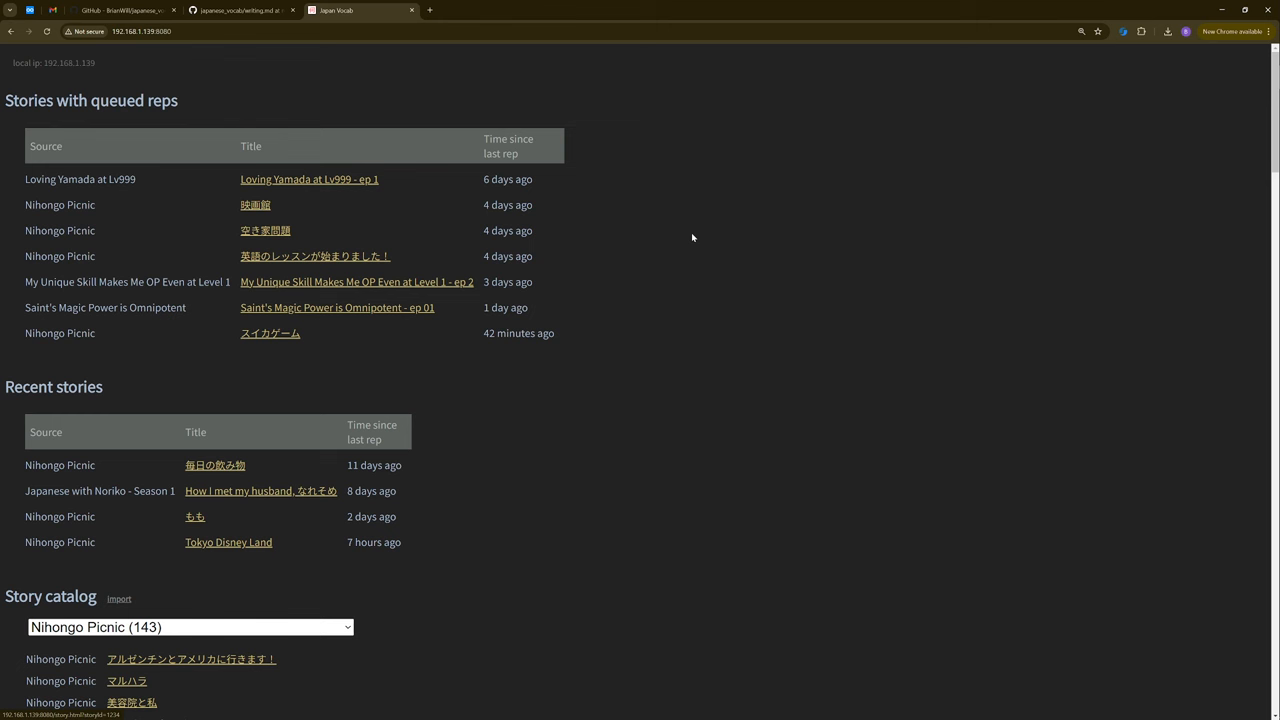
pyautogui.moveTo(300, 184)
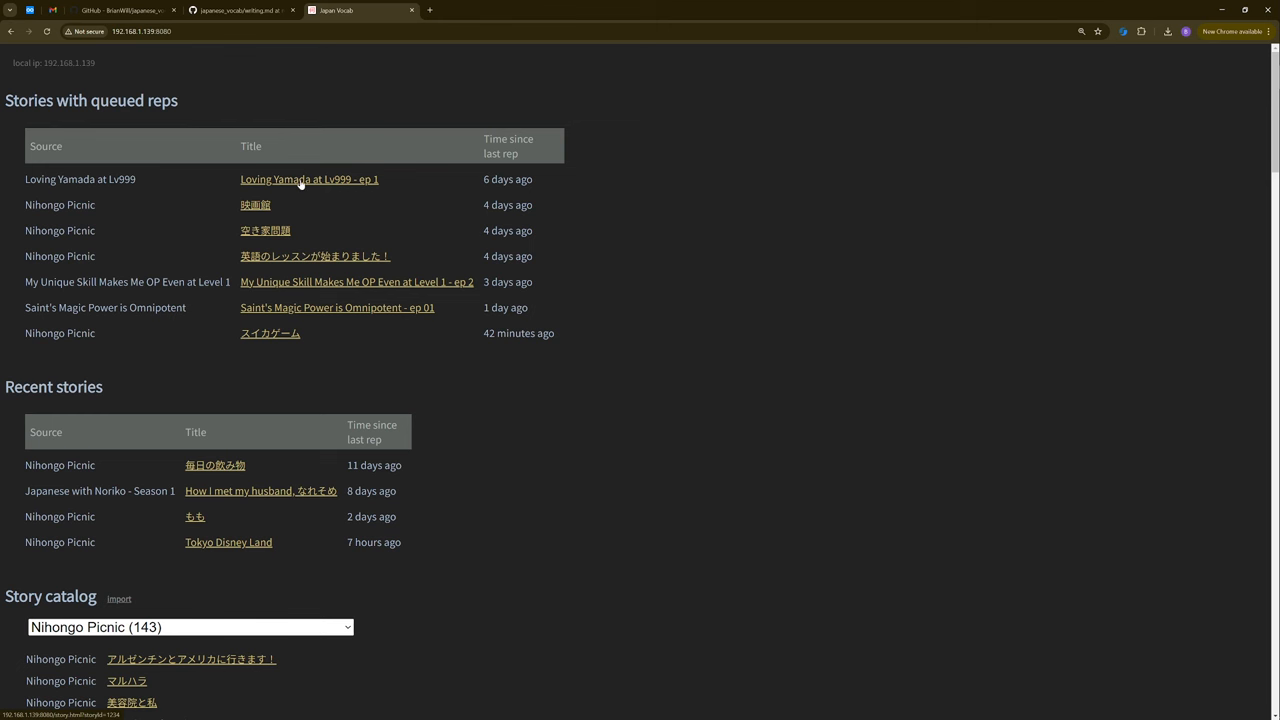
# Open the Loving Yamada at Lv999 ep 1 word drill, then its story player page
pyautogui.click(308, 180)
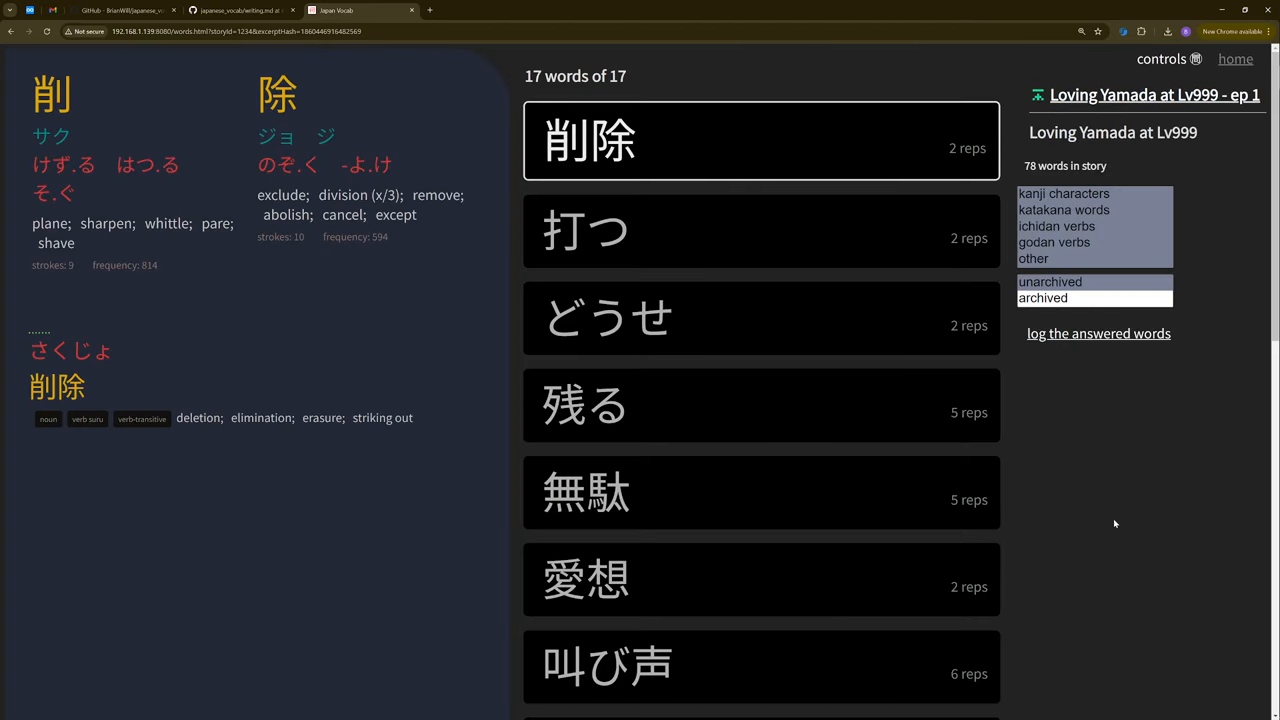
pyautogui.moveTo(748, 192)
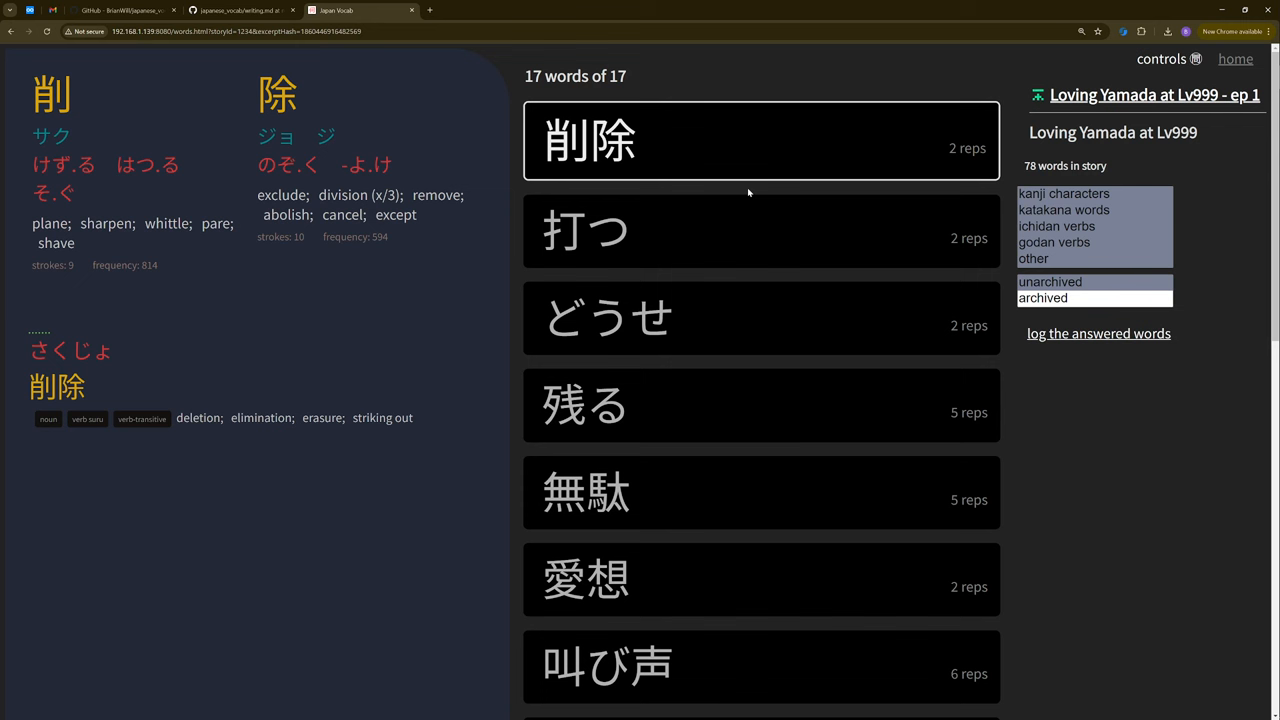
pyautogui.moveTo(748, 216)
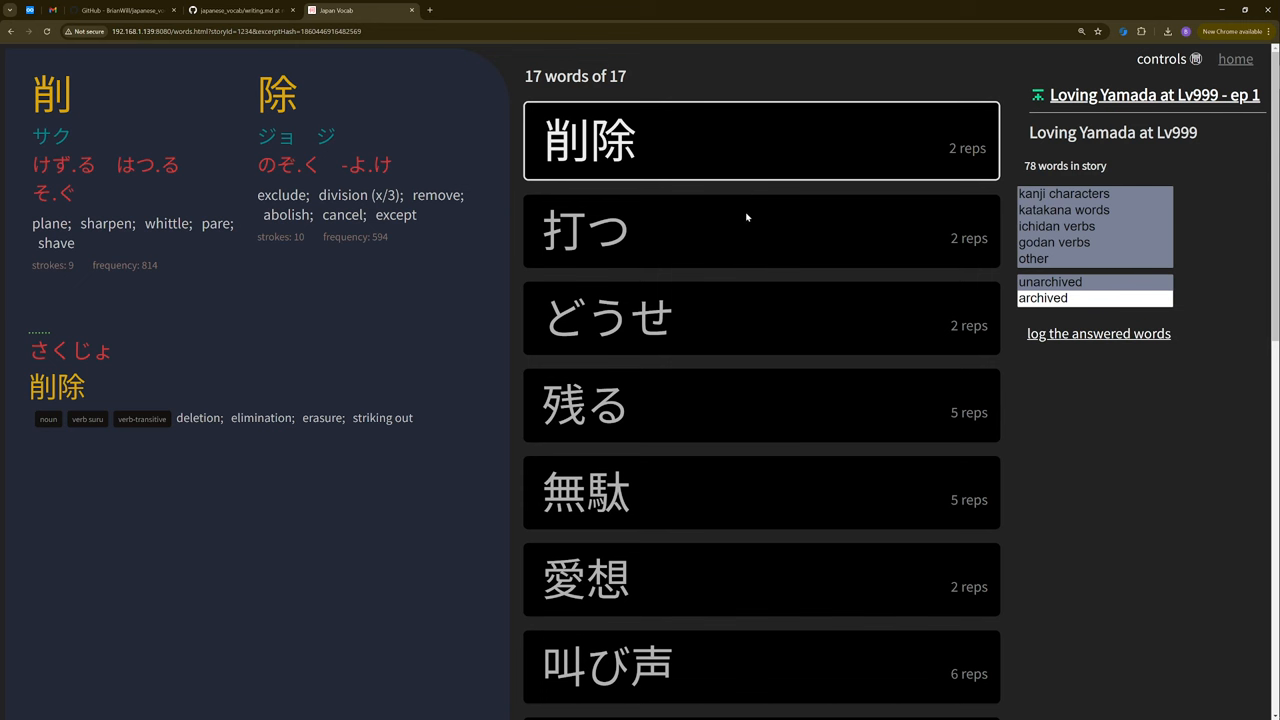
pyautogui.moveTo(780, 4)
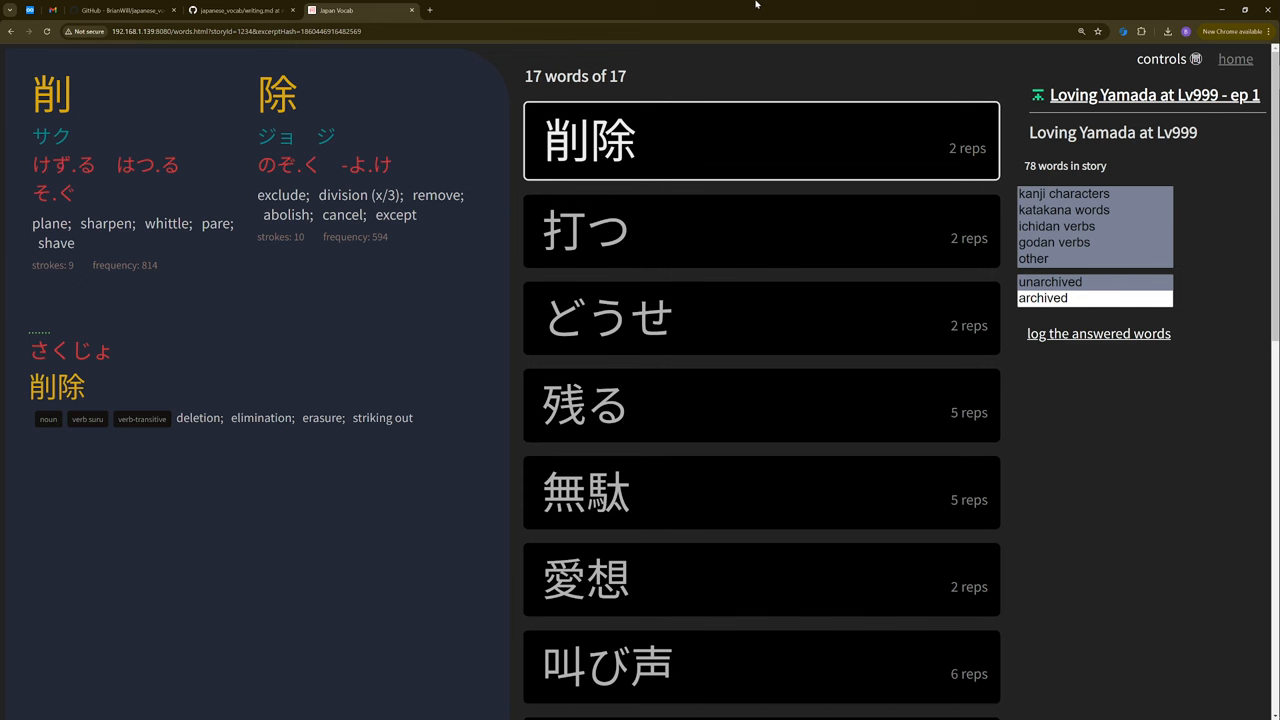
pyautogui.moveTo(864, 232)
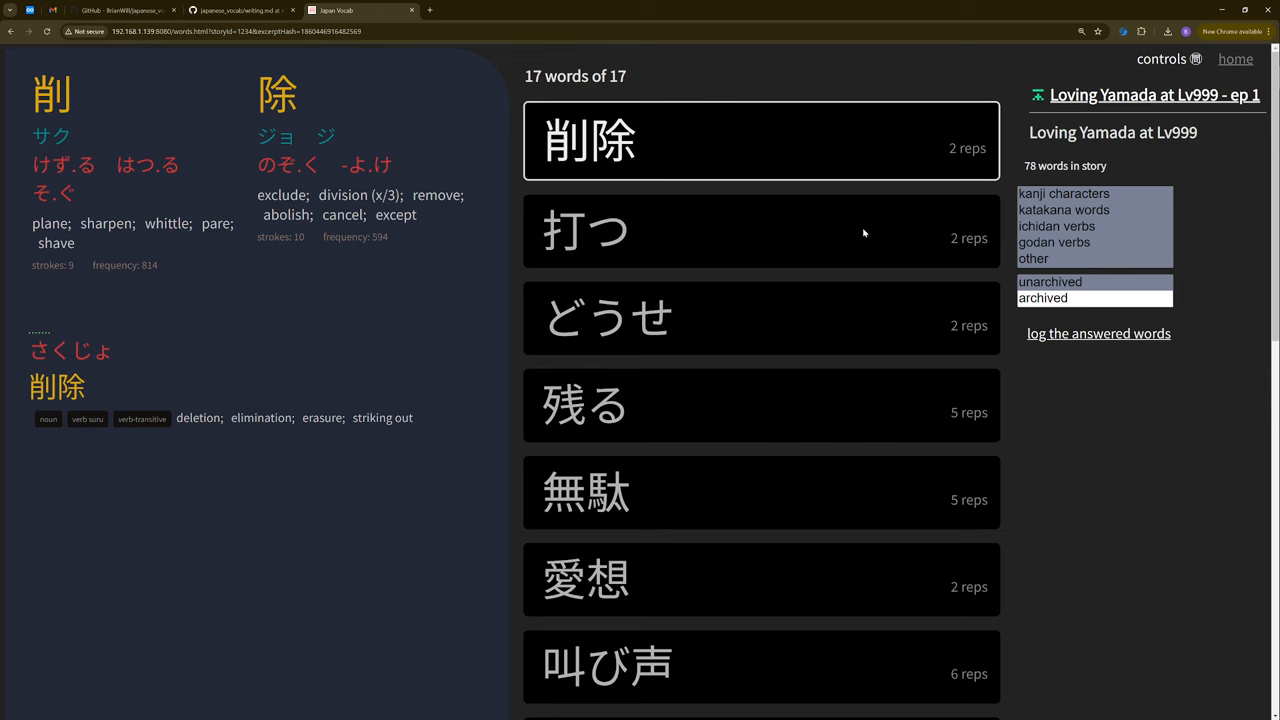
pyautogui.click(1152, 94)
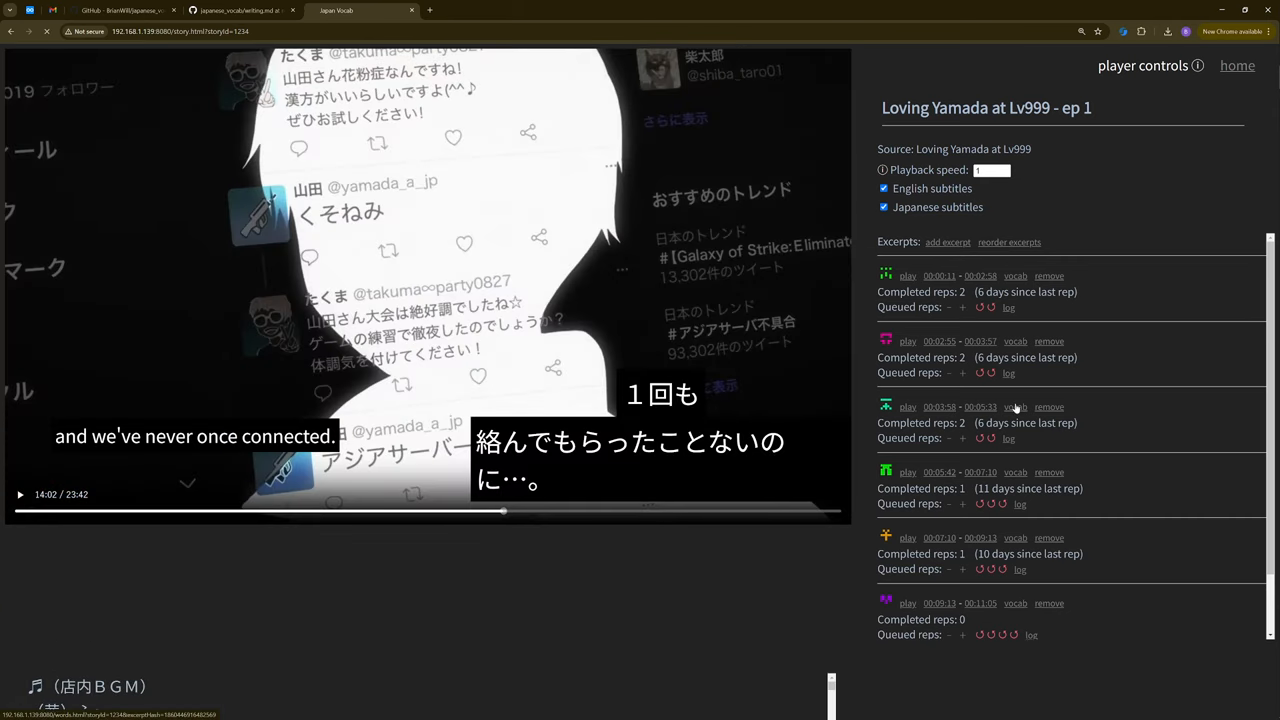
pyautogui.click(1016, 408)
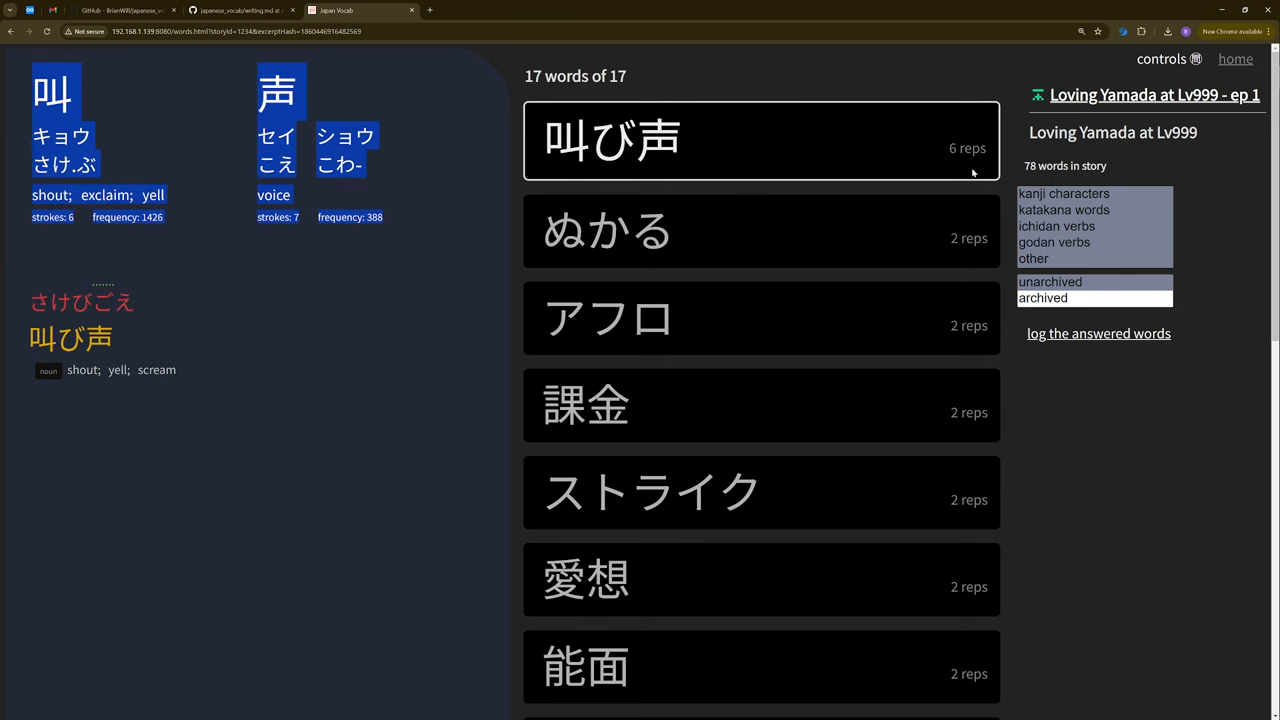
pyautogui.click(1152, 94)
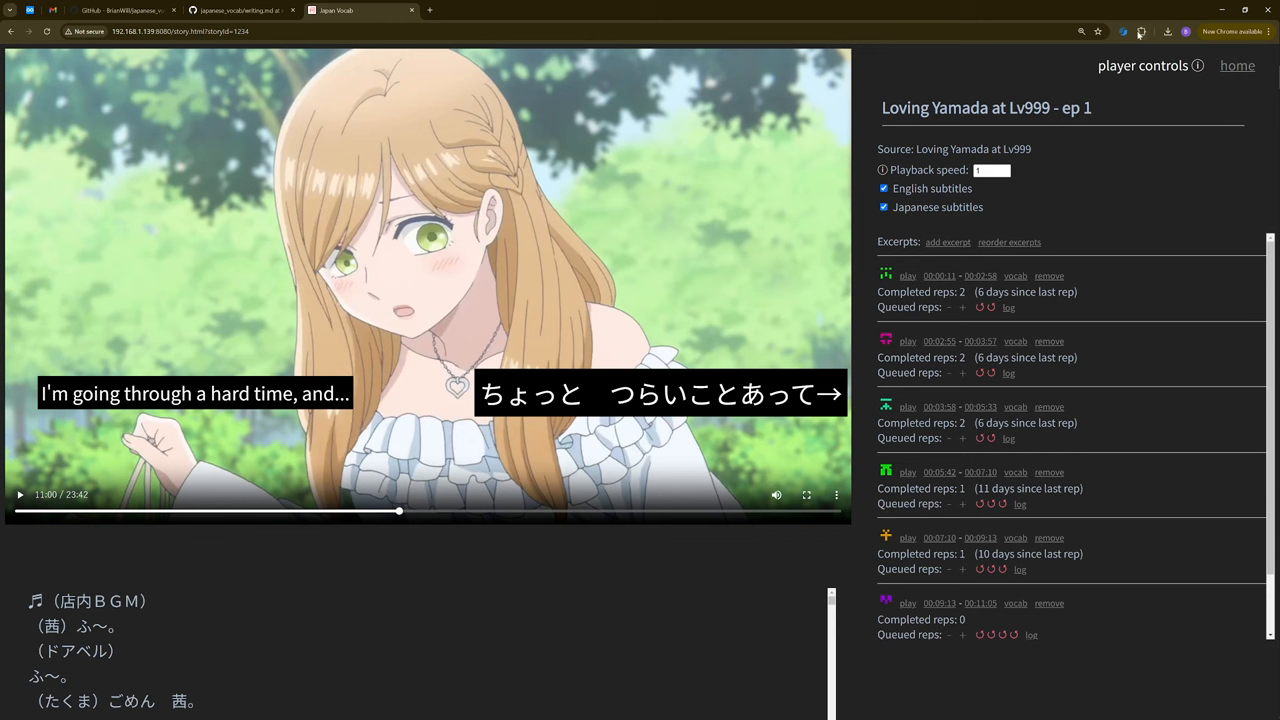
# Show and dismiss the browser Extensions menu, then switch to the GitHub repository tab
pyautogui.click(1140, 32)
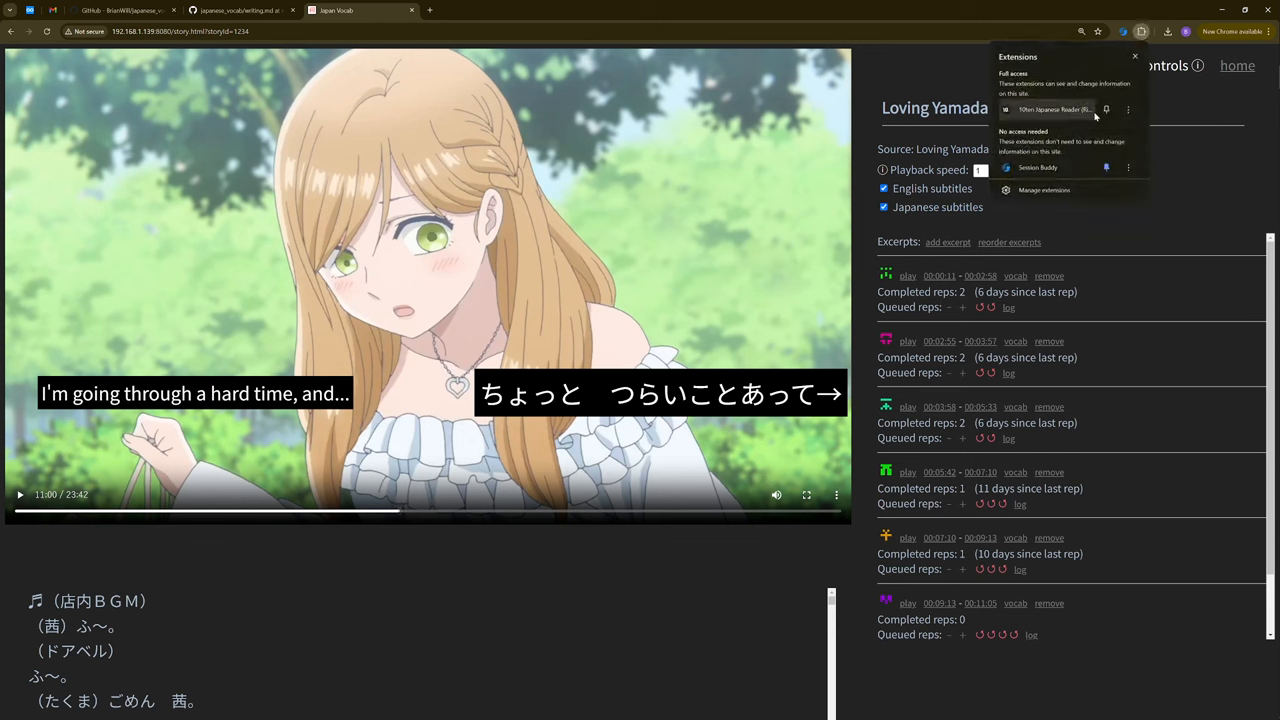
pyautogui.moveTo(1064, 108)
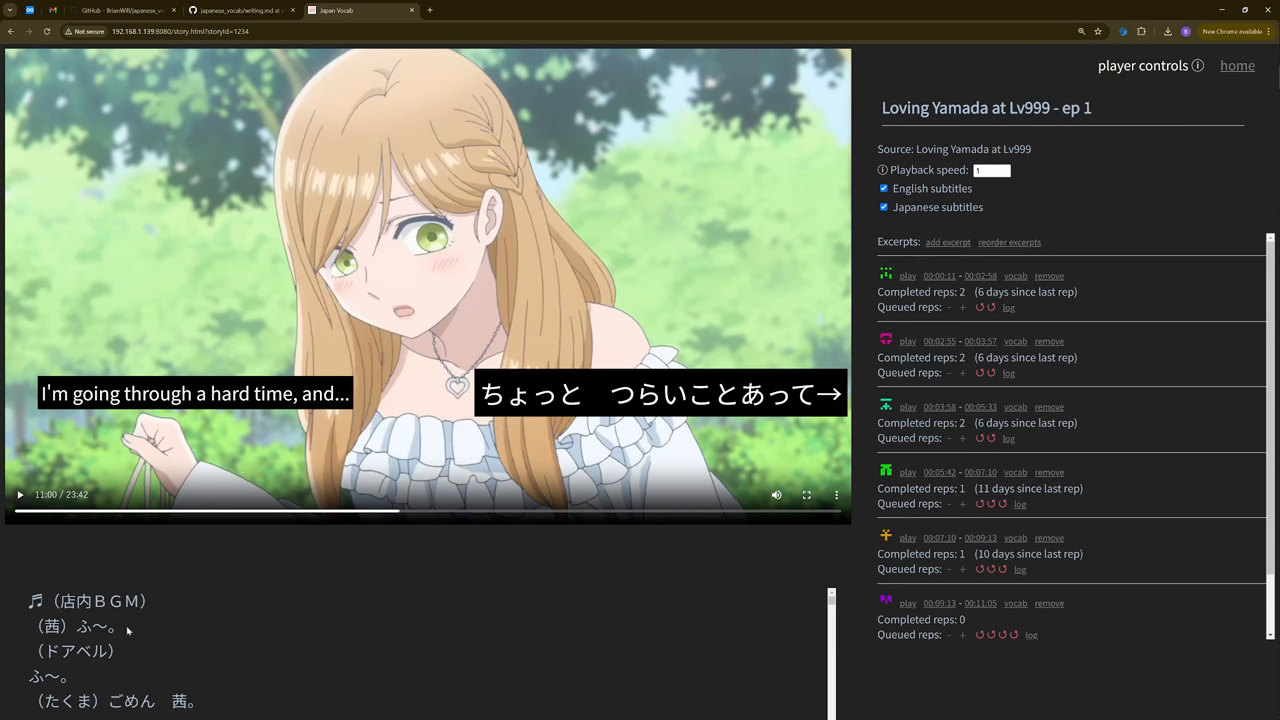
pyautogui.click(84, 652)
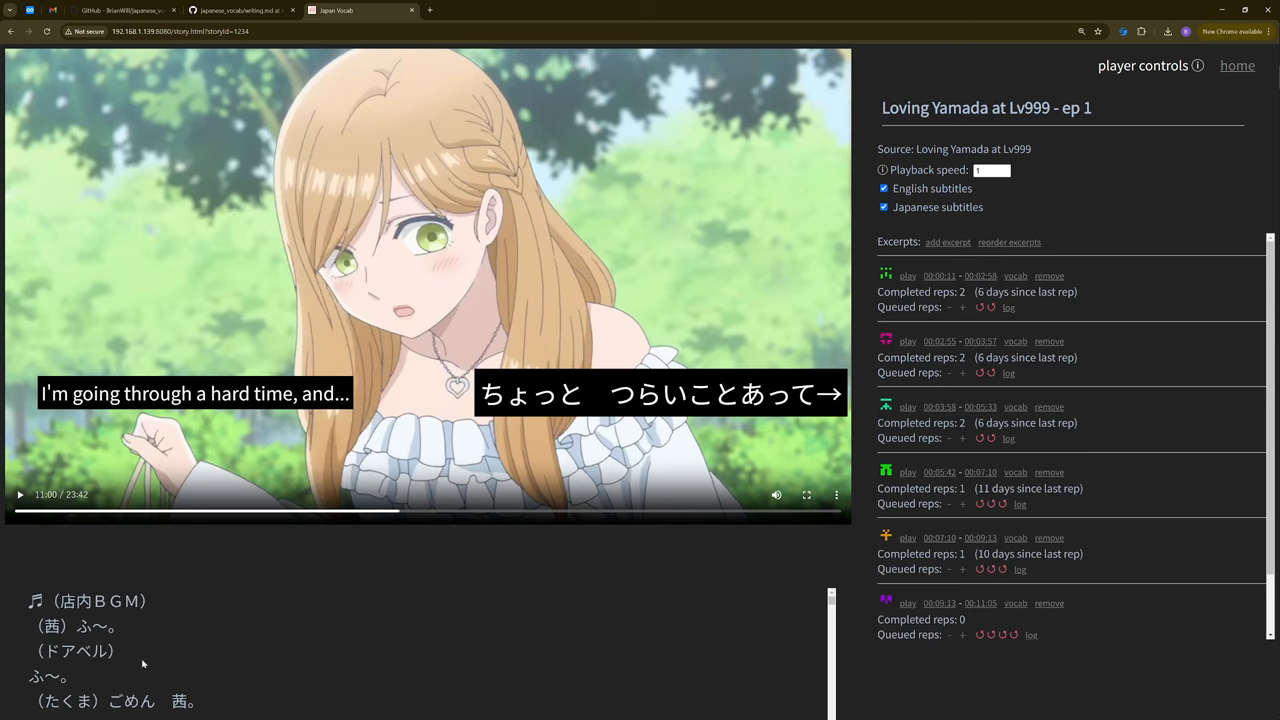
pyautogui.moveTo(604, 656)
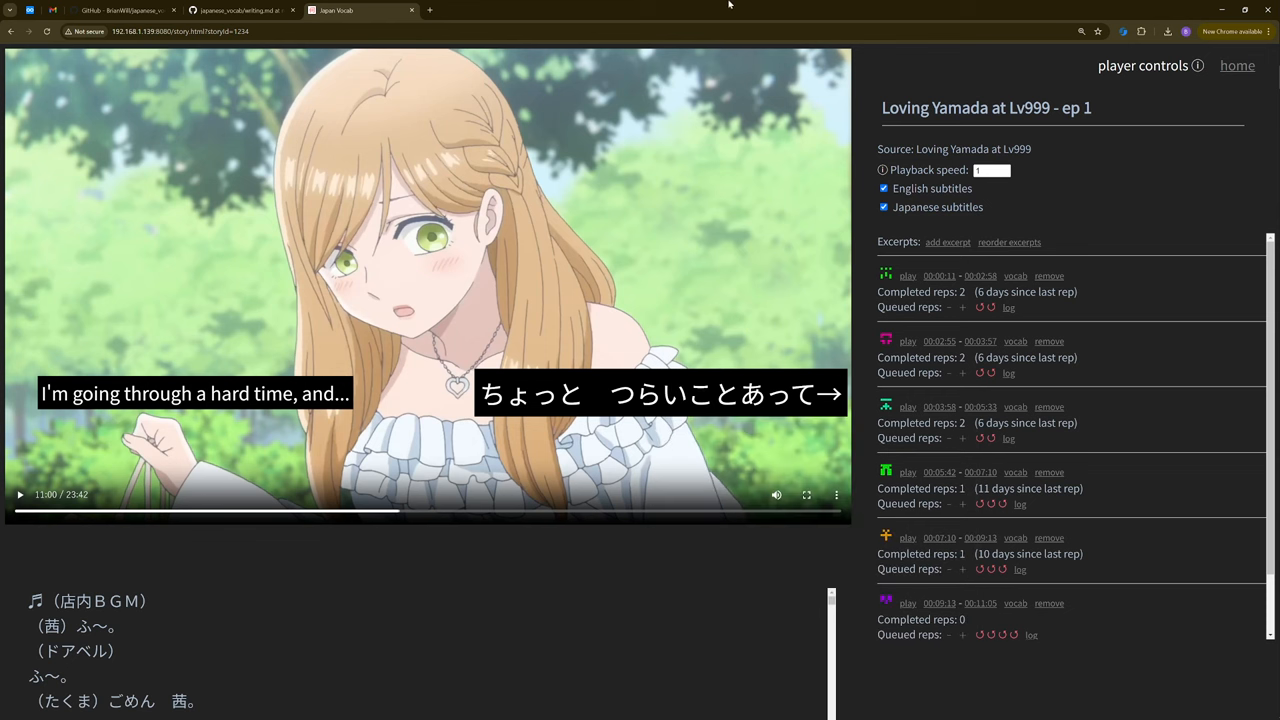
pyautogui.moveTo(630, 424)
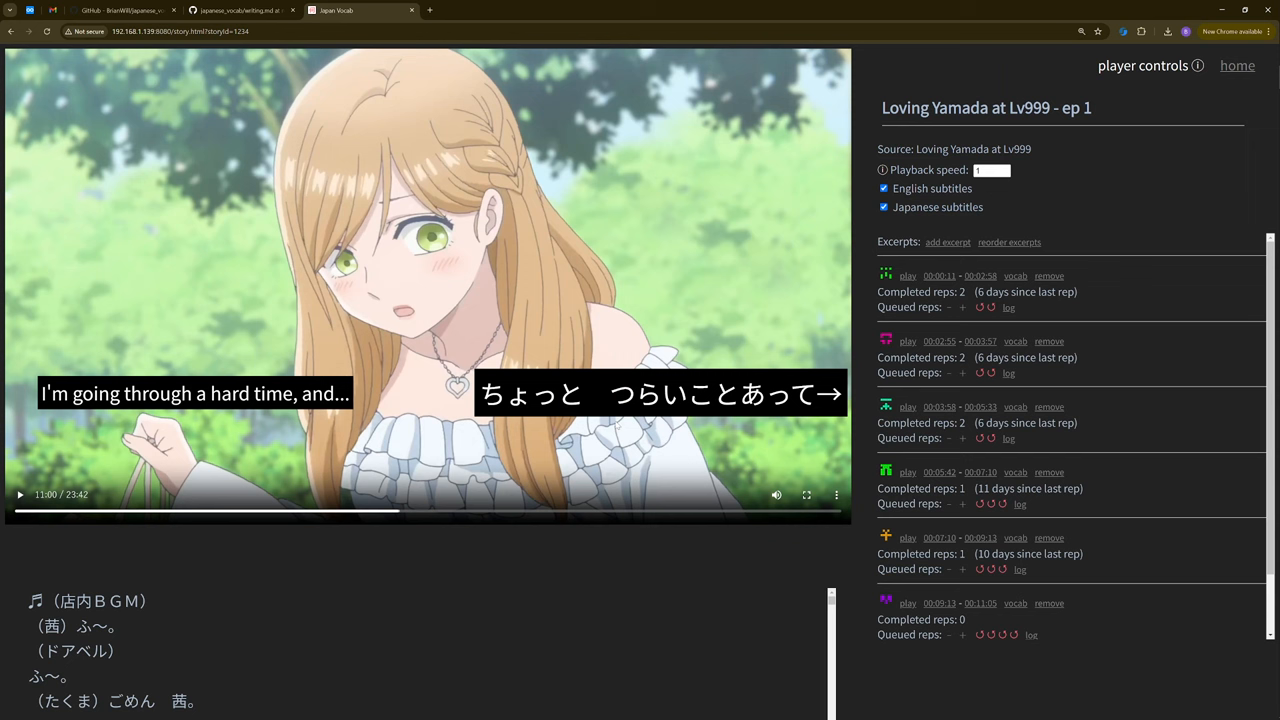
pyautogui.moveTo(952, 182)
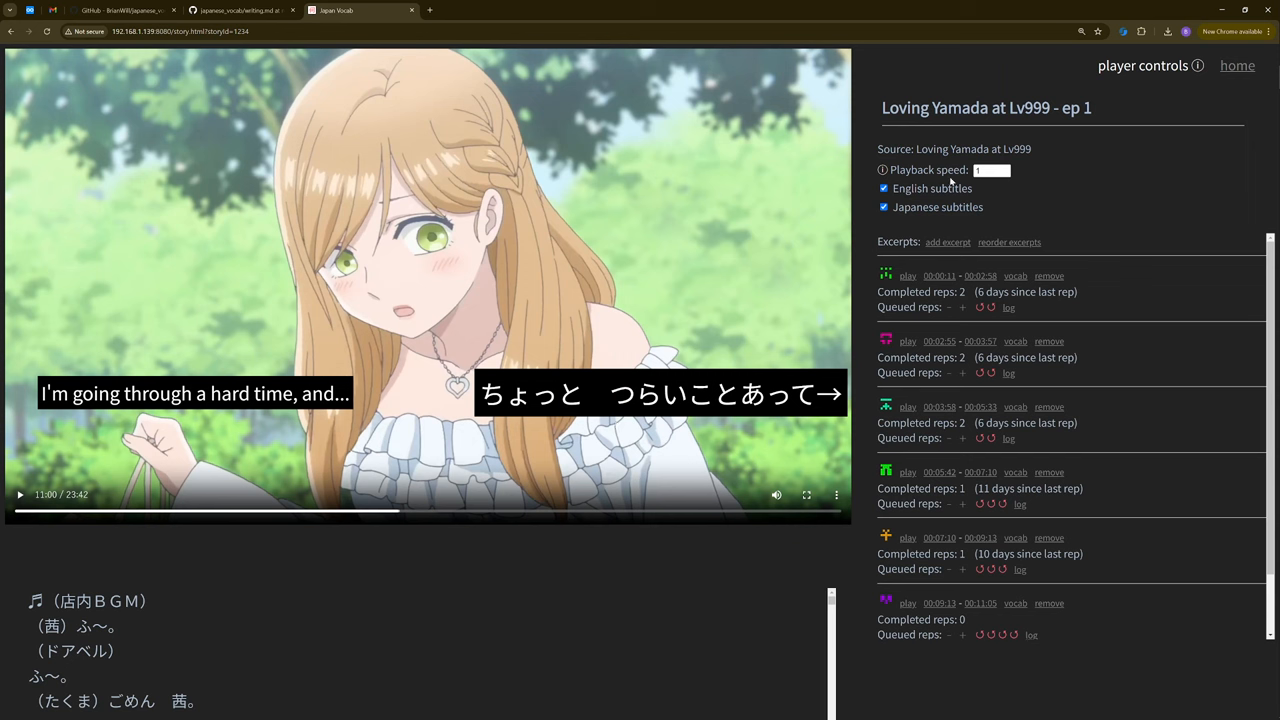
pyautogui.click(1140, 32)
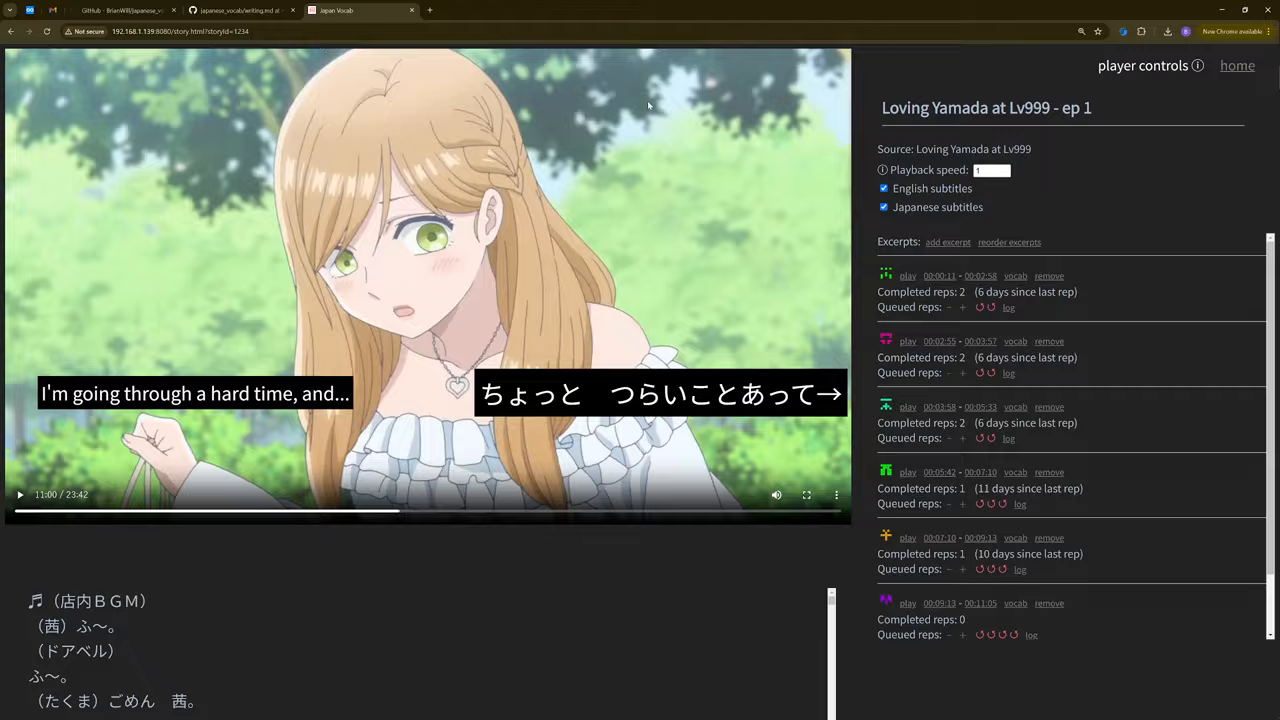
pyautogui.click(120, 10)
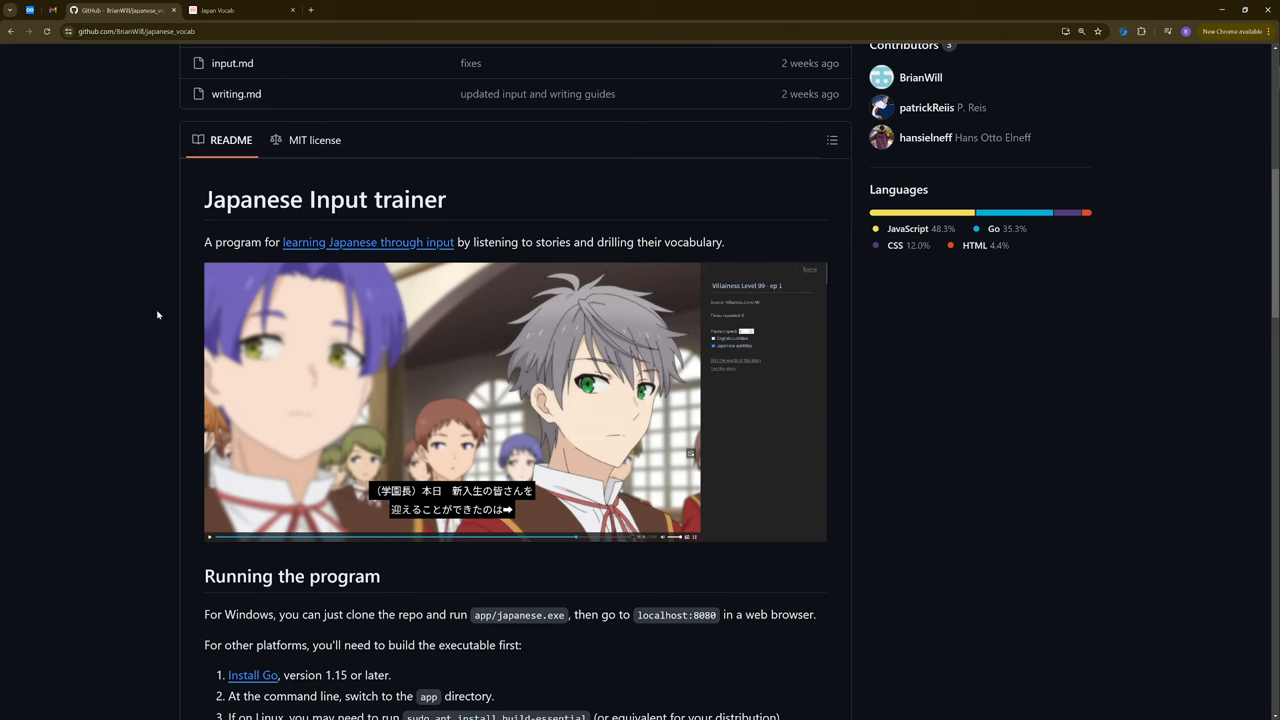
pyautogui.scroll(-3)
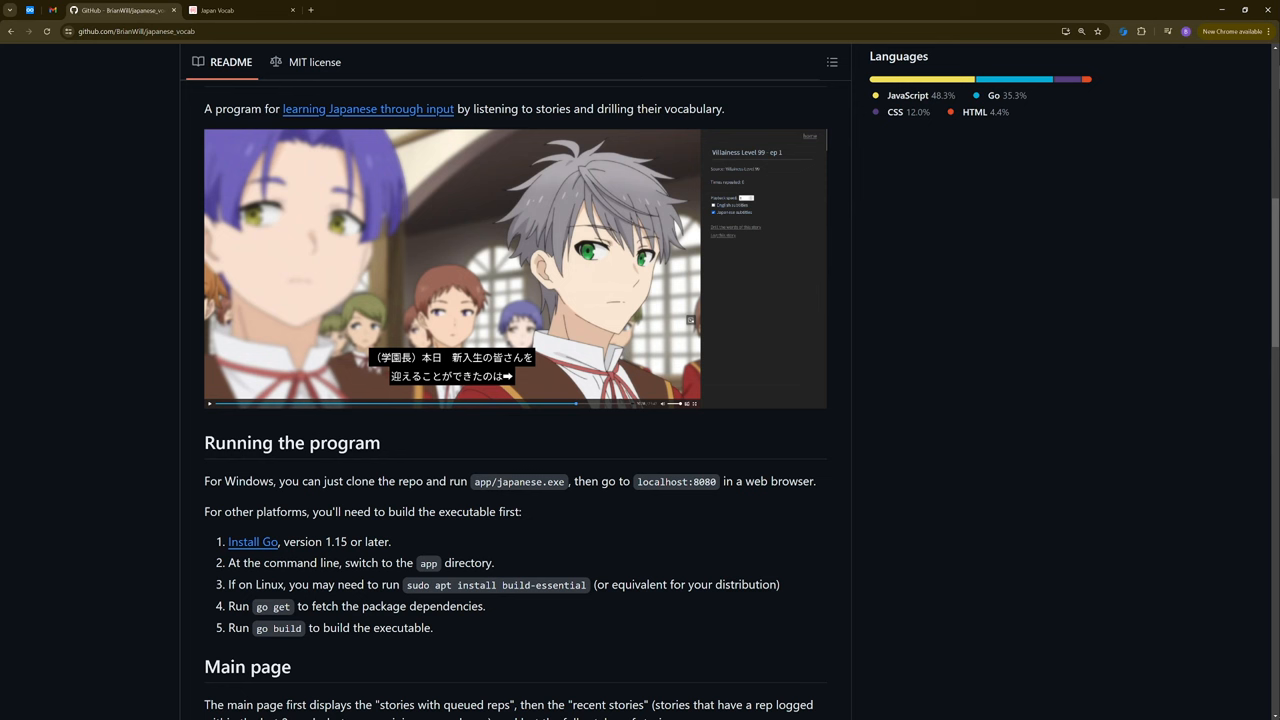
pyautogui.moveTo(508, 188)
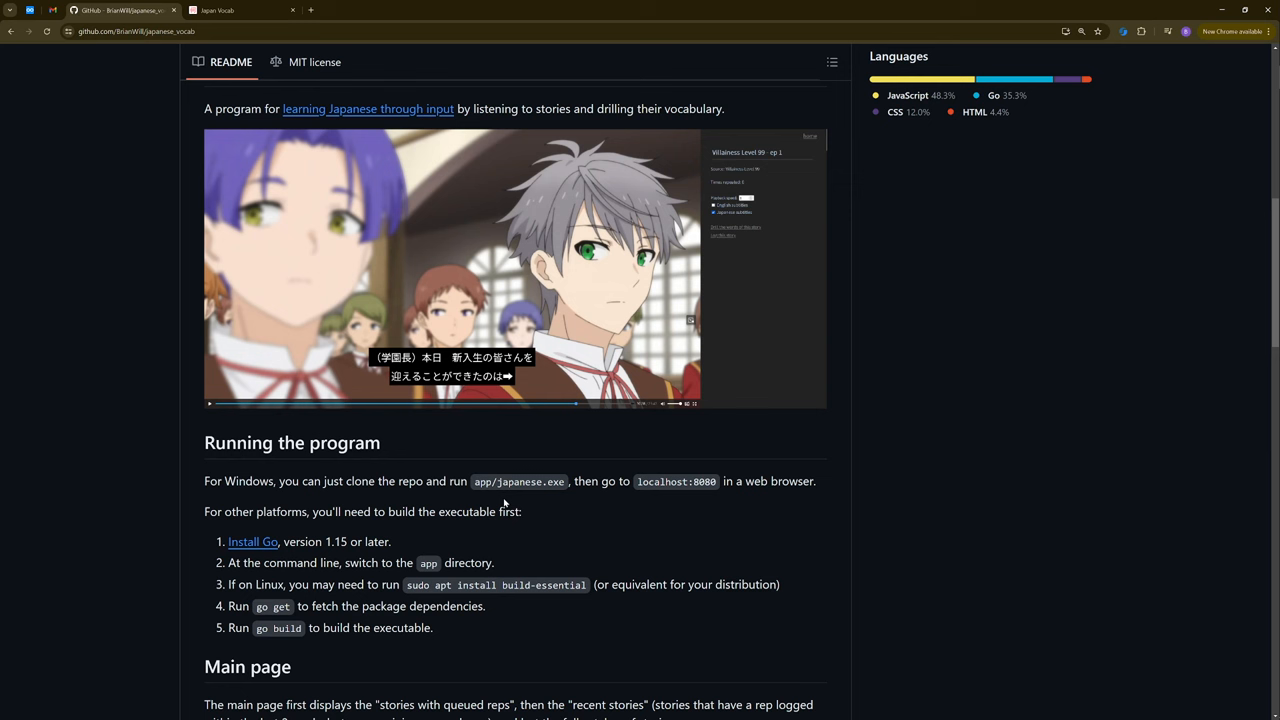
pyautogui.moveTo(544, 516)
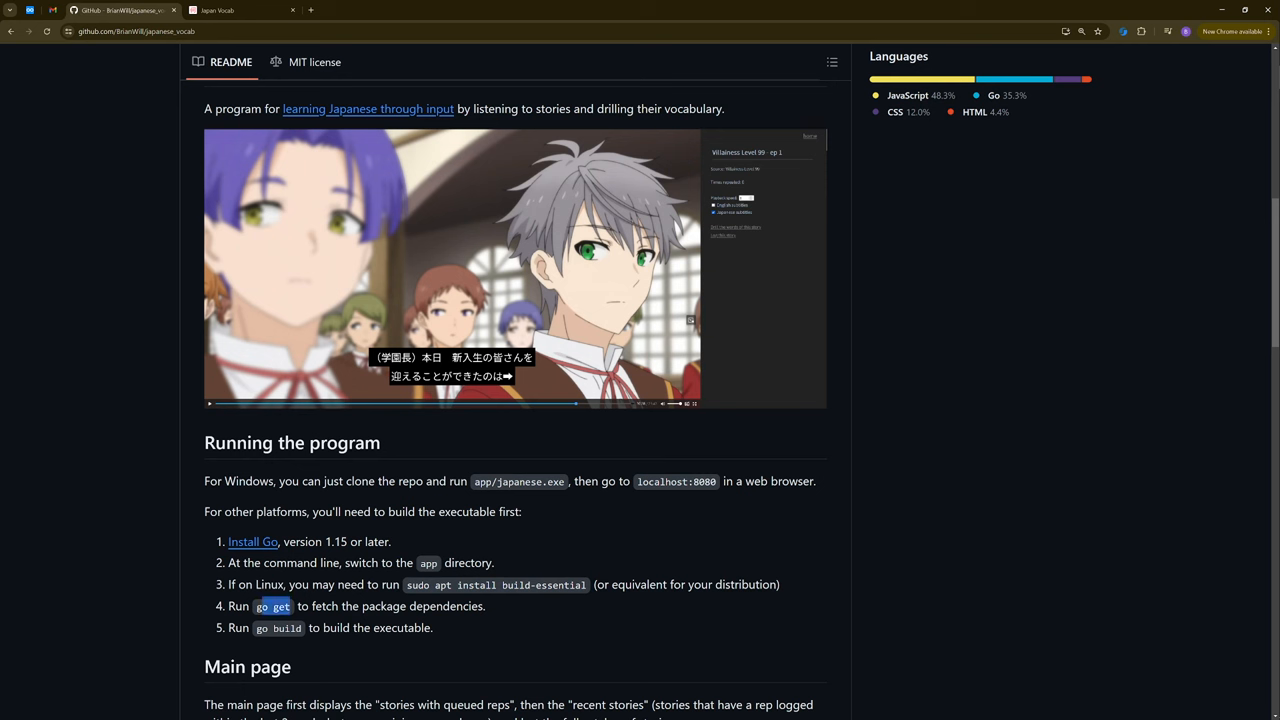
pyautogui.moveTo(756, 566)
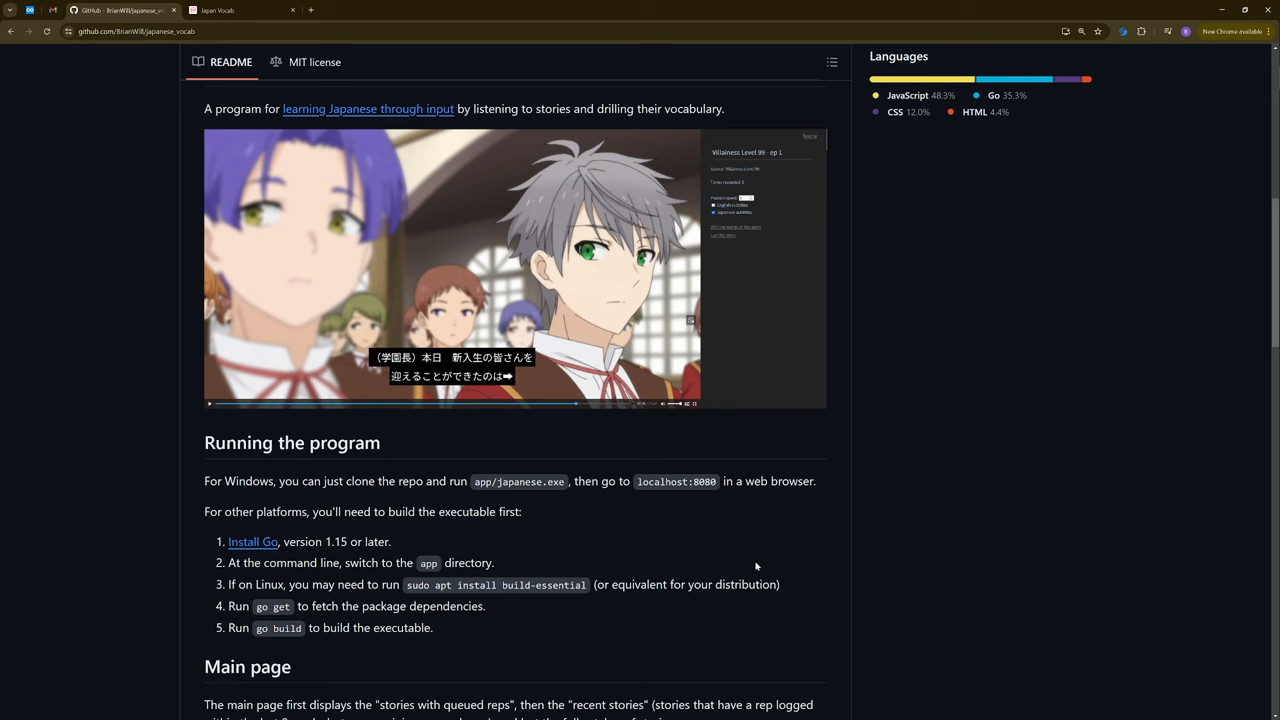
pyautogui.moveTo(124, 388)
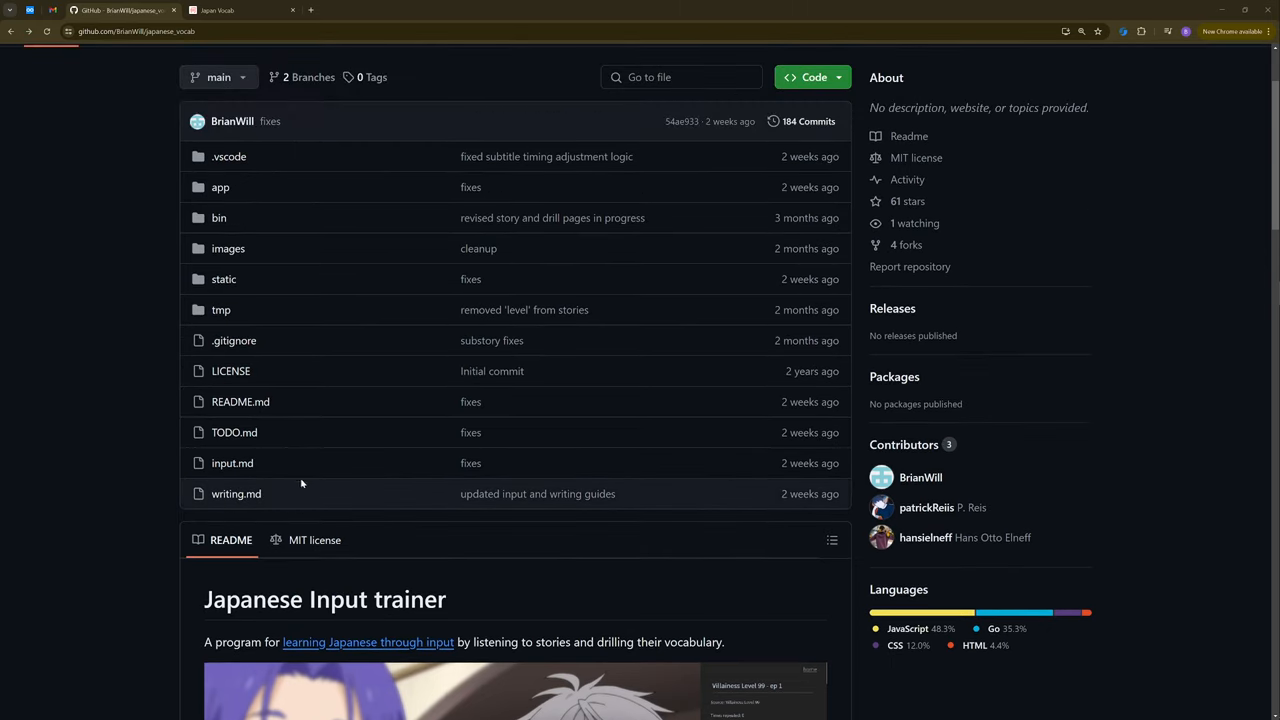
pyautogui.moveTo(236, 492)
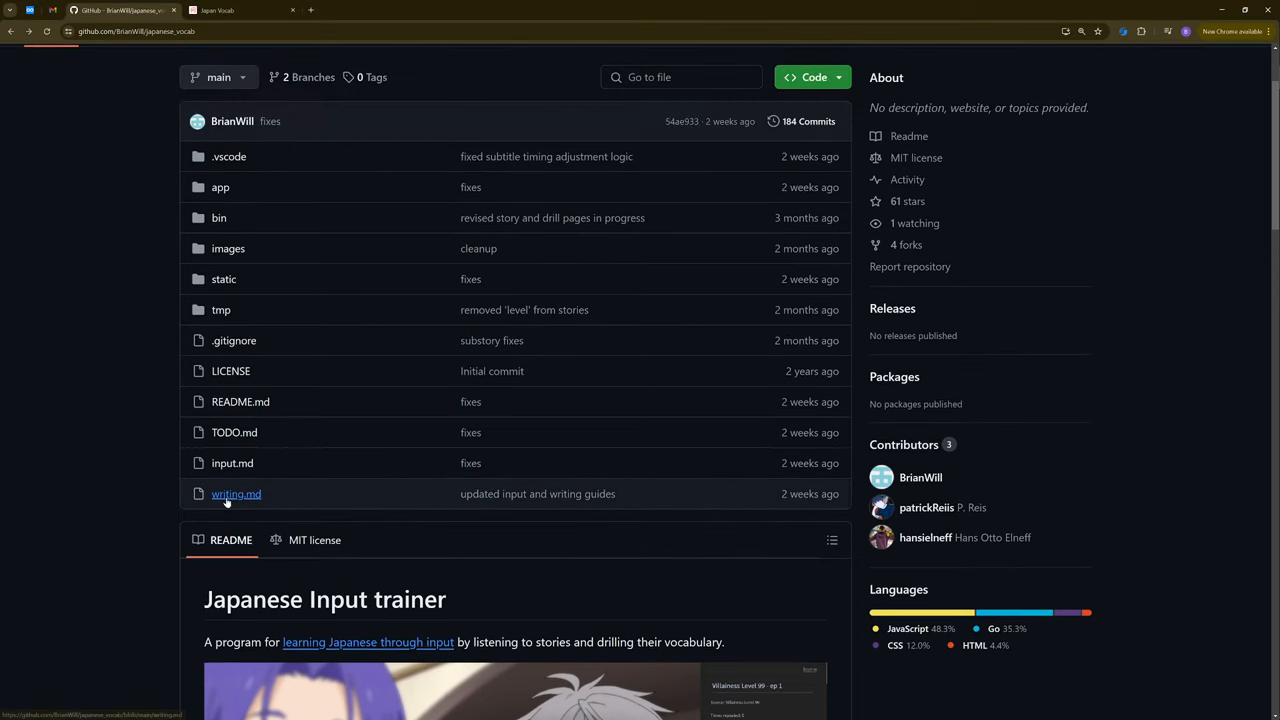
# Open writing.md and scroll down to the 'How should I learn kanji?' section
pyautogui.click(236, 492)
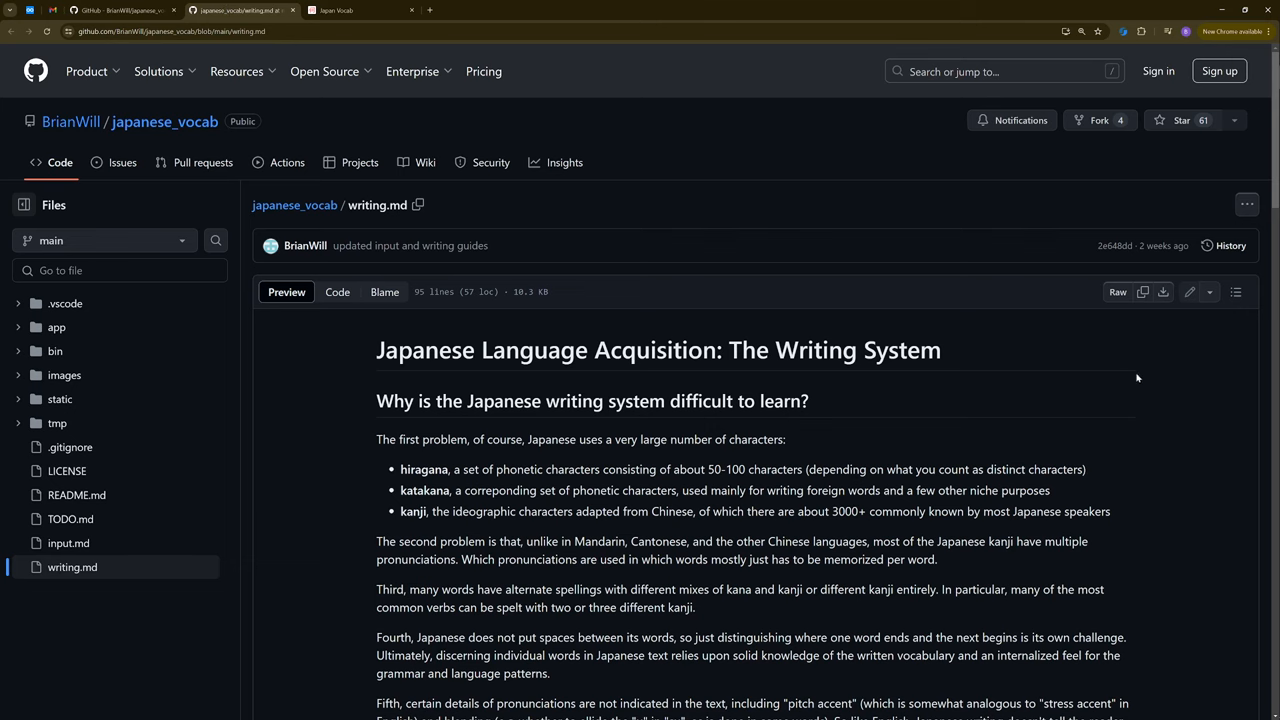
pyautogui.scroll(-3)
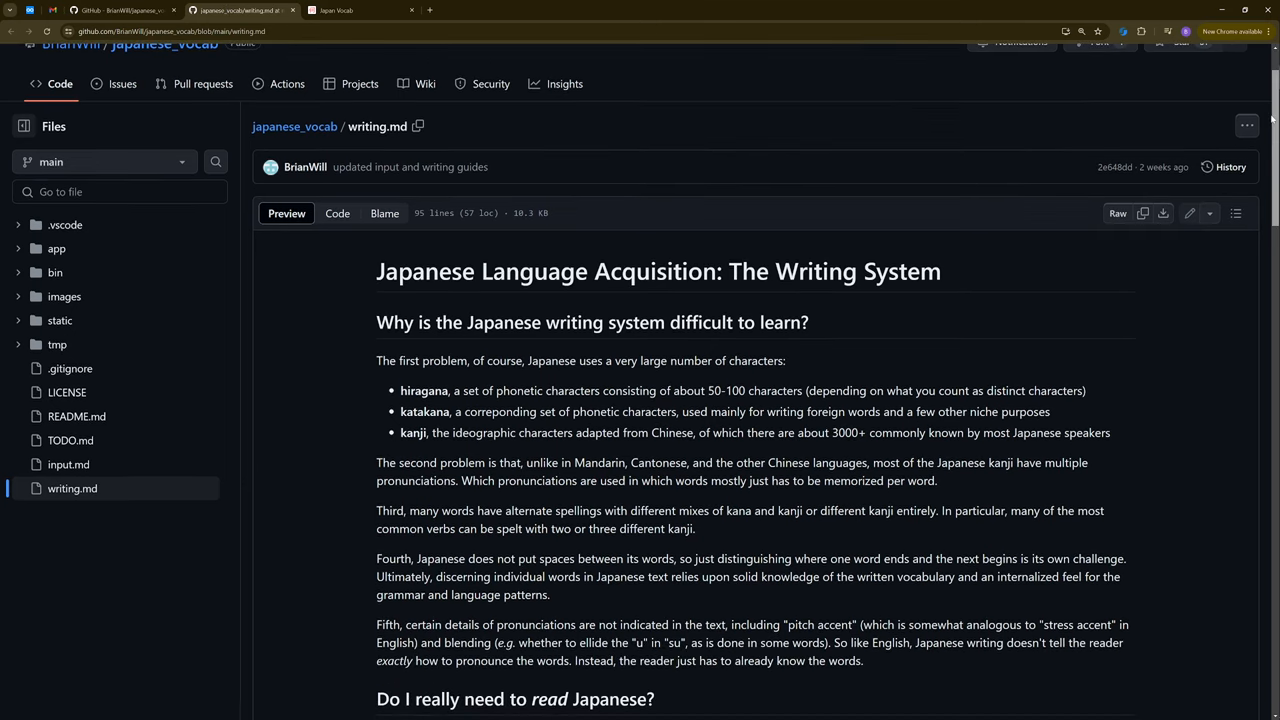
pyautogui.scroll(-3)
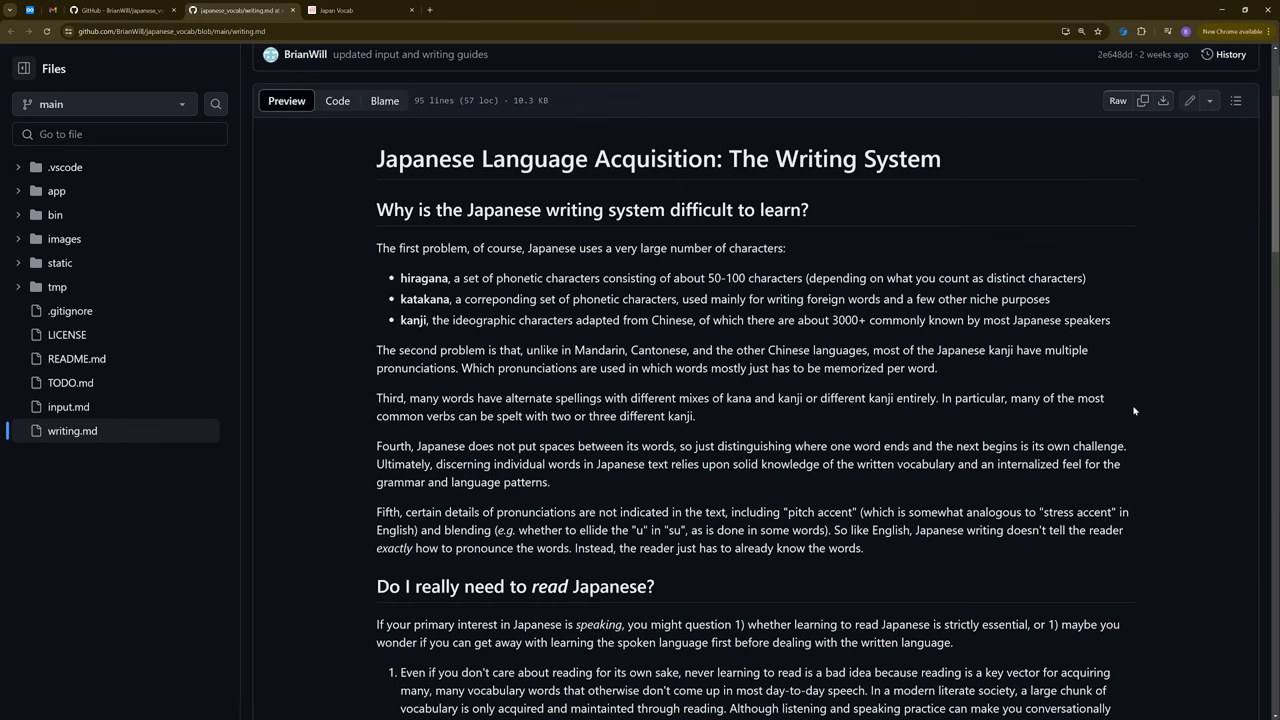
pyautogui.scroll(-3)
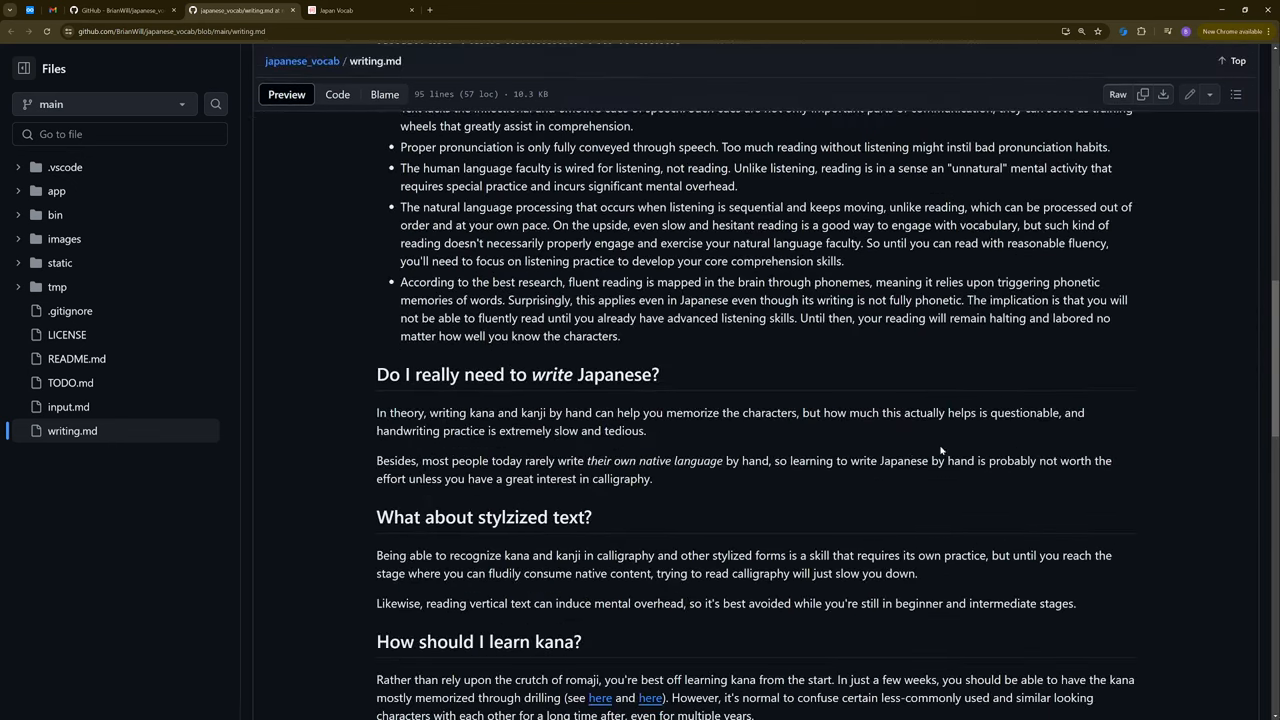
pyautogui.scroll(-3)
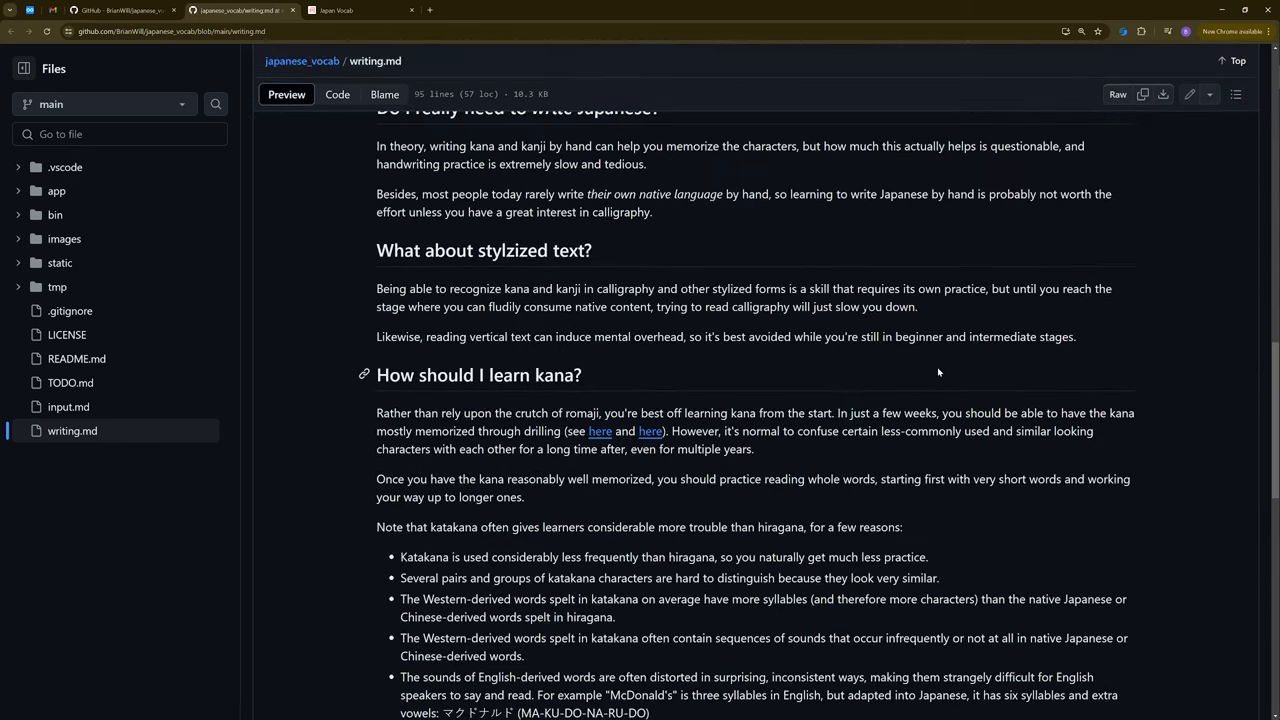
pyautogui.scroll(-3)
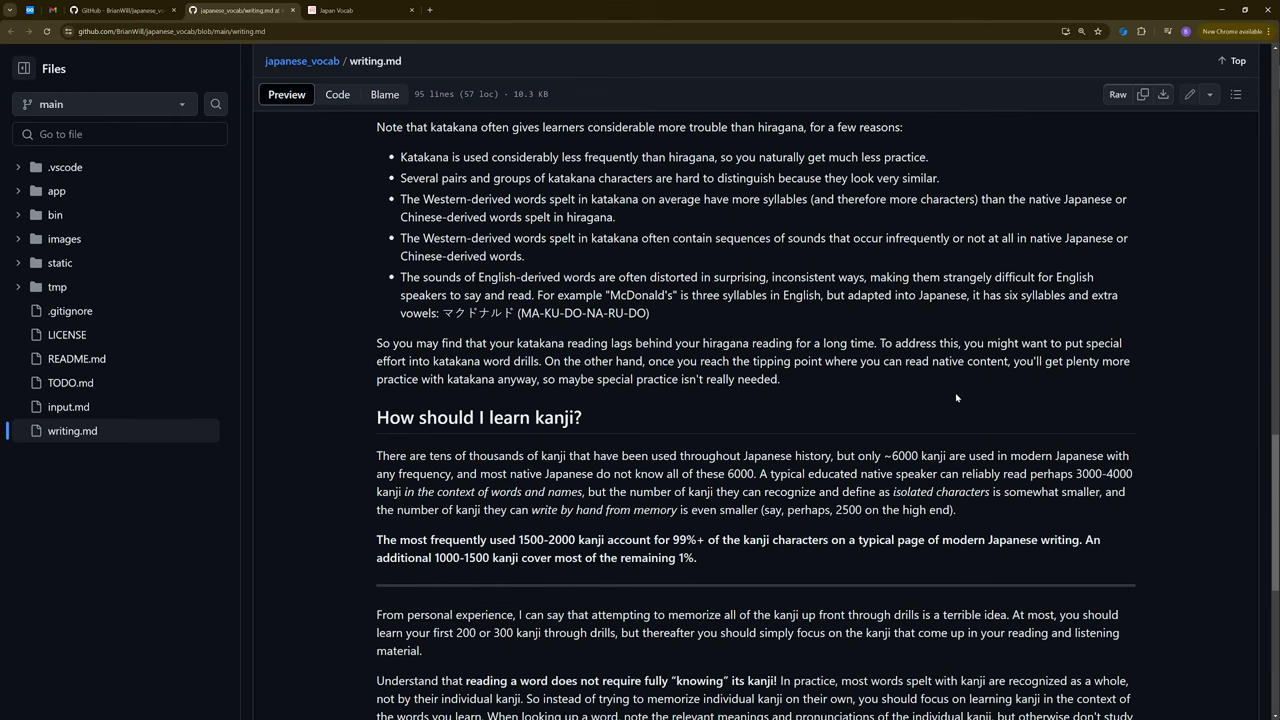
pyautogui.scroll(-3)
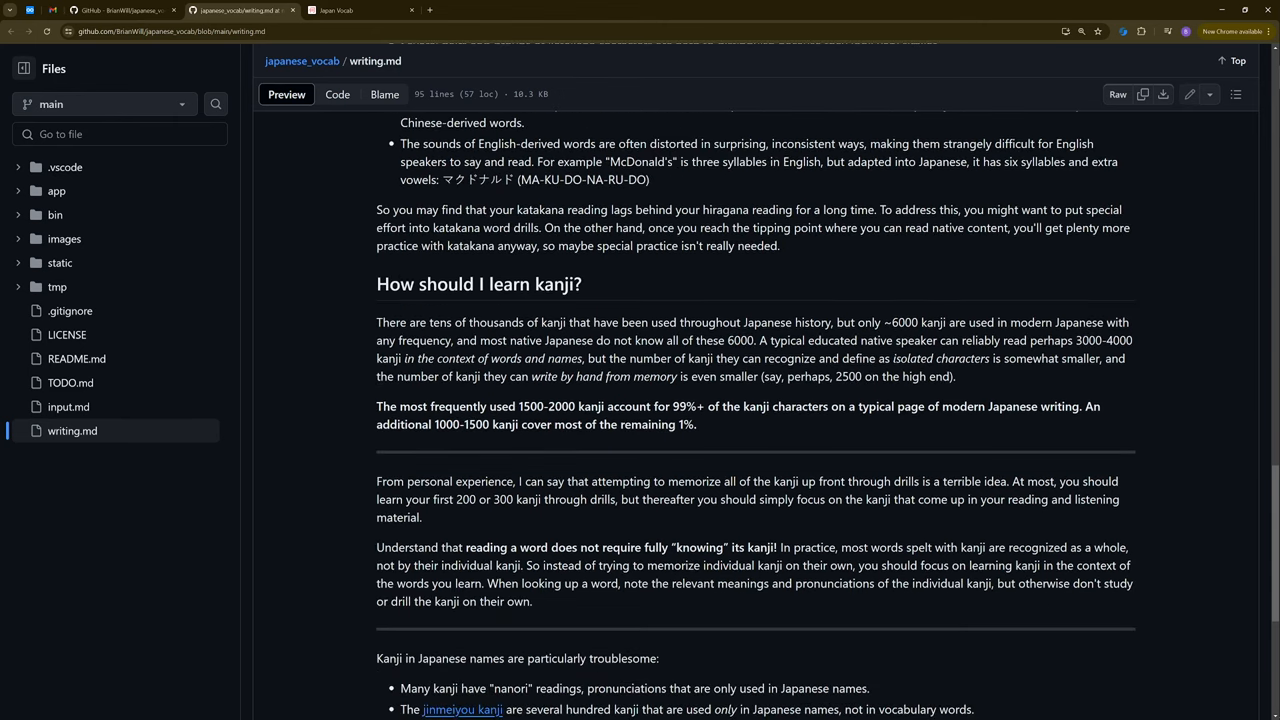
pyautogui.moveTo(636, 458)
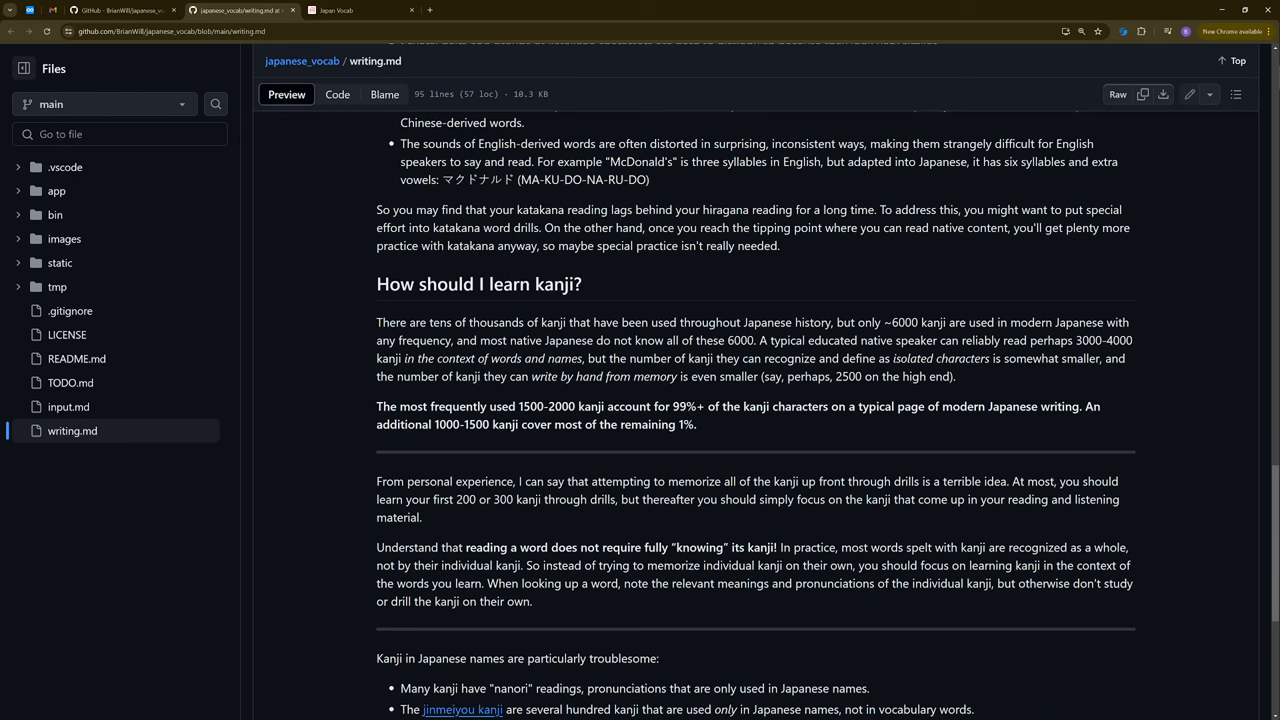
pyautogui.moveTo(756, 390)
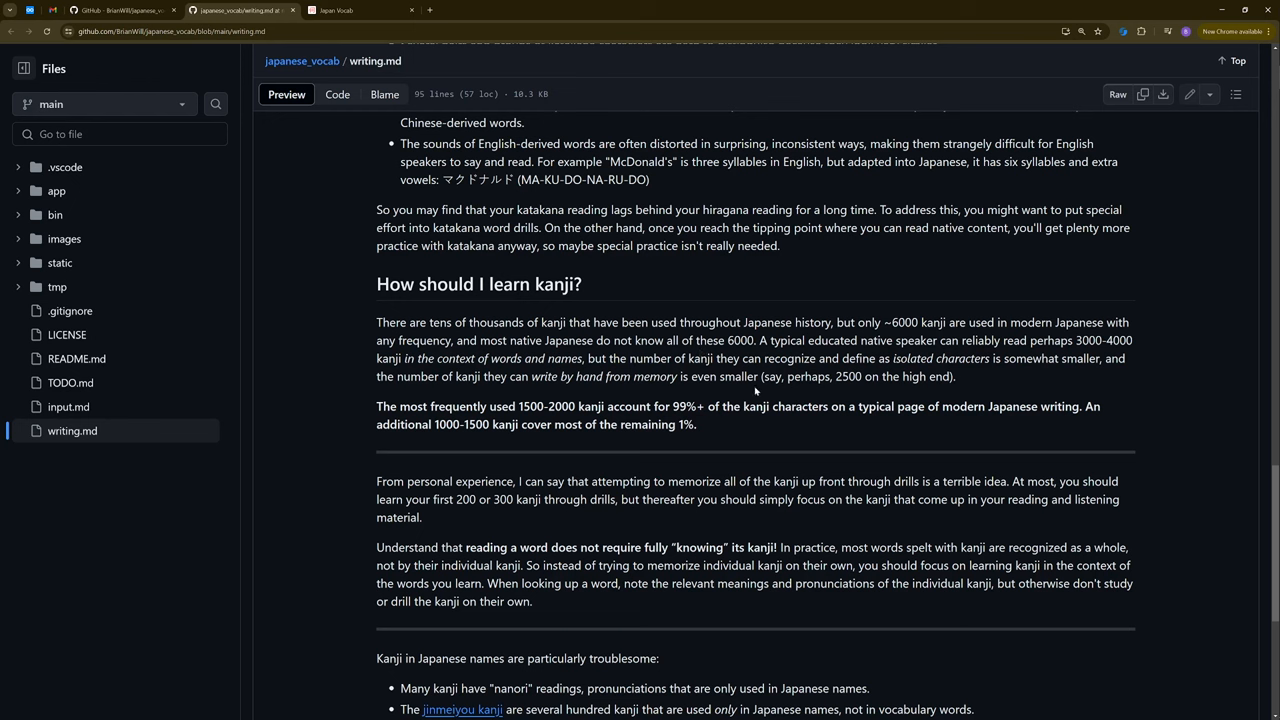
pyautogui.moveTo(976, 388)
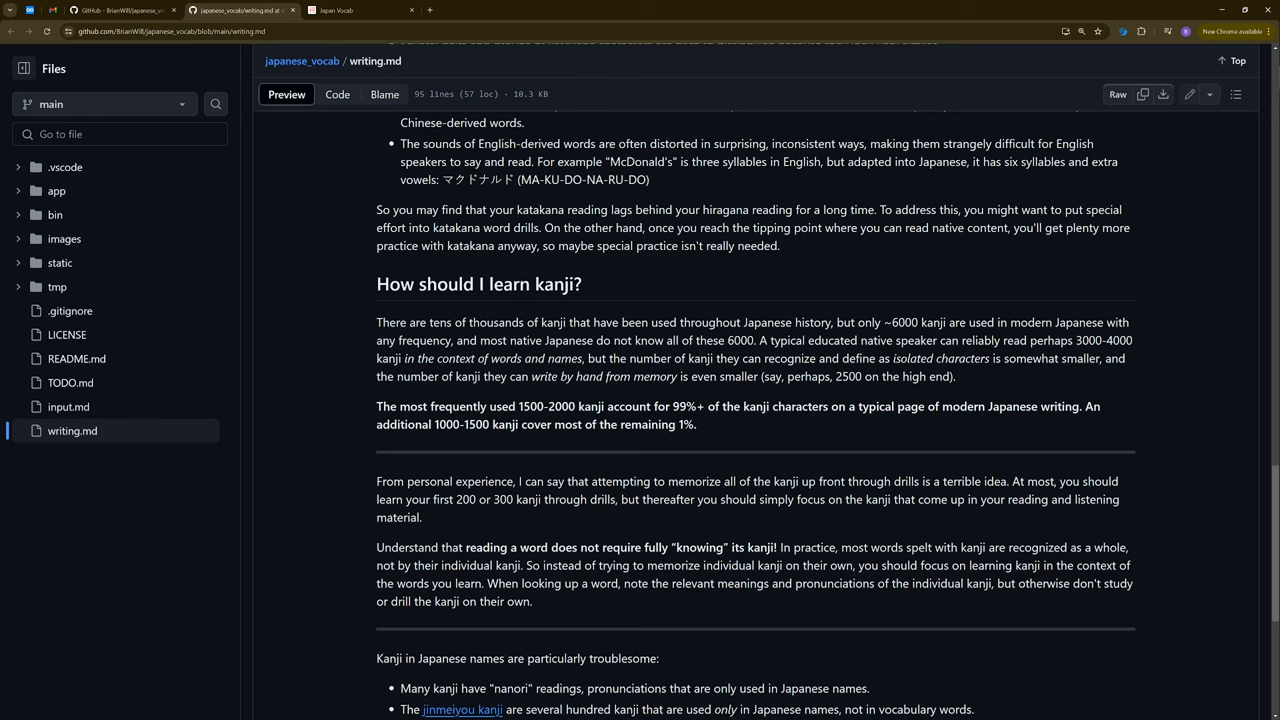
pyautogui.moveTo(976, 384)
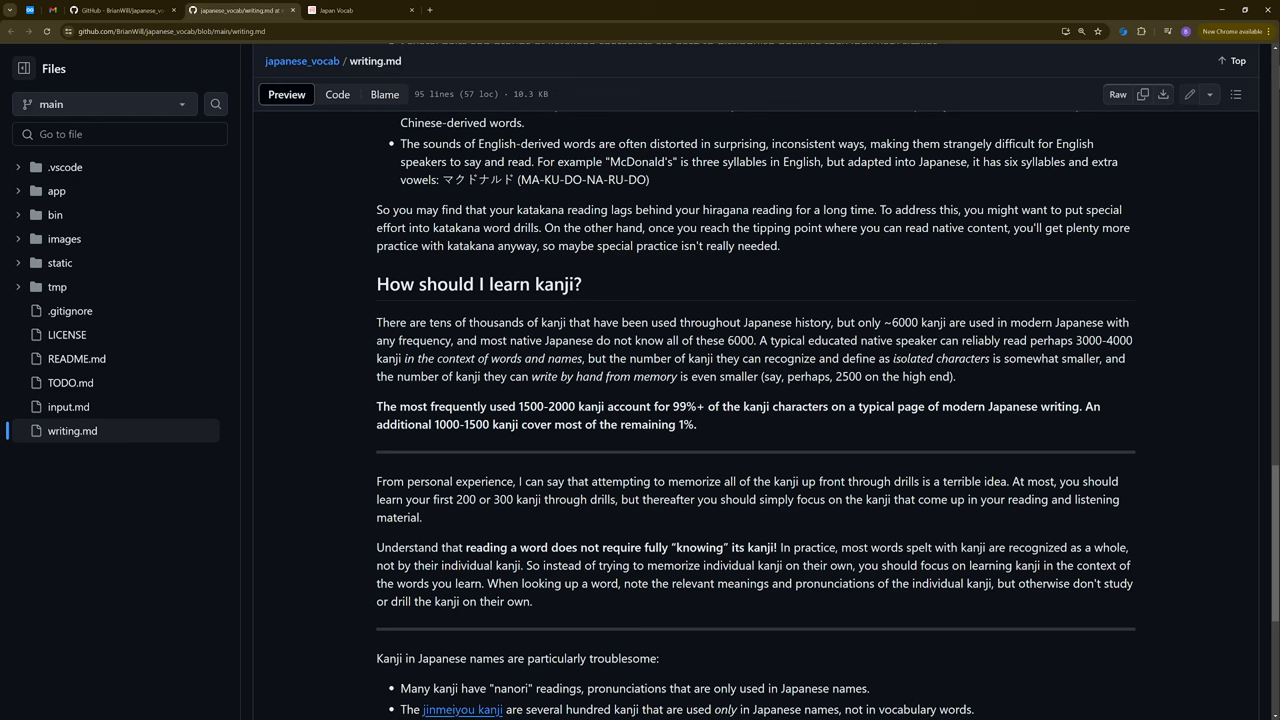
pyautogui.moveTo(976, 376)
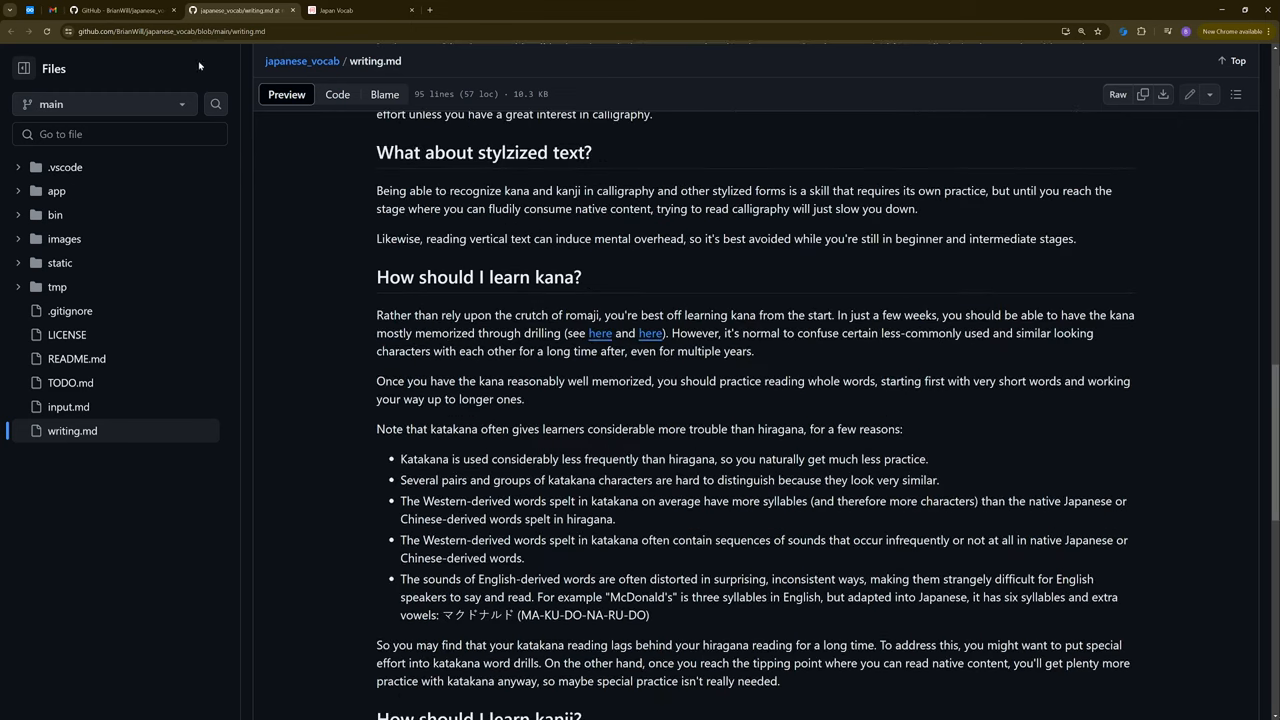
# Return from writing.md to the japanese_vocab repository's main page
pyautogui.click(302, 60)
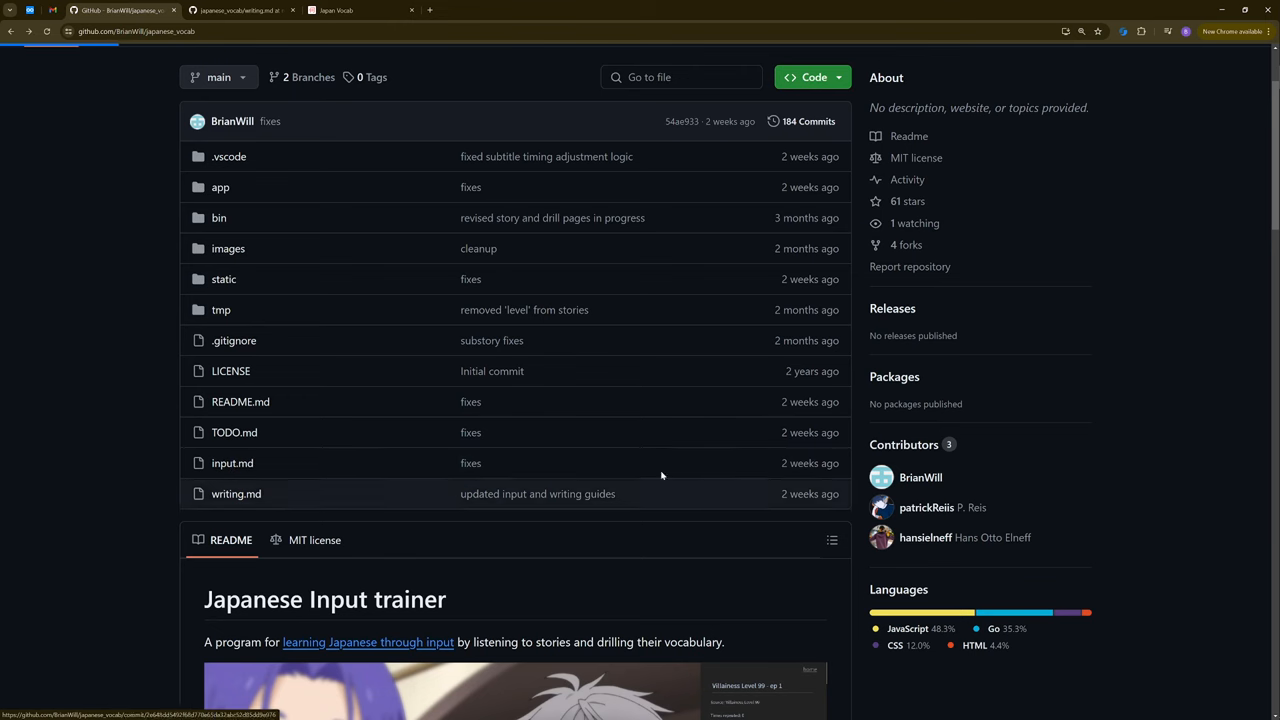
# Open input.md and scroll to its 'TV and movies' heading
pyautogui.click(232, 464)
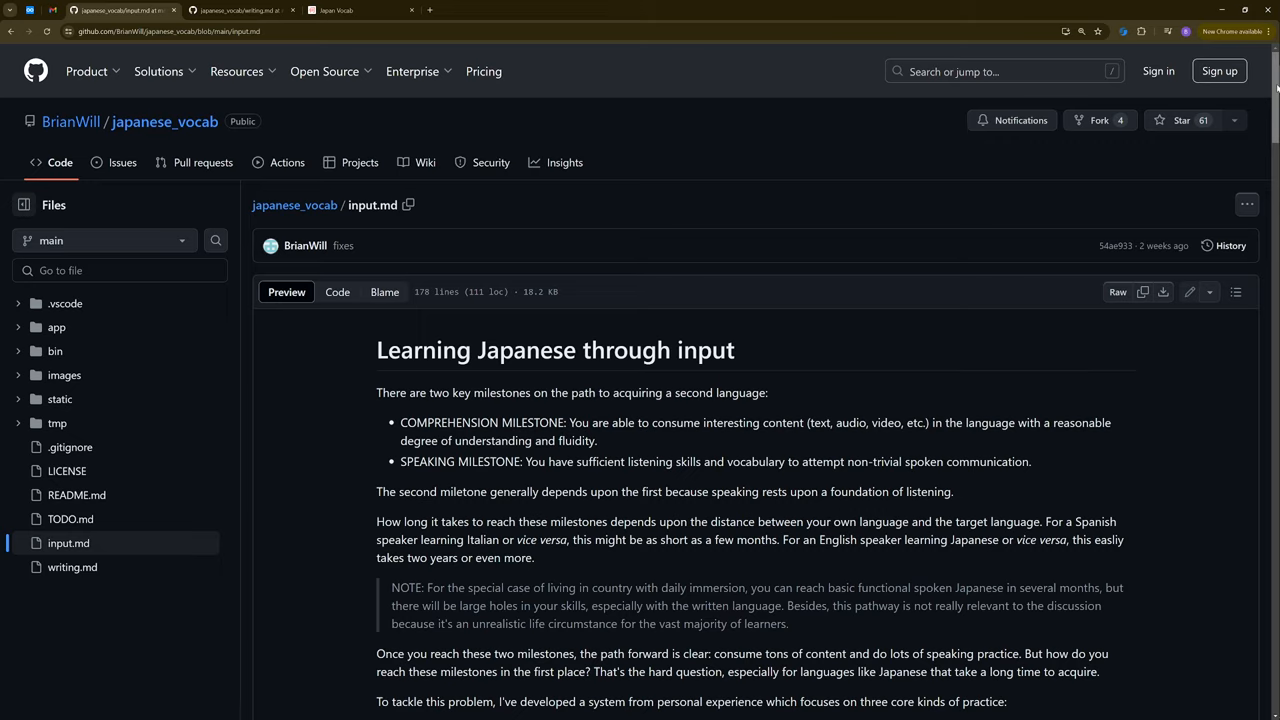
pyautogui.scroll(-3)
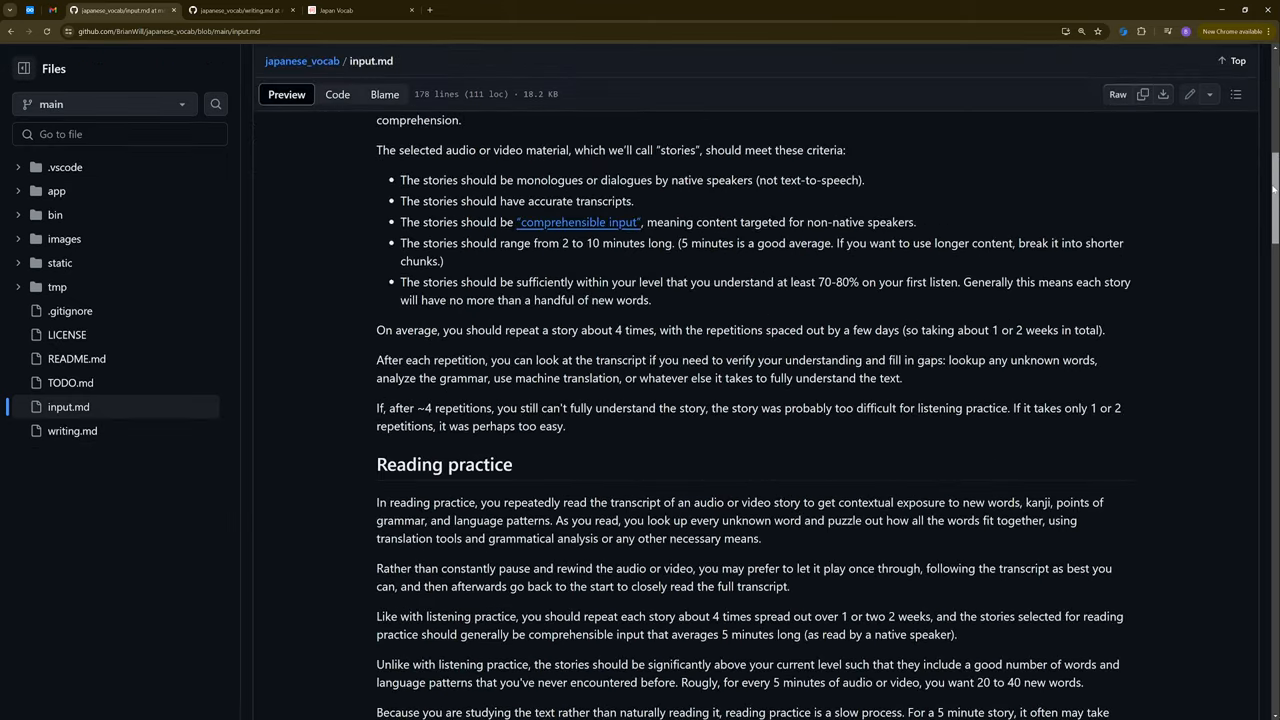
pyautogui.scroll(-3)
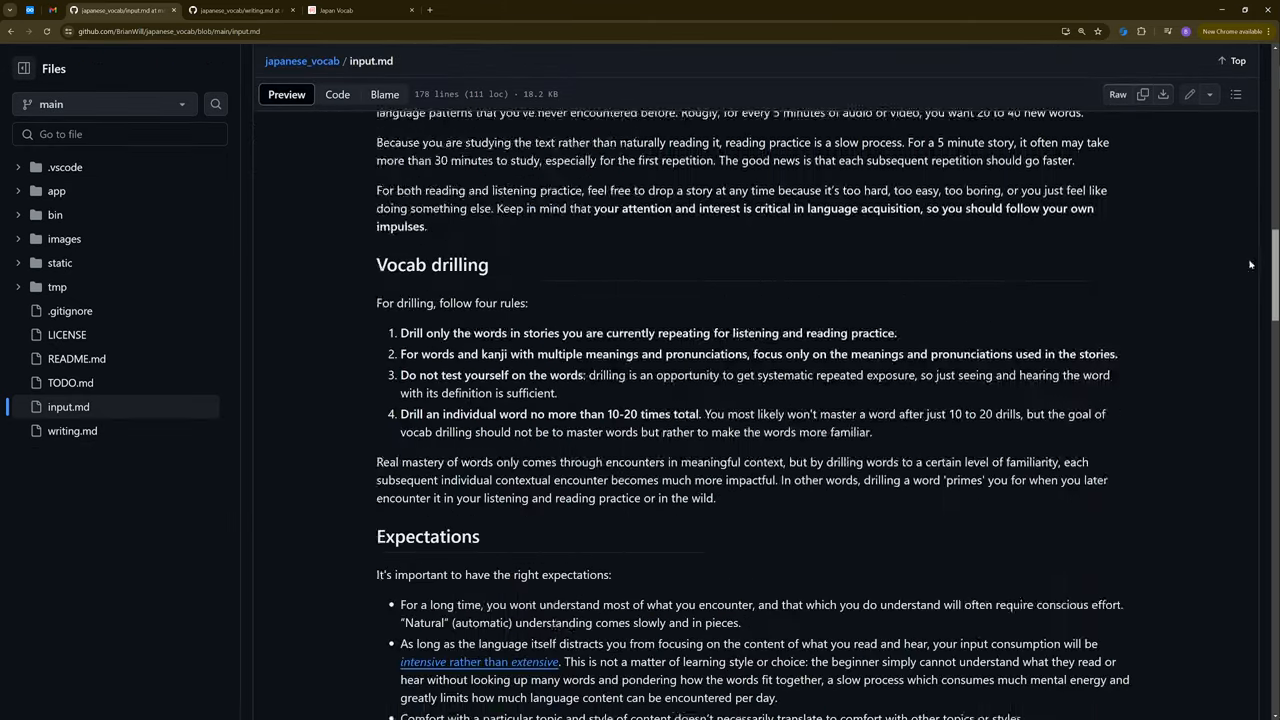
pyautogui.scroll(-3)
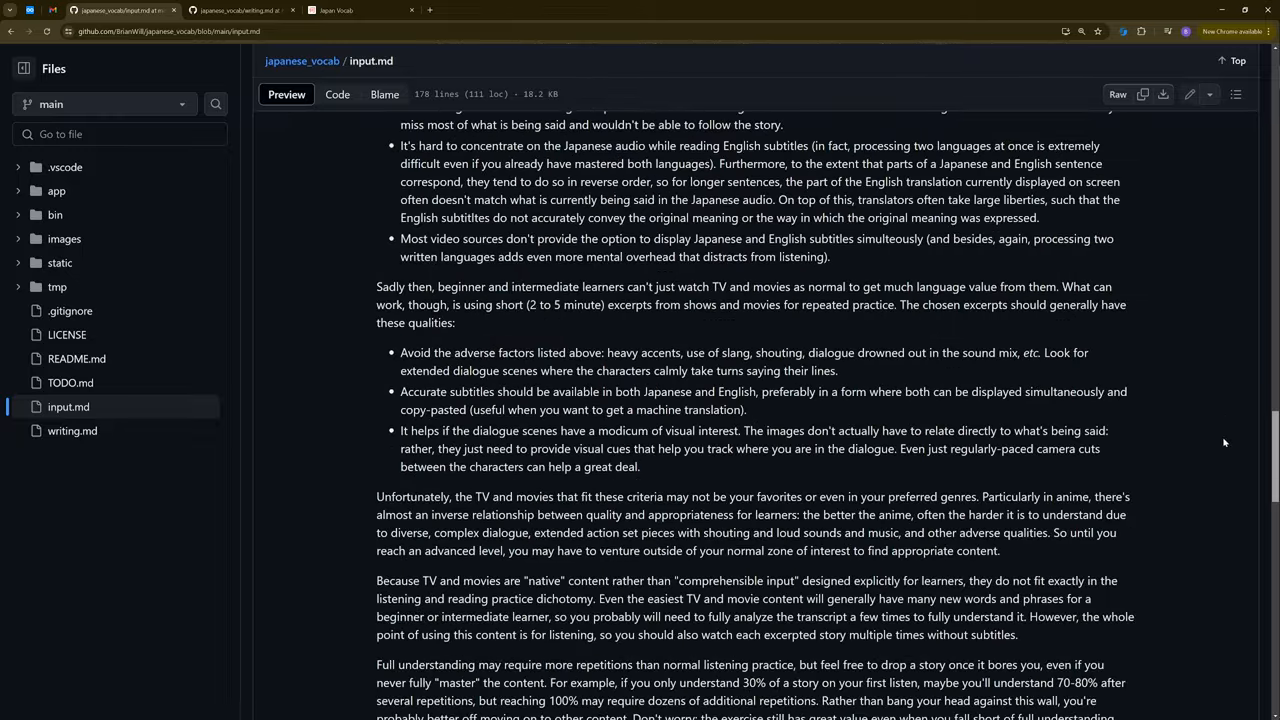
pyautogui.scroll(3)
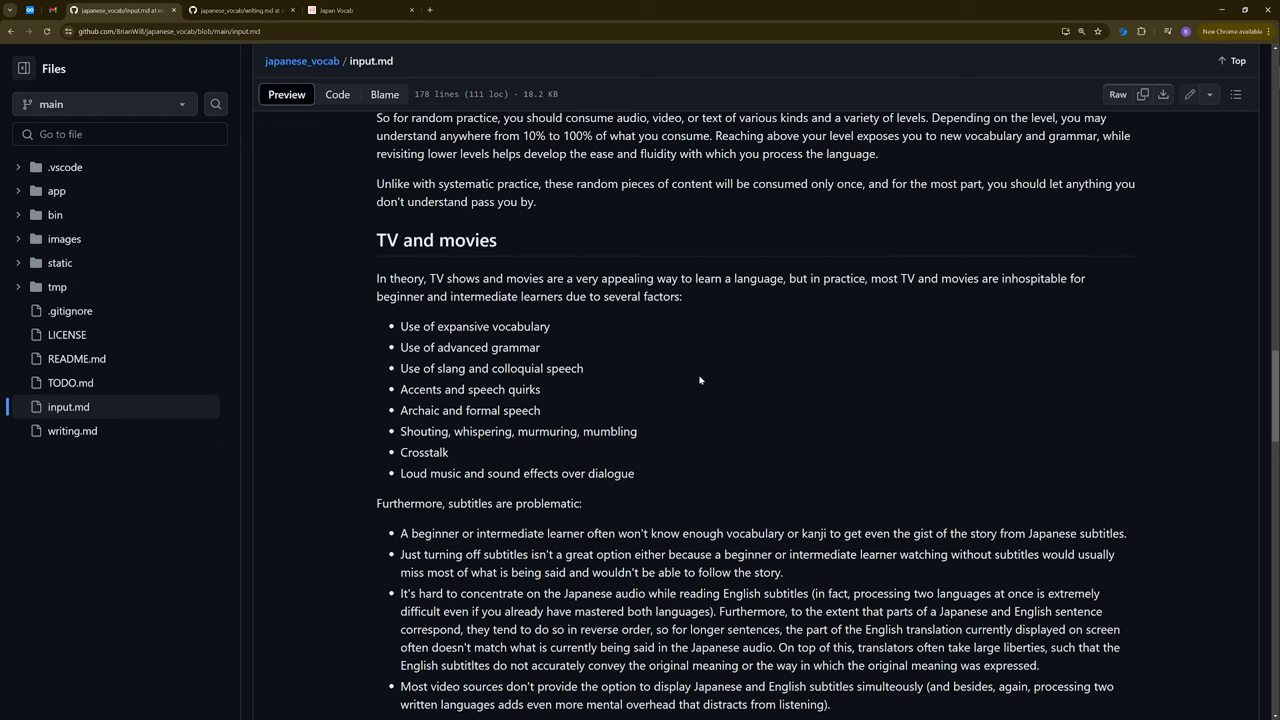
pyautogui.moveTo(688, 358)
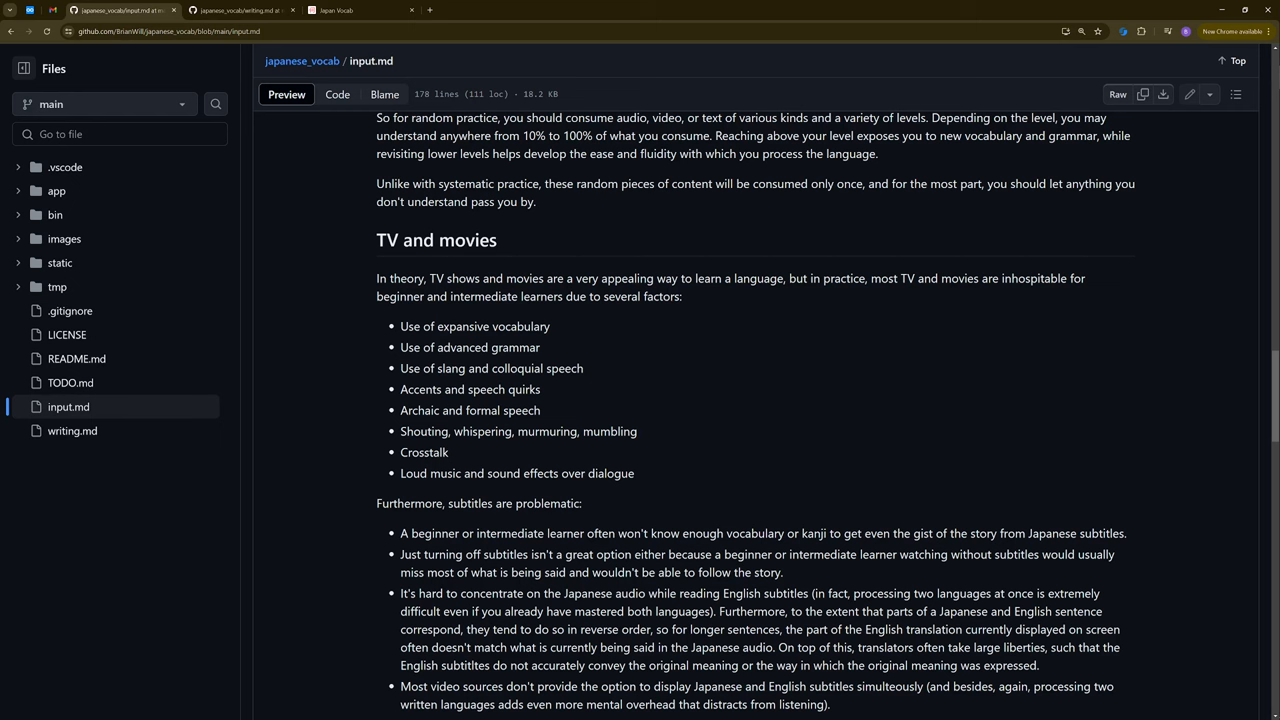
pyautogui.moveTo(394, 330)
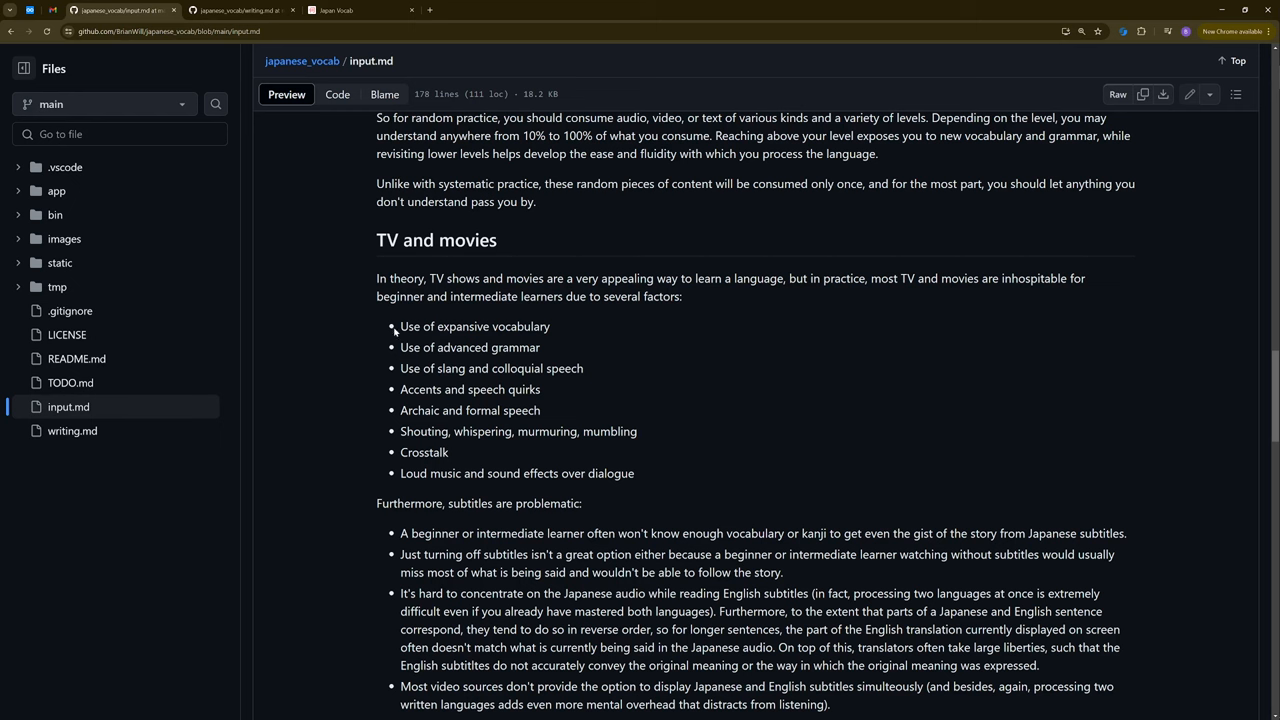
# Highlight the TV and movie difficulties list twice, then return to the Japanese Input trainer tab
pyautogui.moveTo(400, 326); pyautogui.dragTo(636, 472)
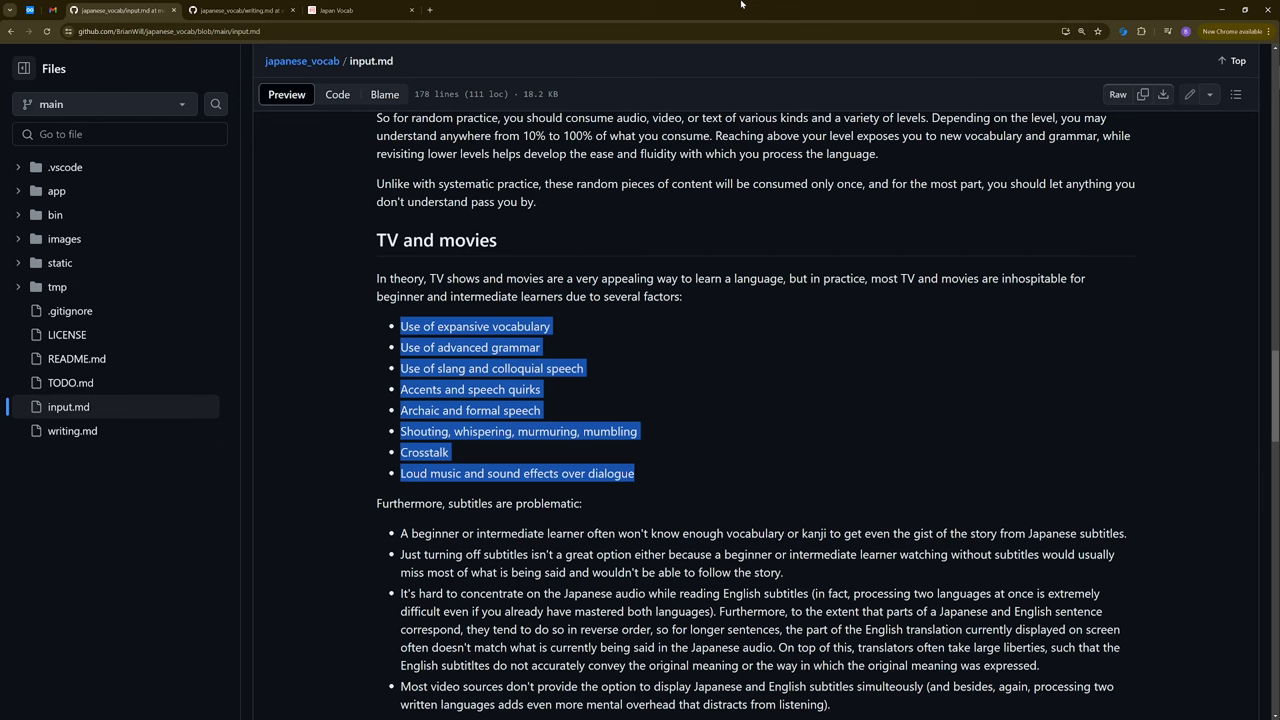
pyautogui.click(670, 486)
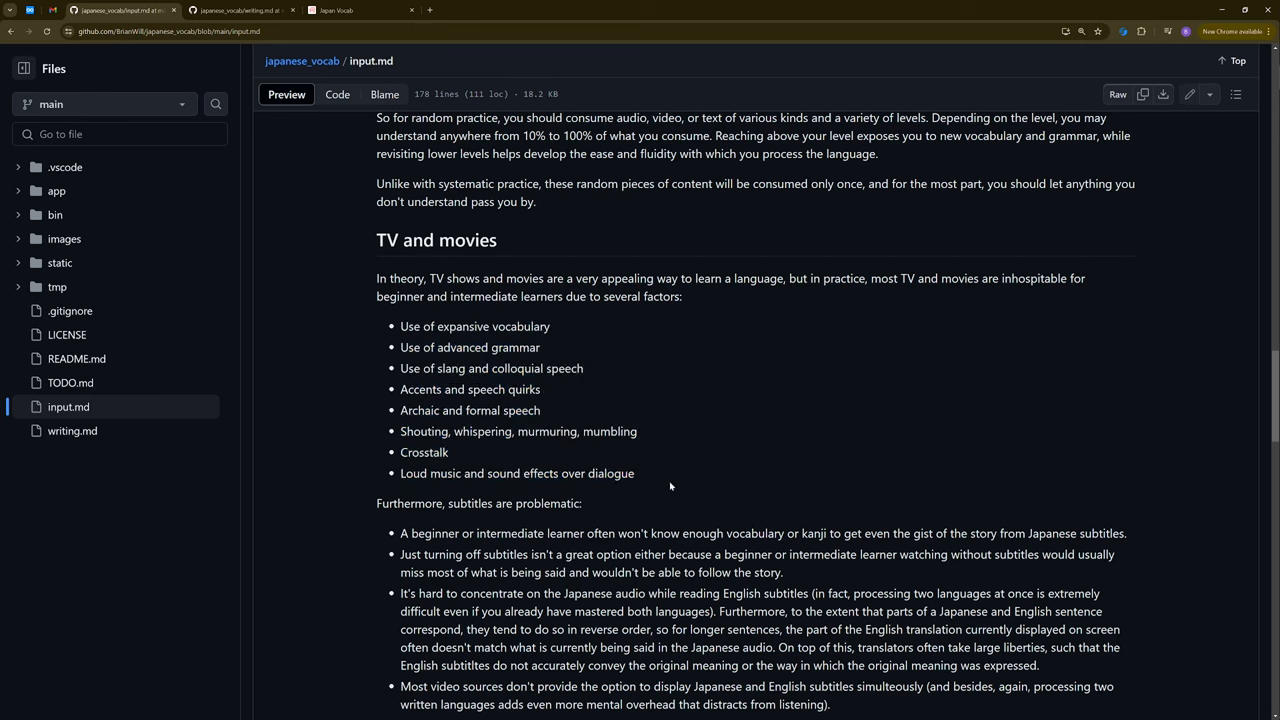
pyautogui.moveTo(400, 326); pyautogui.dragTo(582, 504)
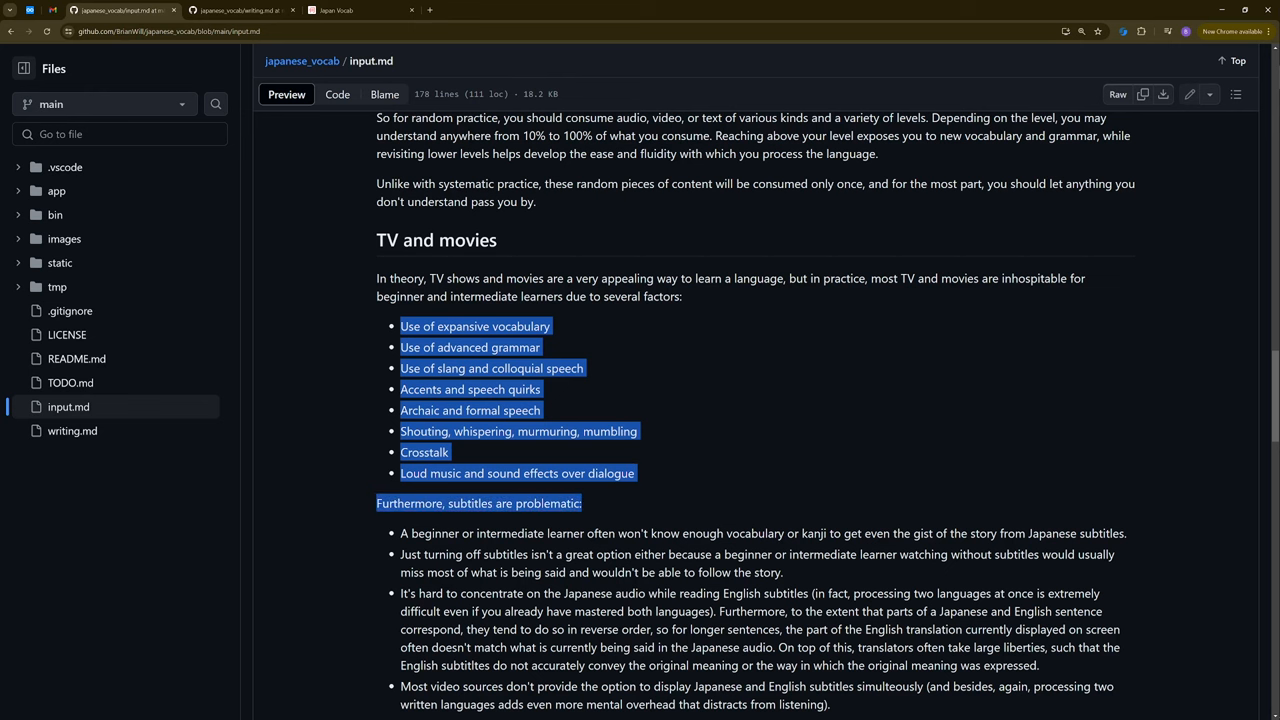
pyautogui.click(692, 298)
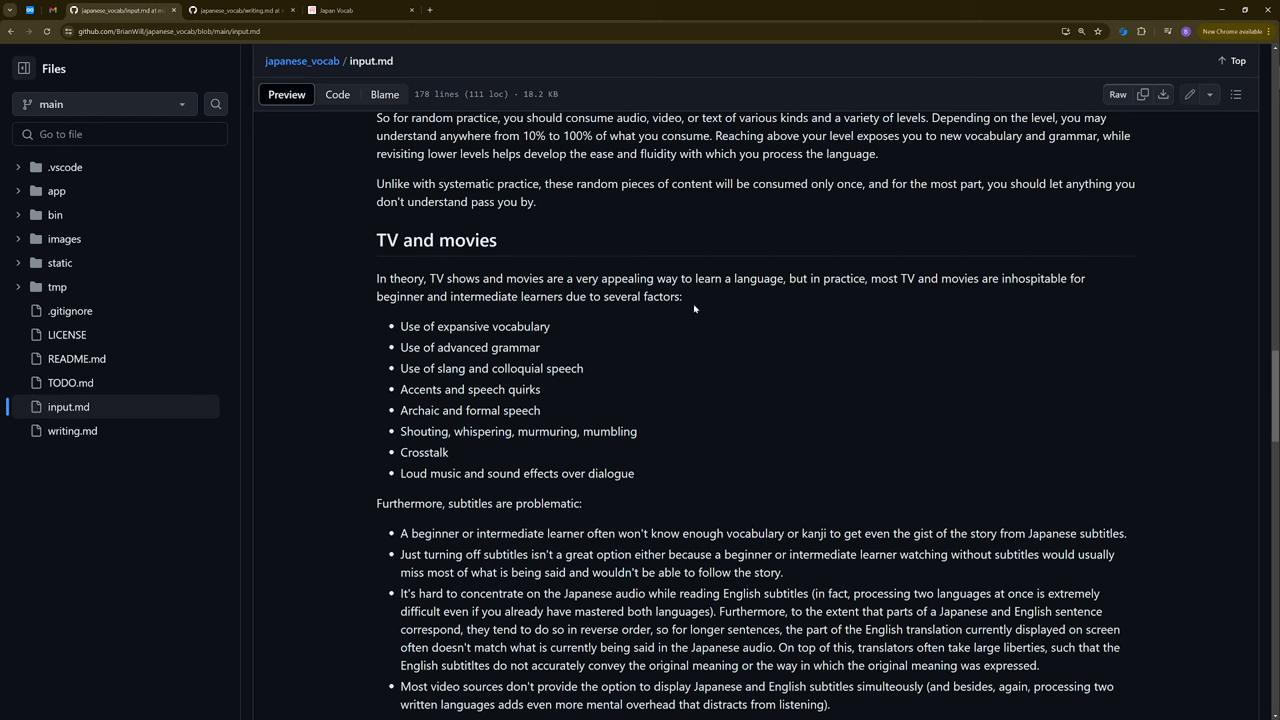
pyautogui.moveTo(650, 484)
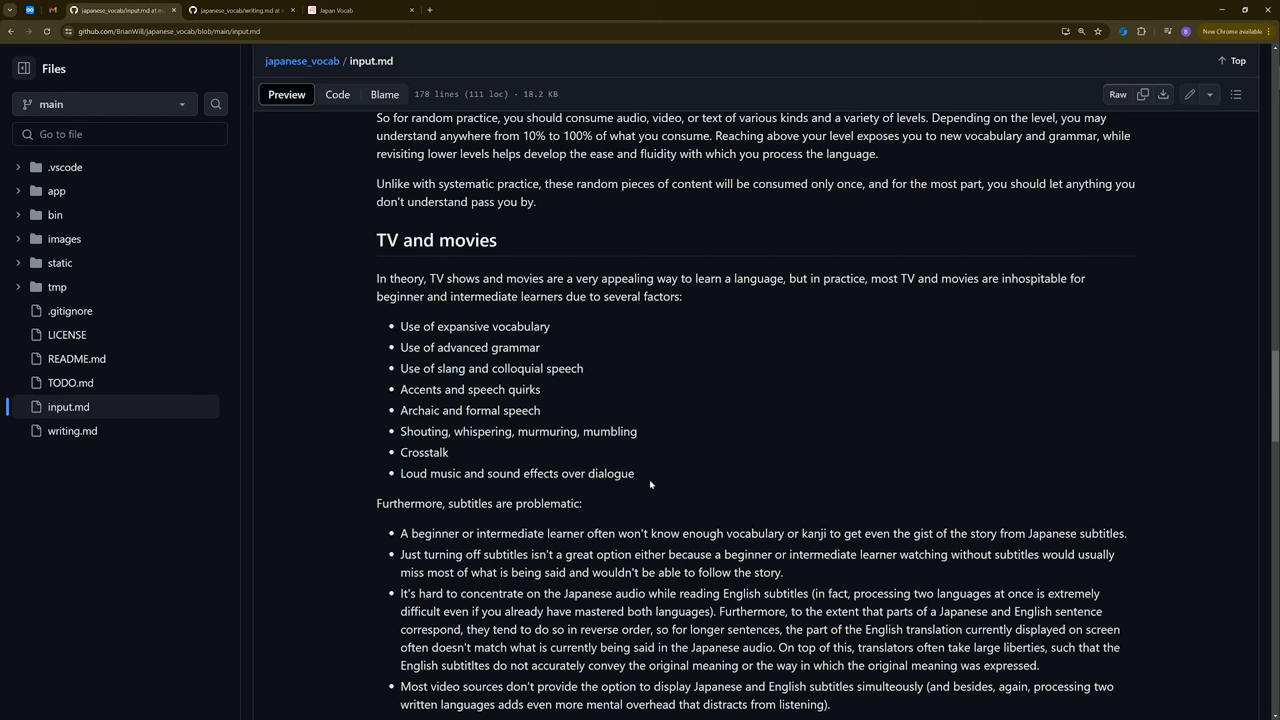
pyautogui.moveTo(720, 308)
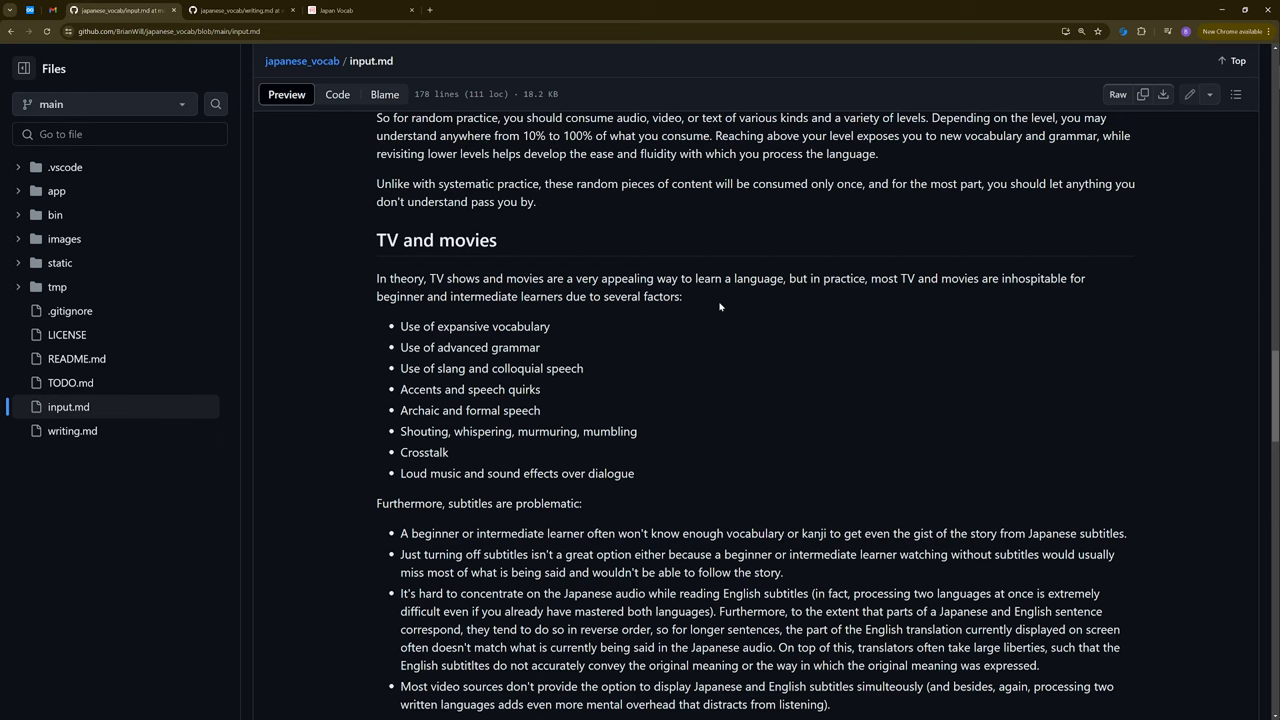
pyautogui.click(360, 10)
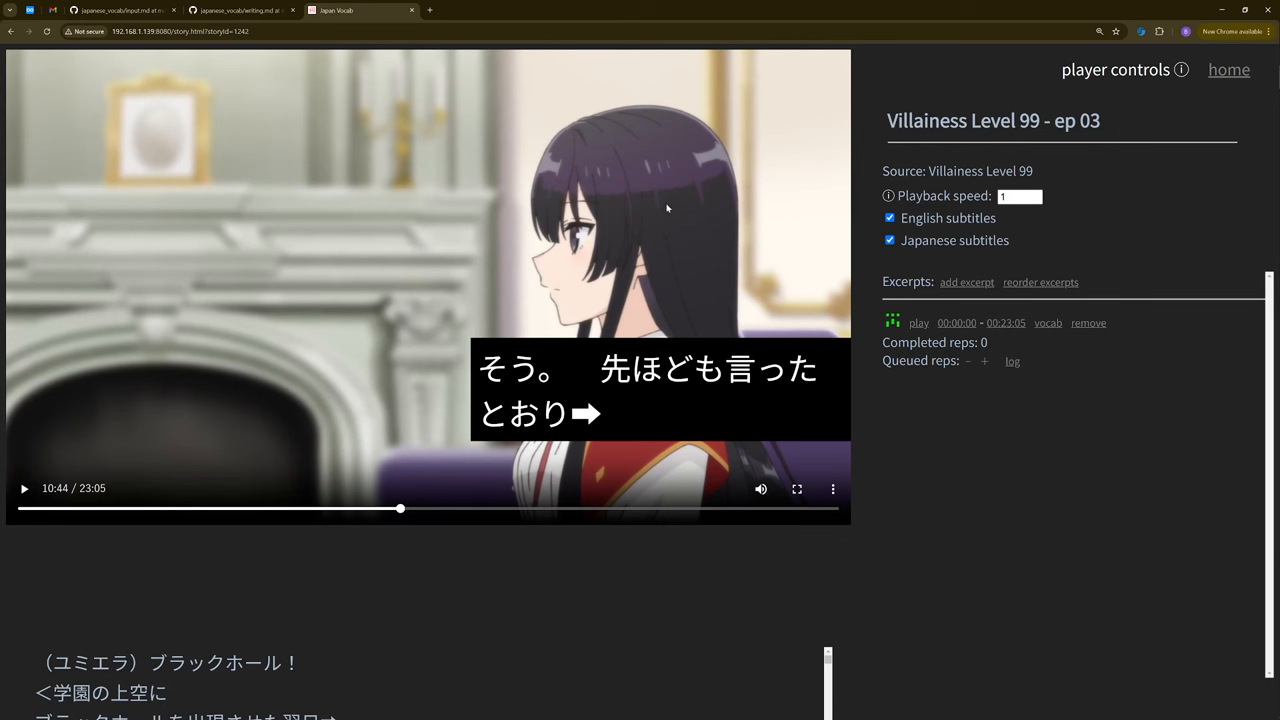
pyautogui.moveTo(348, 192)
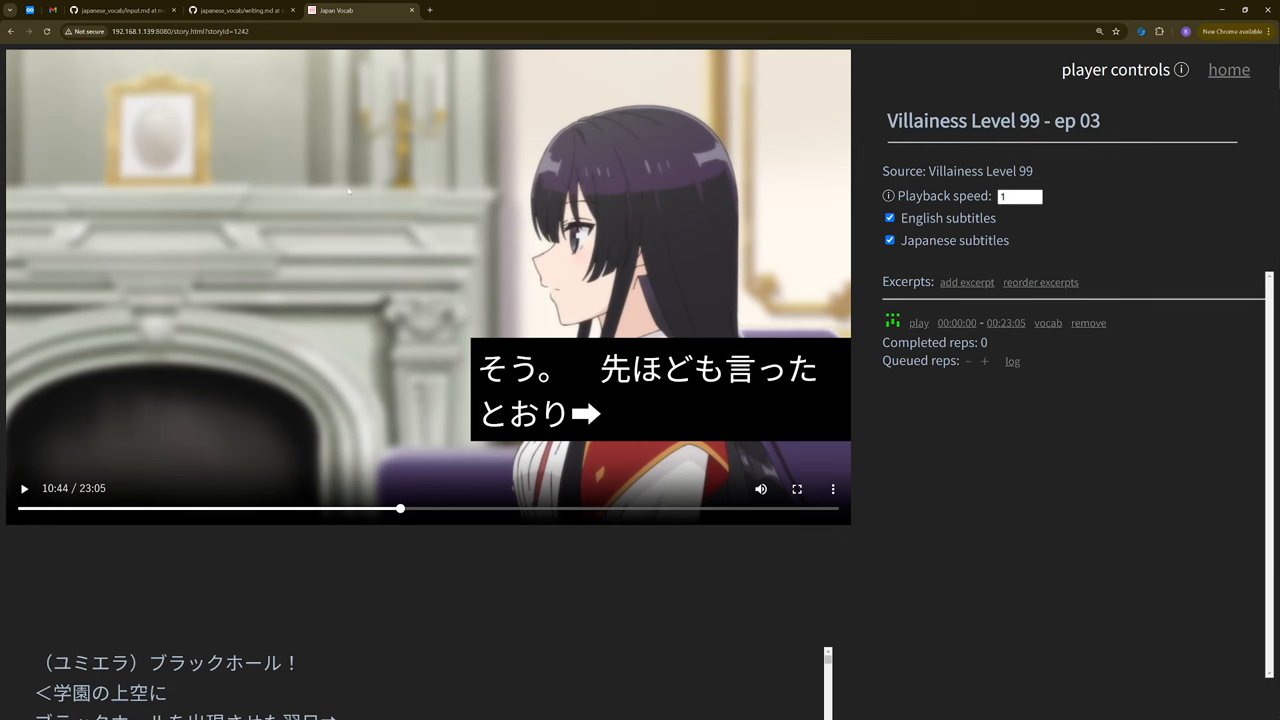
pyautogui.moveTo(690, 250)
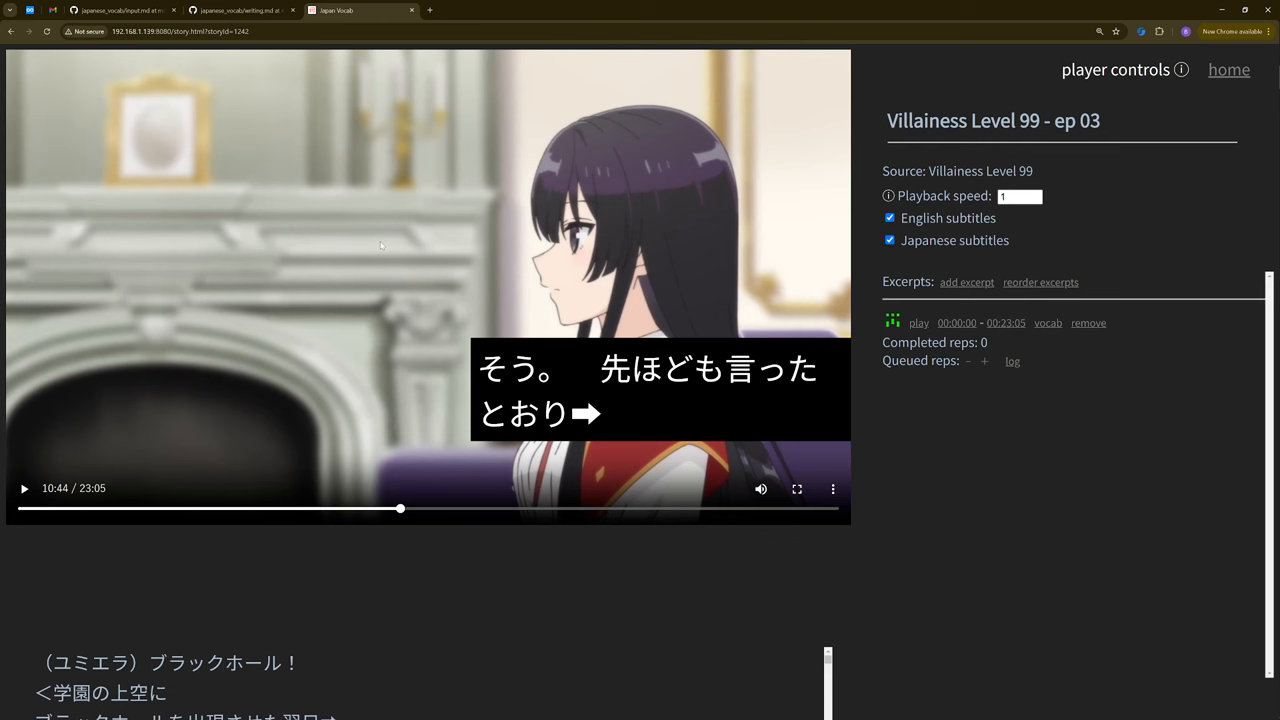
pyautogui.moveTo(432, 264)
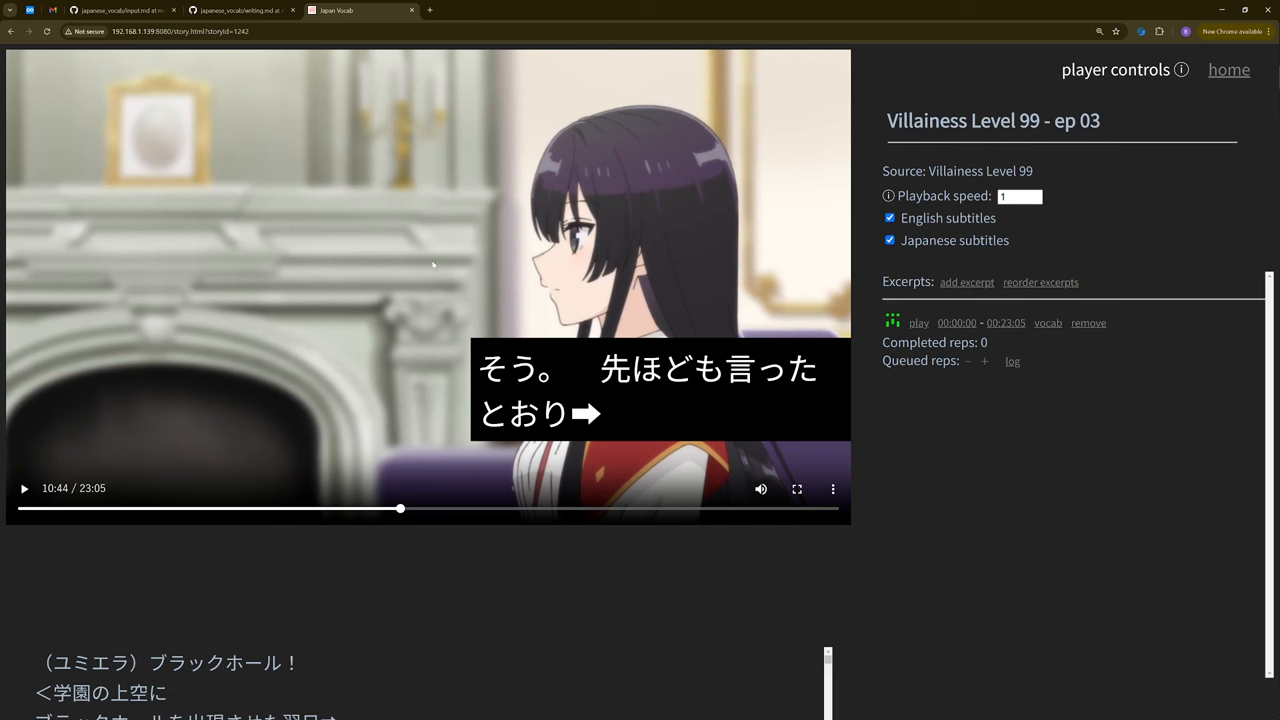
pyautogui.moveTo(436, 260)
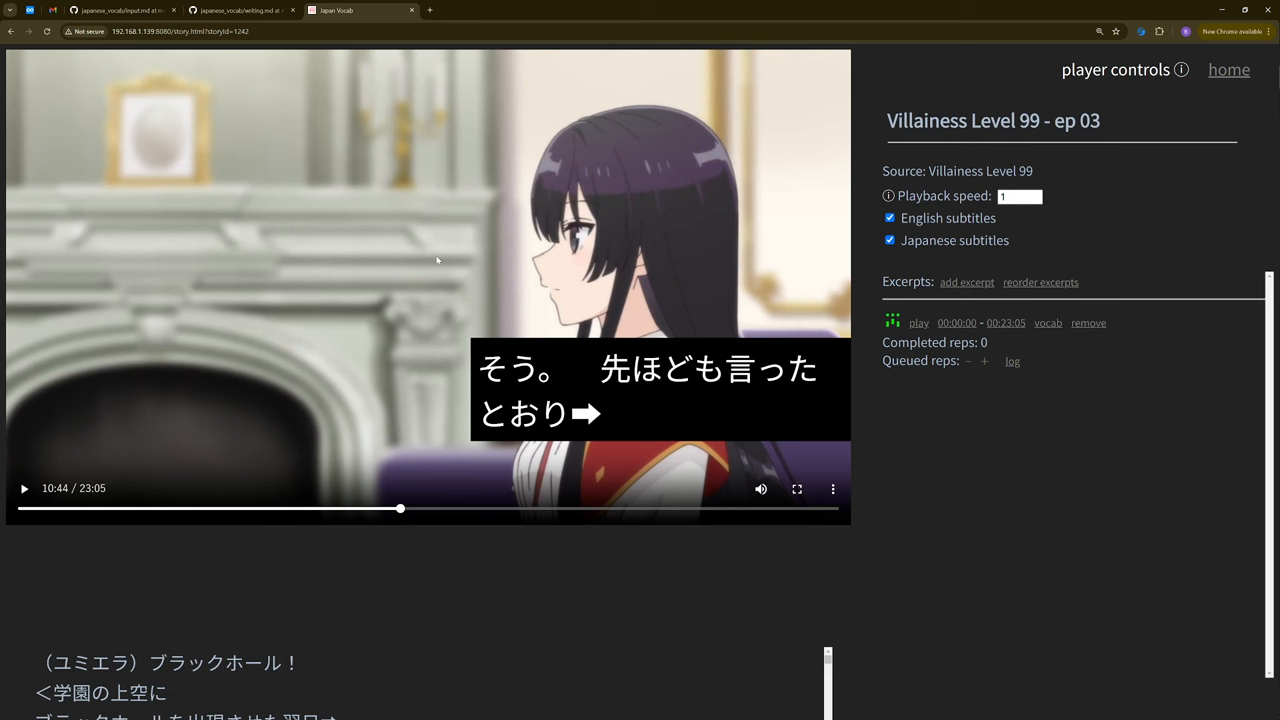
pyautogui.moveTo(636, 8)
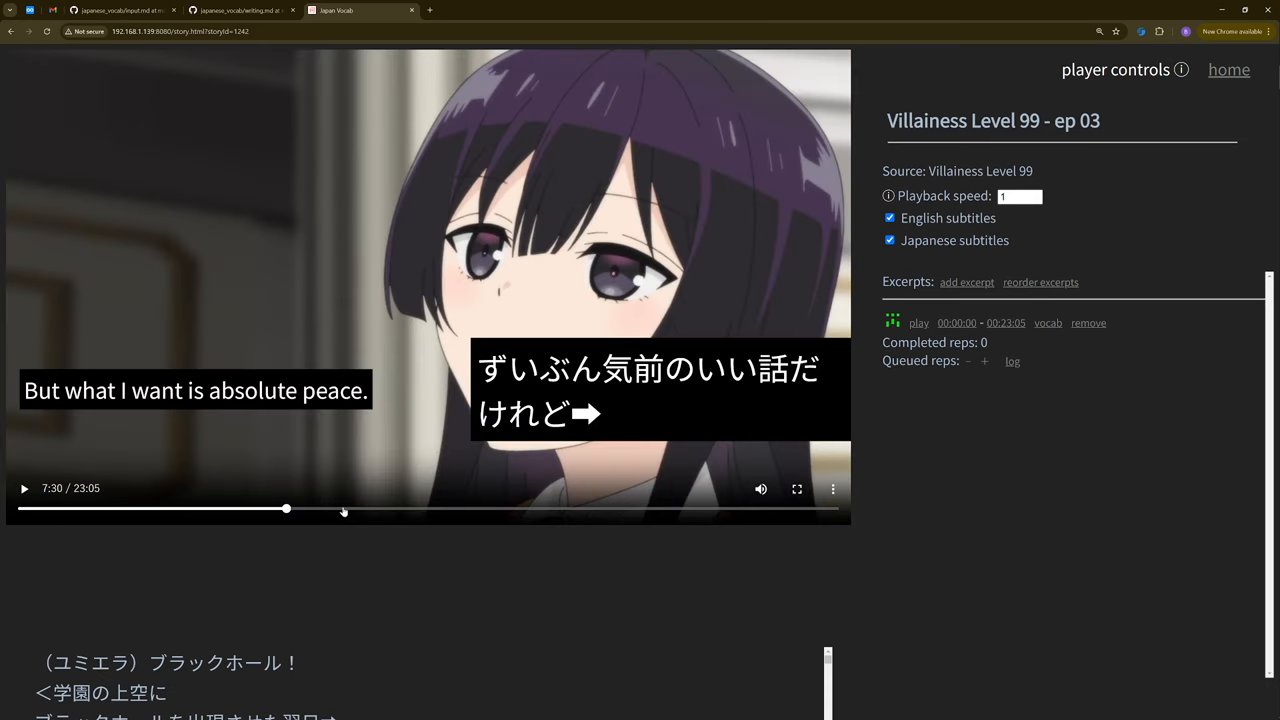
pyautogui.moveTo(472, 512)
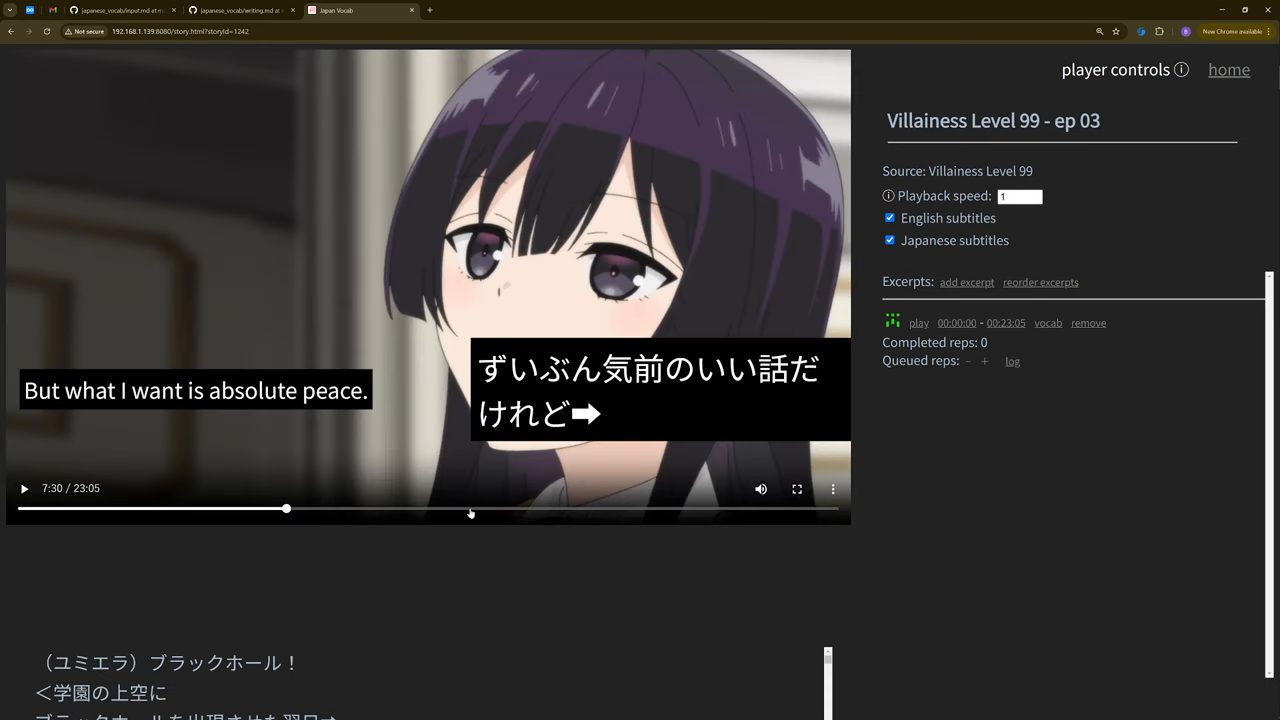
pyautogui.moveTo(510, 290)
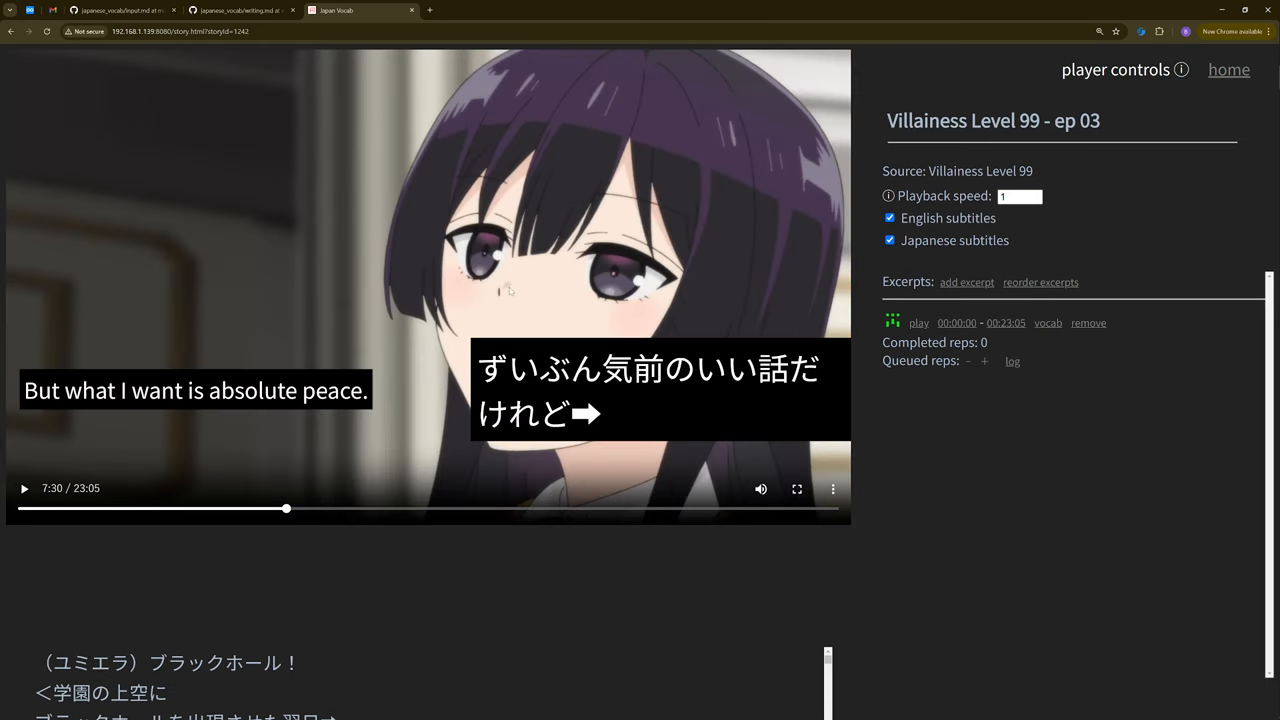
pyautogui.moveTo(568, 66)
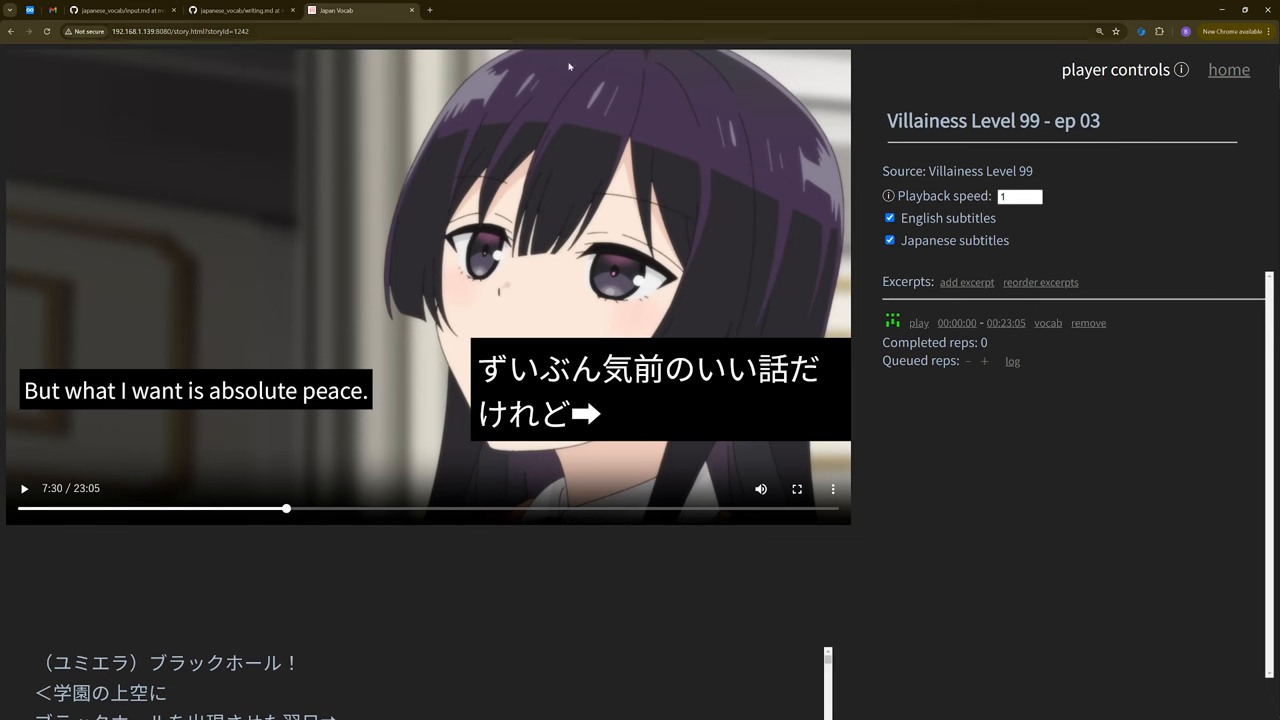
pyautogui.moveTo(492, 512)
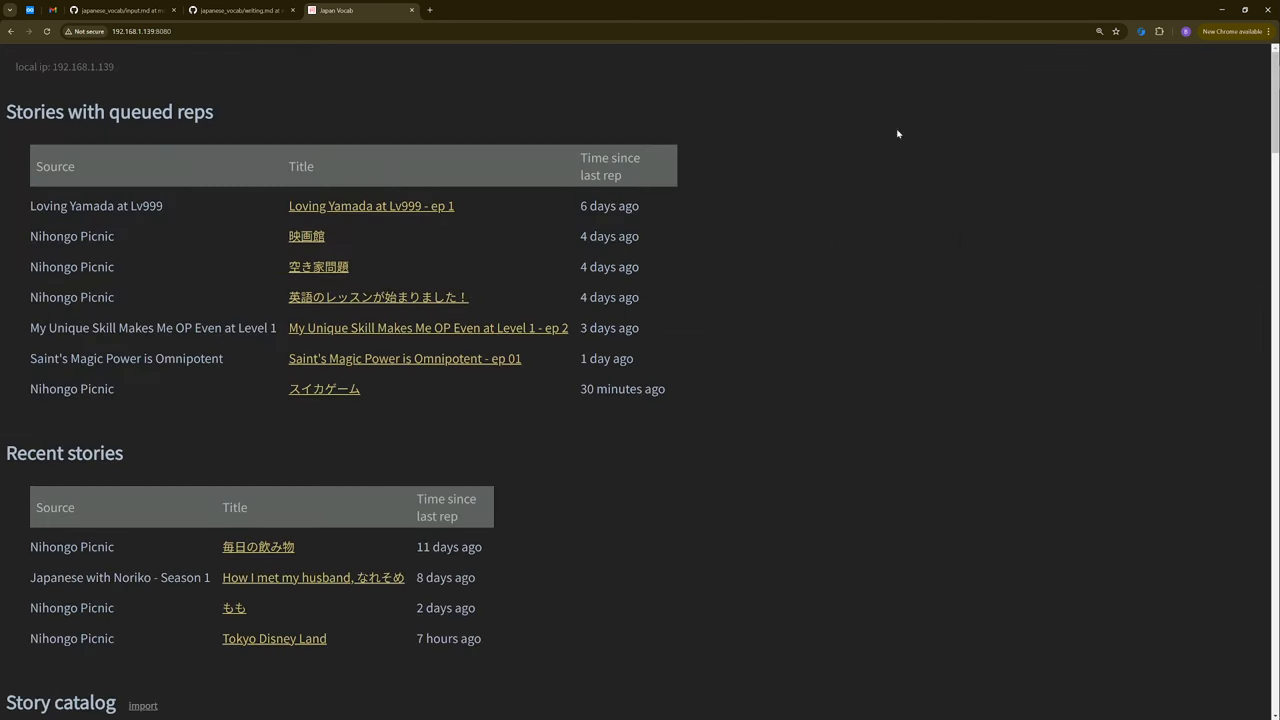
pyautogui.click(404, 358)
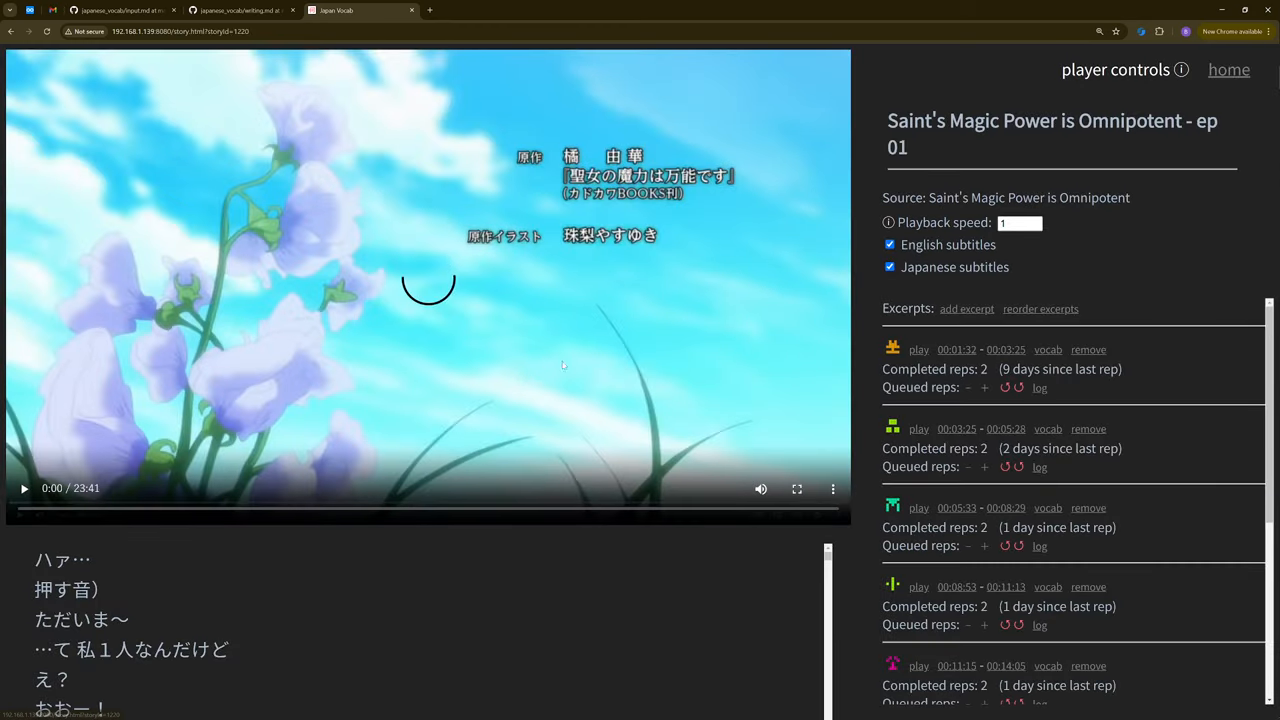
pyautogui.click(438, 510)
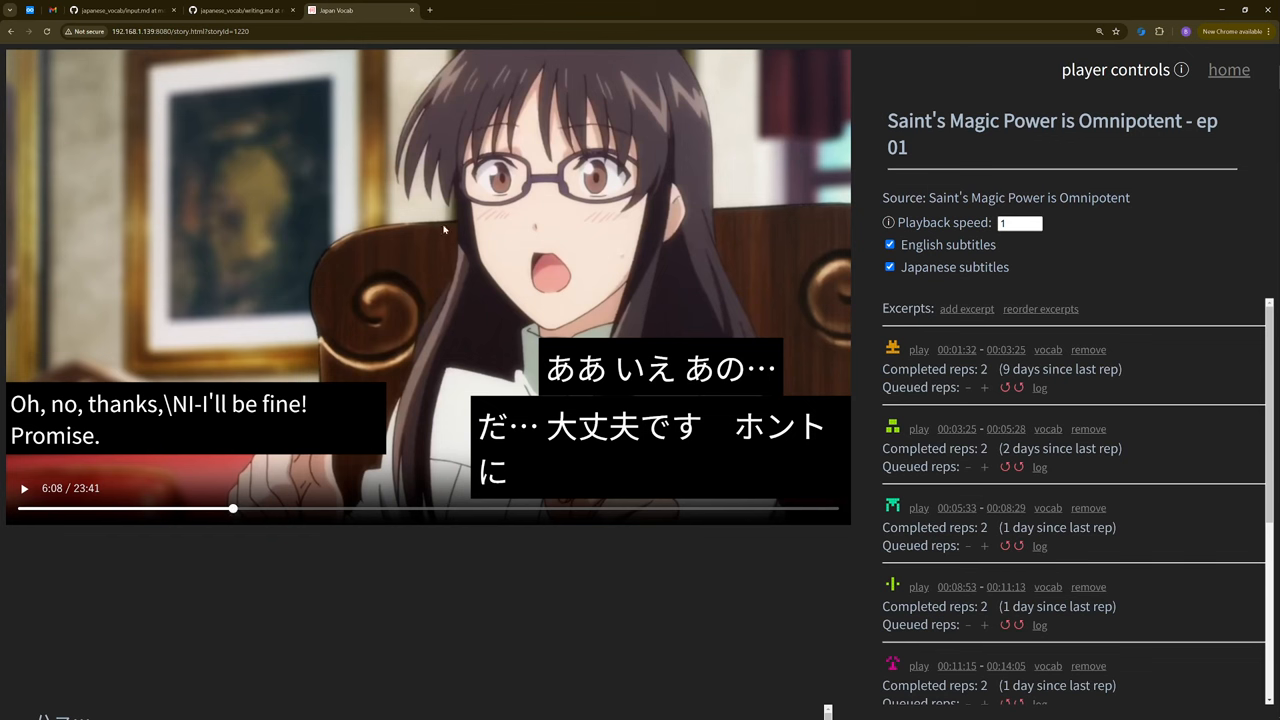
pyautogui.moveTo(484, 212)
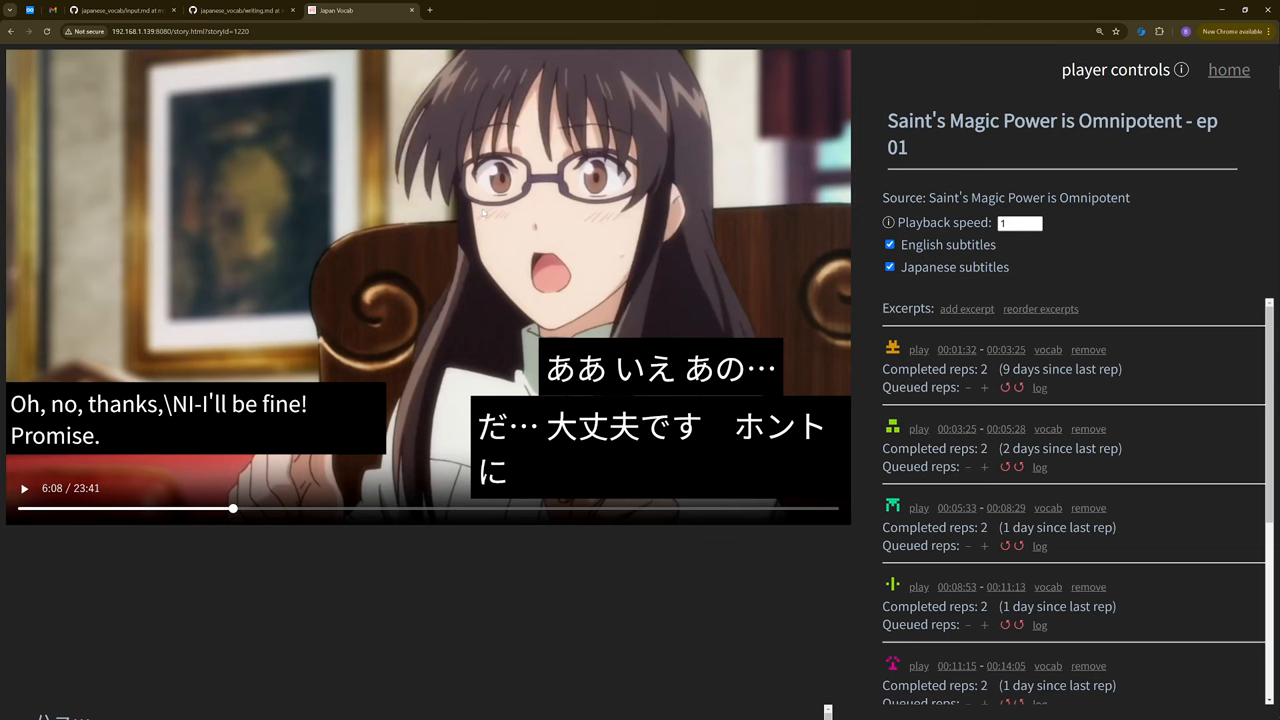
pyautogui.moveTo(648, 4)
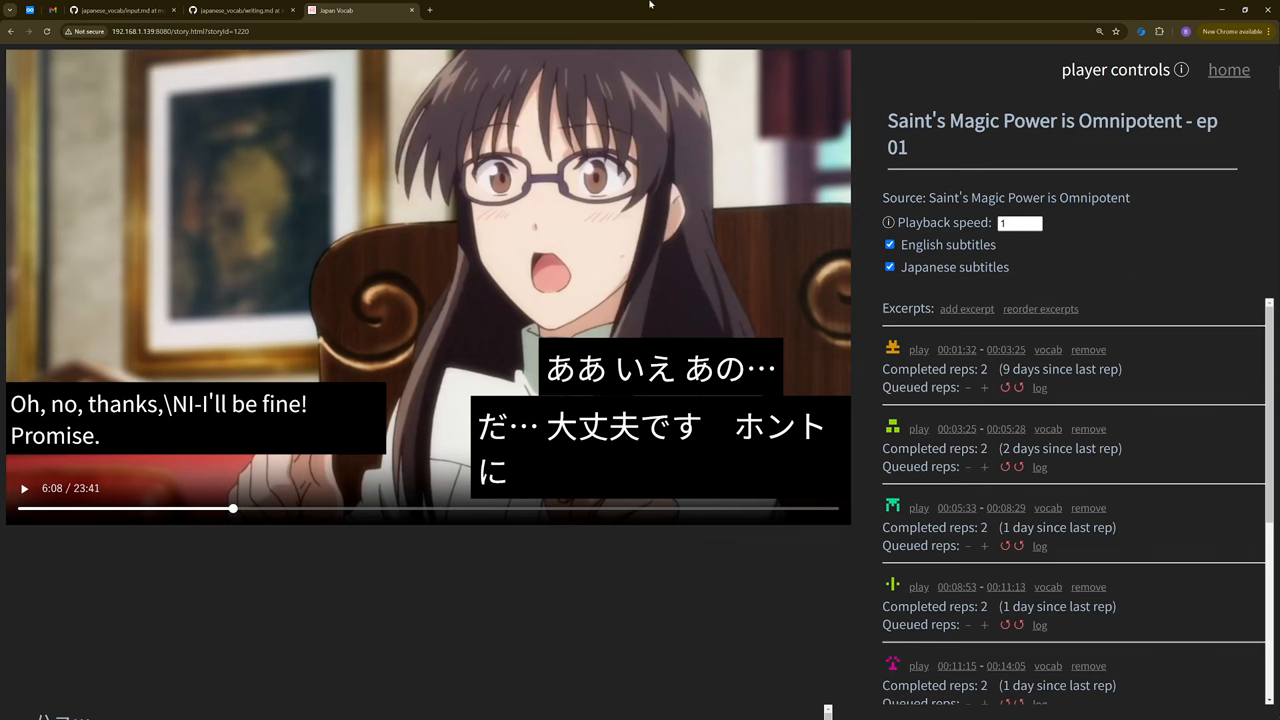
pyautogui.moveTo(1180, 90)
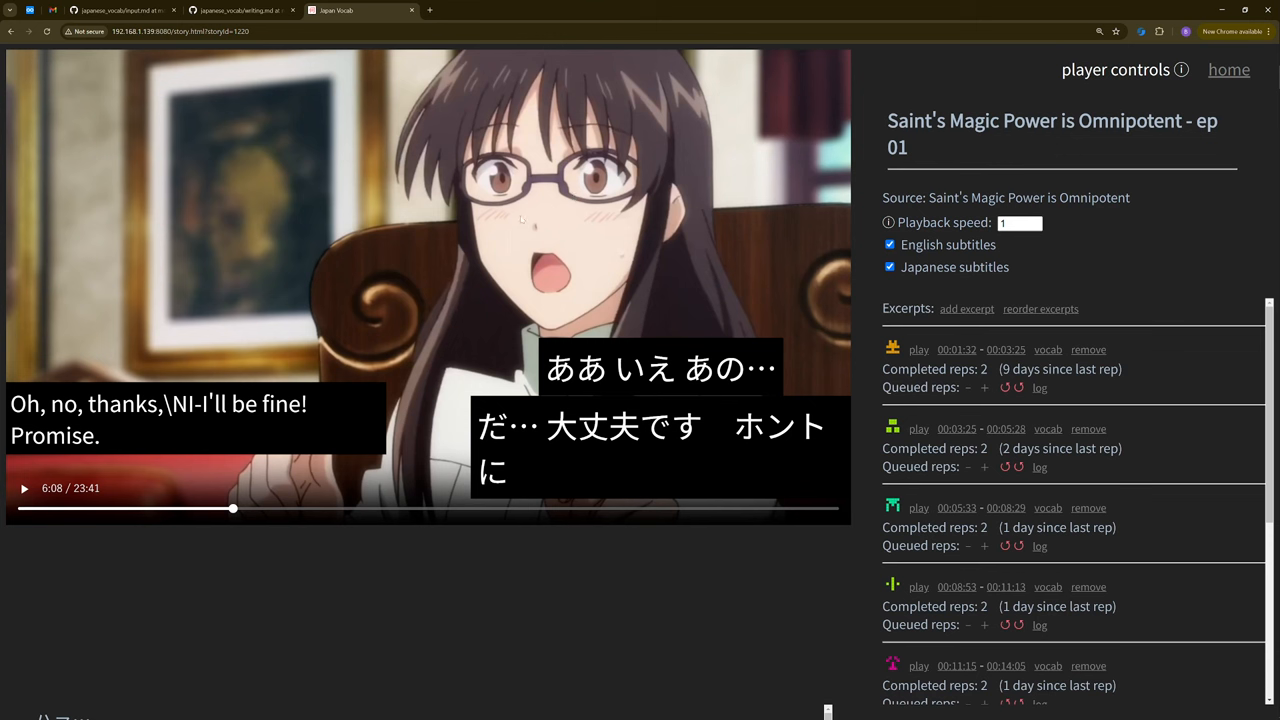
pyautogui.moveTo(604, 4)
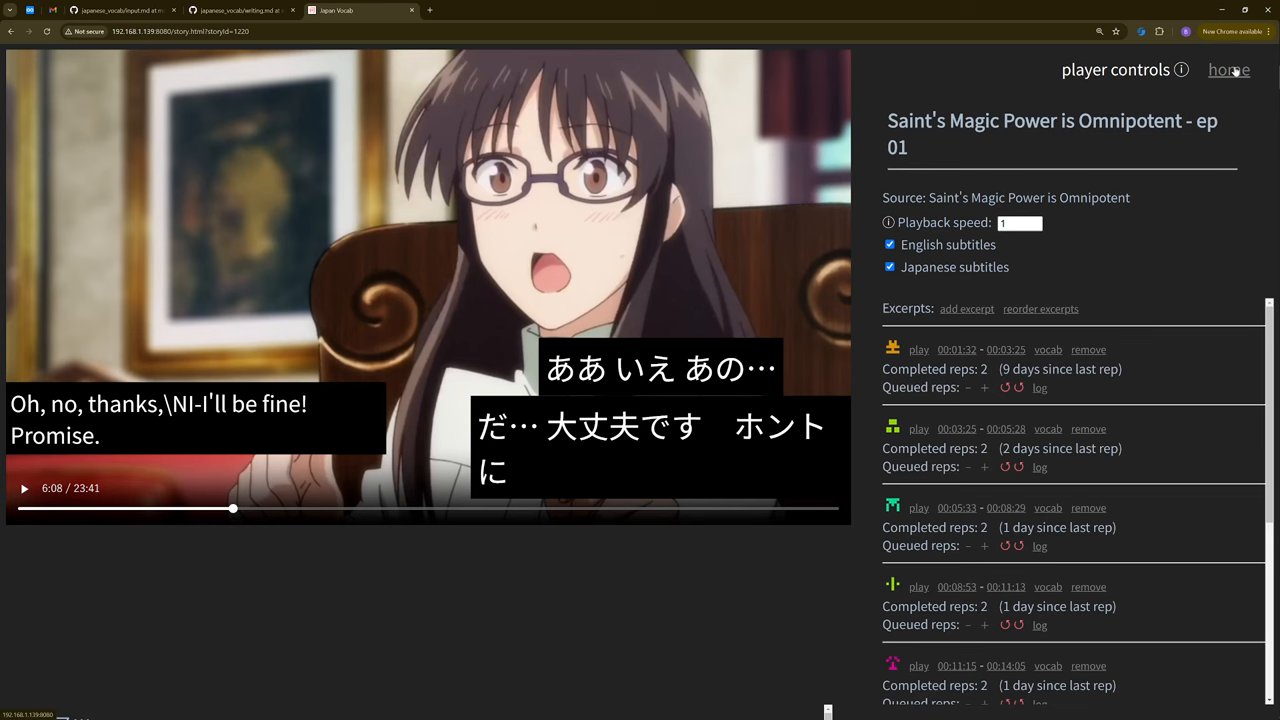
pyautogui.click(1228, 68)
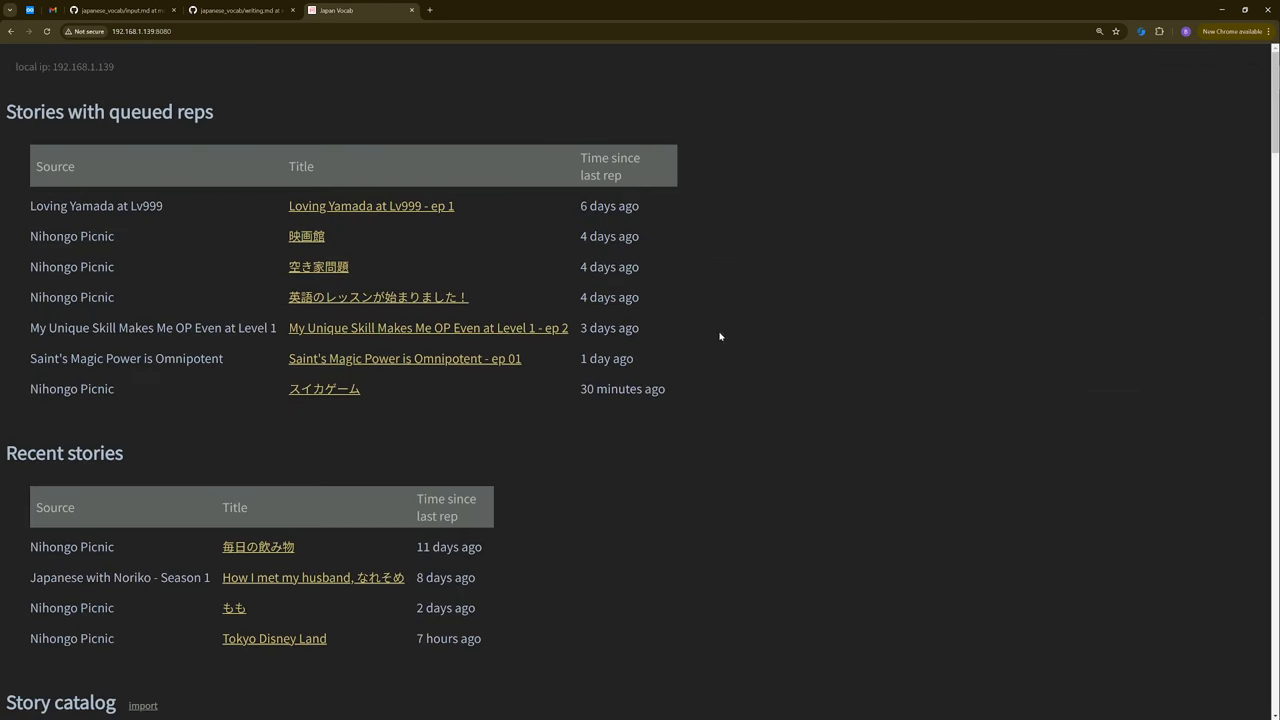
pyautogui.moveTo(464, 338)
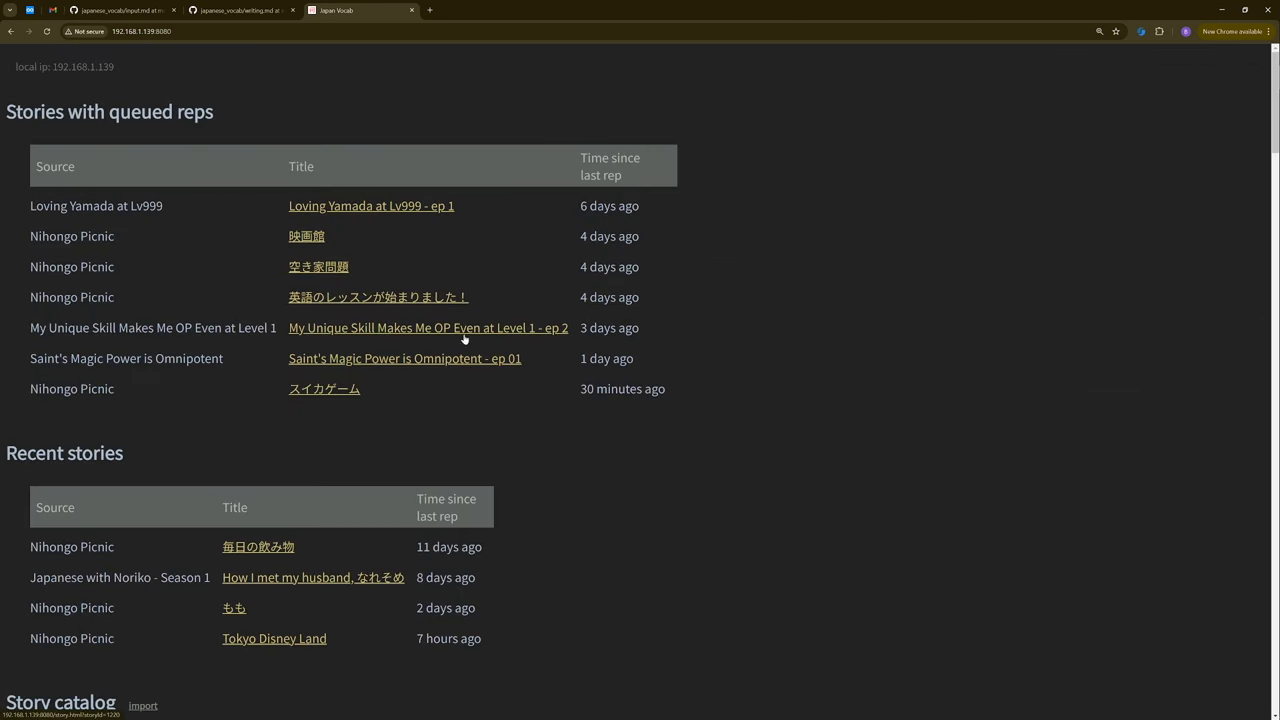
# Open the My Unique Skill ep 2 story, then switch to the GitHub repo tab and select its address
pyautogui.click(428, 328)
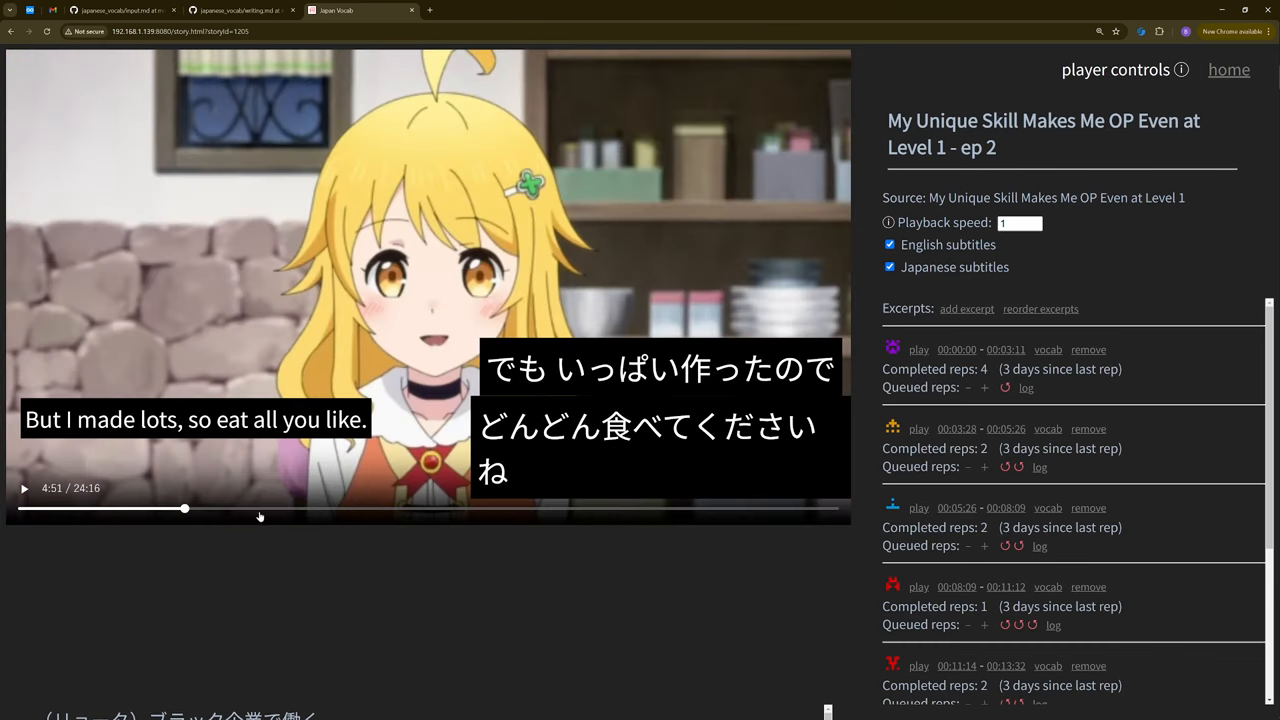
pyautogui.moveTo(400, 264)
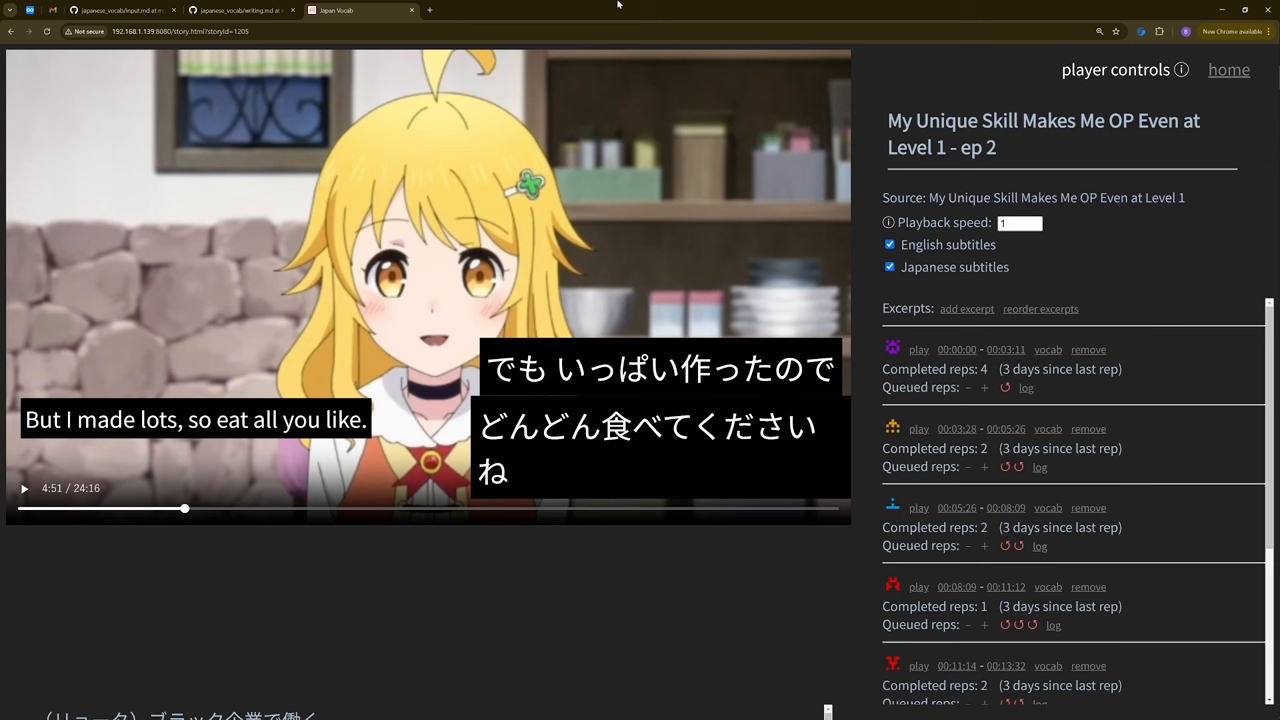
pyautogui.moveTo(600, 4)
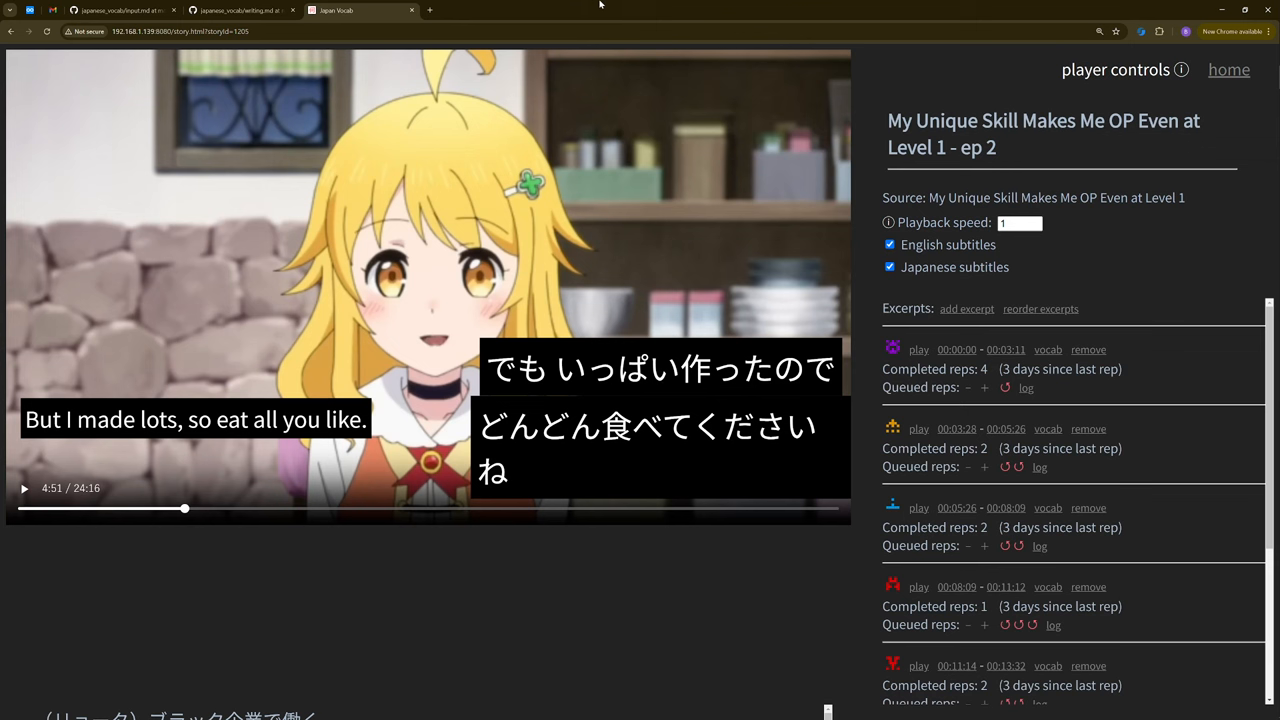
pyautogui.moveTo(524, 44)
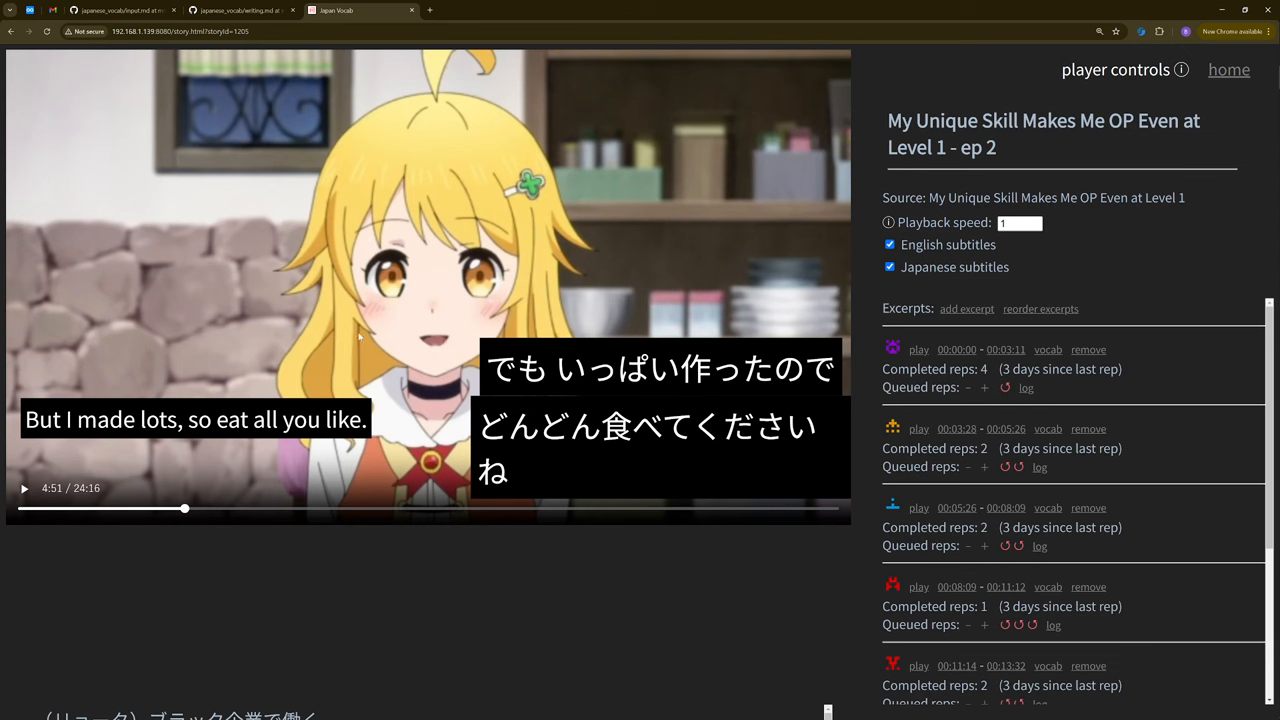
pyautogui.moveTo(540, 518)
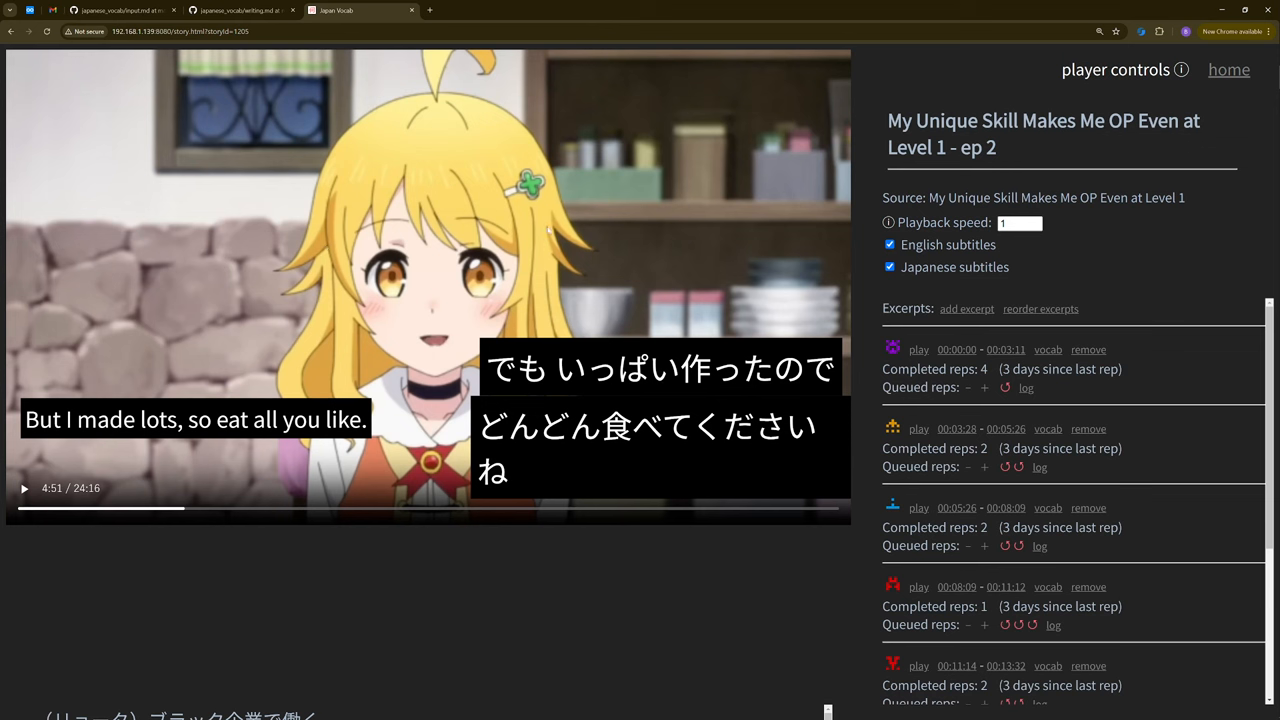
pyautogui.moveTo(568, 248)
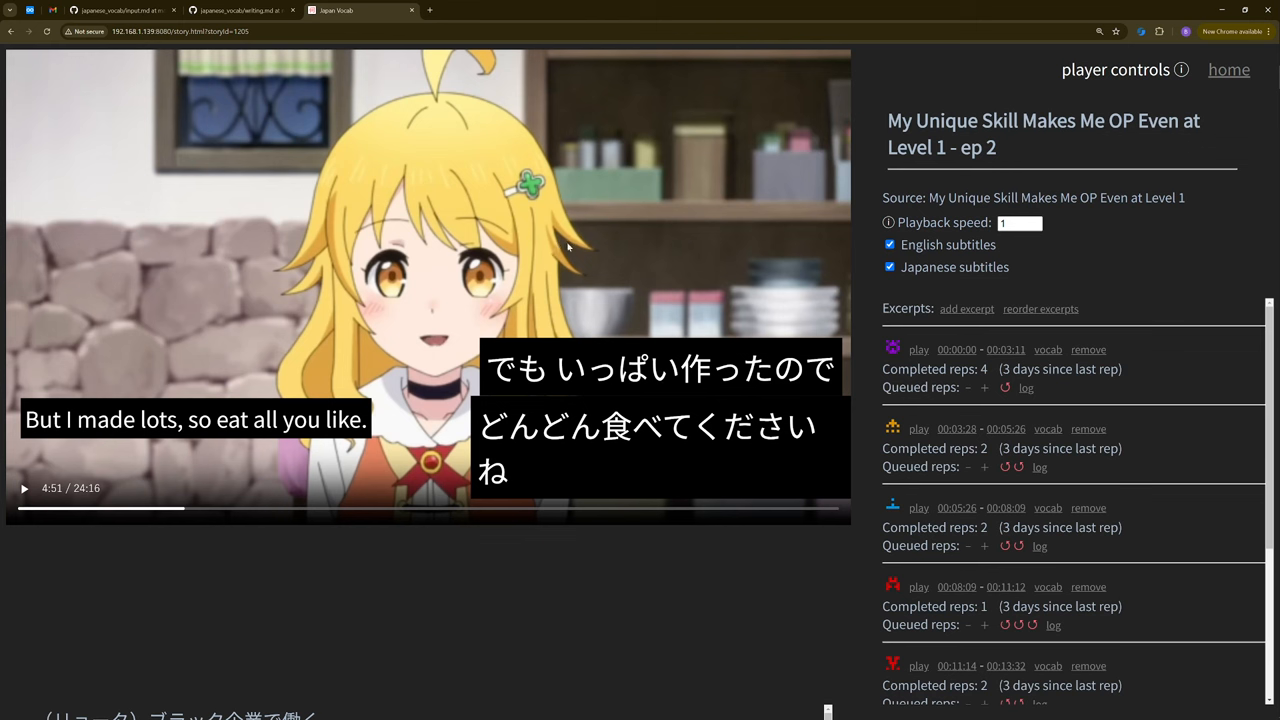
pyautogui.moveTo(560, 252)
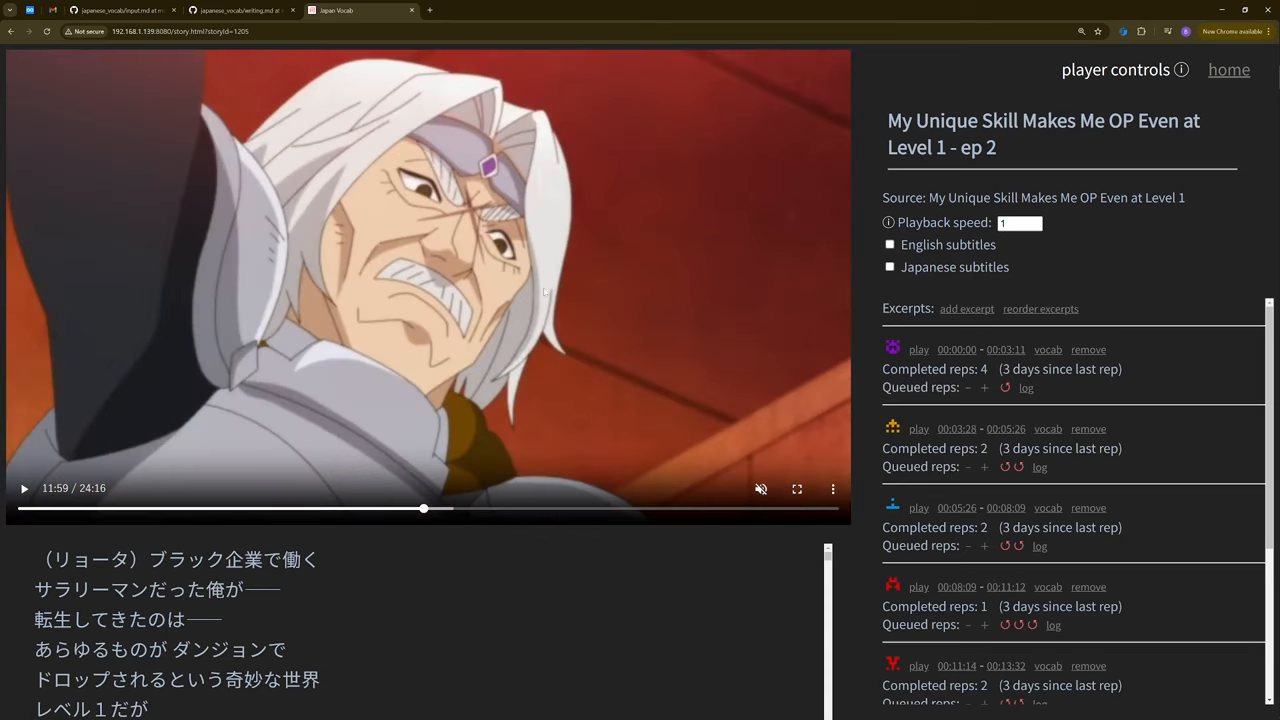
pyautogui.moveTo(868, 4)
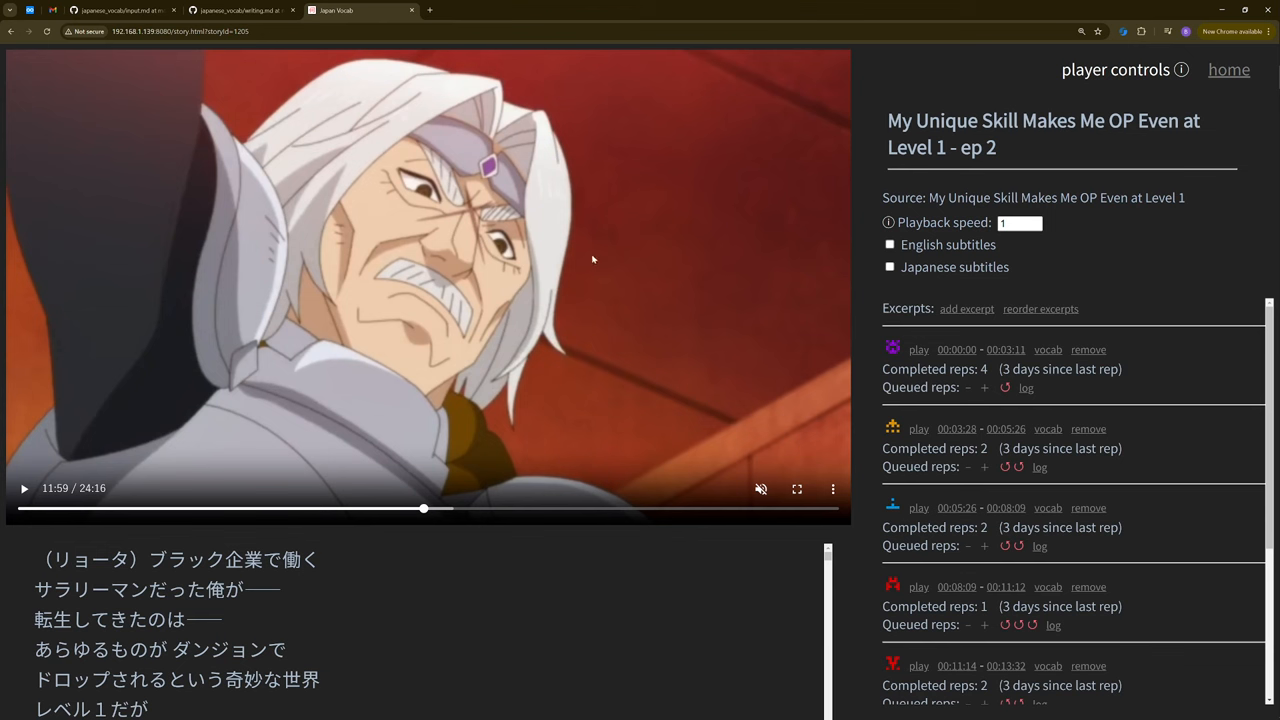
pyautogui.moveTo(632, 252)
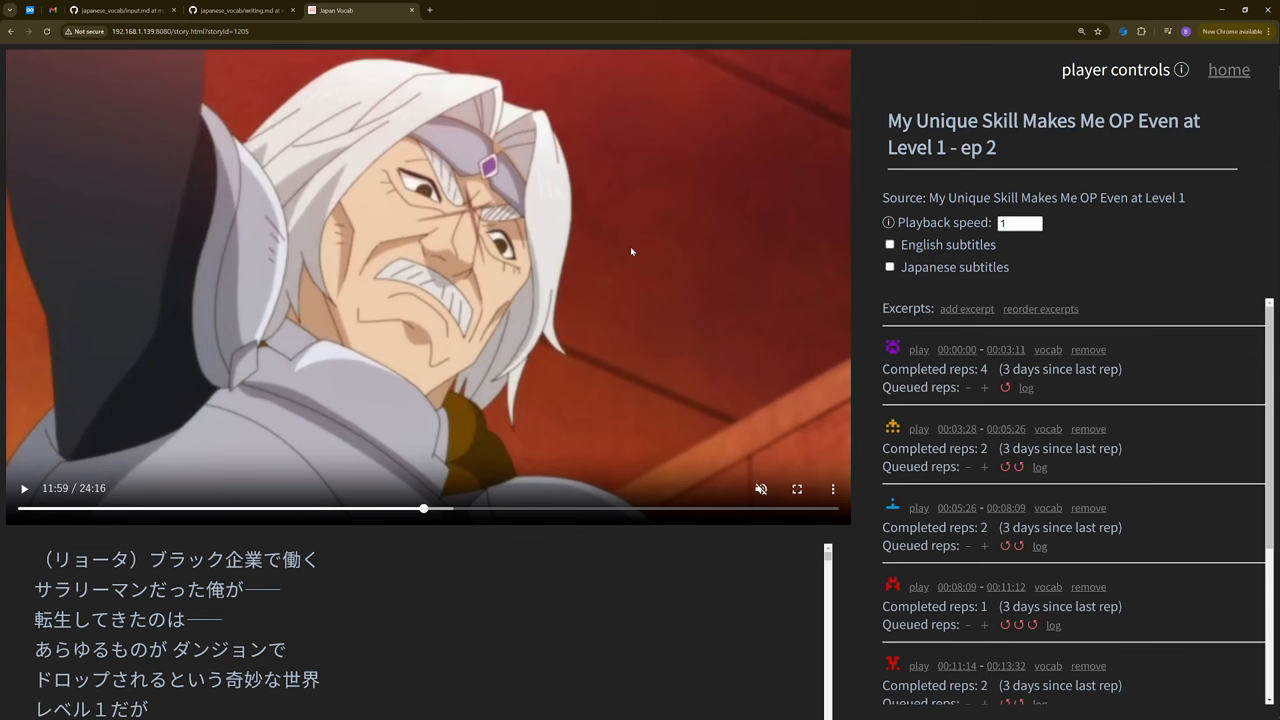
pyautogui.moveTo(834, 4)
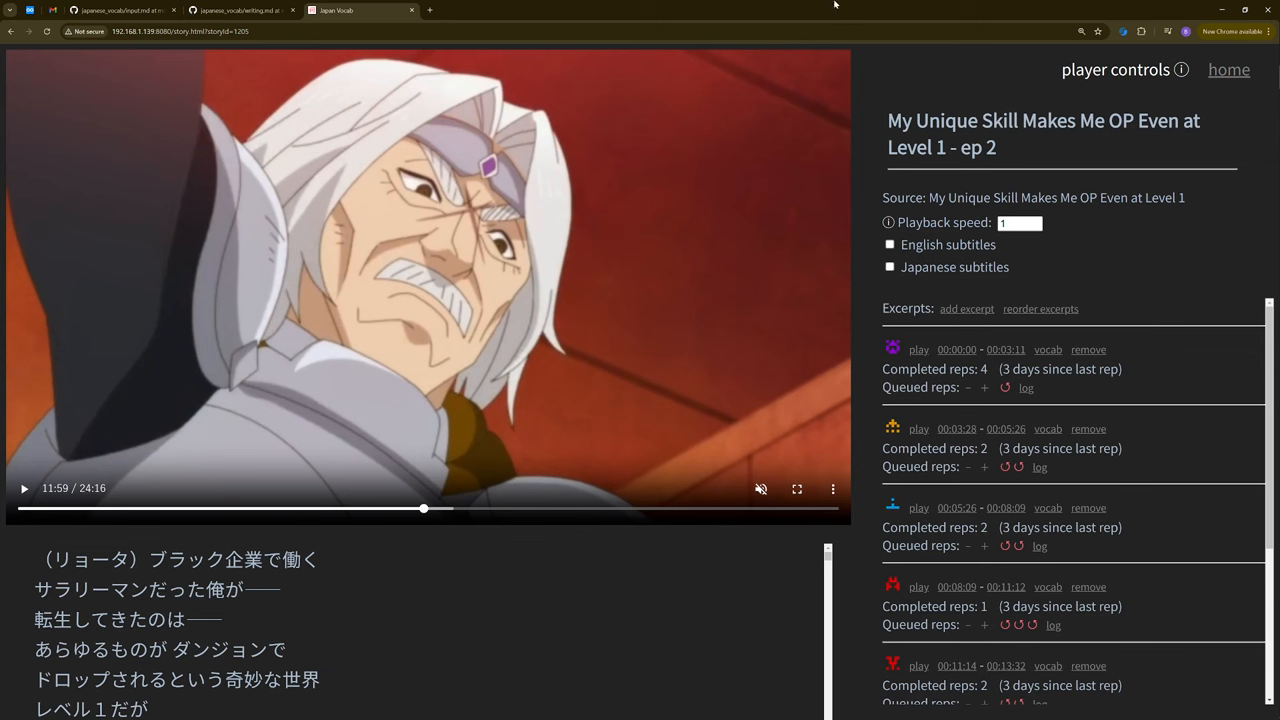
pyautogui.moveTo(716, 244)
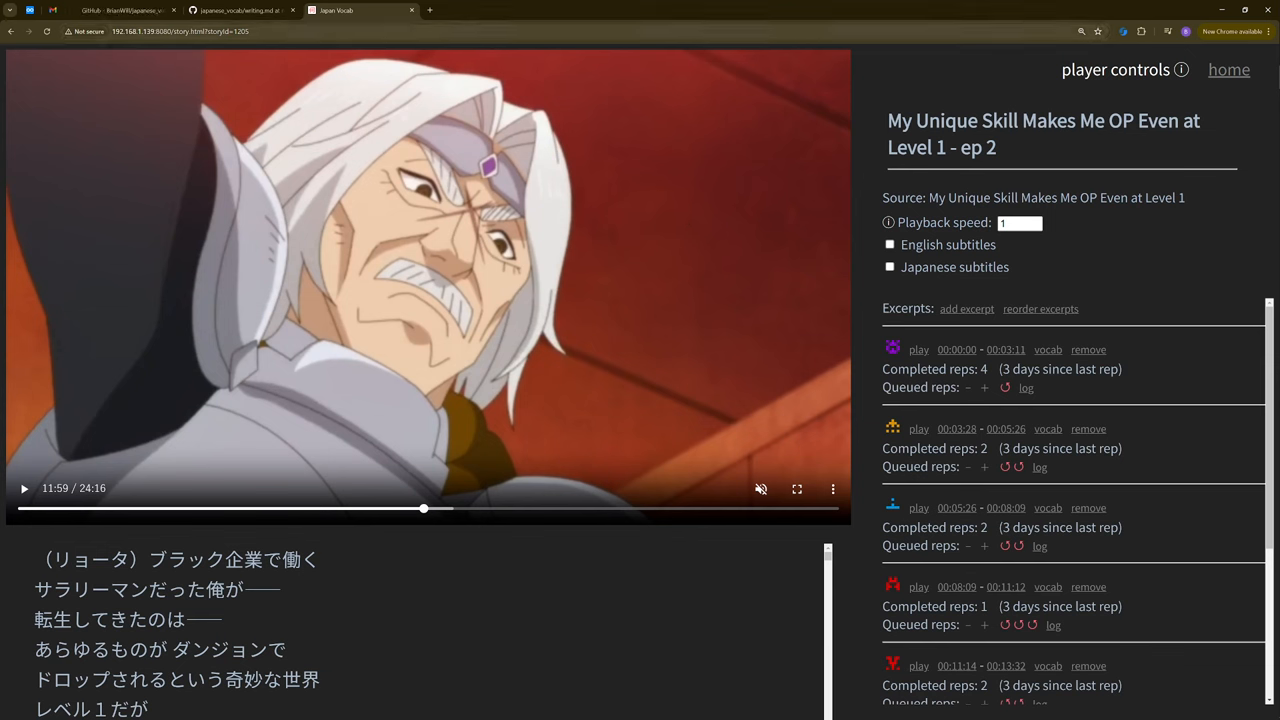
pyautogui.click(120, 10)
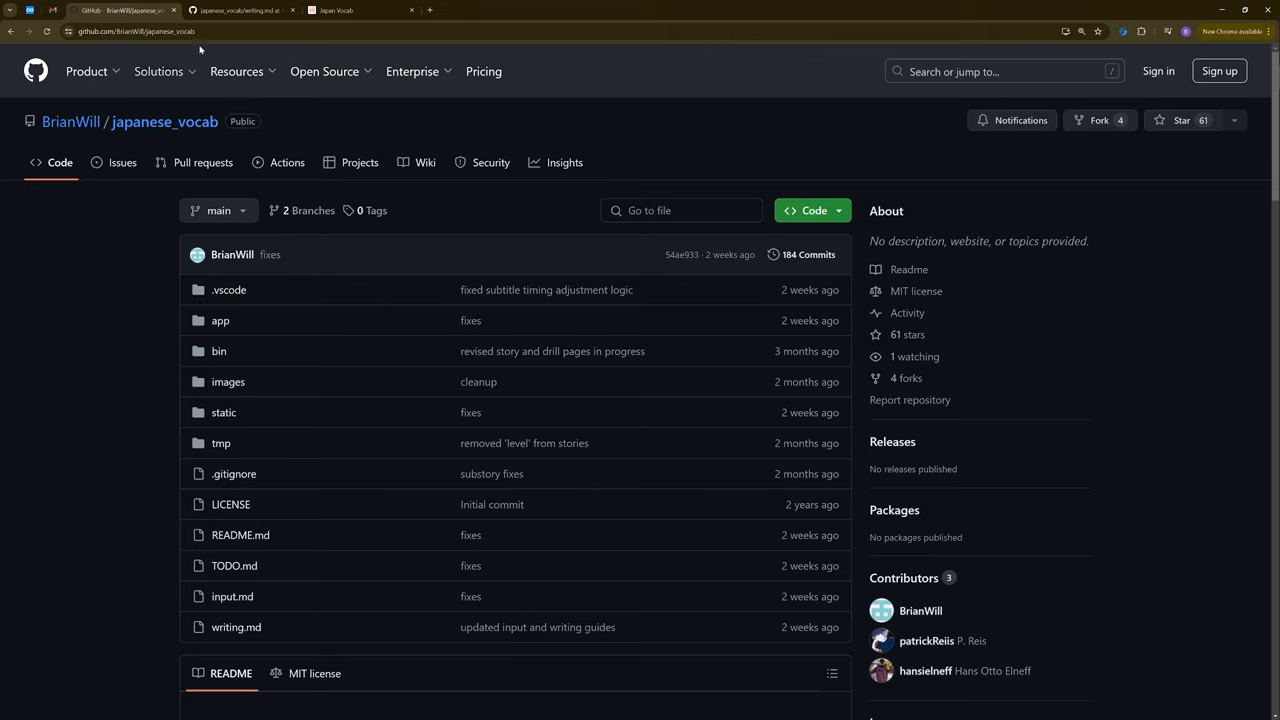
pyautogui.click(130, 32)
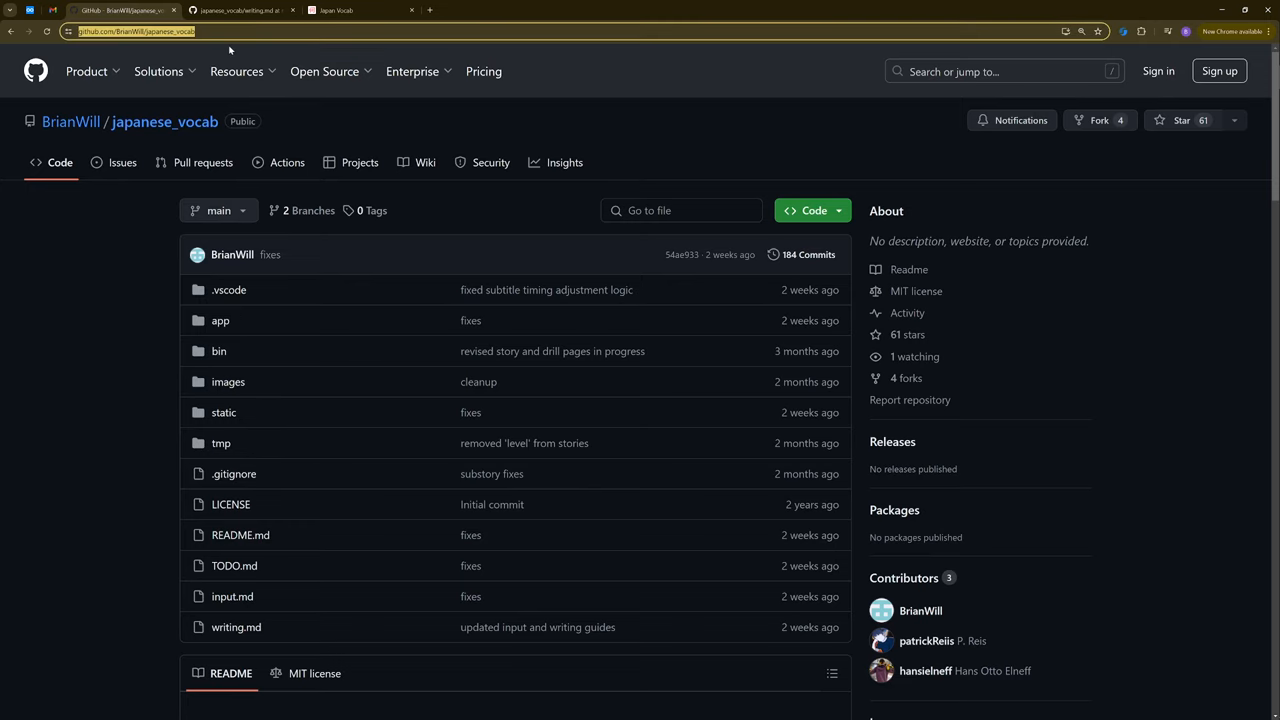